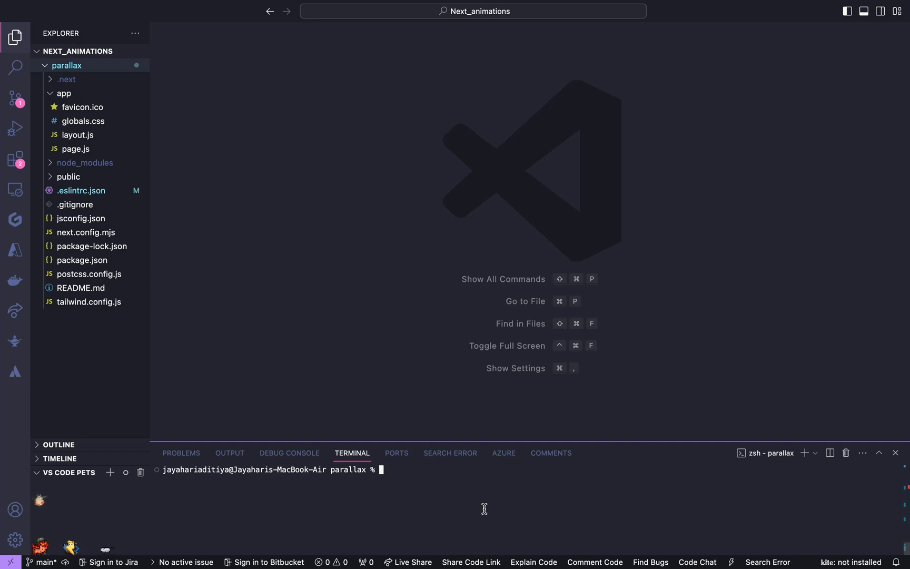
Run npm run dev in the integrated terminal to start the dev server
text(npm run)
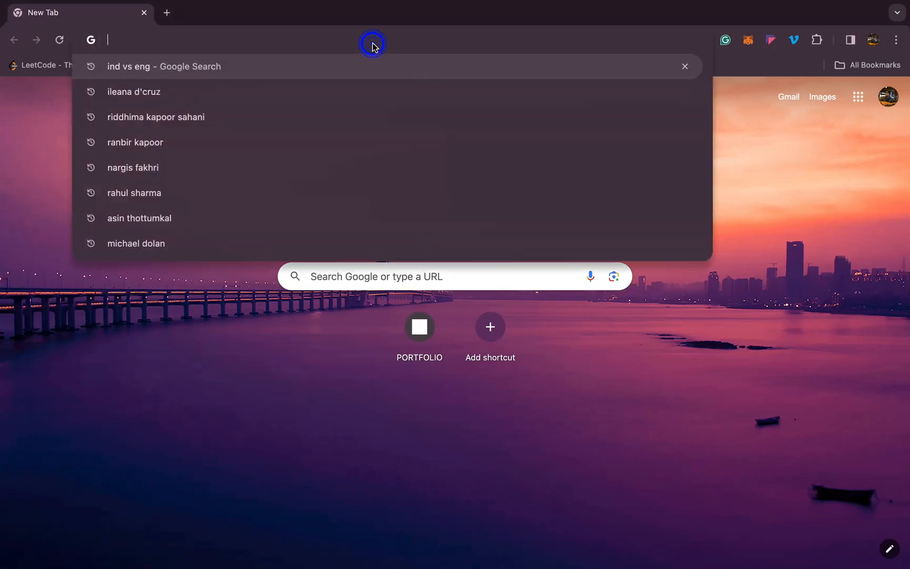
Navigate the browser to localhost:3000
text(localhost:3000)
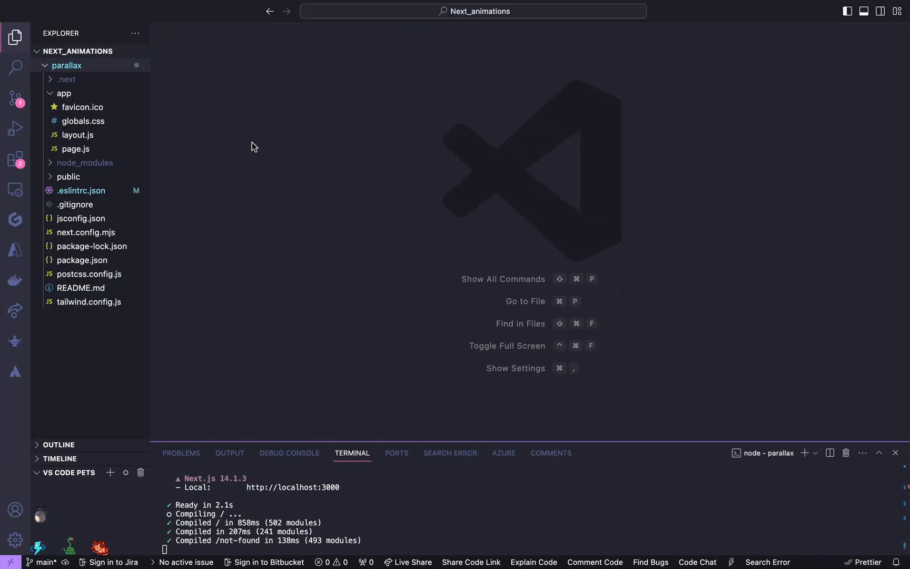
Empty the Home component to a bare main element and trim globals.css to its Tailwind directives
click(76, 149)
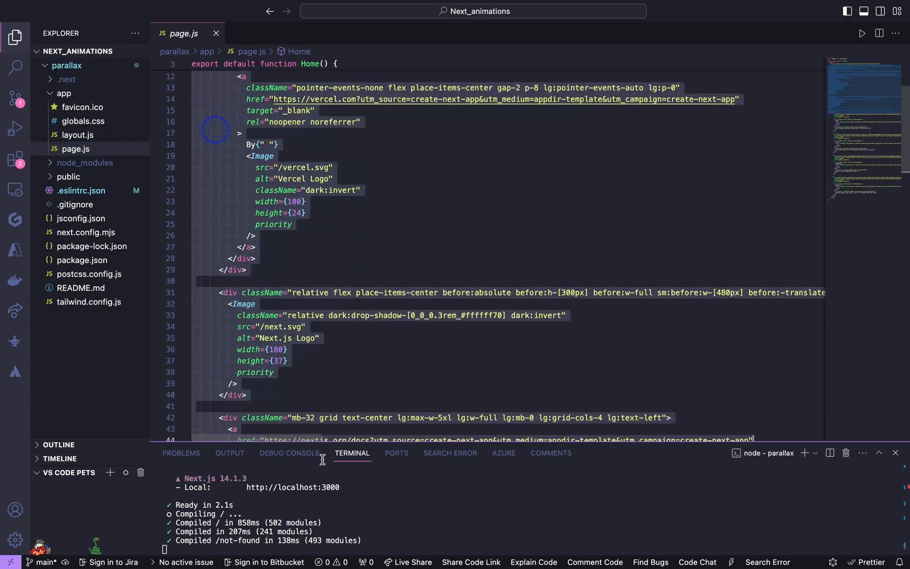
scroll(down, 3)
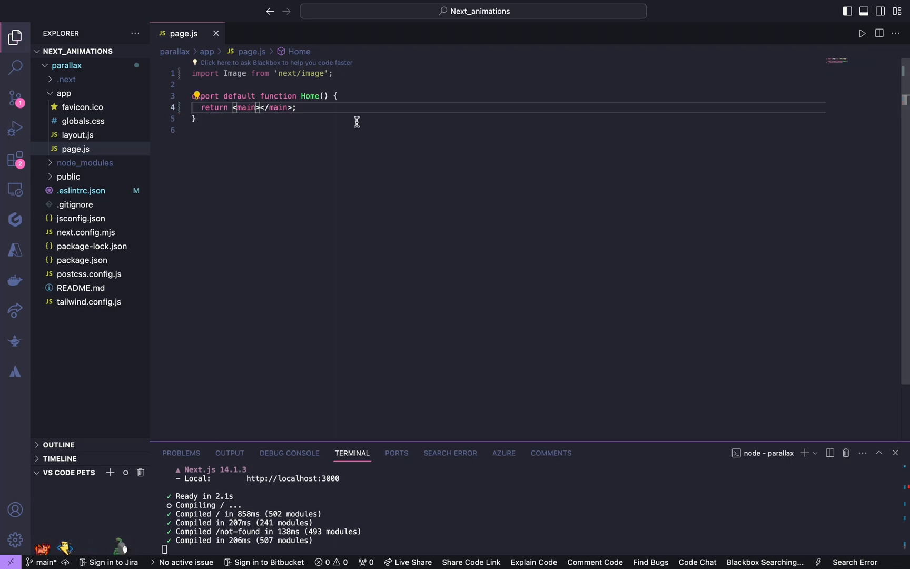
click(78, 121)
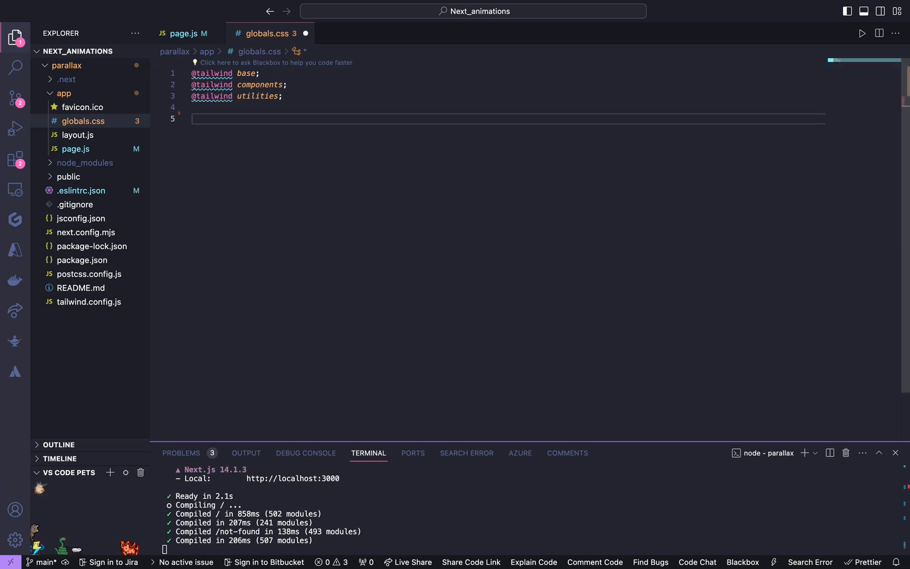
Add a universal rule with margin 0, padding 0, border-box sizing and white text
text({})
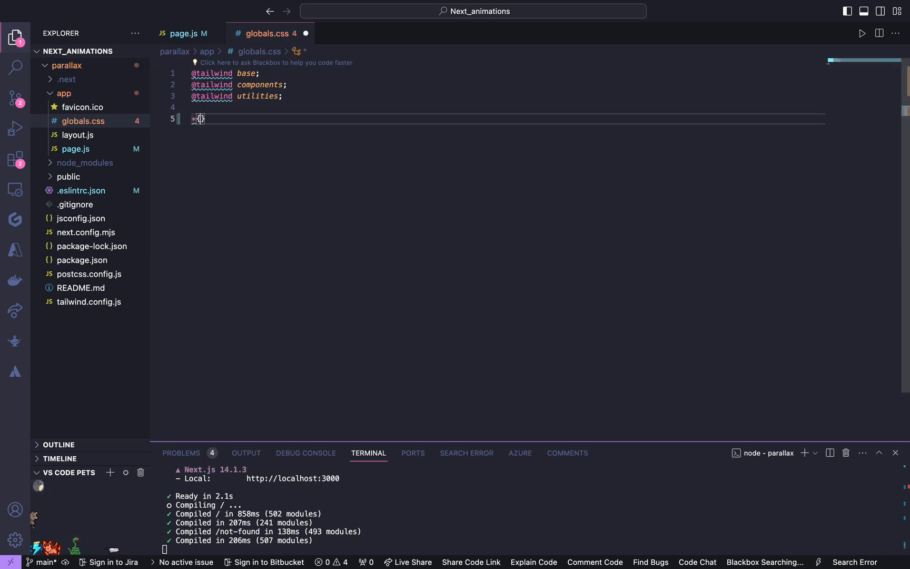
text(margin: 0;)
text(padding: 0;)
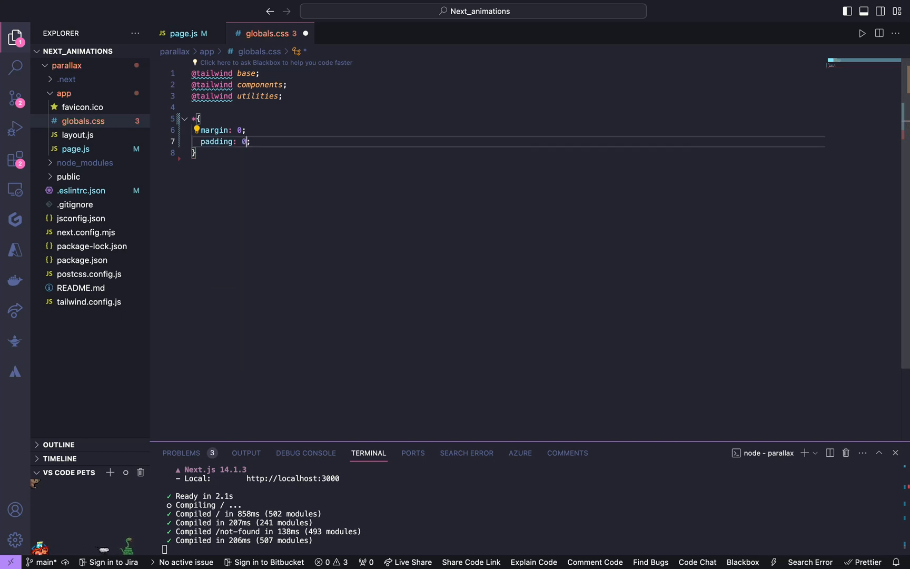
text(b)
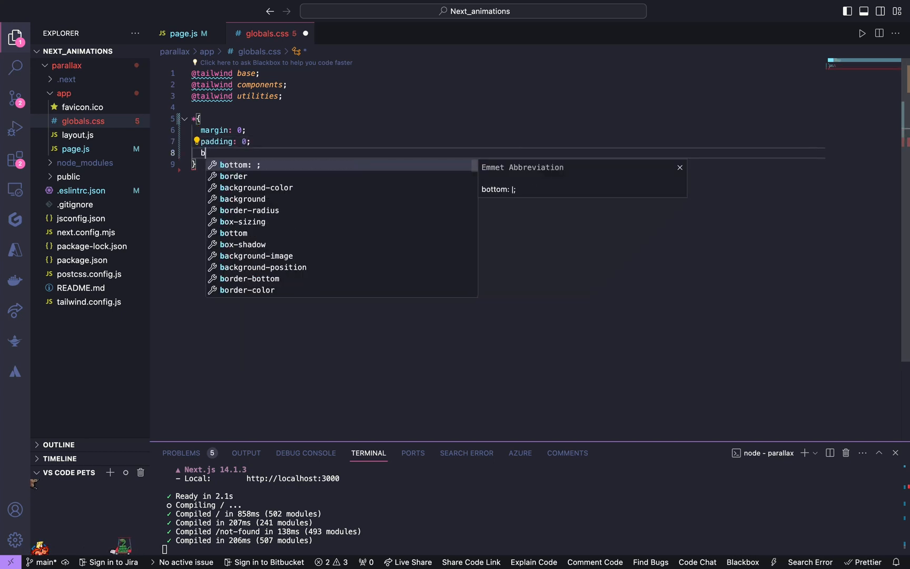
text(ox)
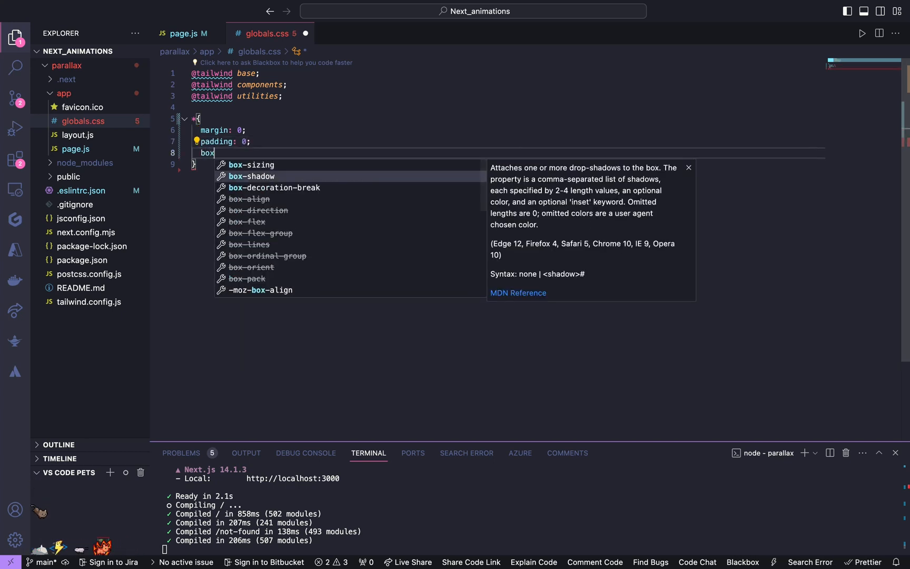
text(-sizing: border-box;)
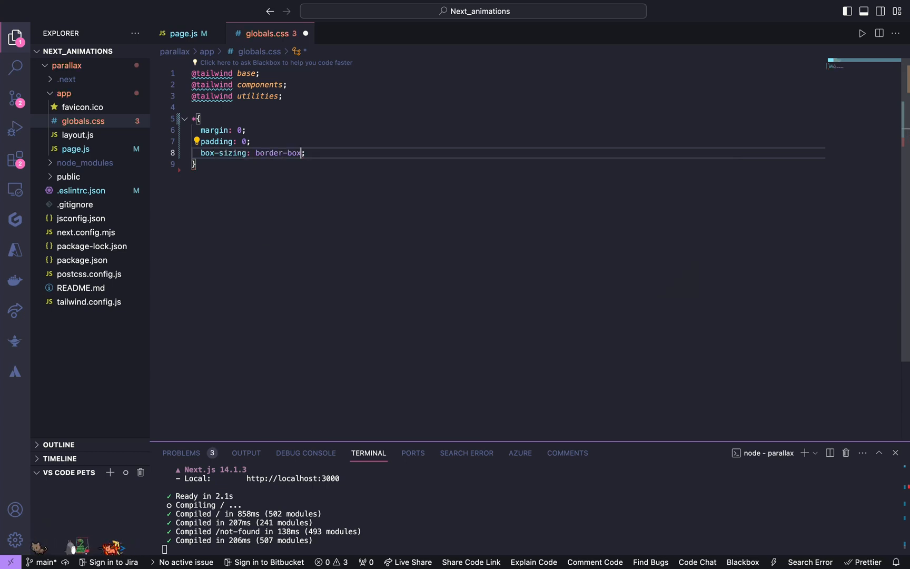
key(Enter)
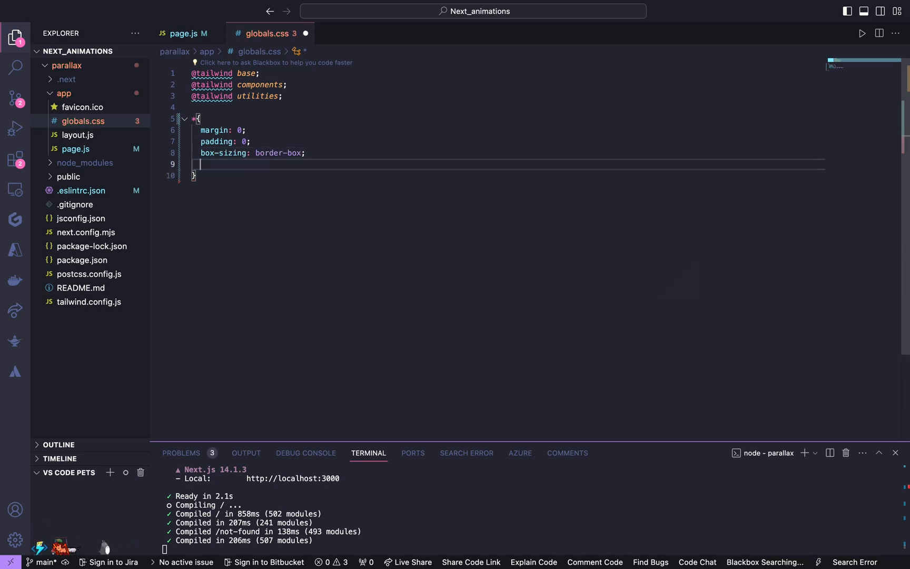
text(color: white;)
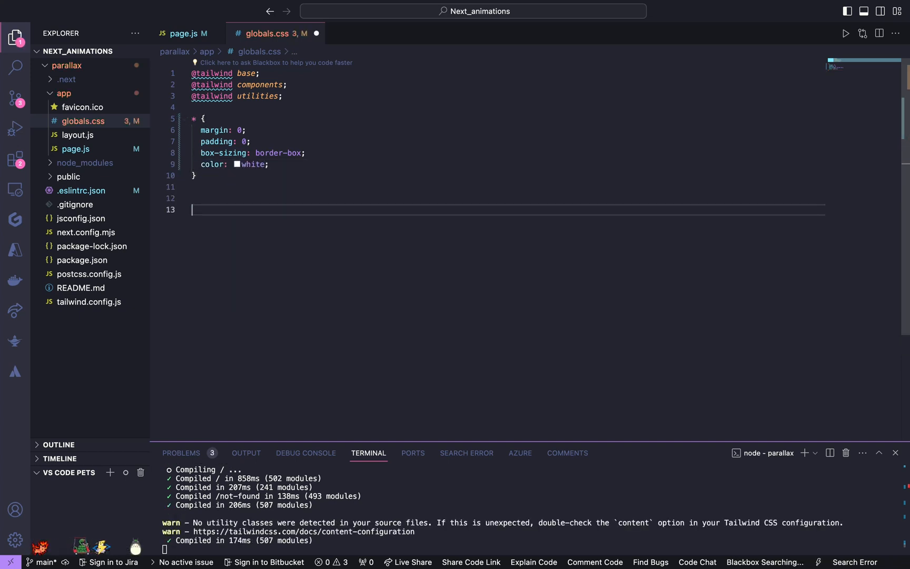
Add a body rule with overscroll-behavior: none
text(body {)
text(overscroll-behavior: none;)
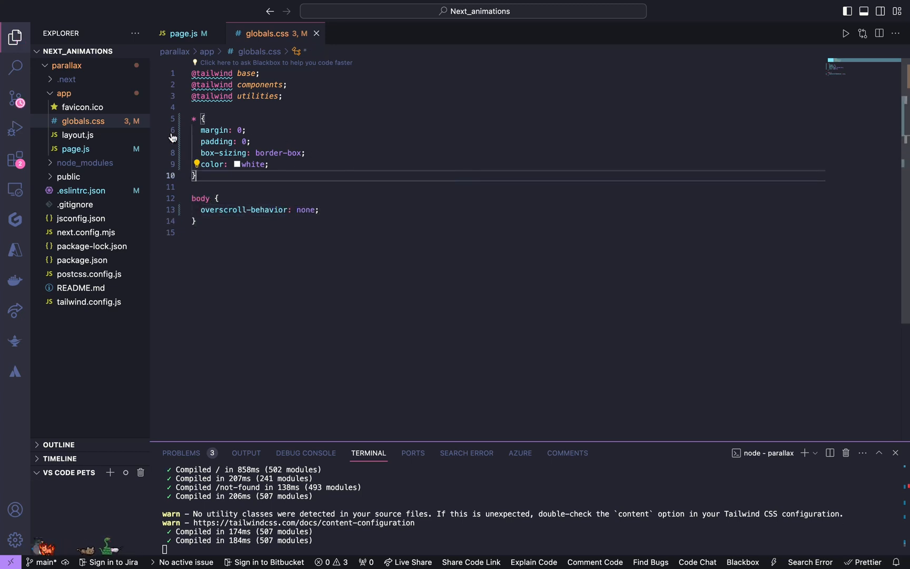
Create components/Parallax.js and scaffold a Parallax component with the rce snippet
click(66, 66)
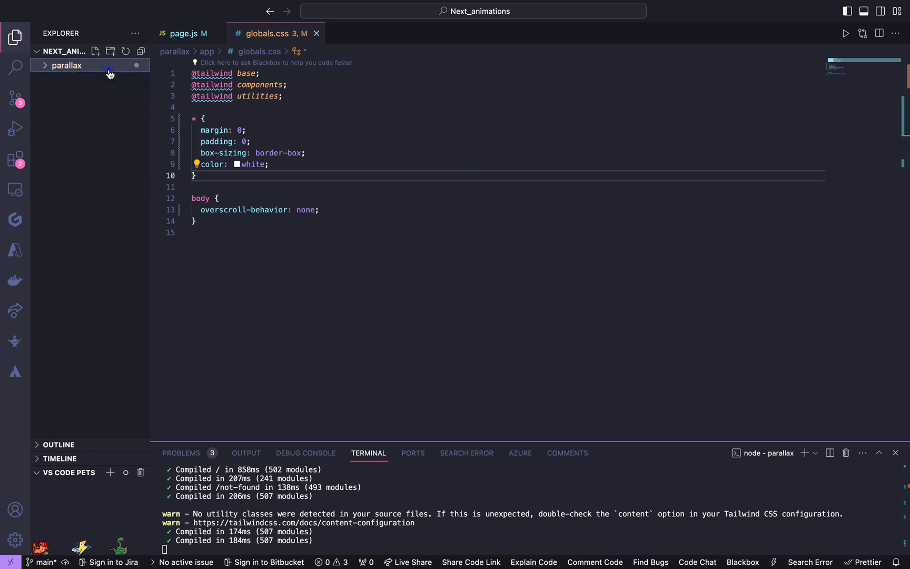
click(66, 65)
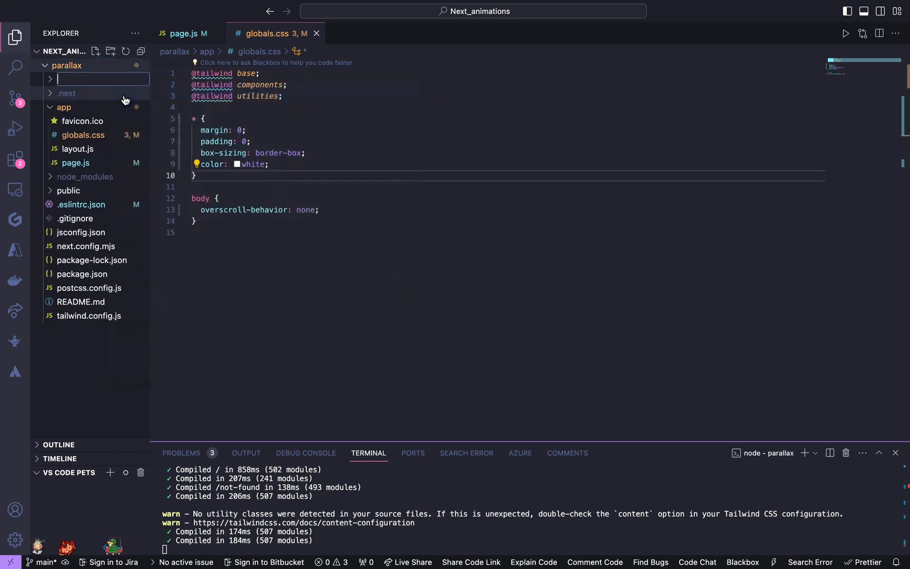
text(compon)
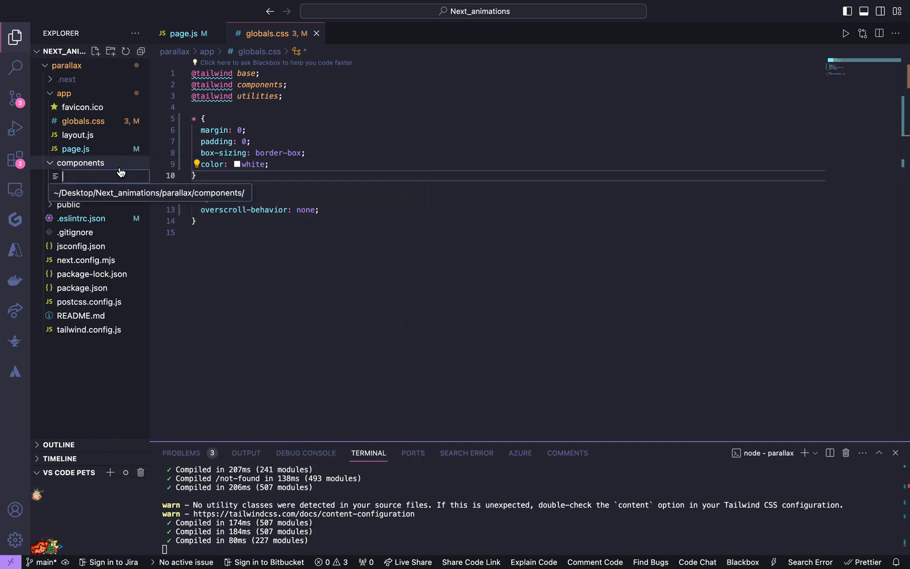
text(p)
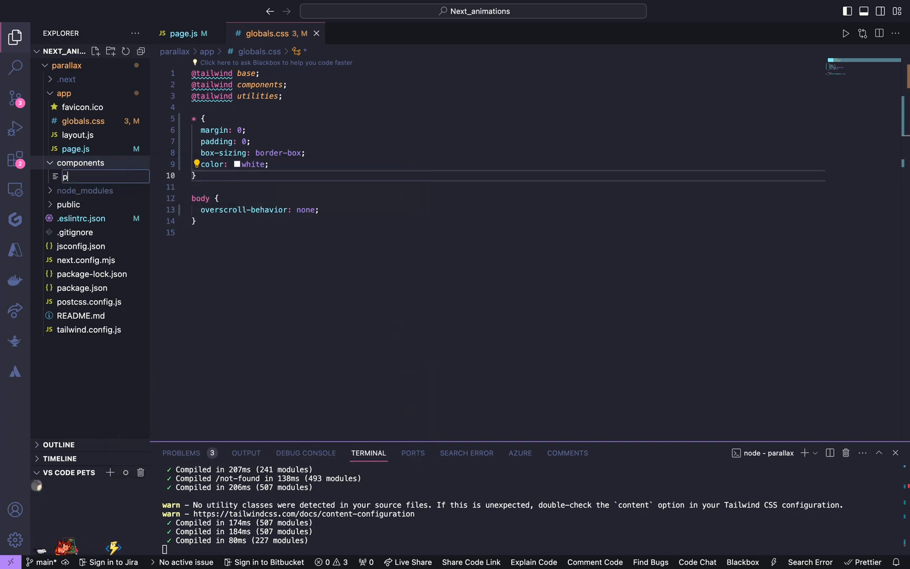
text(arallax.js)
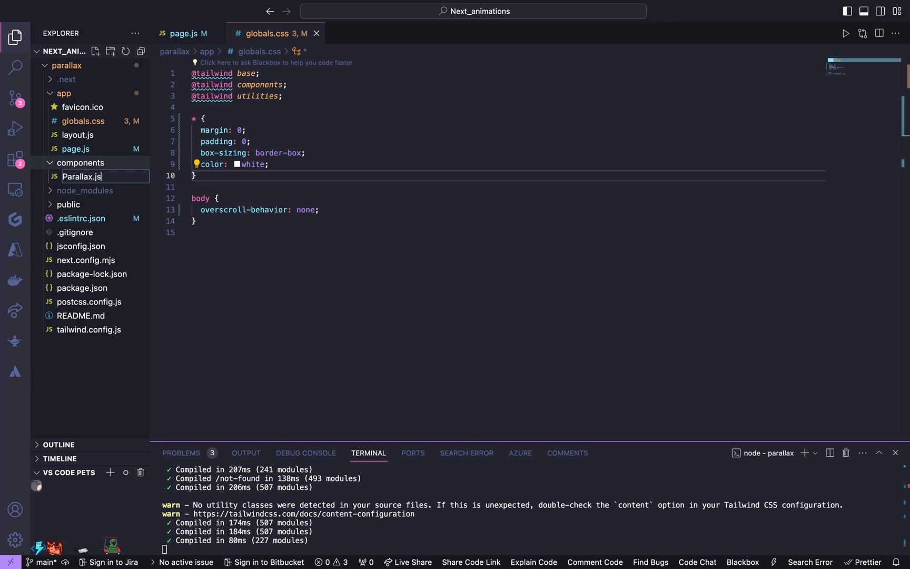
text(rce)
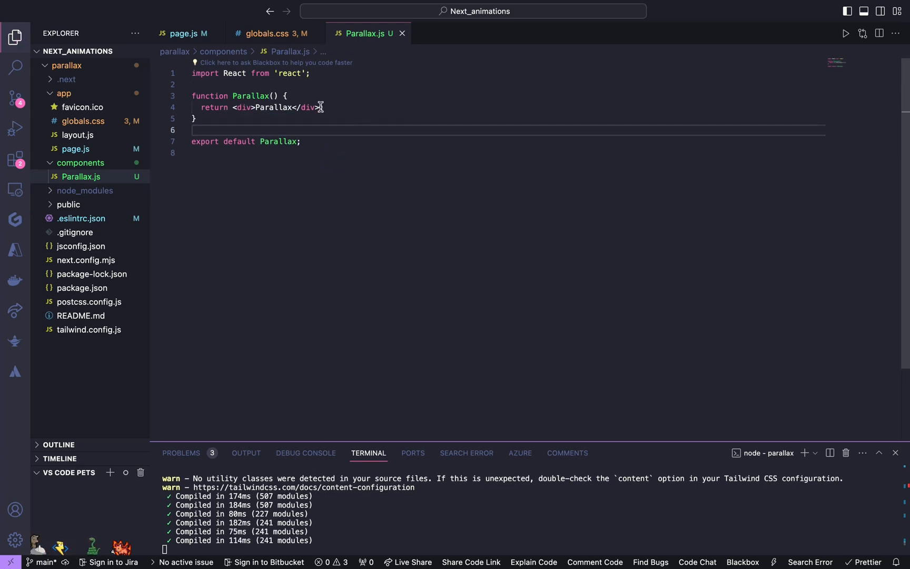
Import Parallax from '@/components/Parallax' in page.js and render <Parallax /> inside main
click(184, 33)
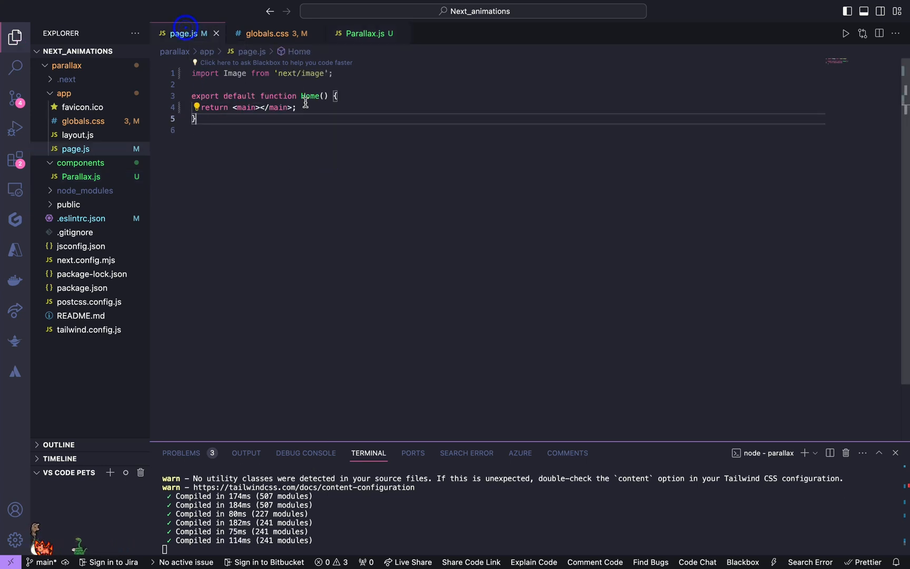
text(imp)
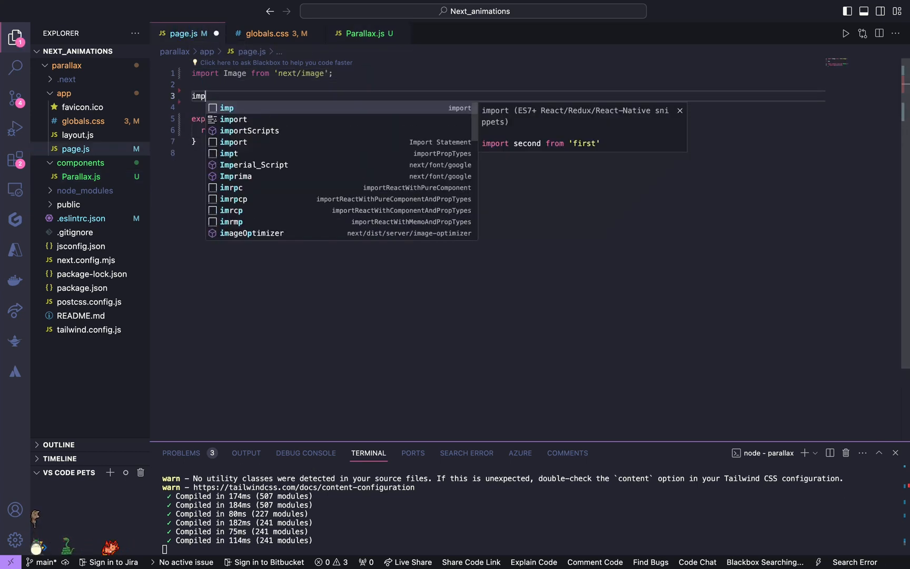
text(ort P)
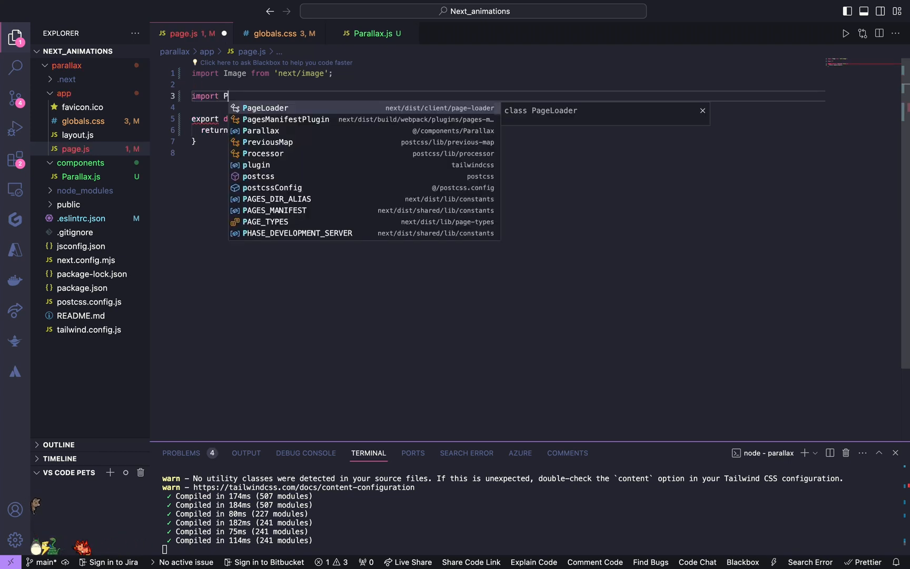
text(Parallax from '@/components/Parallax';)
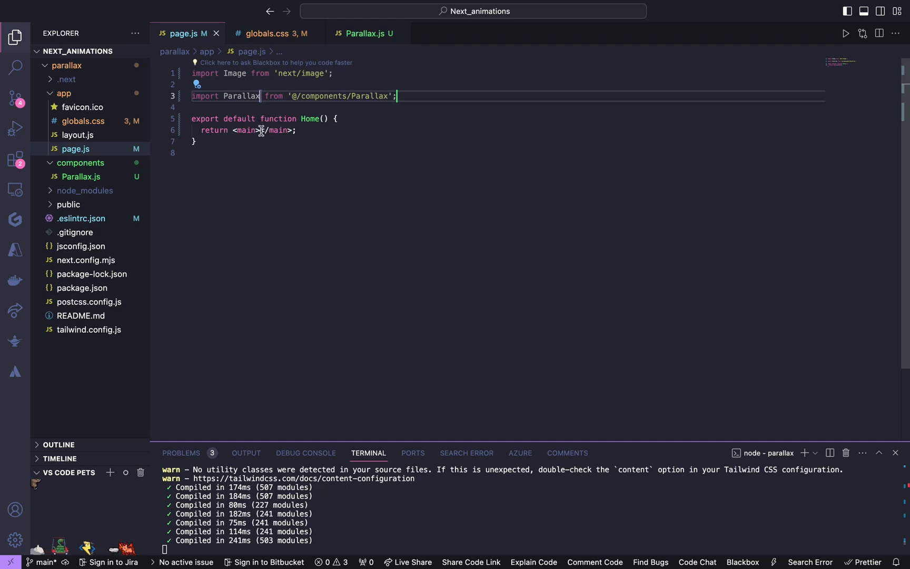
text(<Parallax />)
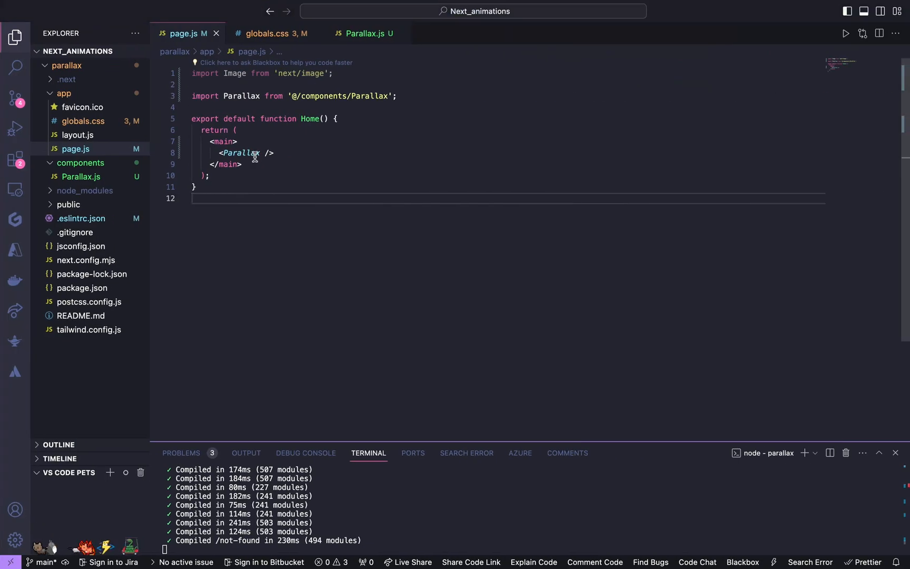
Add background-color: rgb(18, 18, 18) to the body rule in globals.css
click(265, 33)
text(background-color: ;)
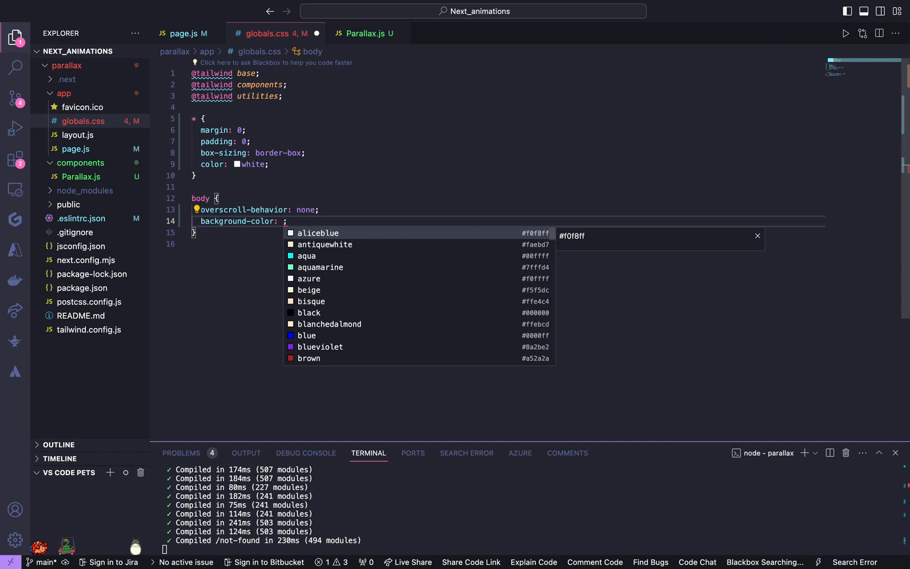
text(rgb()
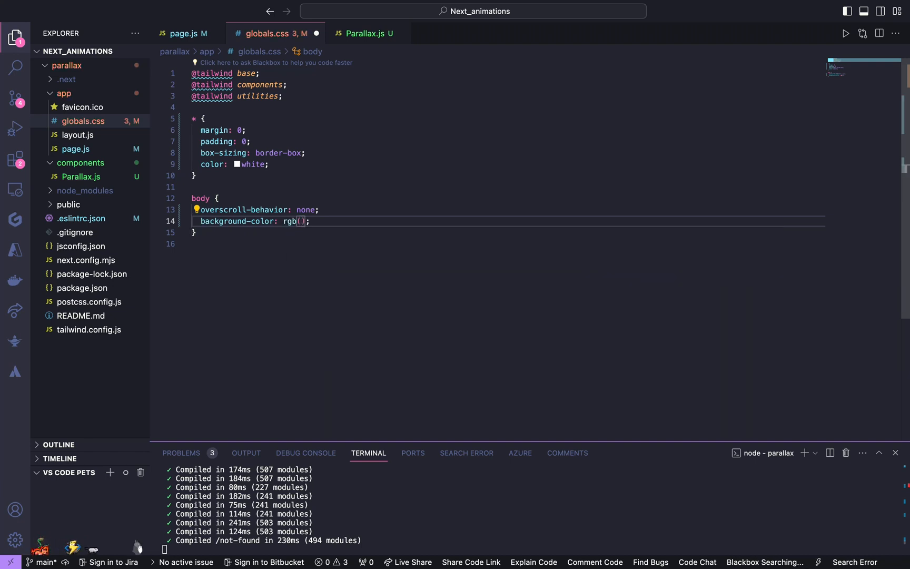
text(18)
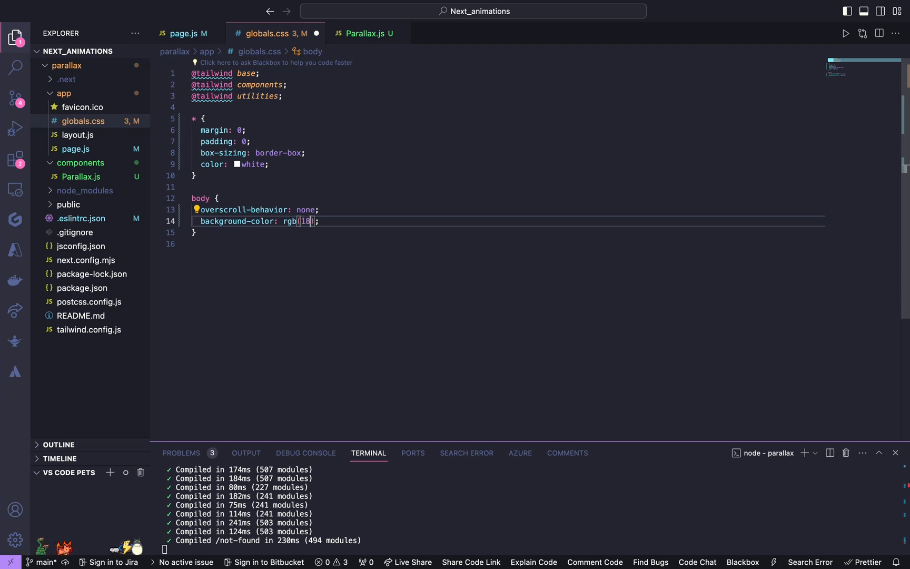
text(,18,18)
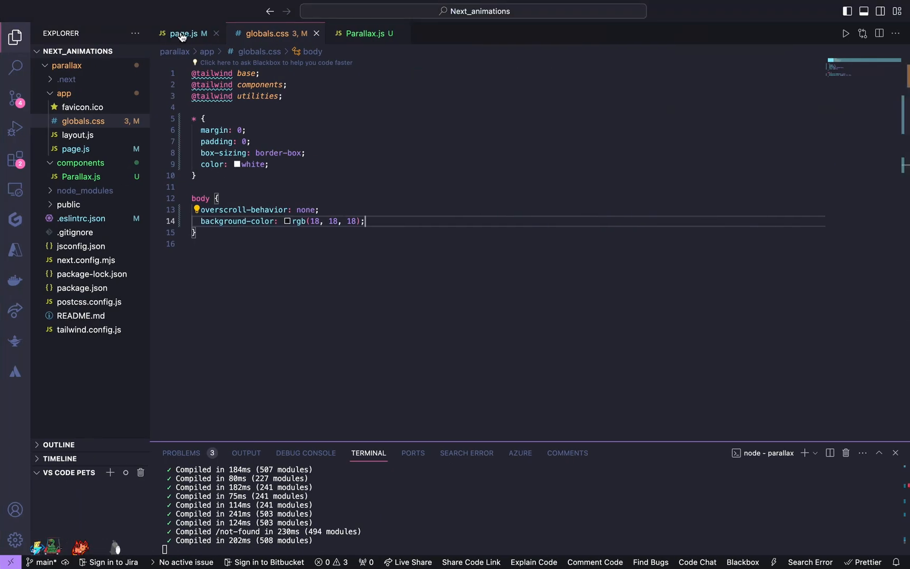
Nest two inner divs in the Parallax return and start a className on the outer div
click(184, 32)
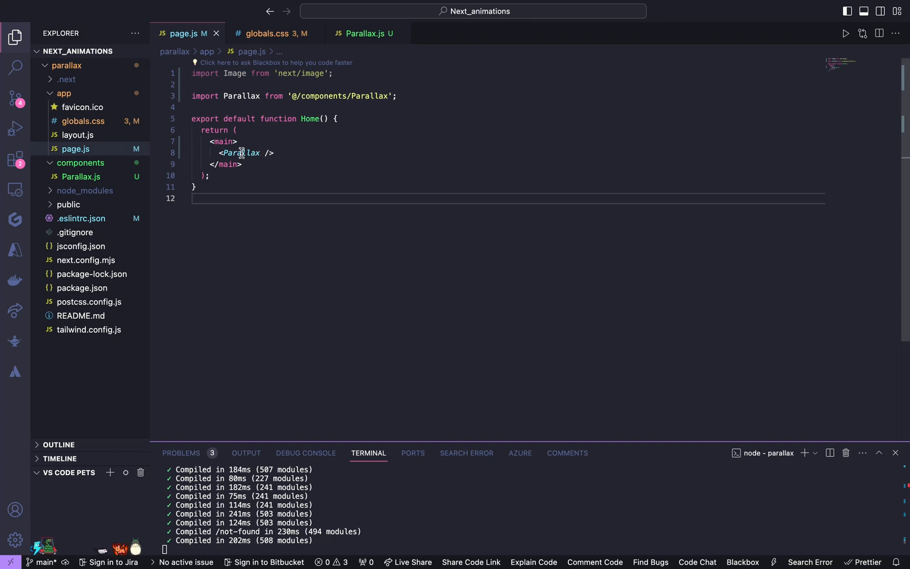
click(363, 33)
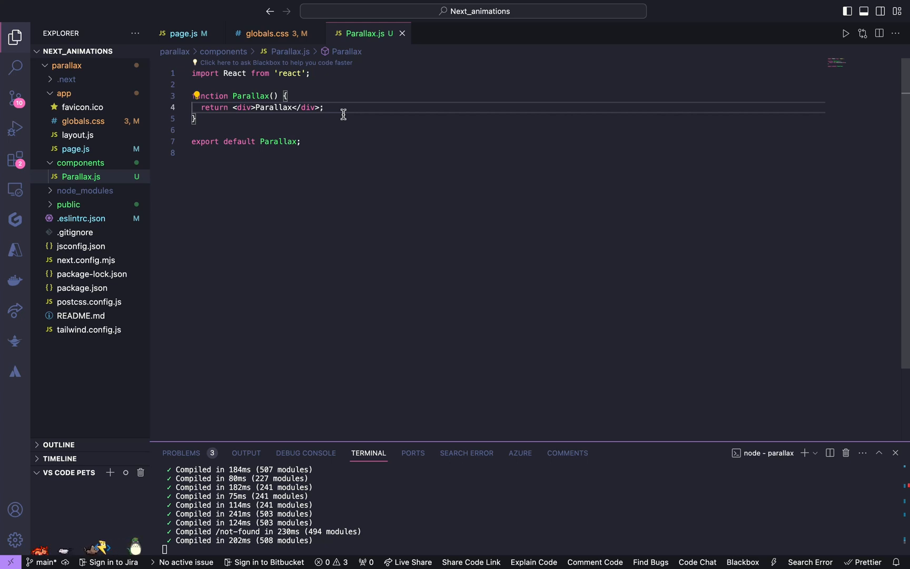
mouse_move(298, 107)
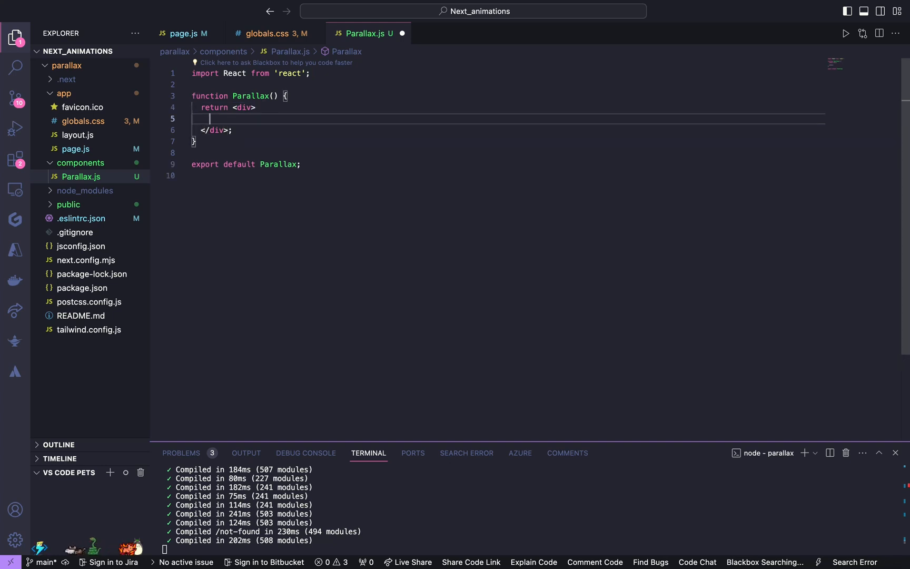
text(<div></div>)
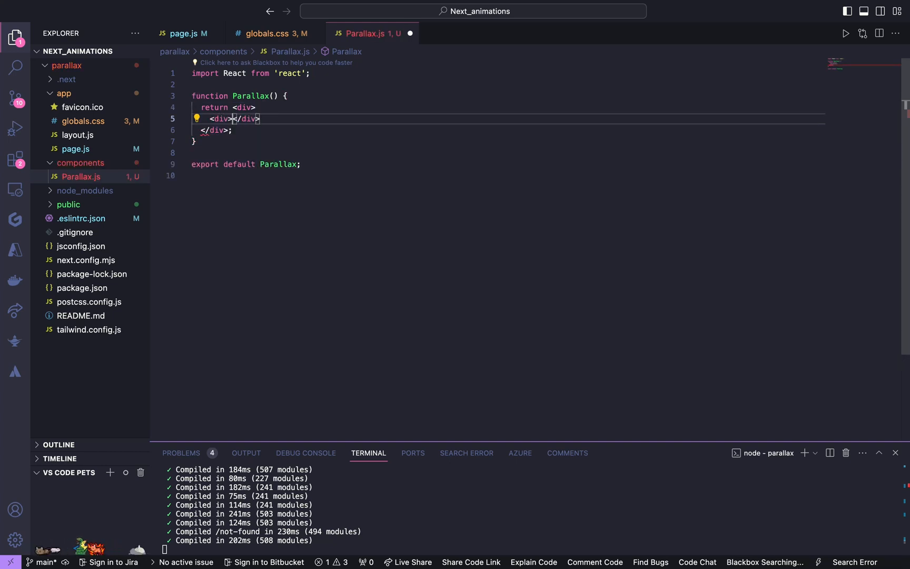
text(<d)
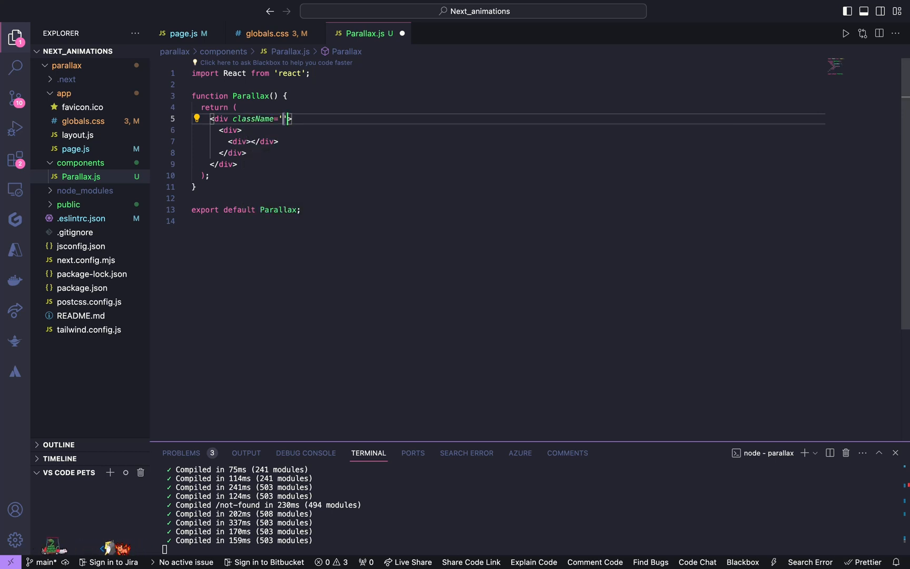
Class the outer div 'fixed top-0 left-0 w-[100%] h-[100vh] z-[-1] overflow-hidden'
text(fixed)
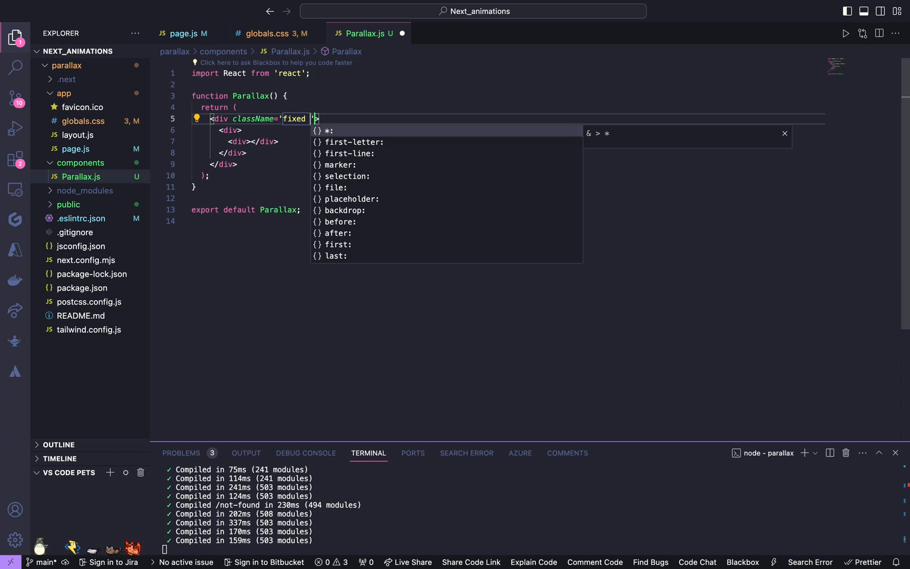
text(top-0)
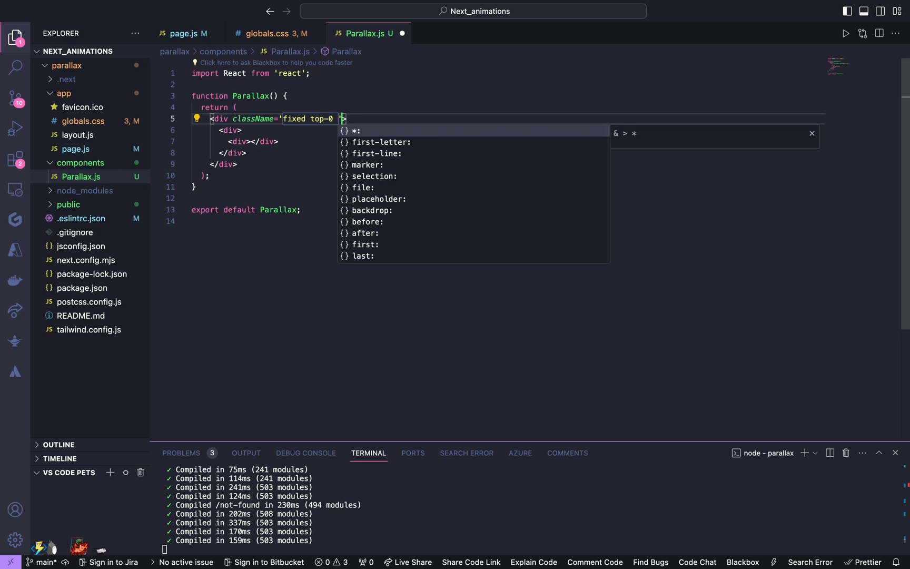
text(left-0)
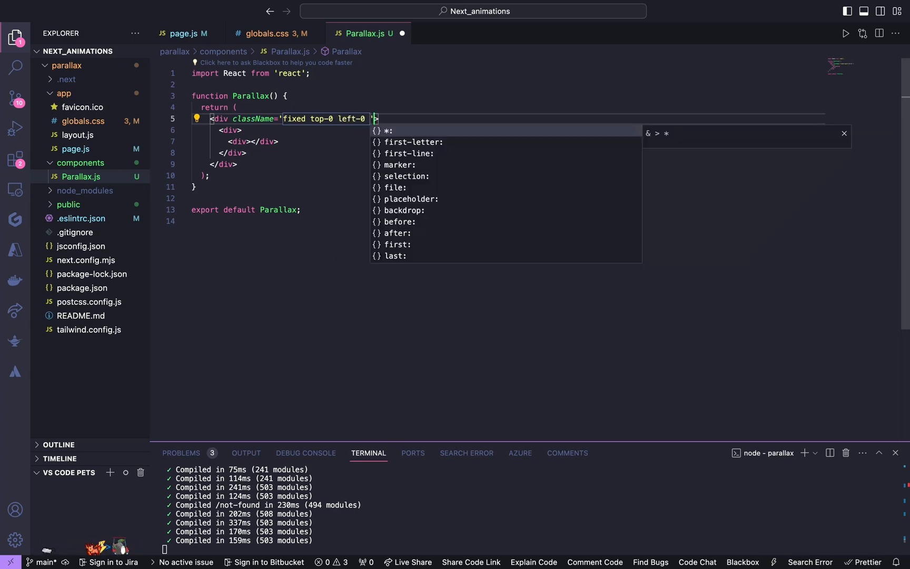
text(w-[100])
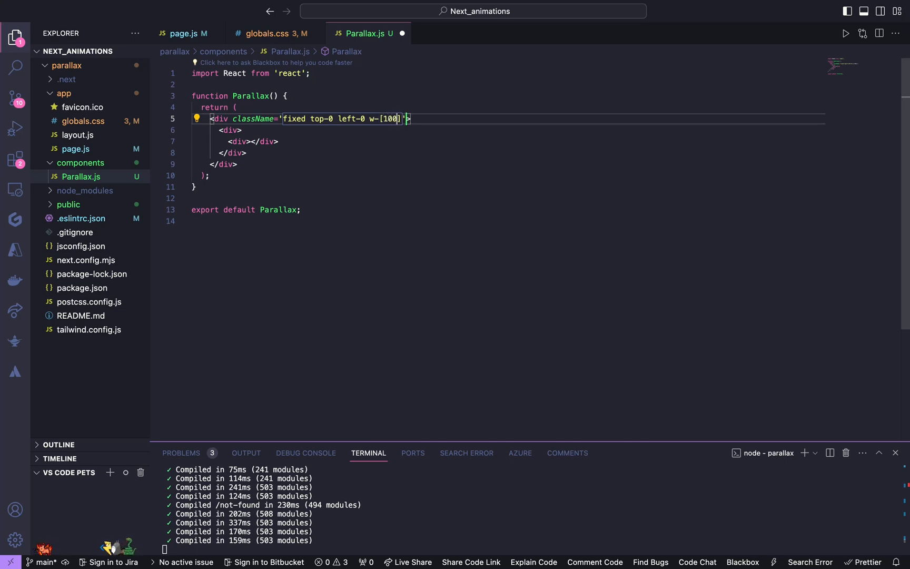
text(%)
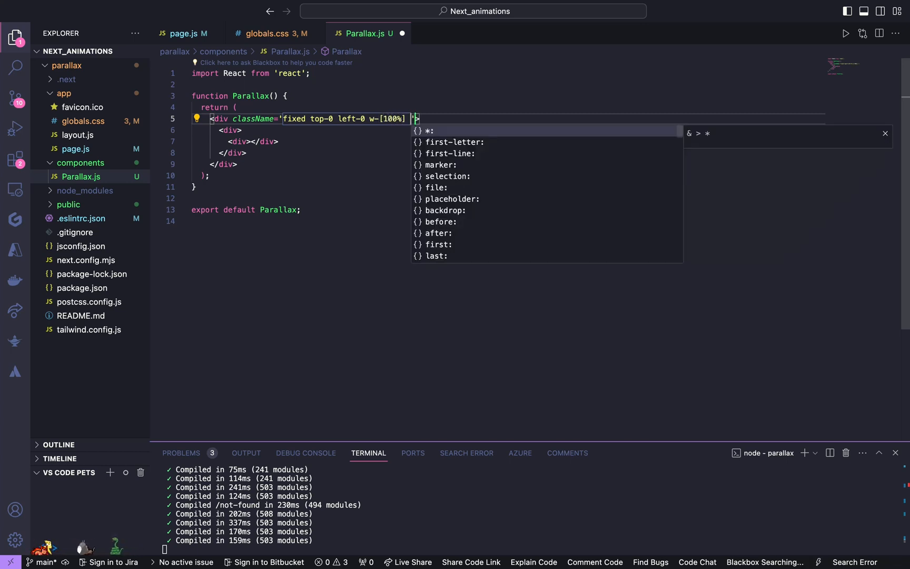
text(h-[])
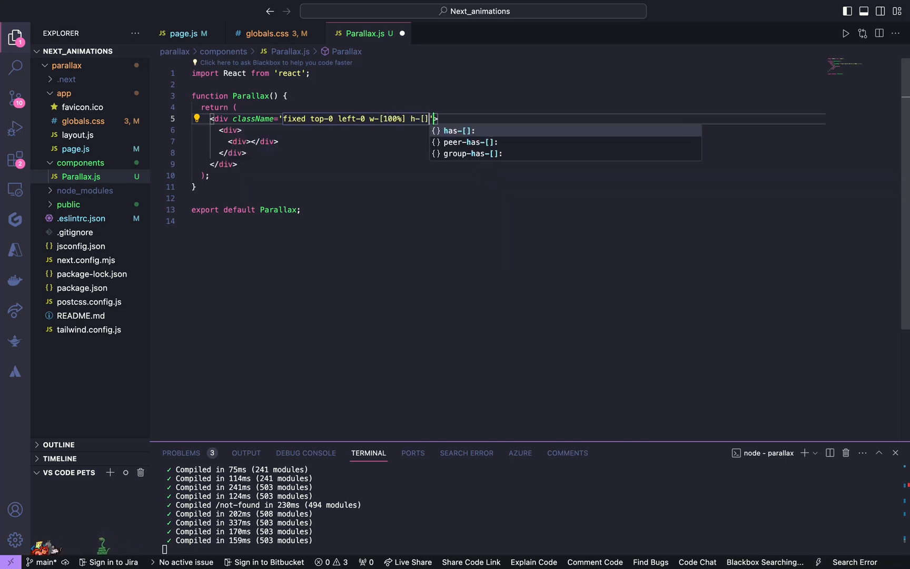
text(100vh)
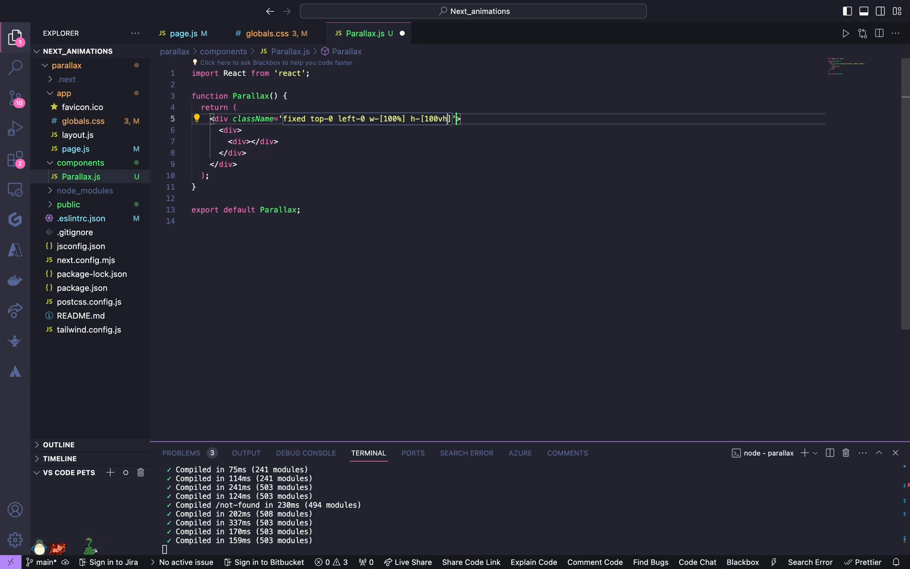
text(z-[-1] overflow-hidden)
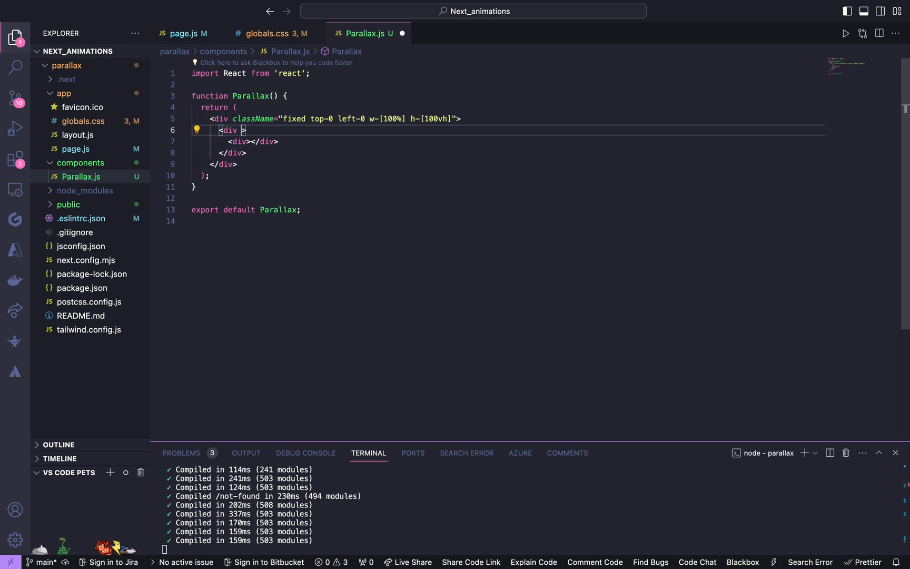
Class the second div 'absolute top-0 left-0 w-[2800px] h-[100%]'
text(className="")
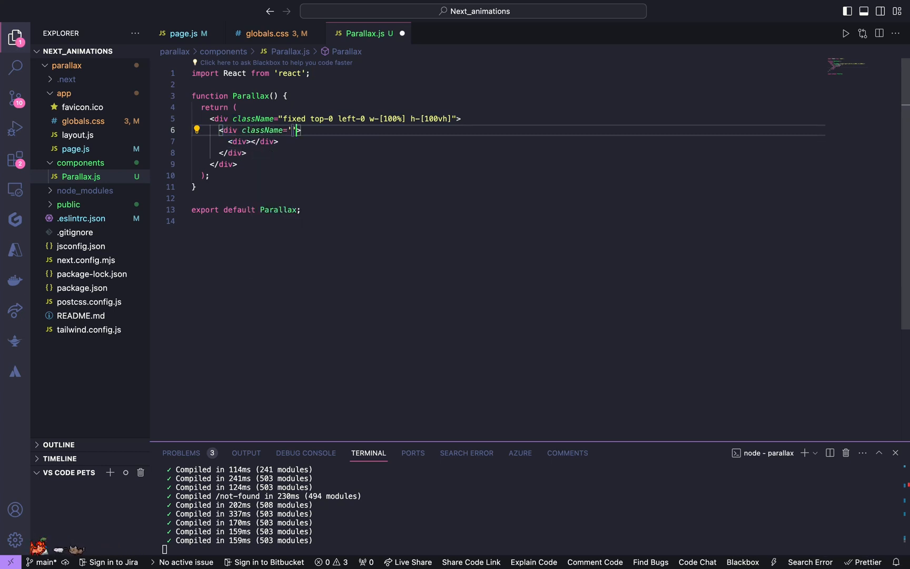
text(absolute)
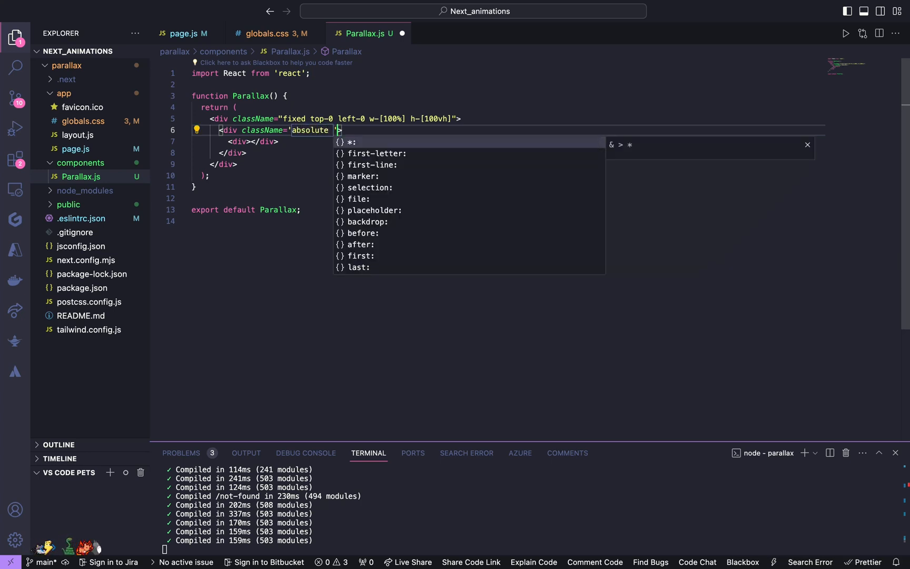
text(top-0)
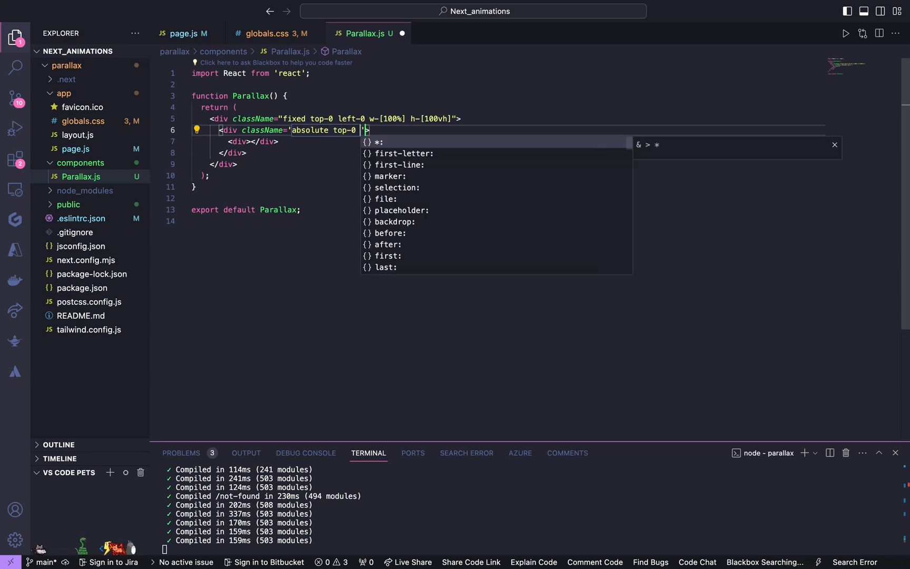
text(left)
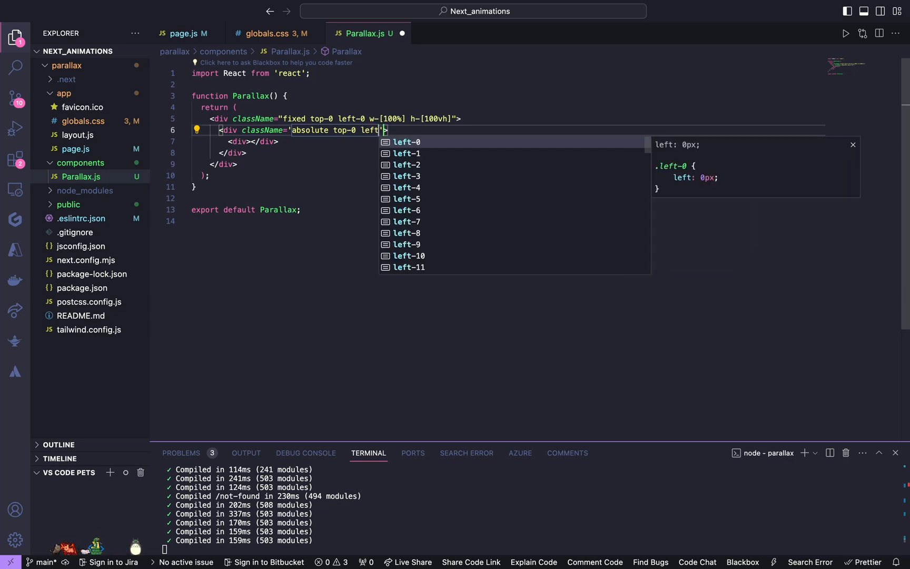
text(-0)
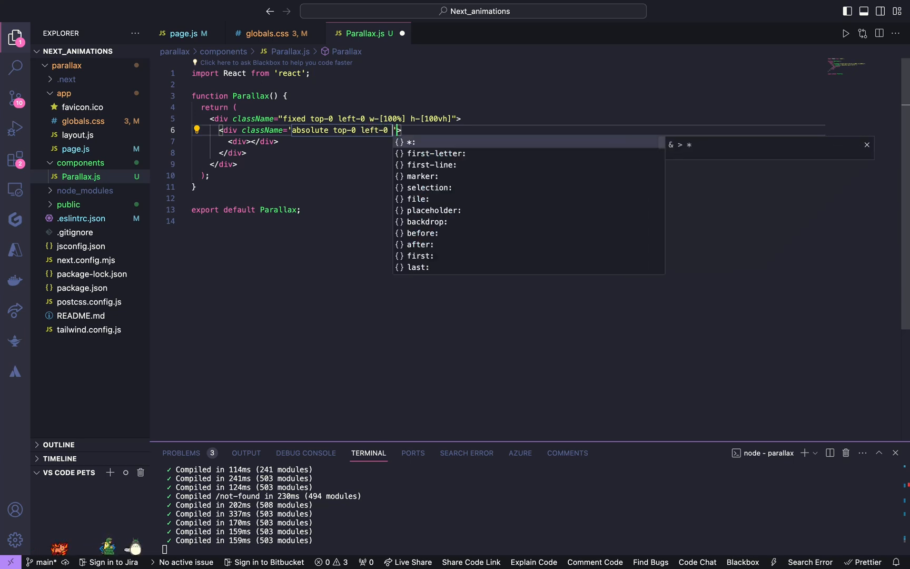
text(w-[])
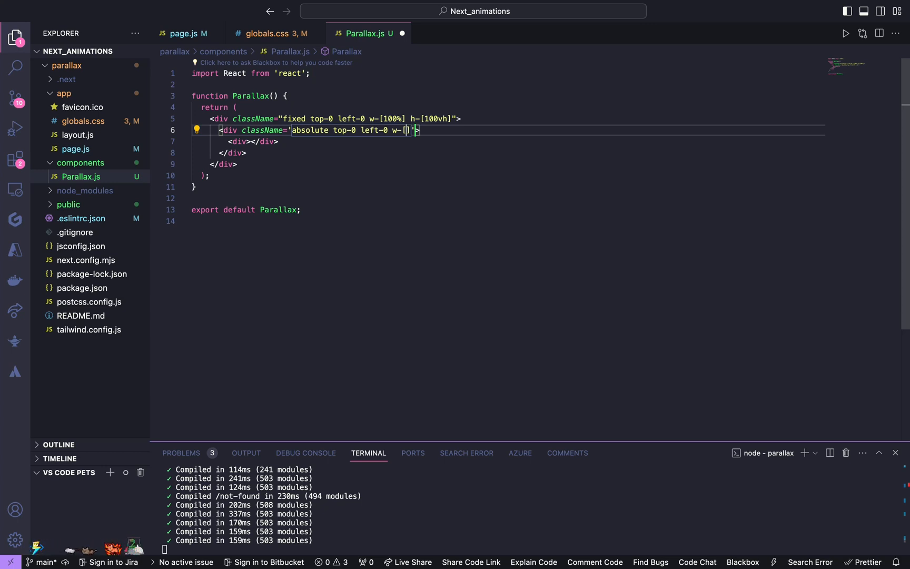
text(2800)
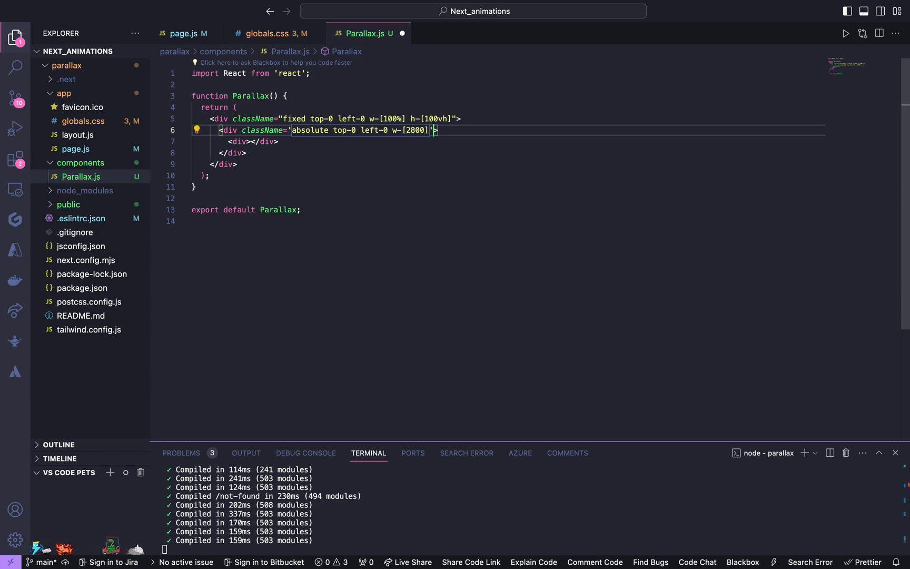
text(px)
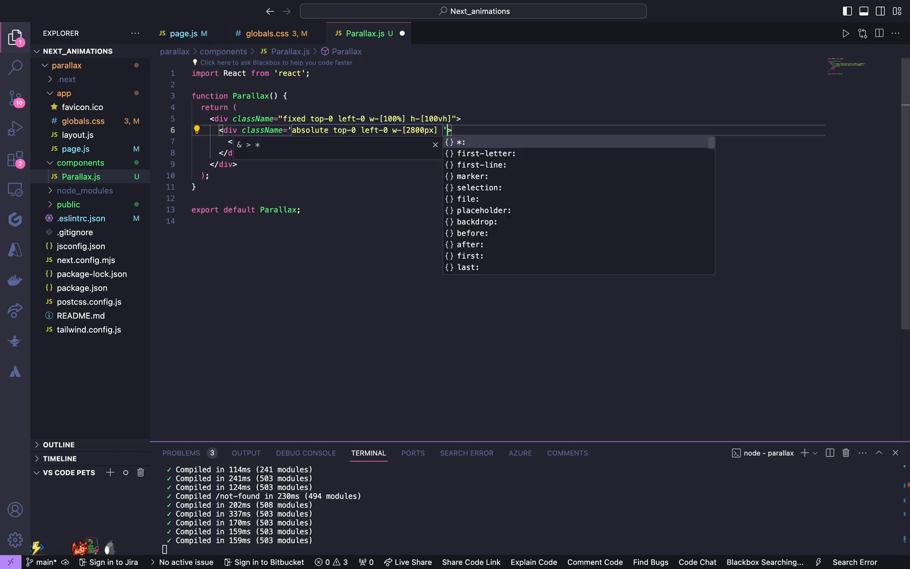
text(h-[100%]")
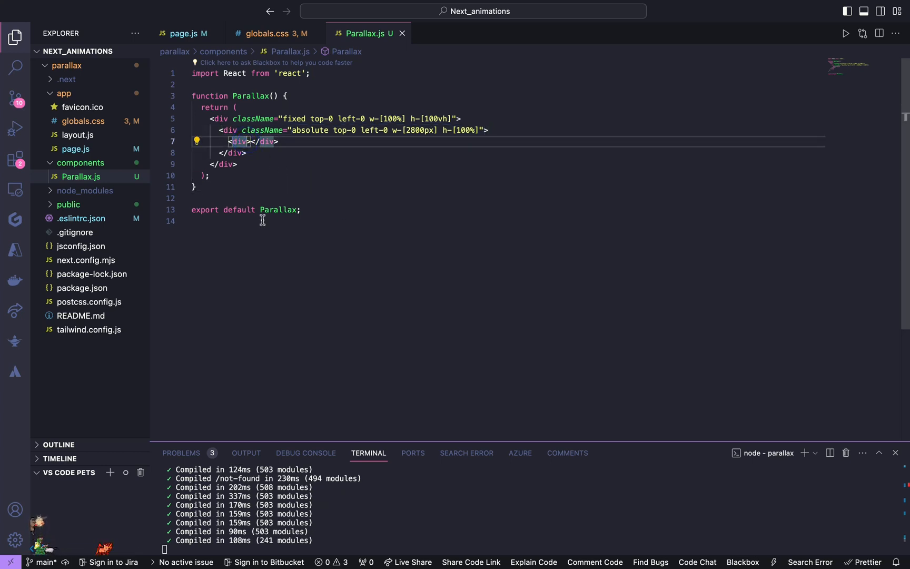
Class the innermost div 'absolute top-[15%] h-[70%] w-[100%] flex justify-around'
text(className=")
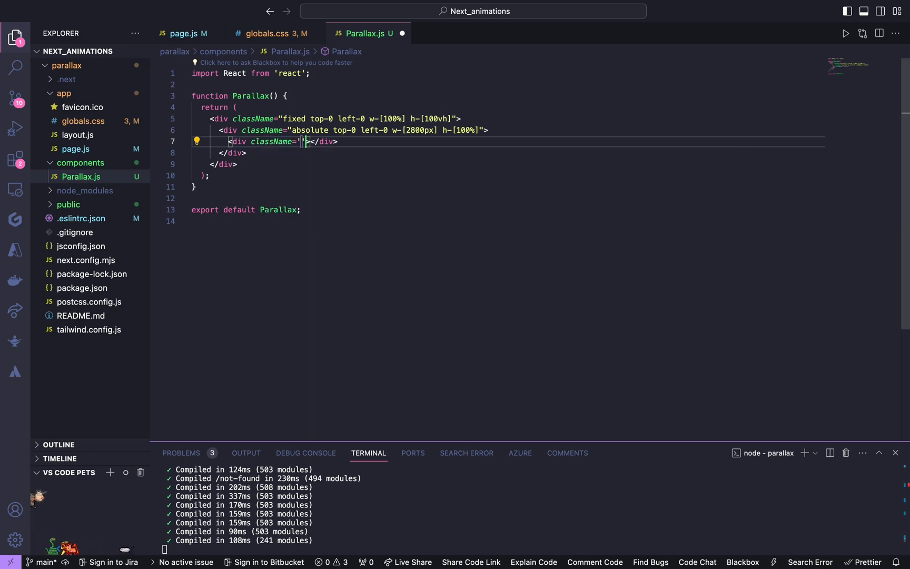
text(absolute)
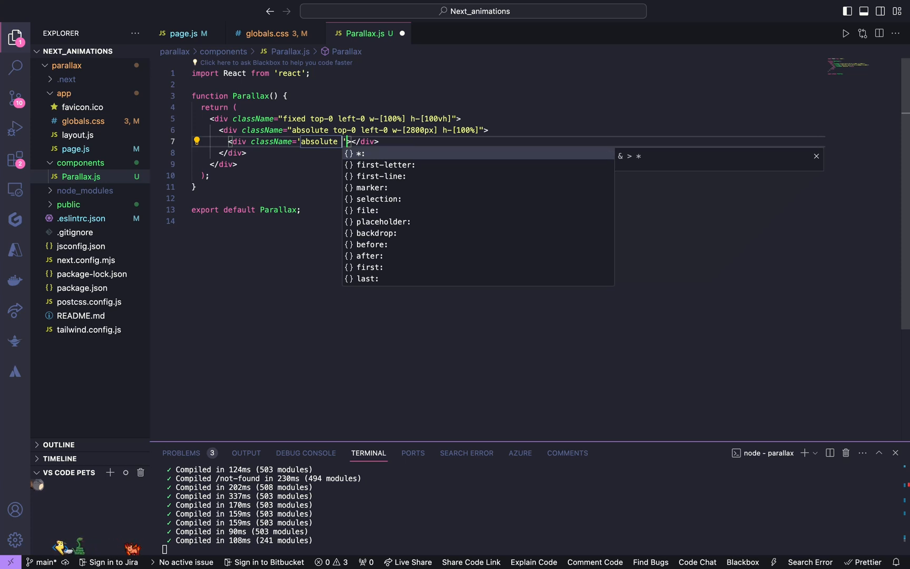
text(top)
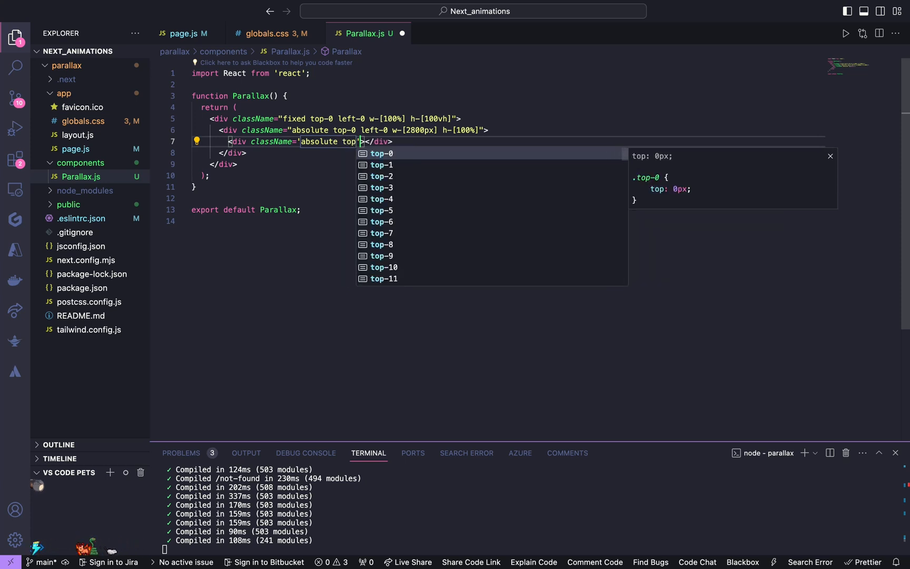
text(-[])
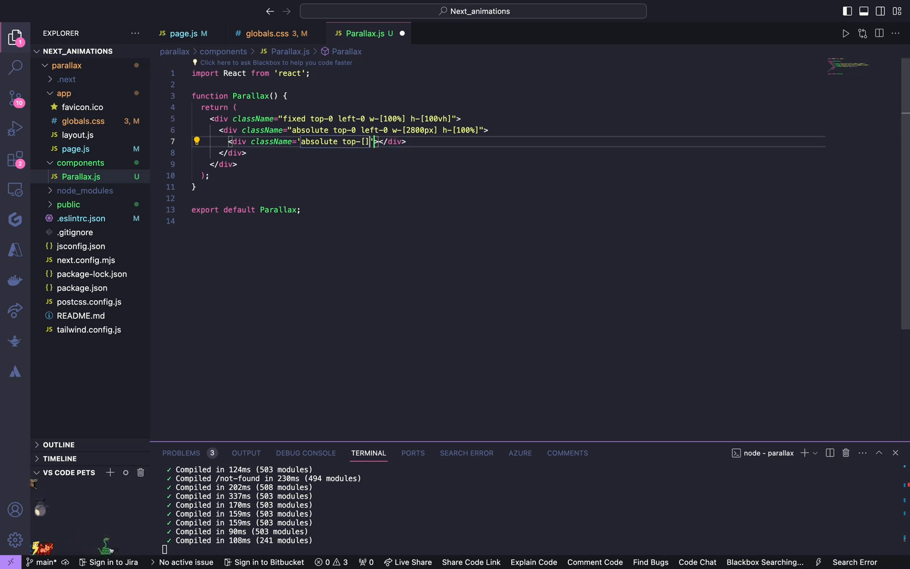
text(15)
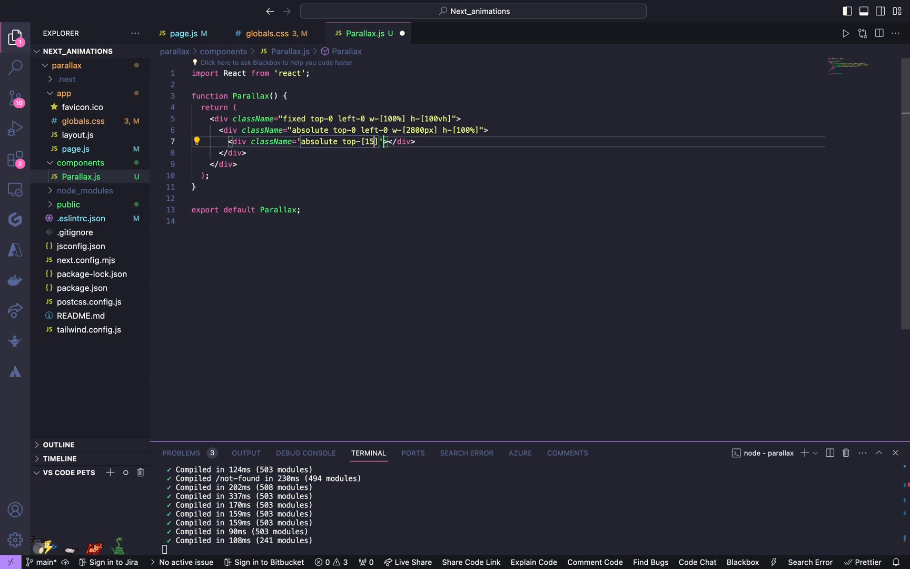
text(%)
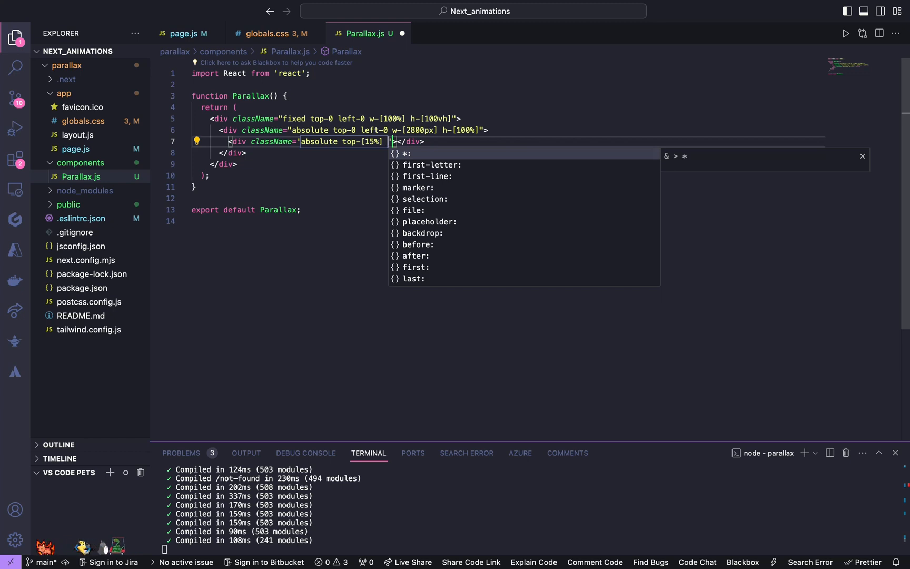
text(h-[])
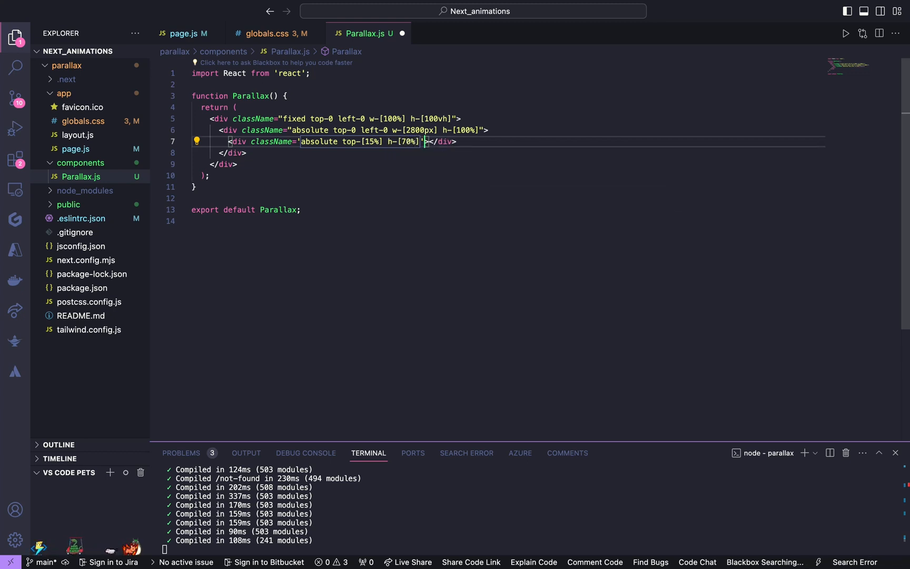
text(w-[100%)
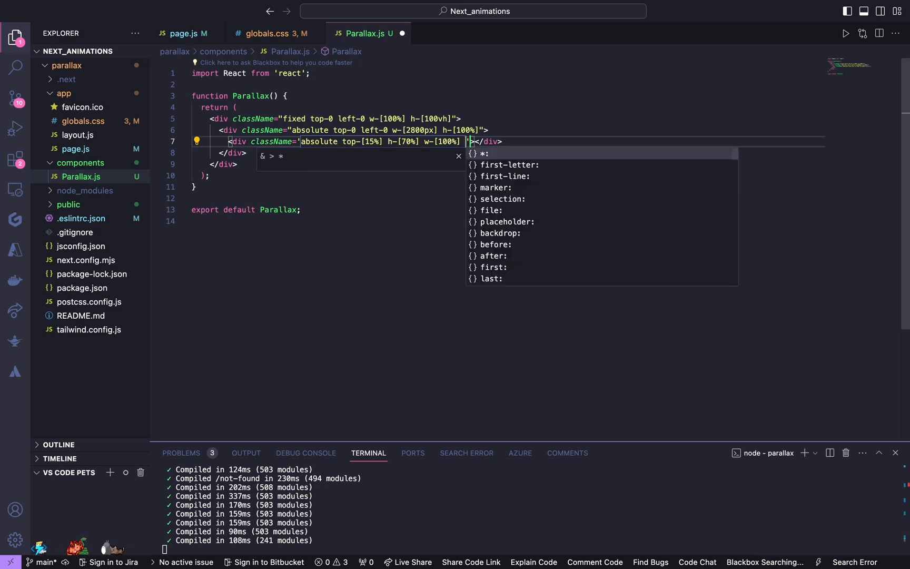
text(flex)
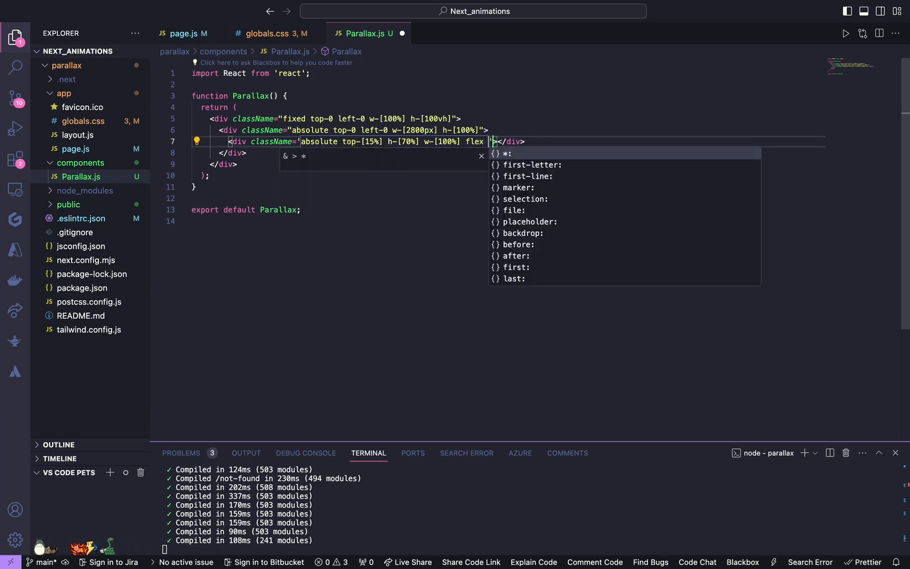
text(jus)
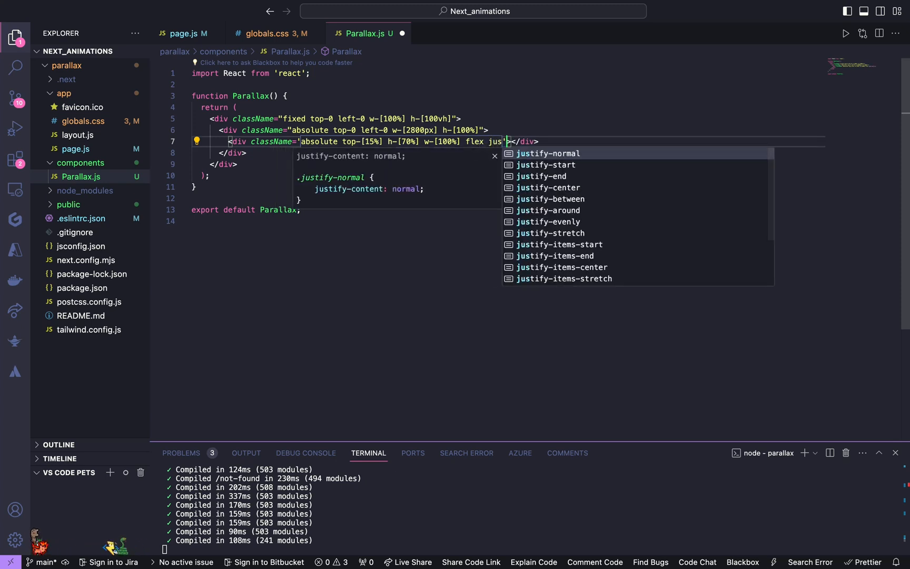
text(justify-around)
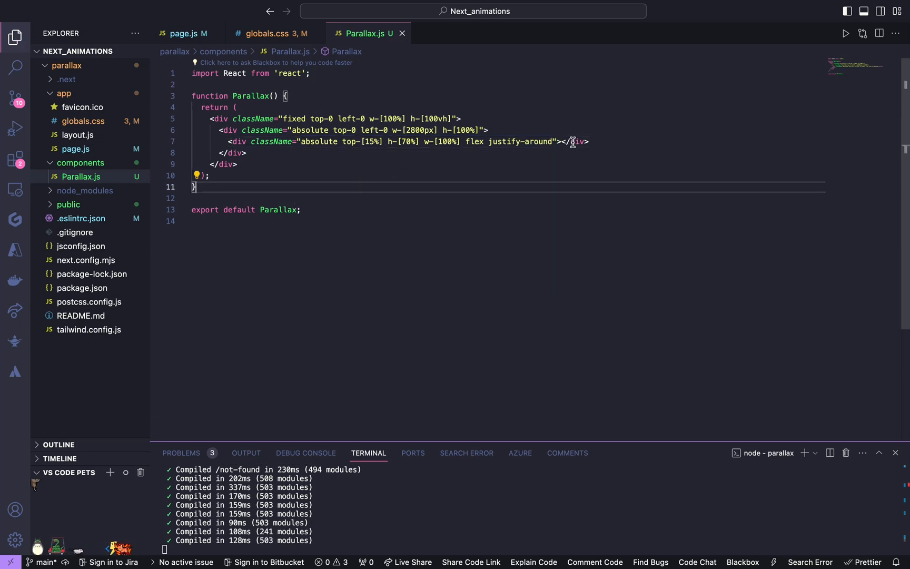
Add a container div with className "relative w-[400px] h-[100%] overflow-hidden bg-white" inside the flex row
key(enter)
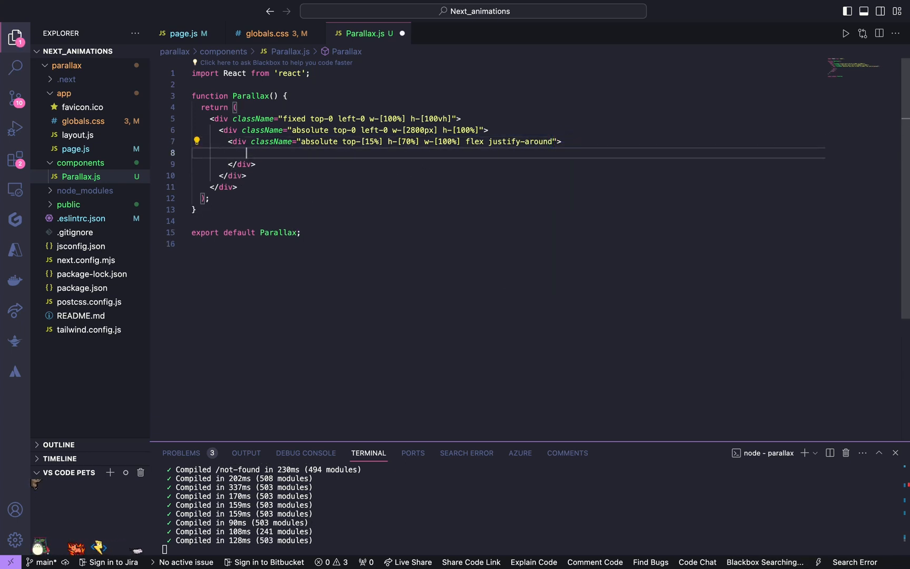
text(<img src="/images/parallax)
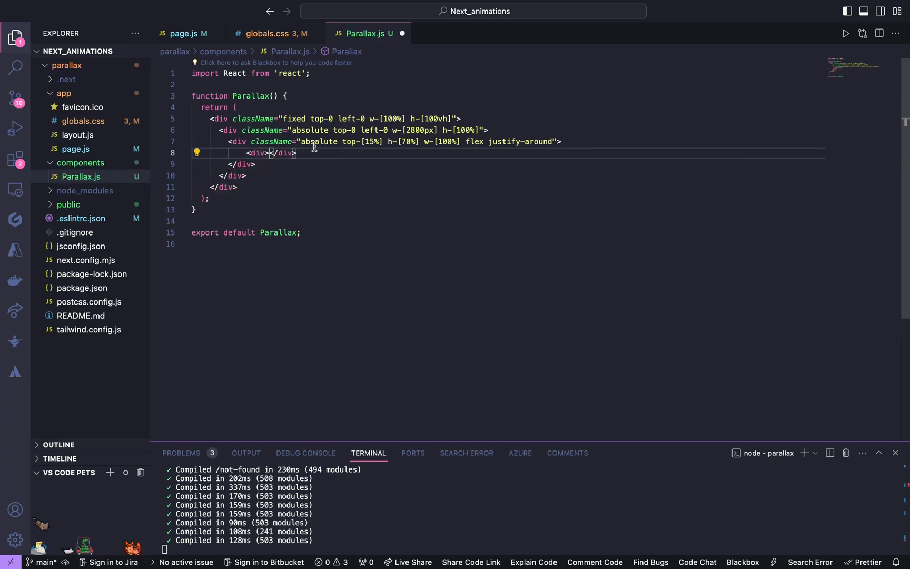
text(cl)
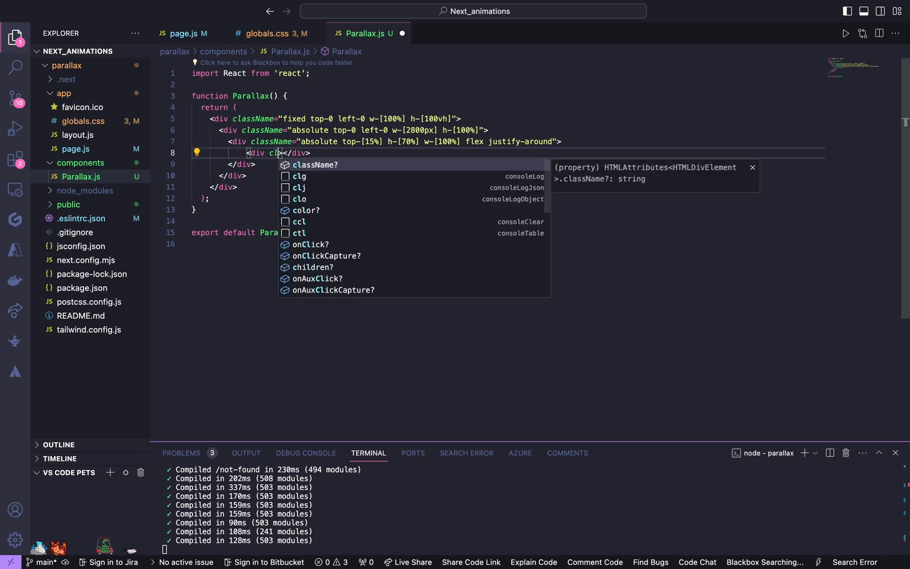
key(Tab)
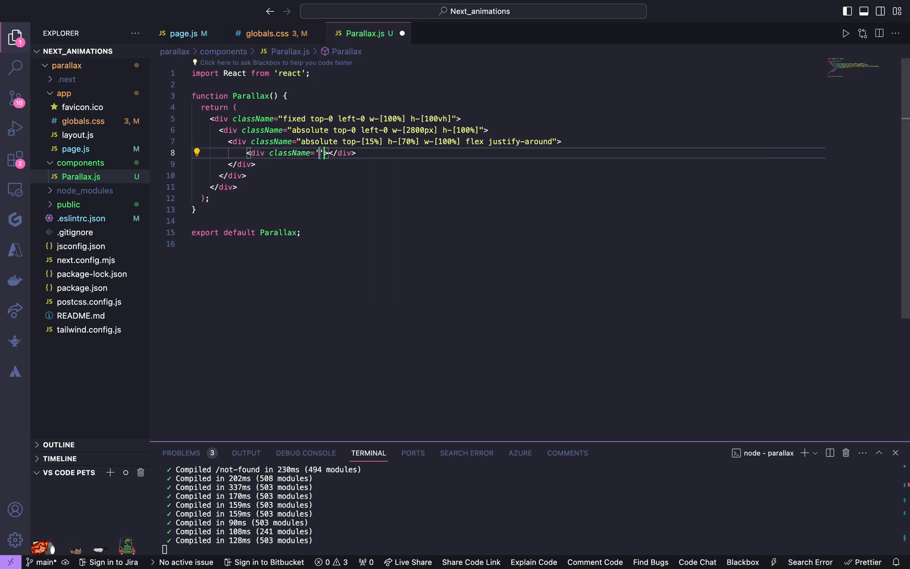
text(rea)
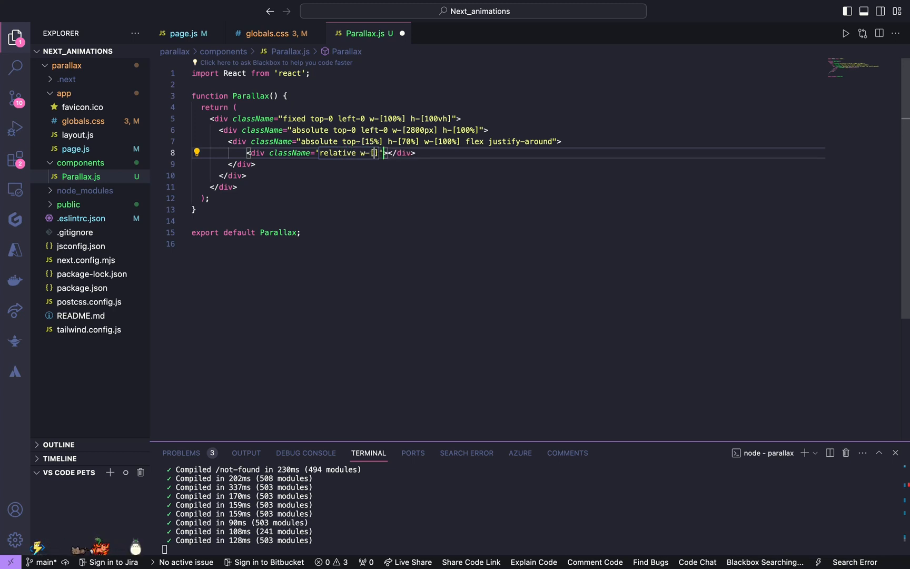
text(400)
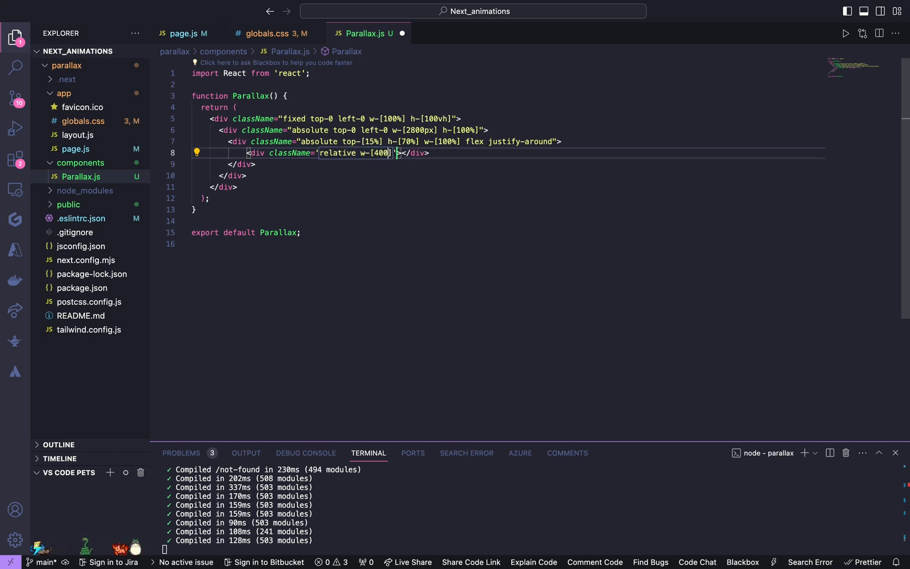
text(px)
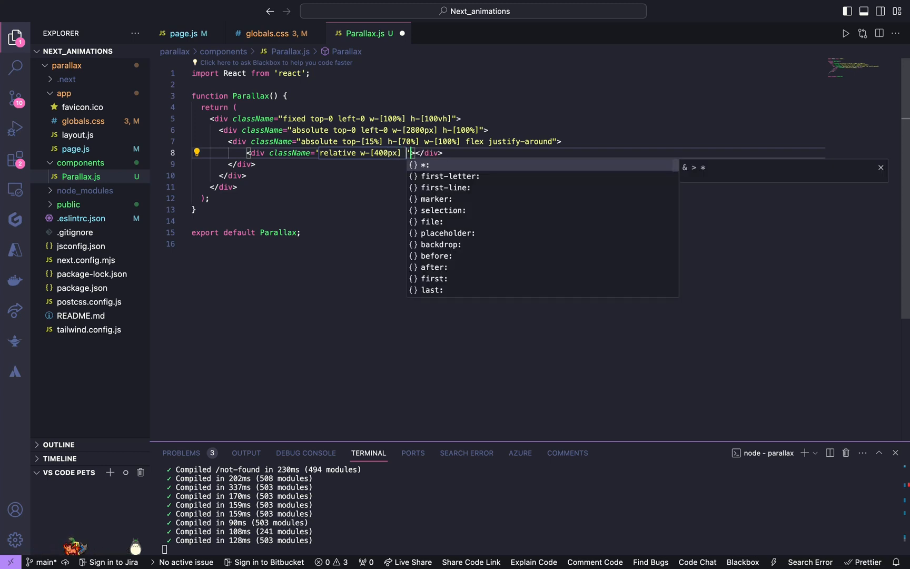
text(h-[])
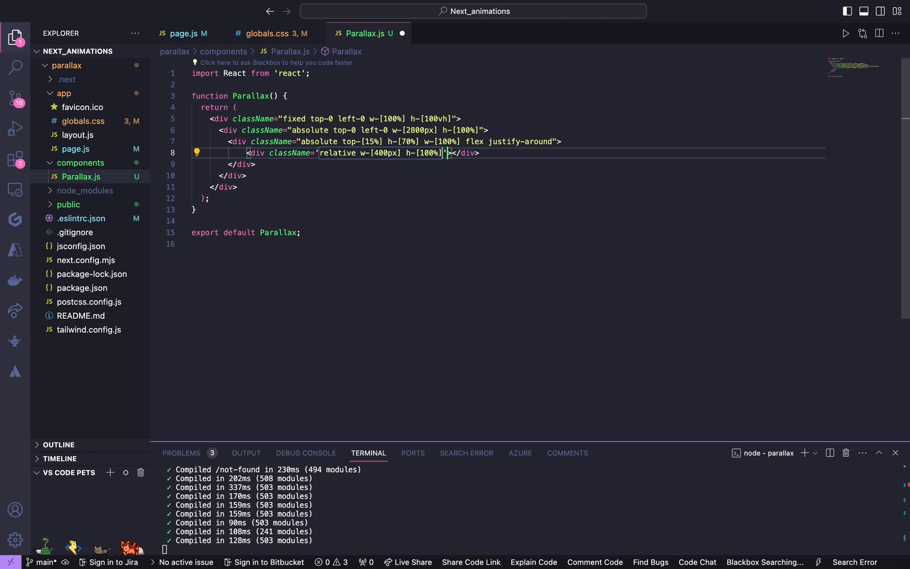
text(overflow-hidden)
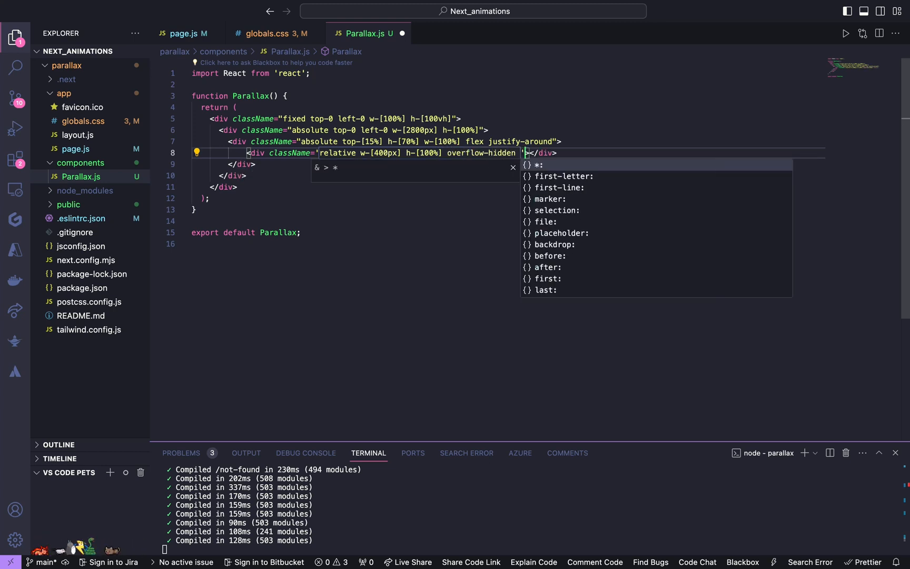
text(bg)
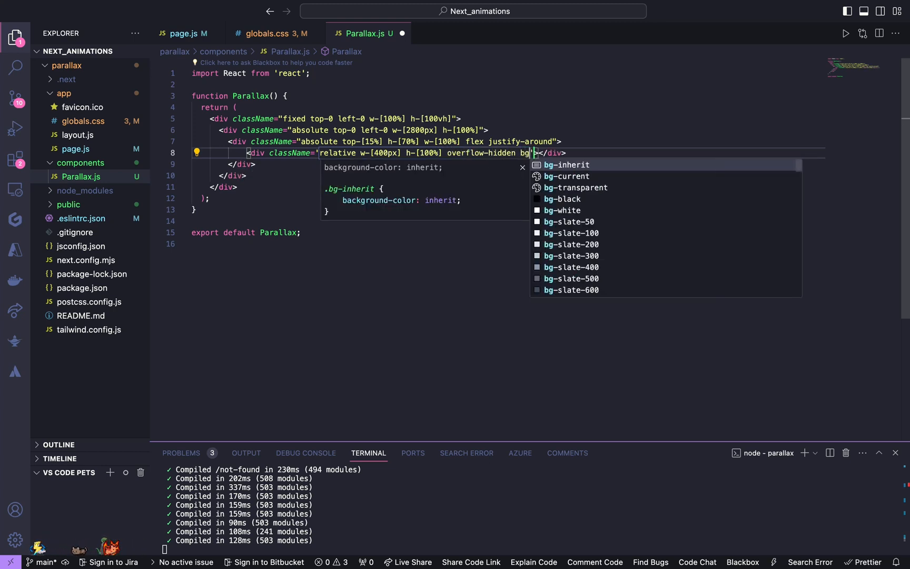
text(-white")
text(<div ></div>)
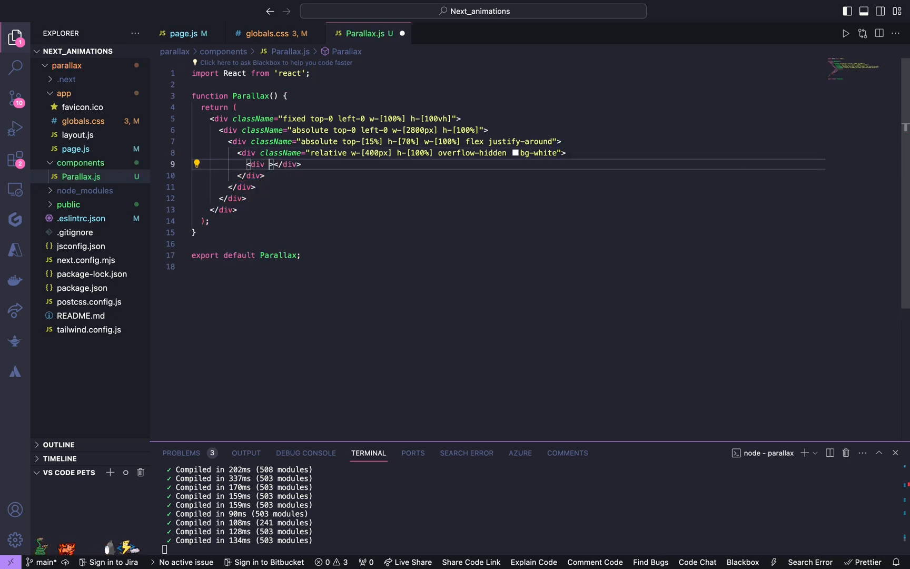
Start the inner div's className with absolute, left-[-100px] and w-[600px]
text(className="")
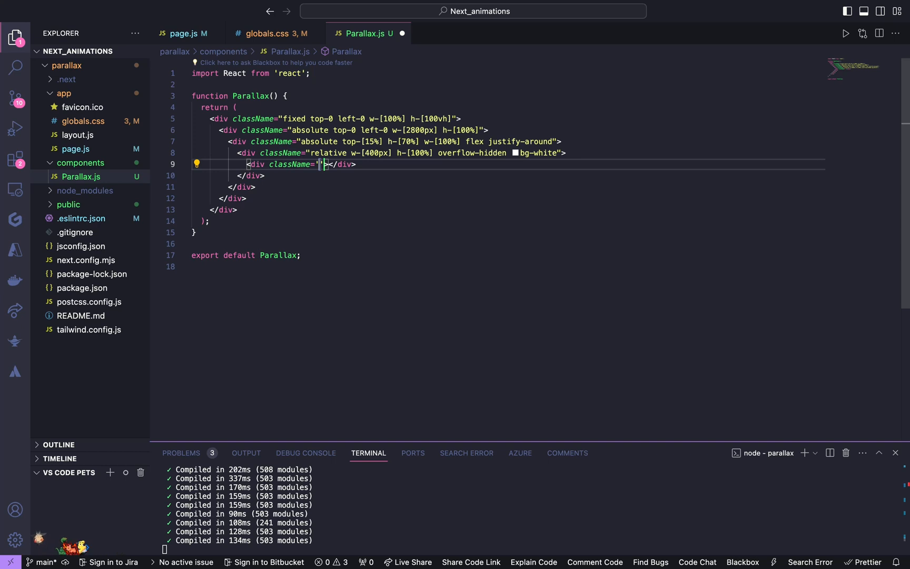
text(absol)
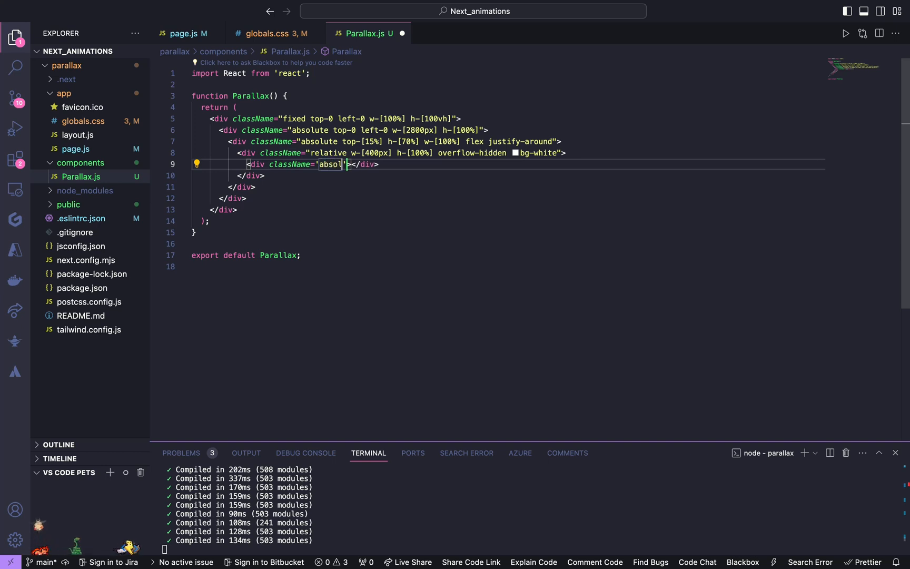
text(absolute)
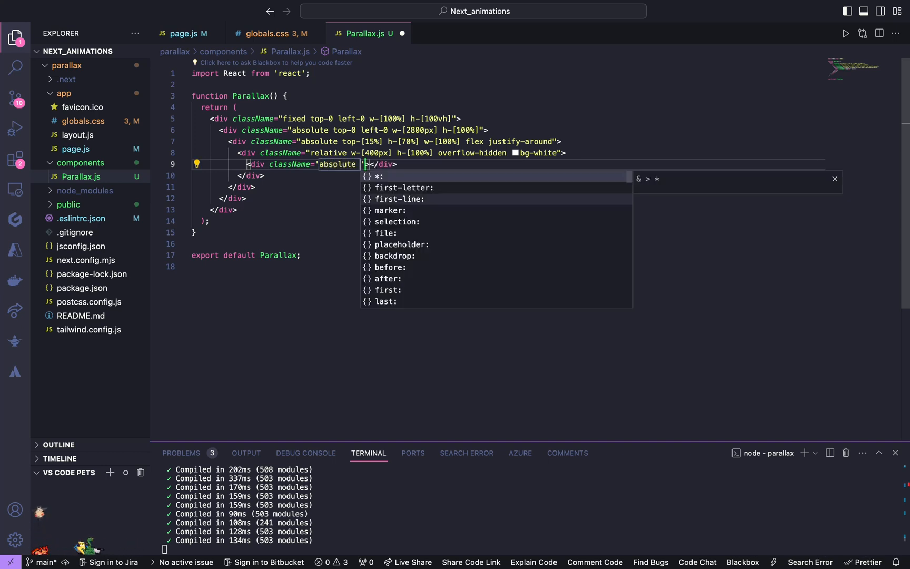
text(left-)
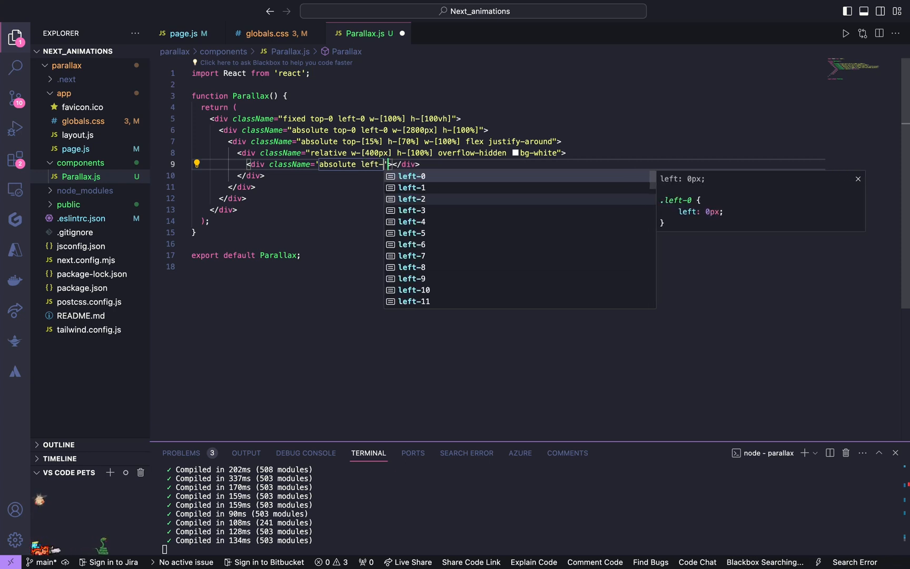
text([-100])
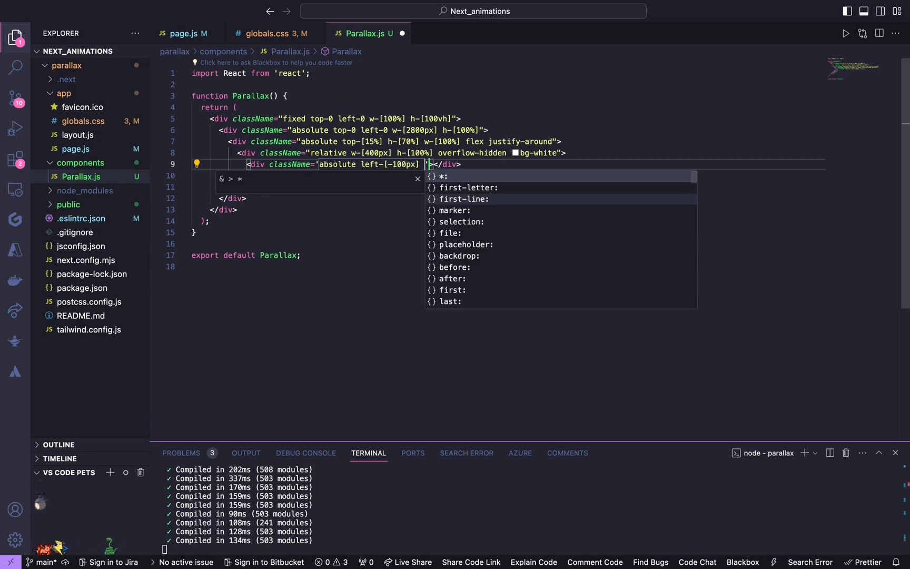
text(w-[])
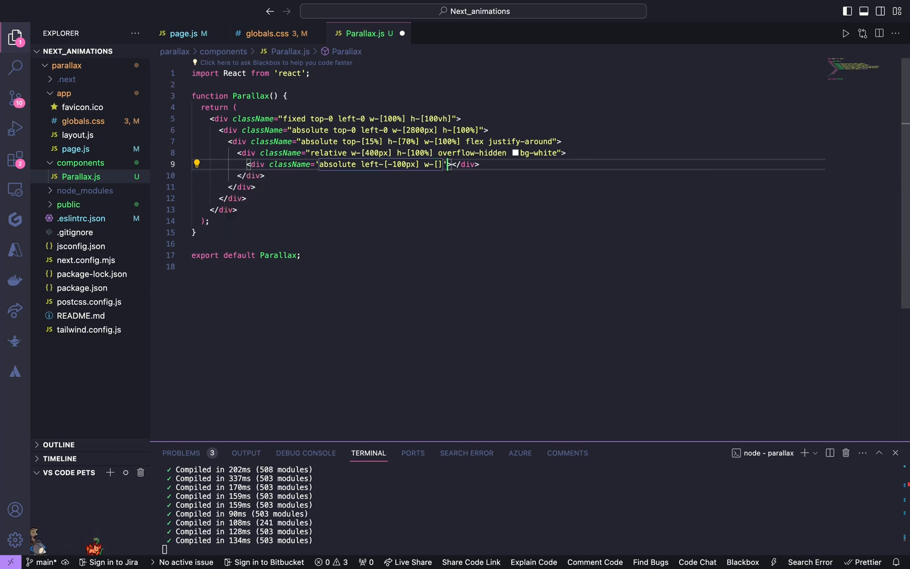
text(600px)
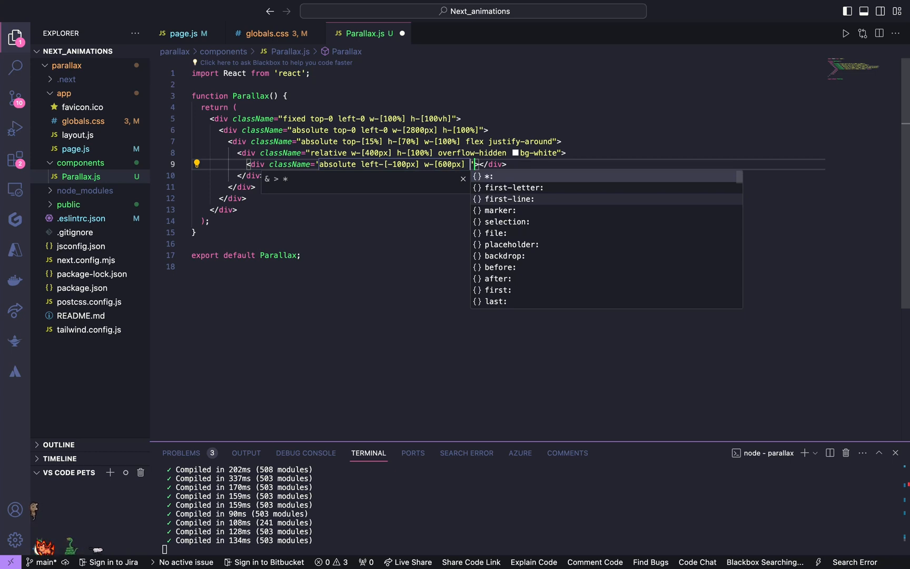
Complete it with h-[100%], bg-cover, bg-center and the img class
text(h-[])
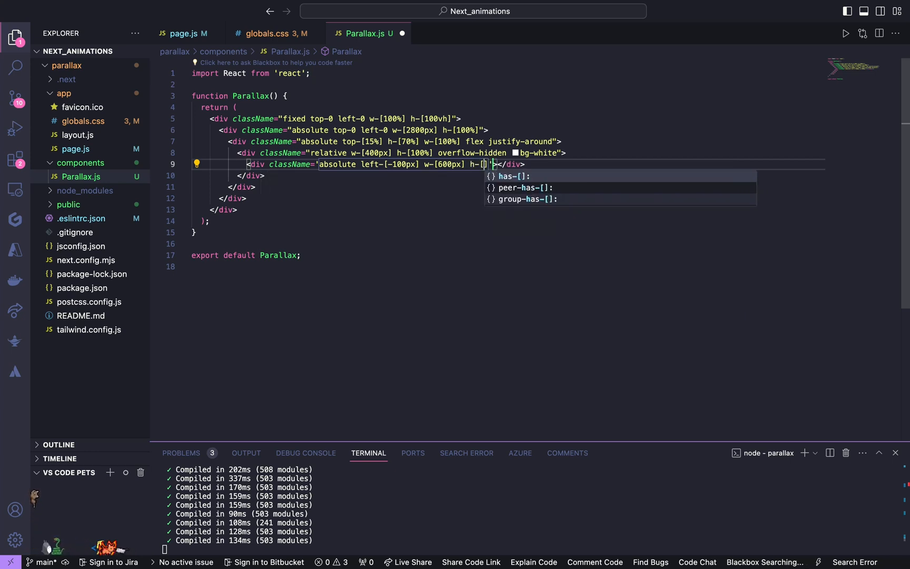
text(100%)
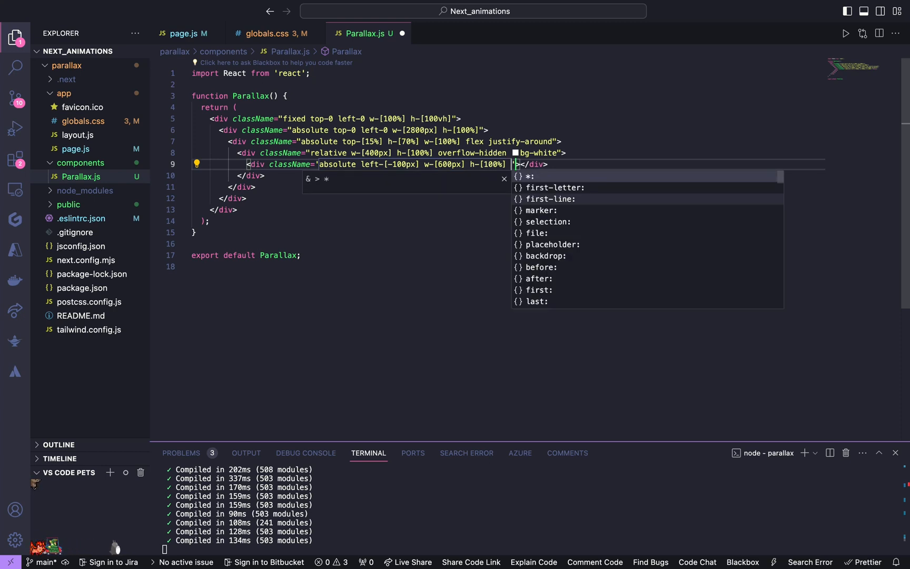
text(bg-cpo)
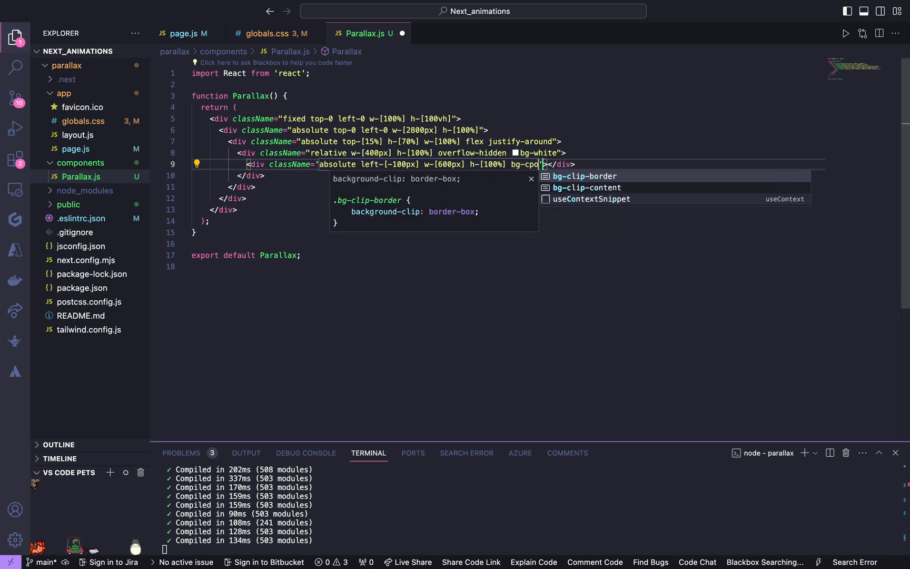
text(over)
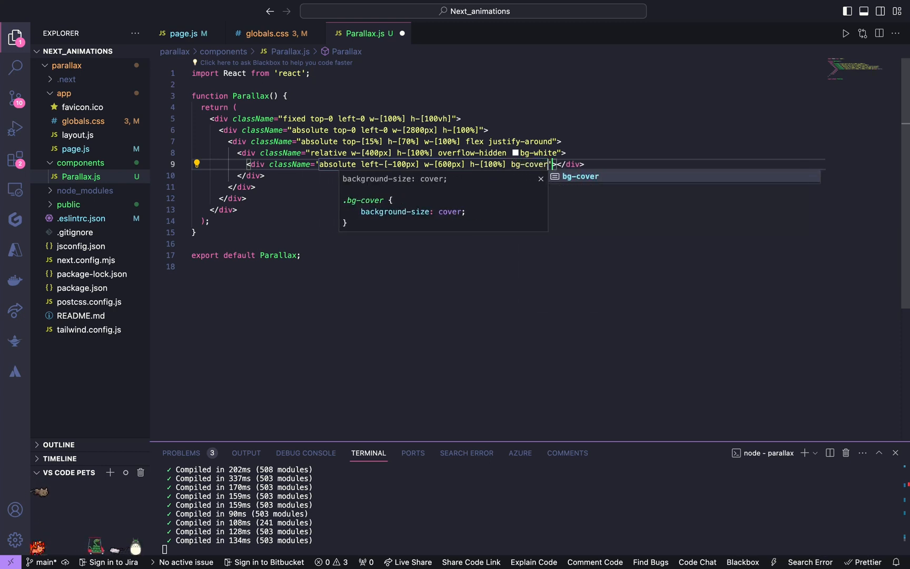
text(bg-)
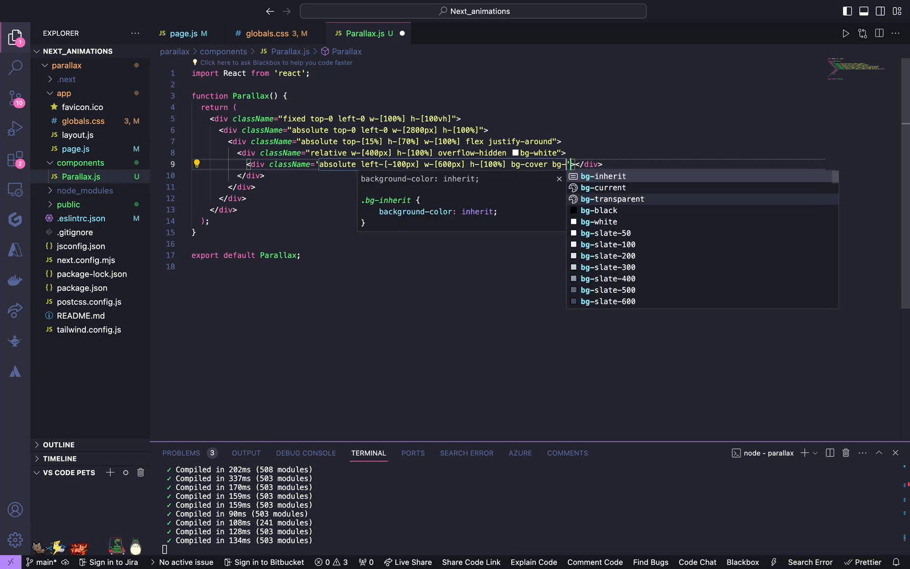
text(cebter)
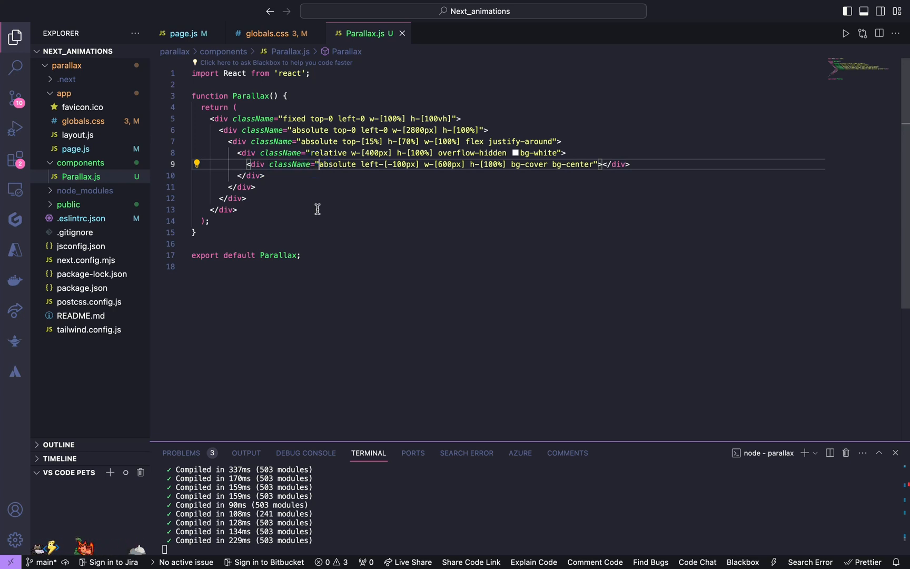
text(img)
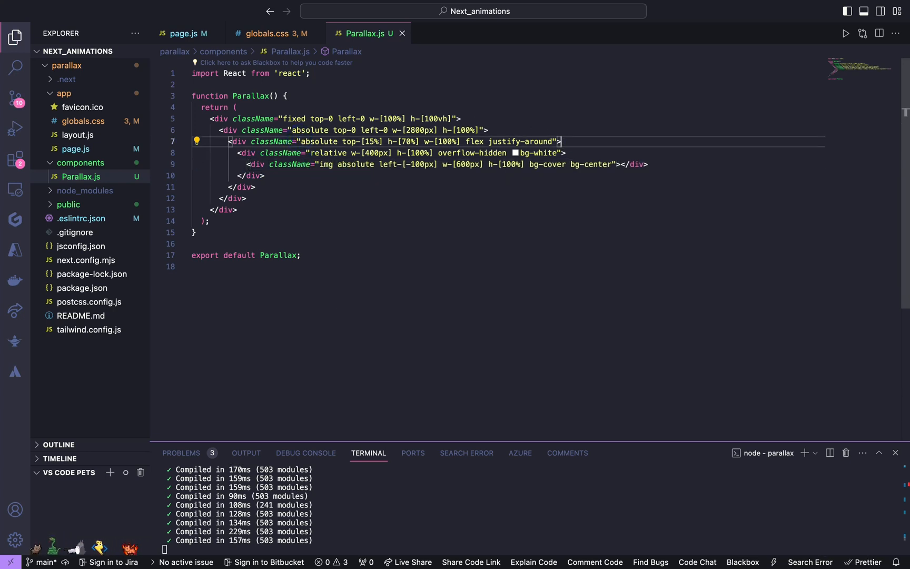
Duplicate the container-and-image block so the flex row holds six copies
key(Enter)
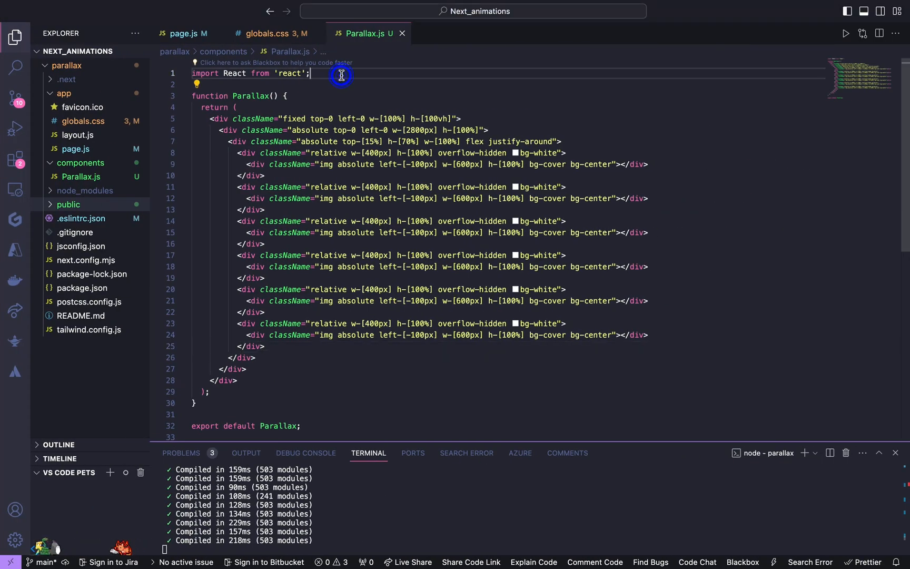
Import useEffect and useRef from react and add a 'use client'; directive on the first line
text(impoe)
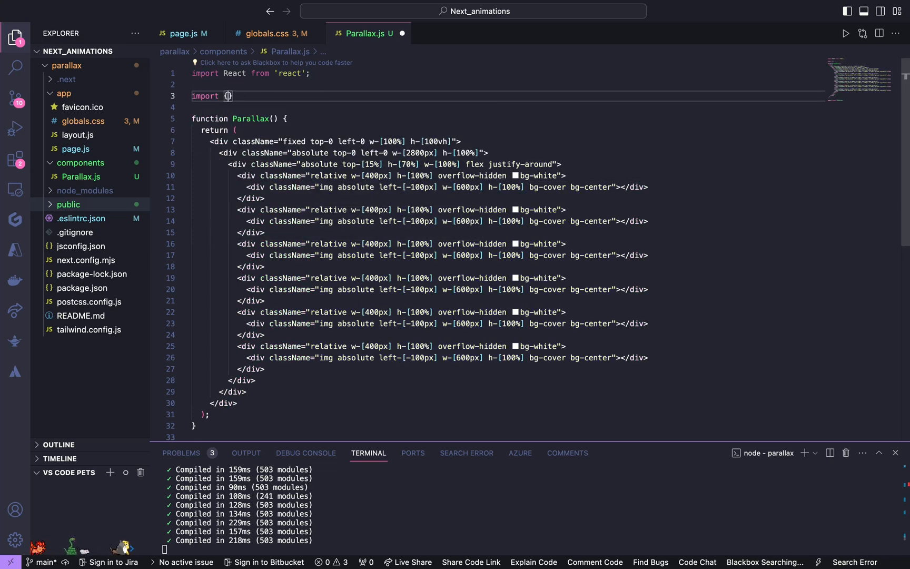
text(use)
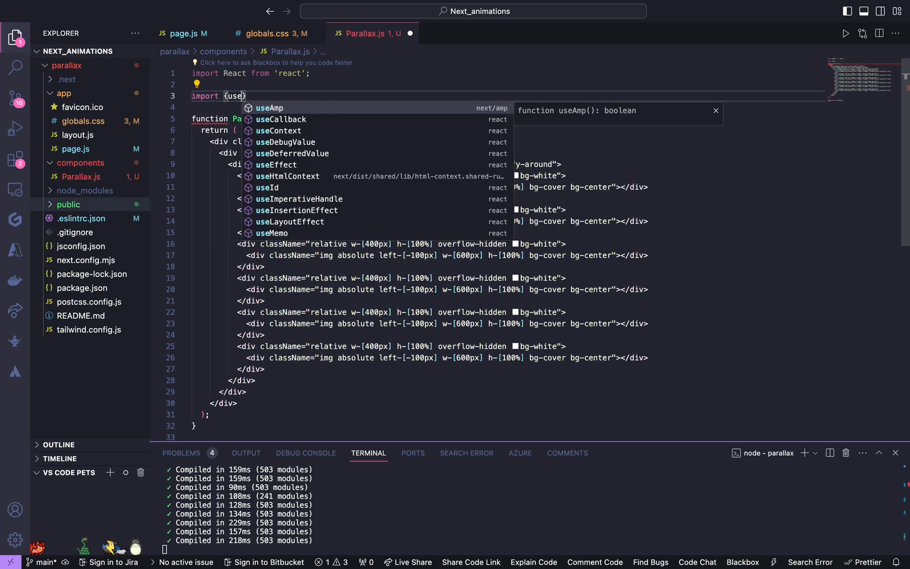
text(Effc)
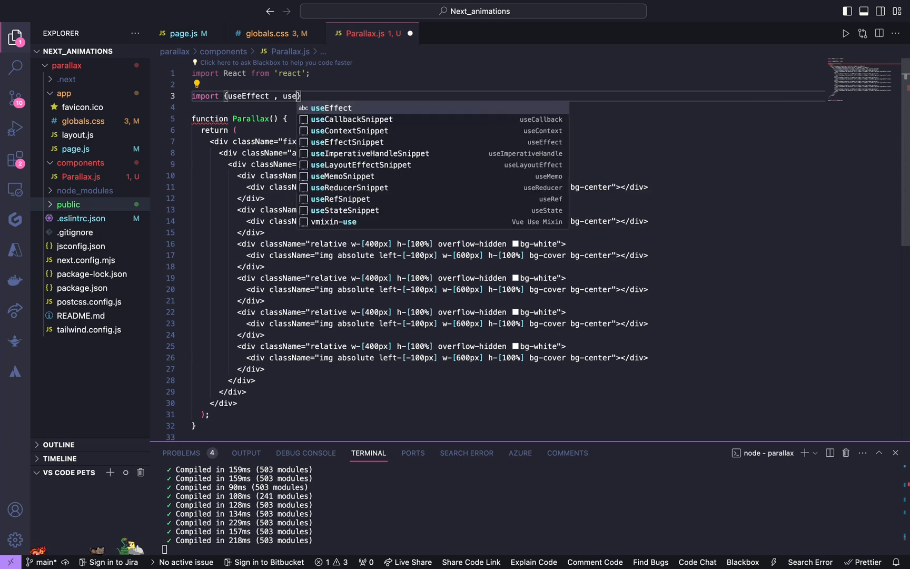
text(Re)
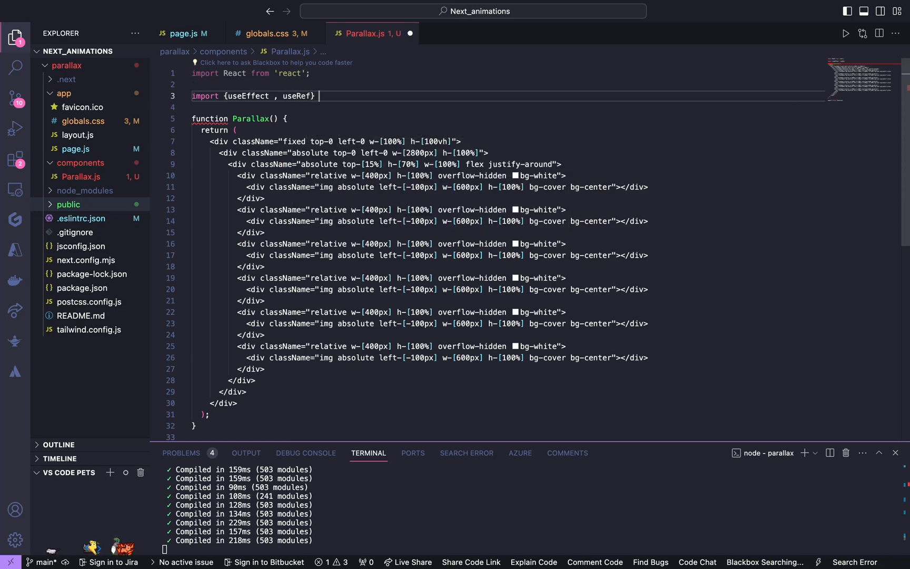
text(fo)
text('i)
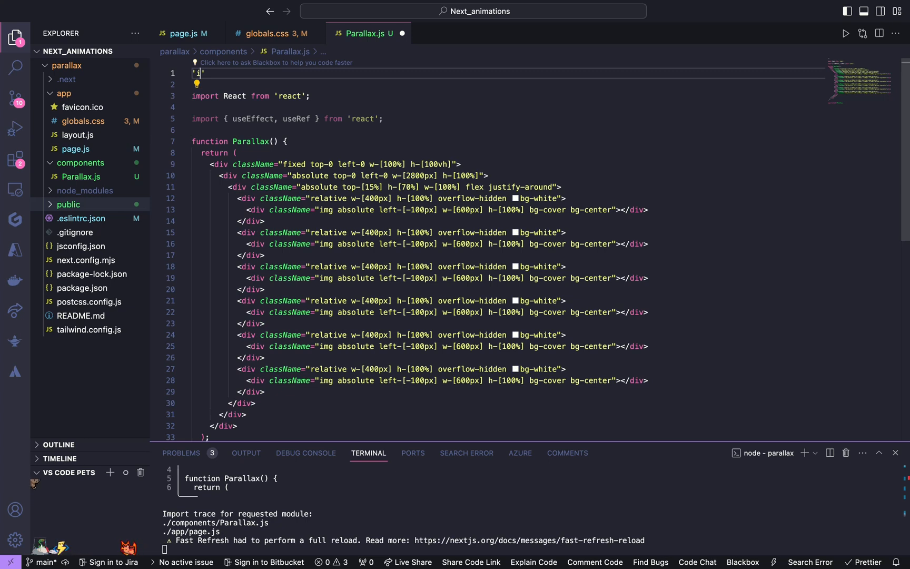
text(use cli)
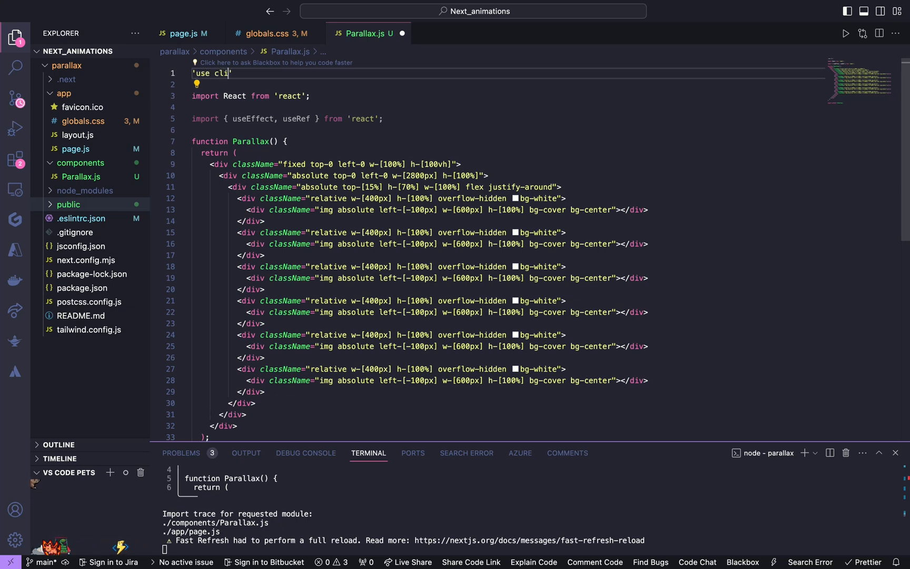
text(ent';)
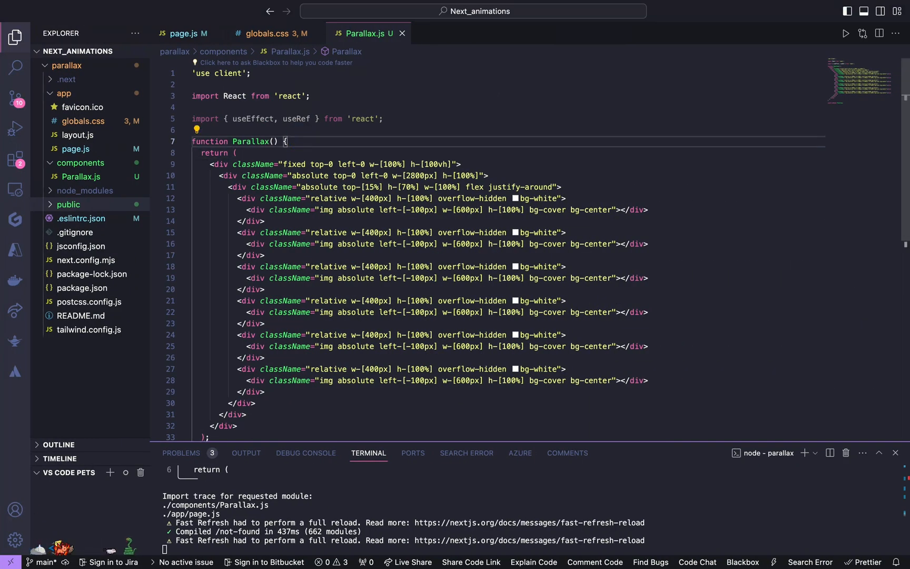
Declare let slider = useRef(null) in Parallax and attach it as the strip div's ref
text(const parallax = useRef();)
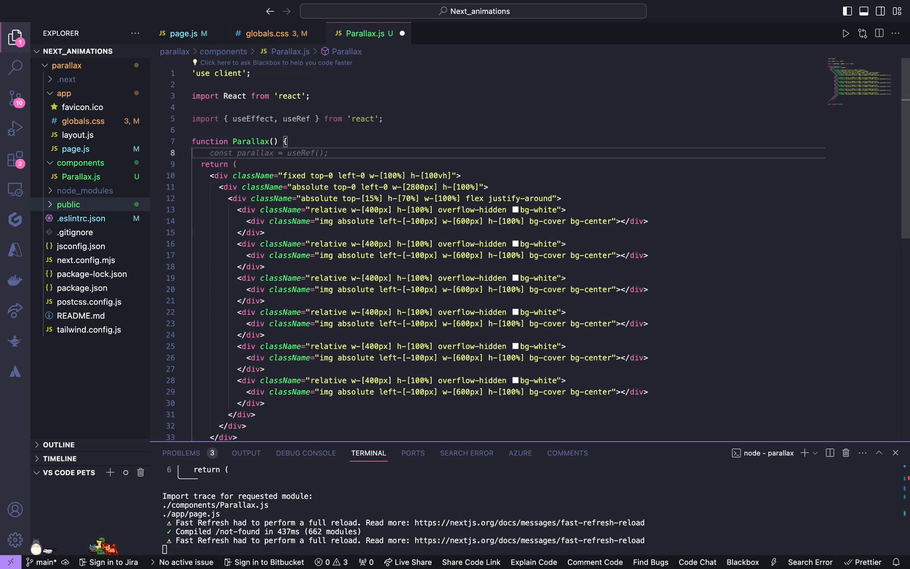
text(let)
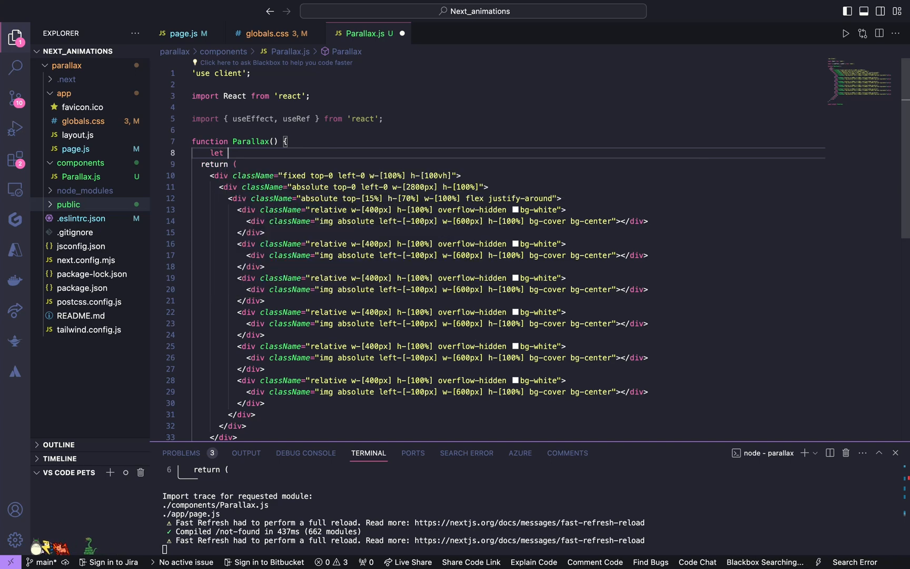
text(slider =)
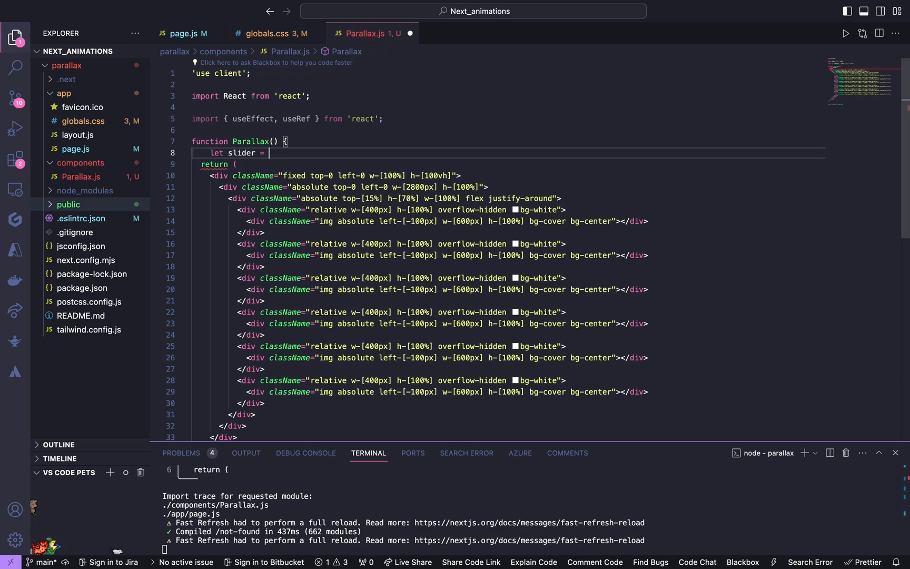
text(useRef()
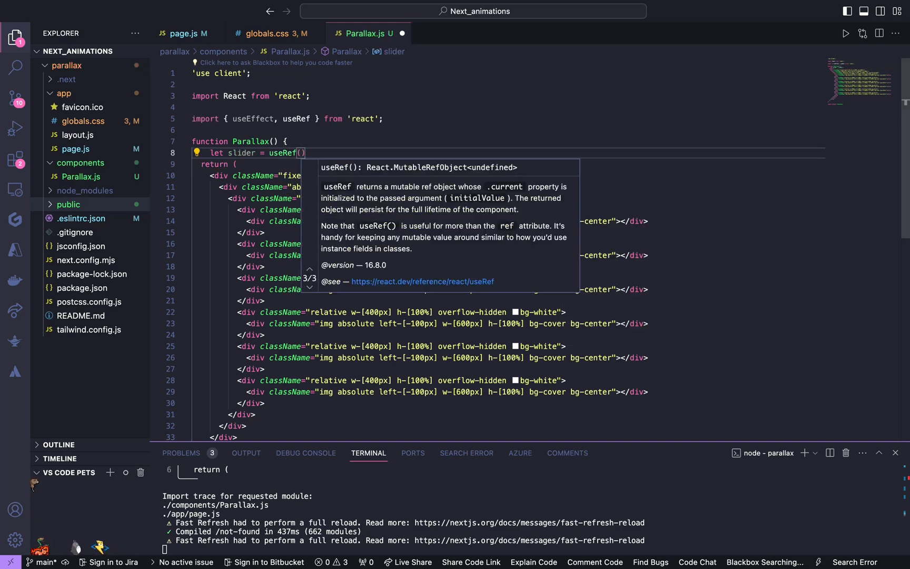
text(null)
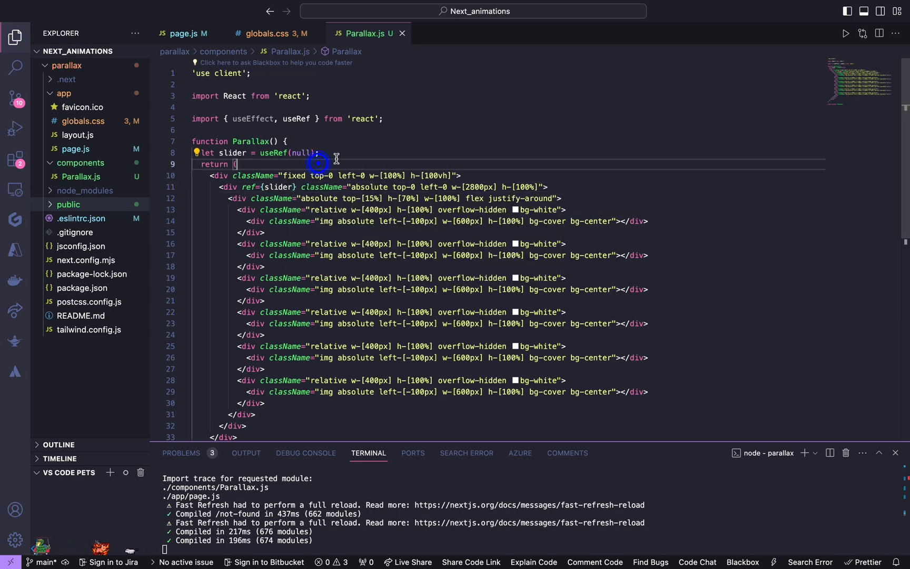
Declare let sliderWidth, imageWidth and current = 0 below the slider ref
text(const handleScroll = () => {)
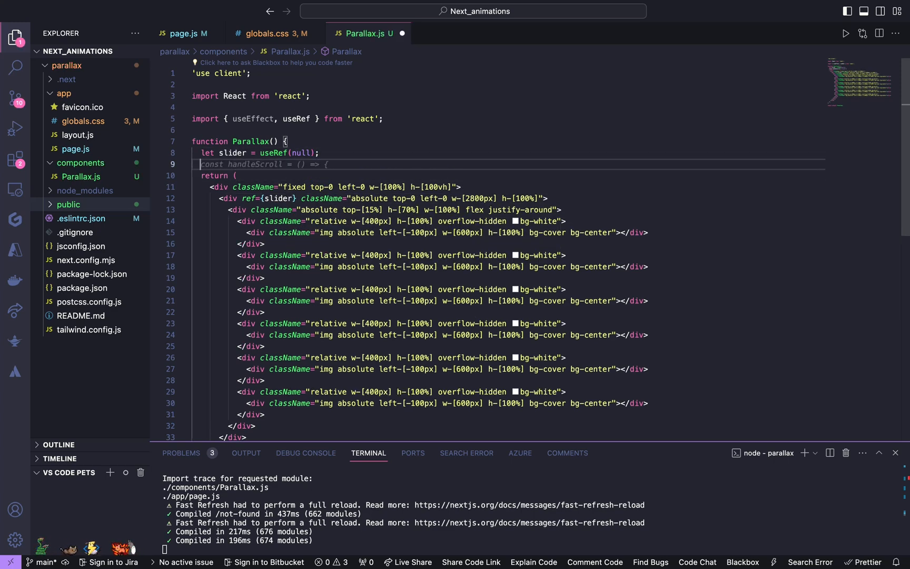
text(let)
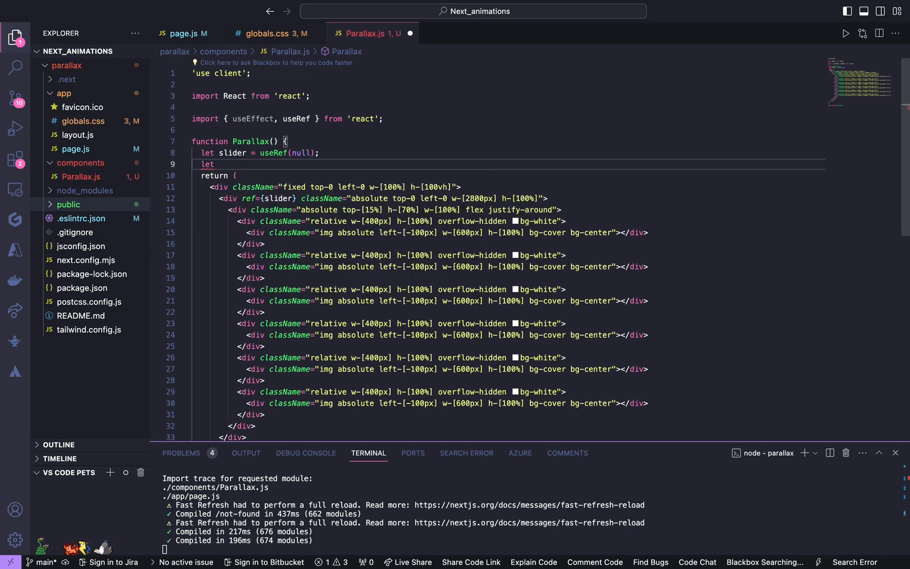
text(slider)
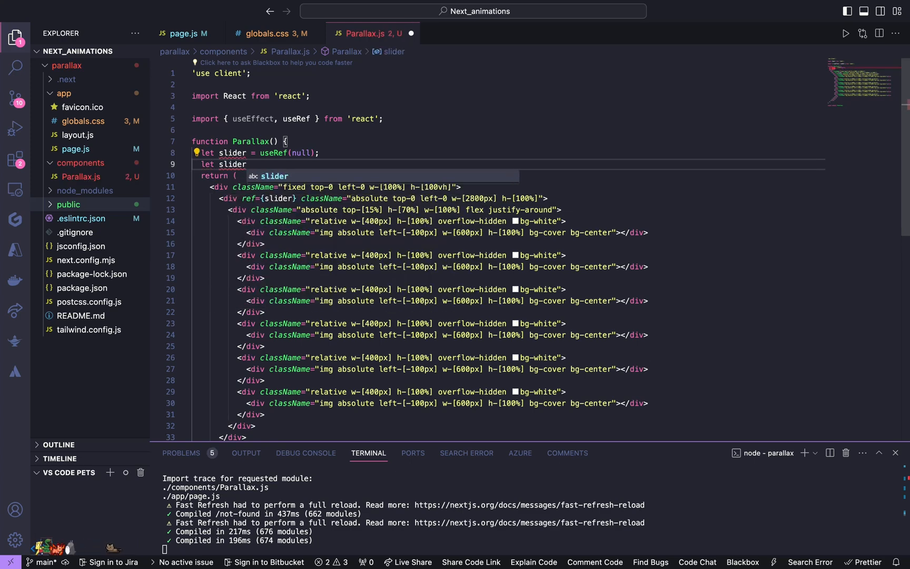
text(Width)
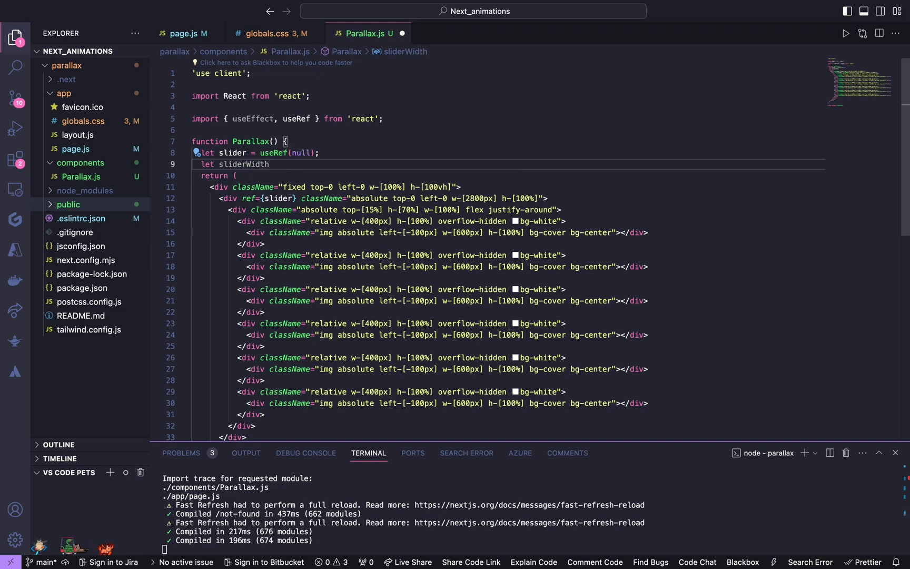
text(let)
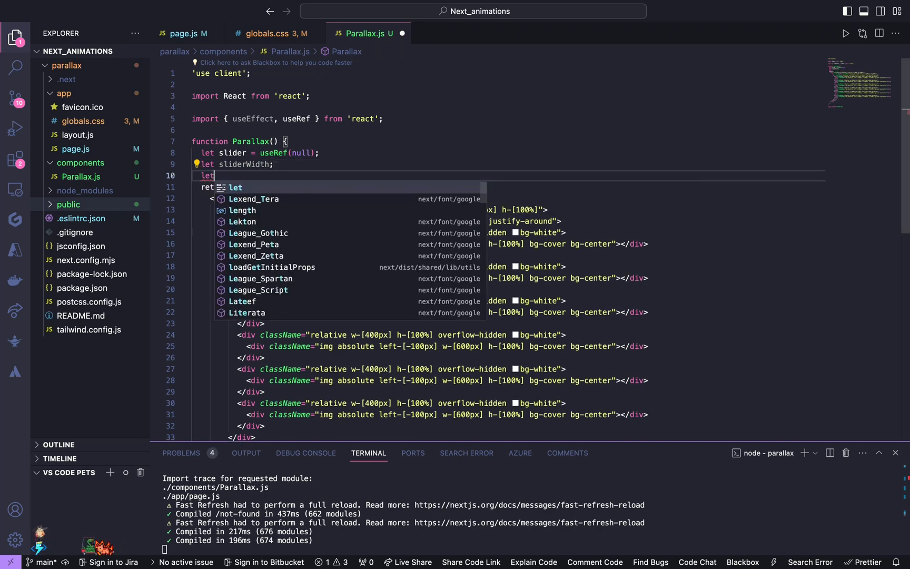
text(imga)
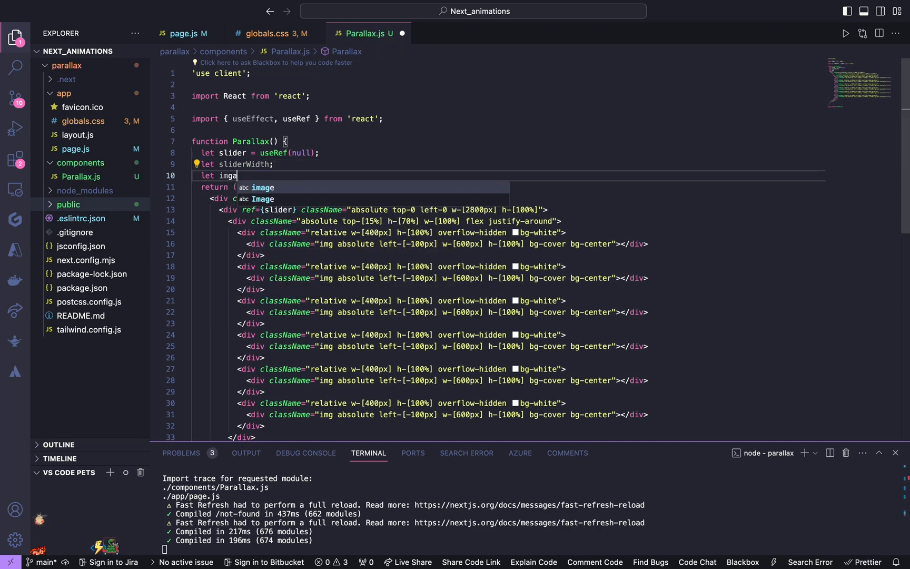
text(ge)
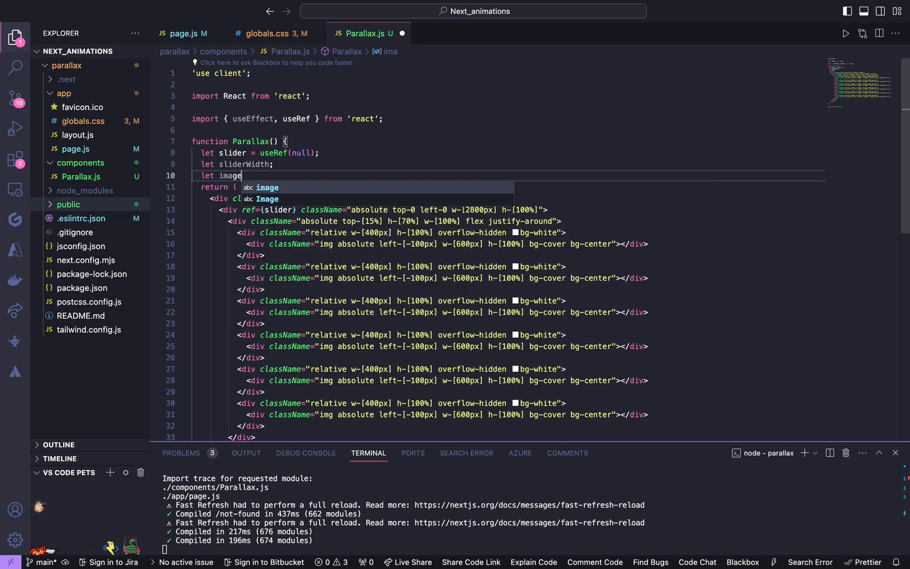
text(Width;)
text(let current =)
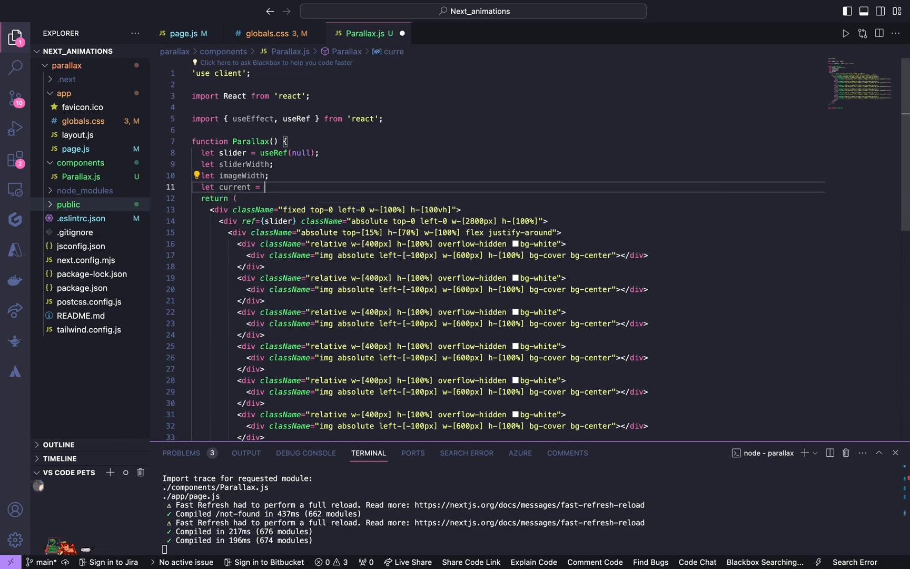
text(0;)
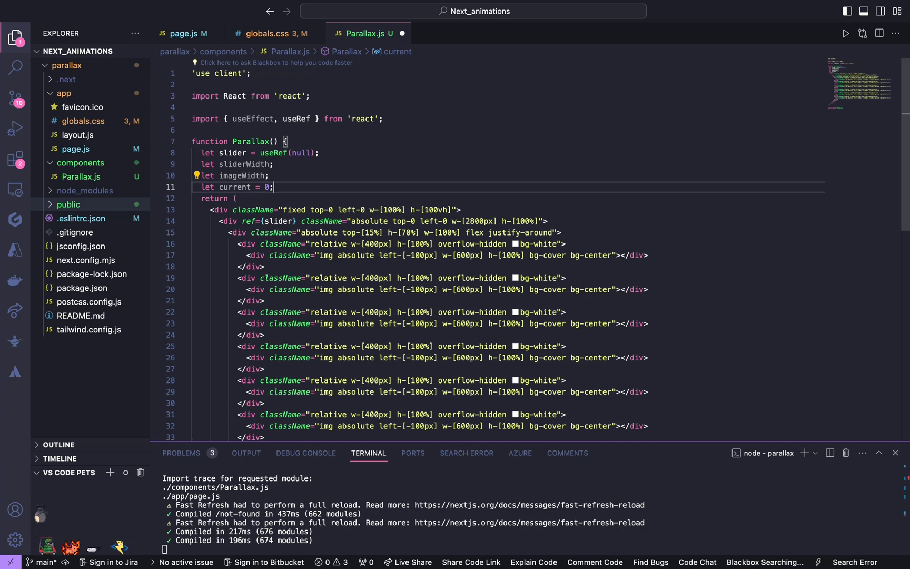
key(Enter)
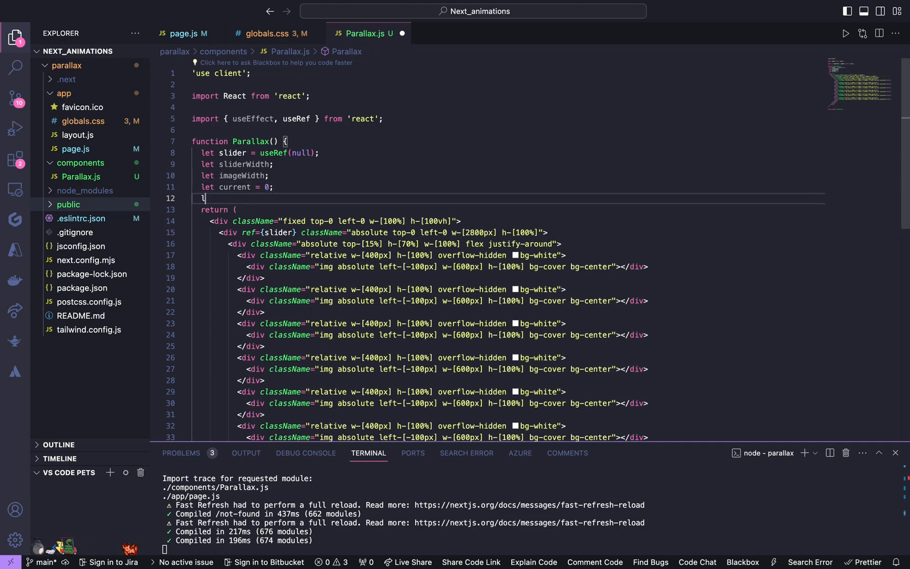
Declare target = 0, ease = 0.06 and an empty images array
text(tarq)
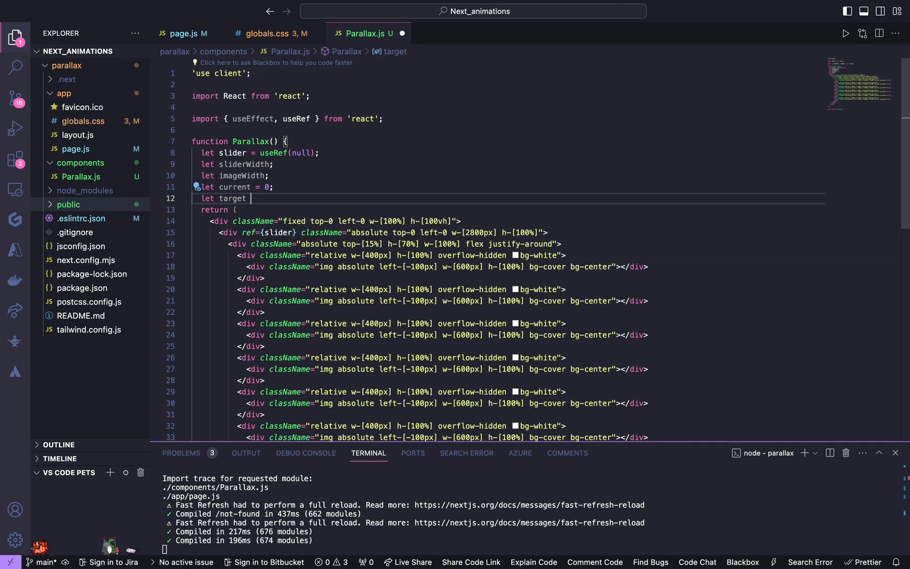
text(= 0;)
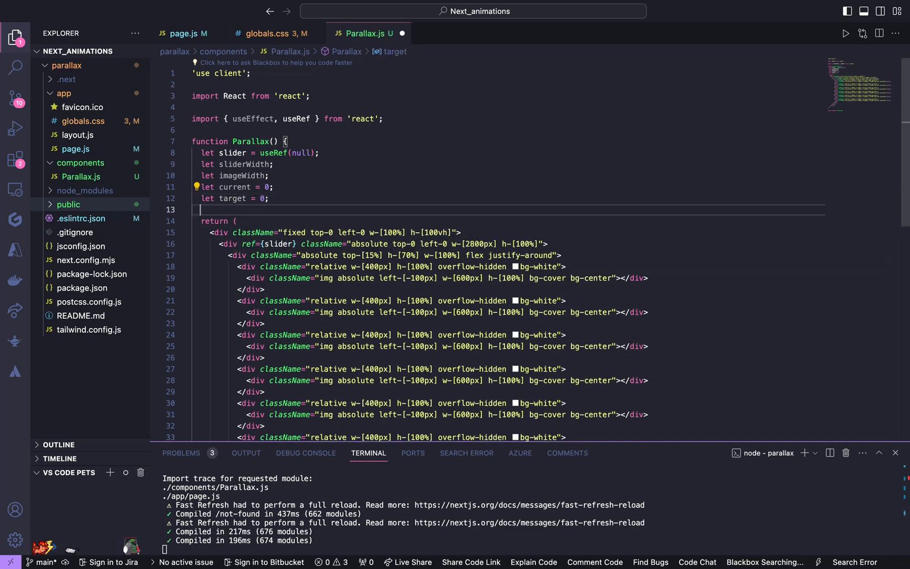
text(let)
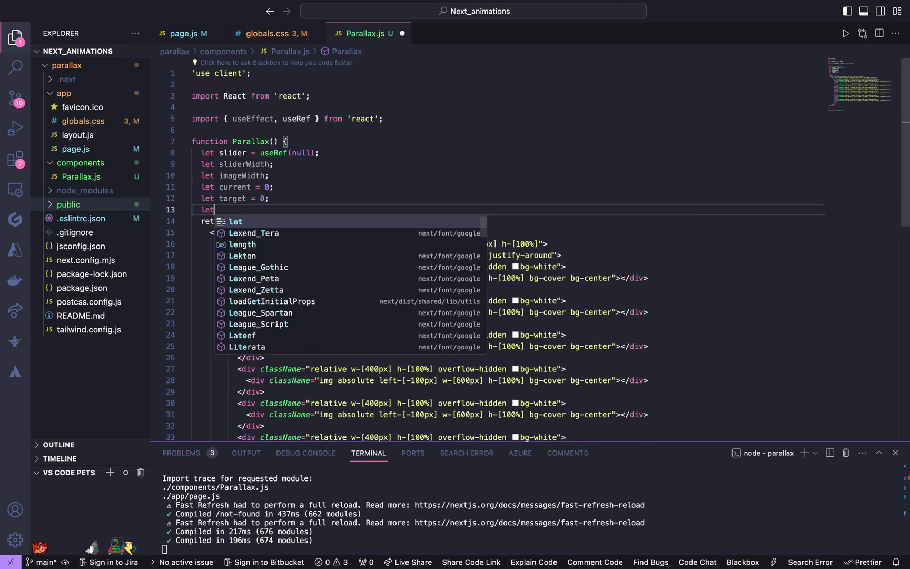
text(ease =)
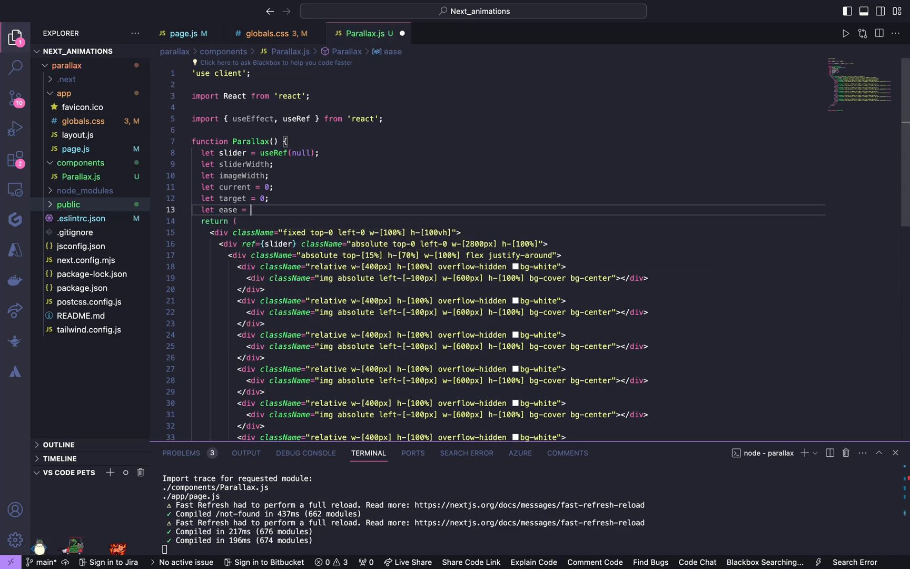
text(0.06)
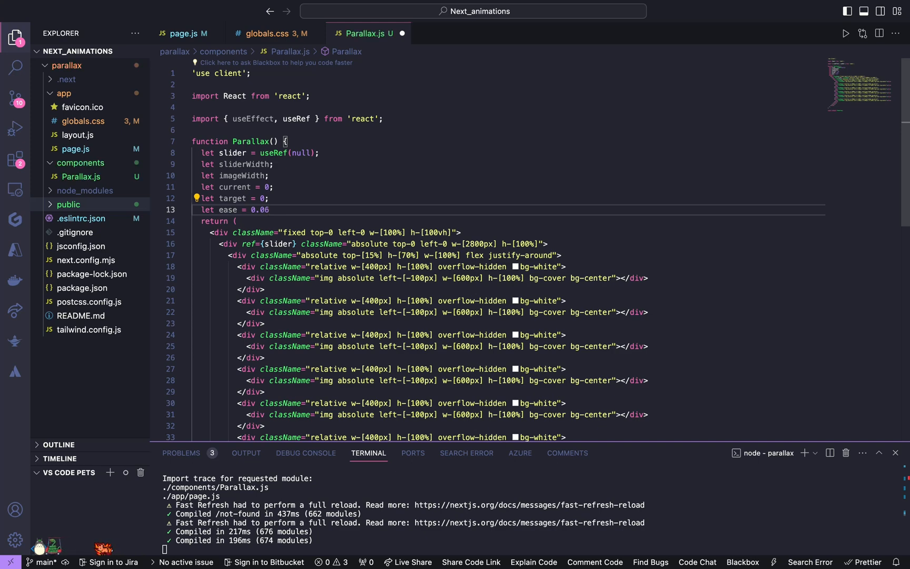
text(le)
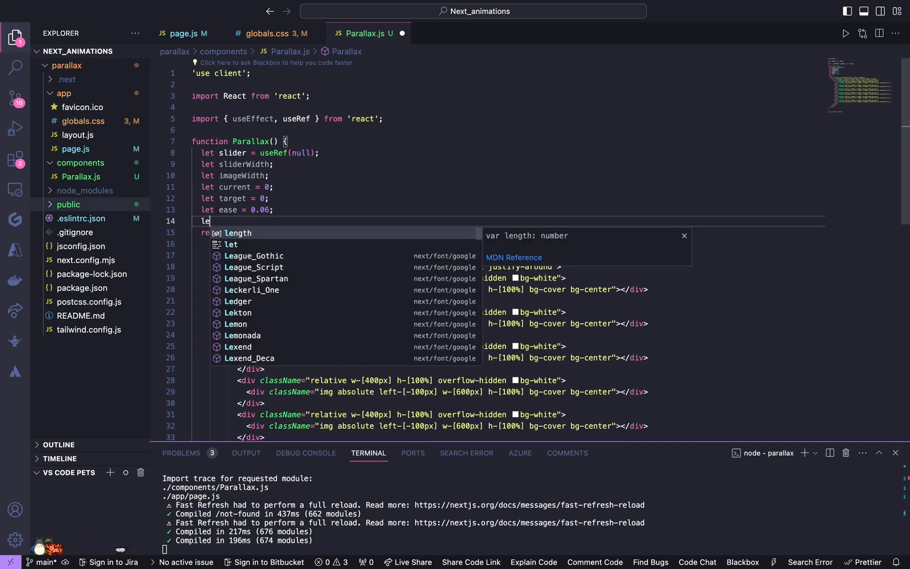
text(image)
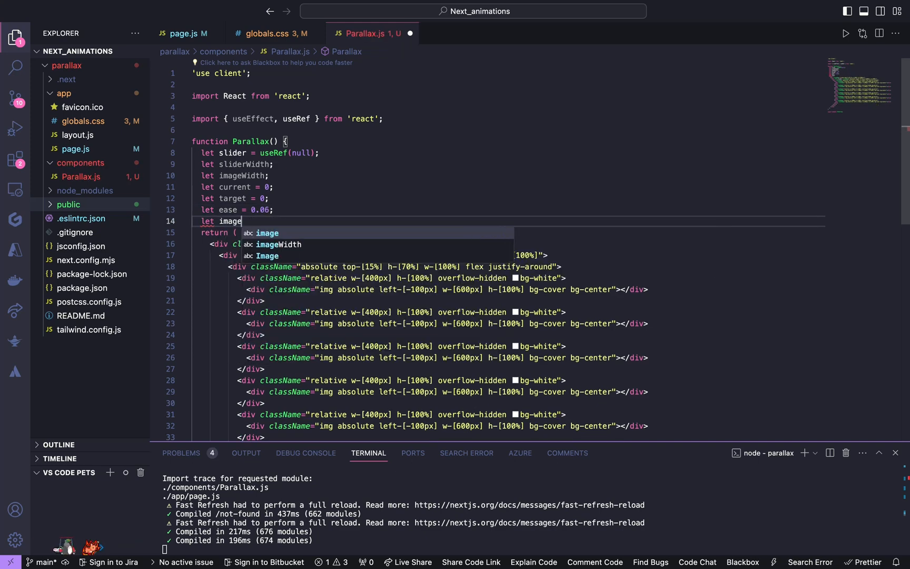
text(s =[];)
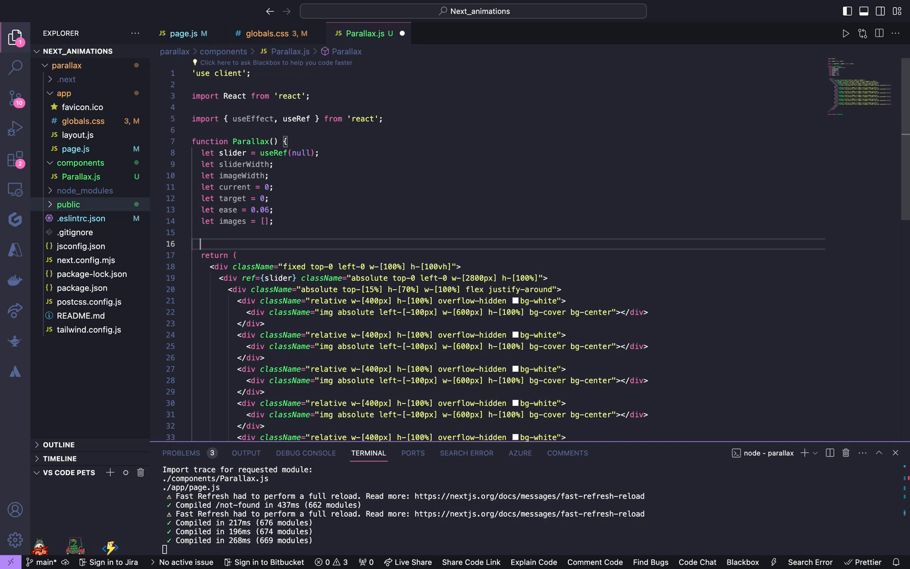
Add a useEffect setting images = [...document.querySelectorAll('.img')]
text(use)
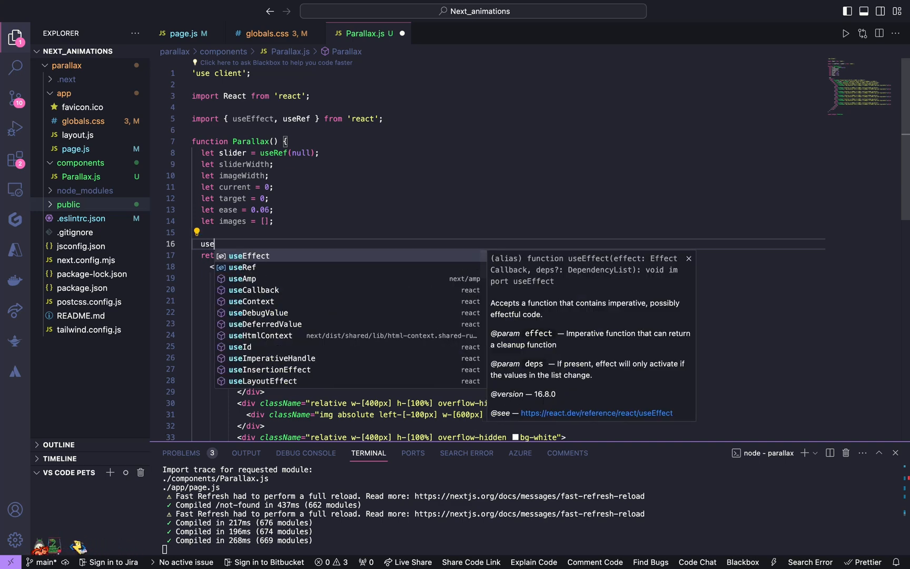
text(Effect(()=>{)
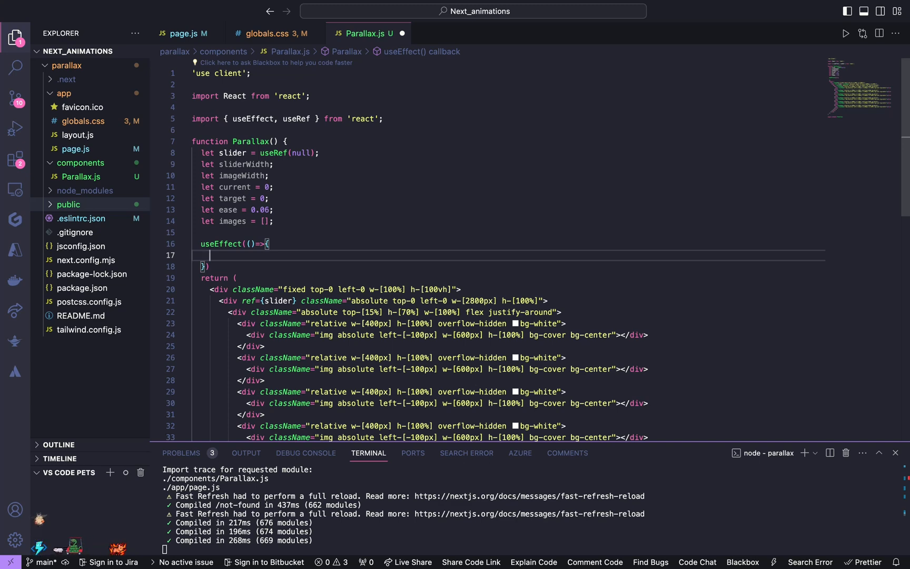
text(images)
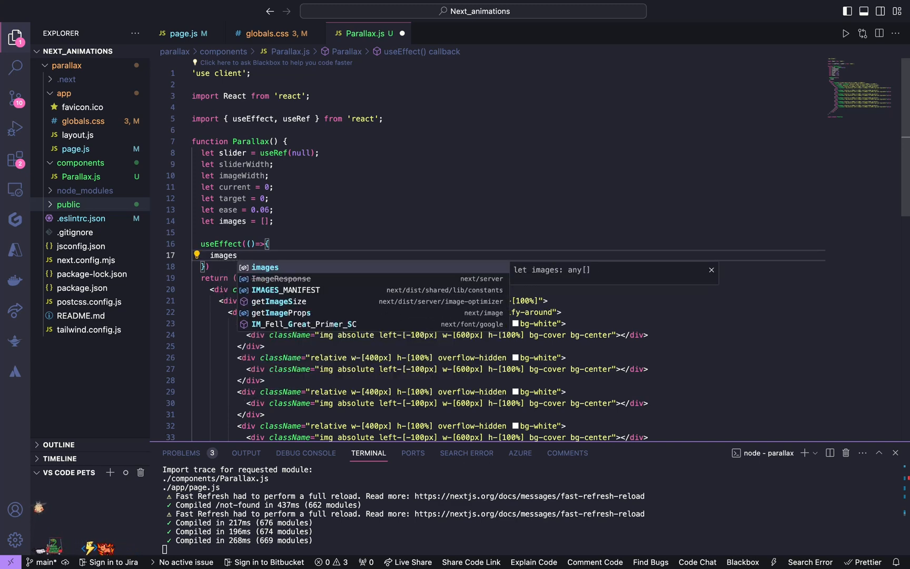
text(=)
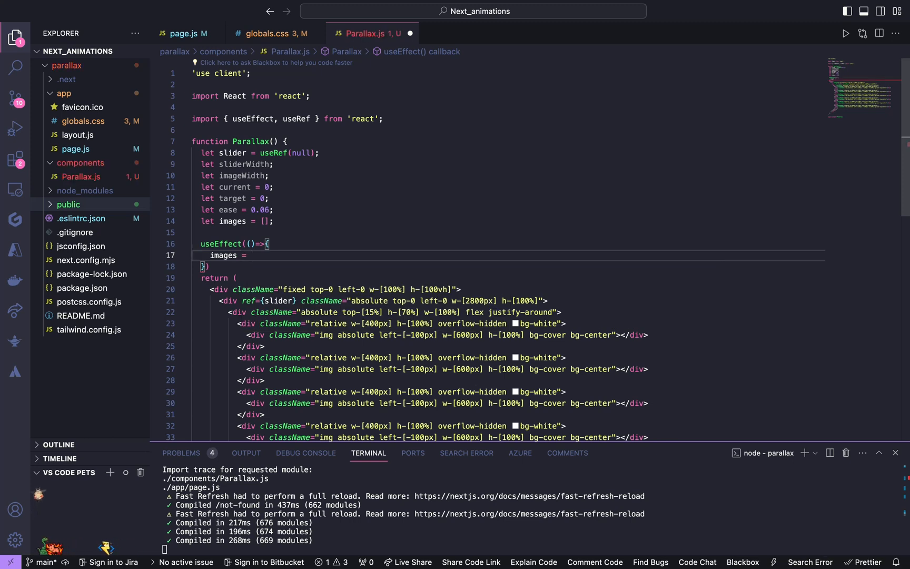
text([])
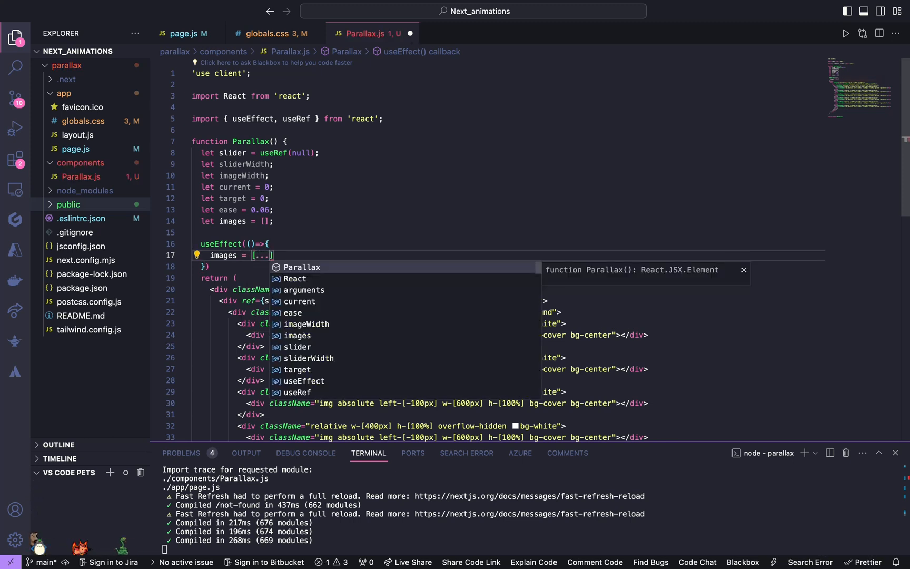
text(document)
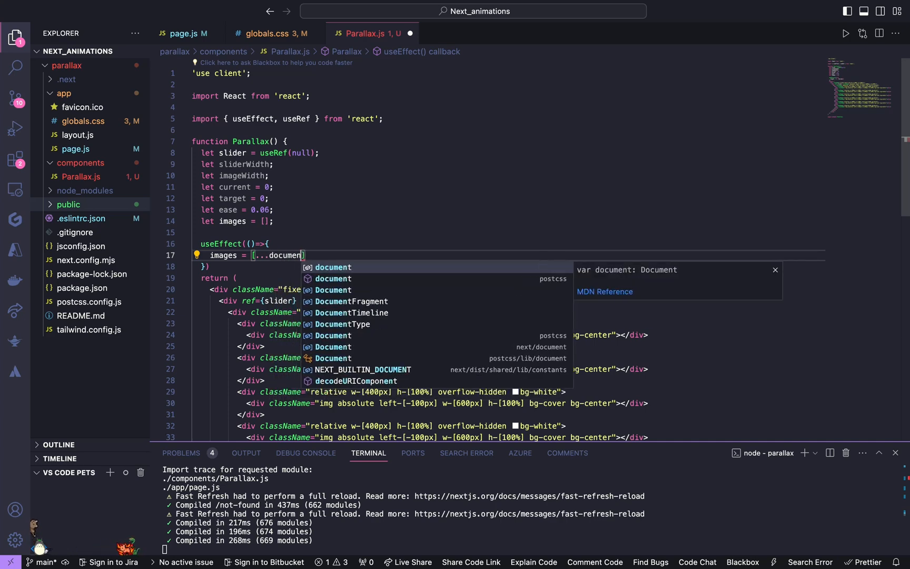
text(.)
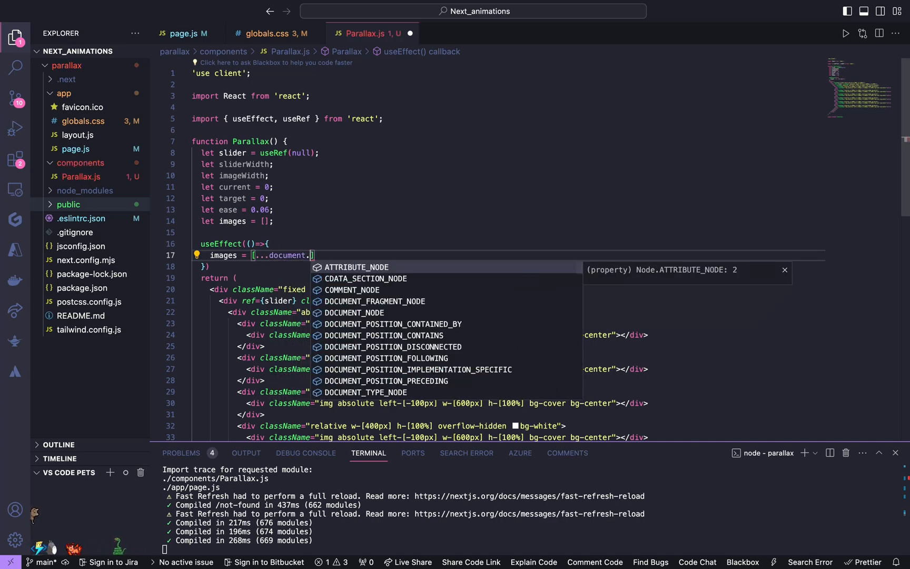
text(querySelectorAll('.parallax__image'))
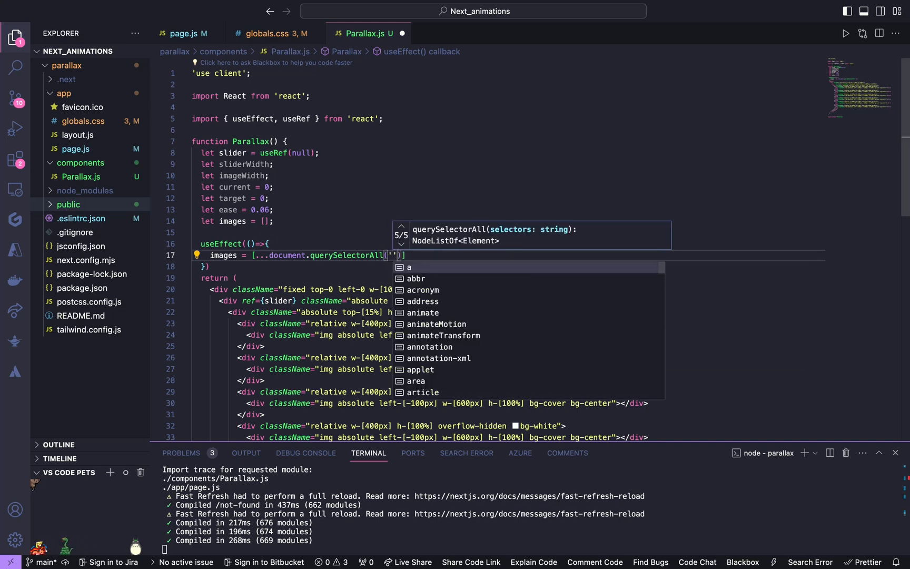
text(.)
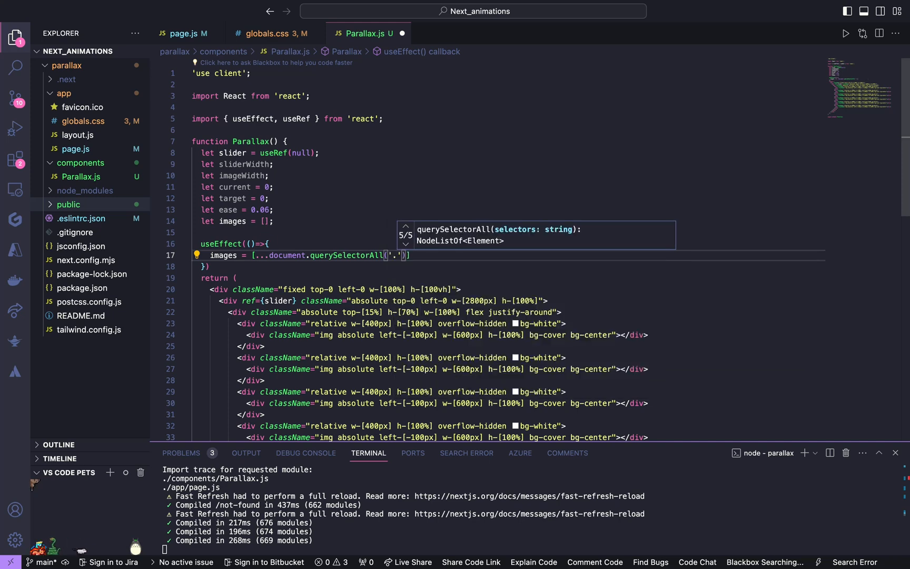
text(img)
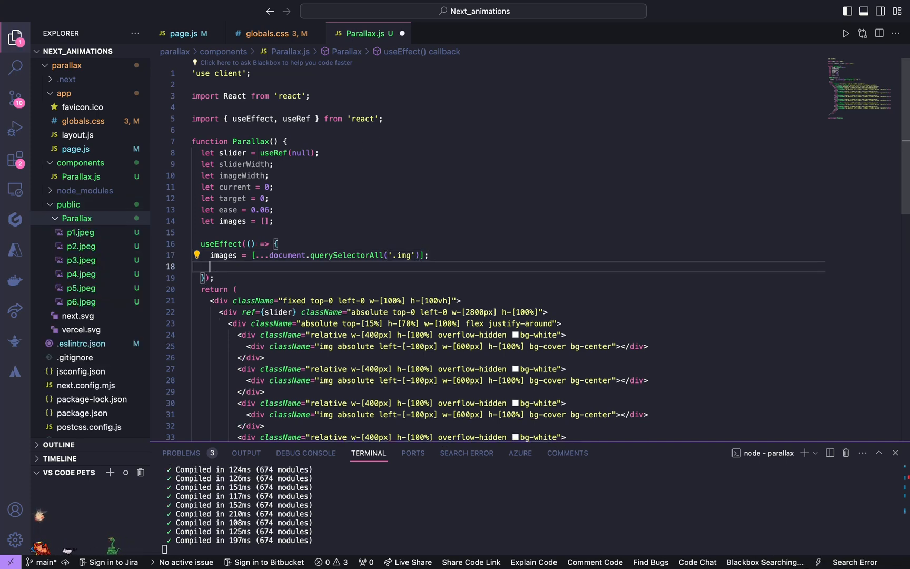
Loop images.forEach((image, idx) => ...) assigning image.style.backgroundImage
text(setSlider();)
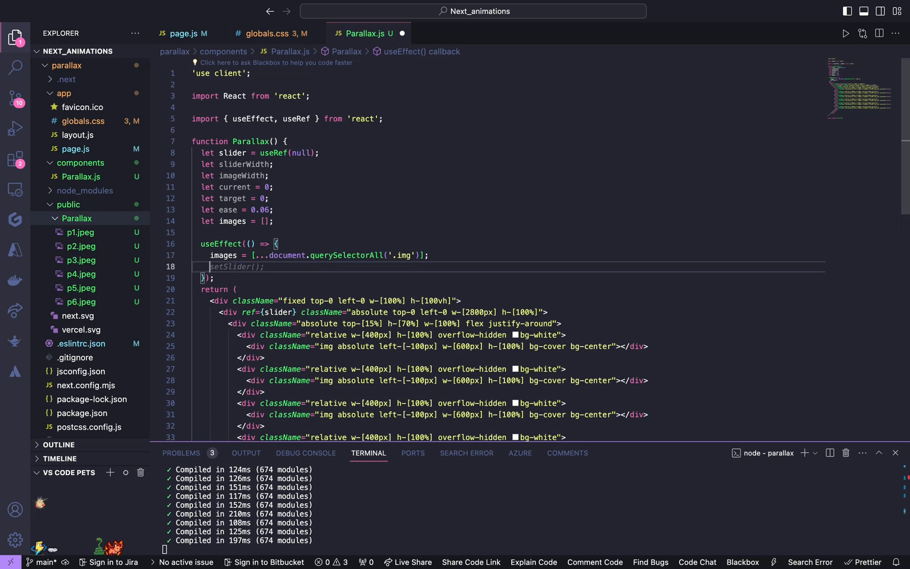
text(image)
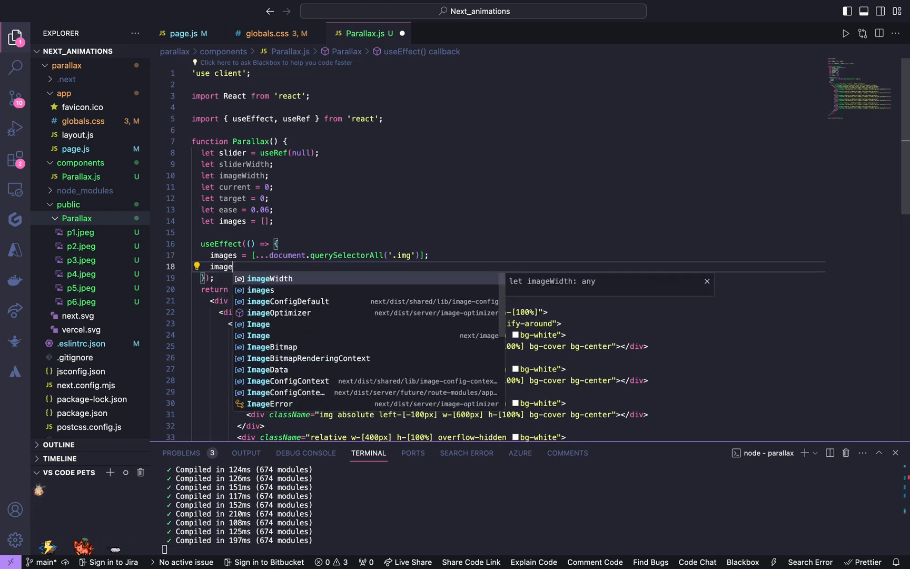
text(s.forEach)
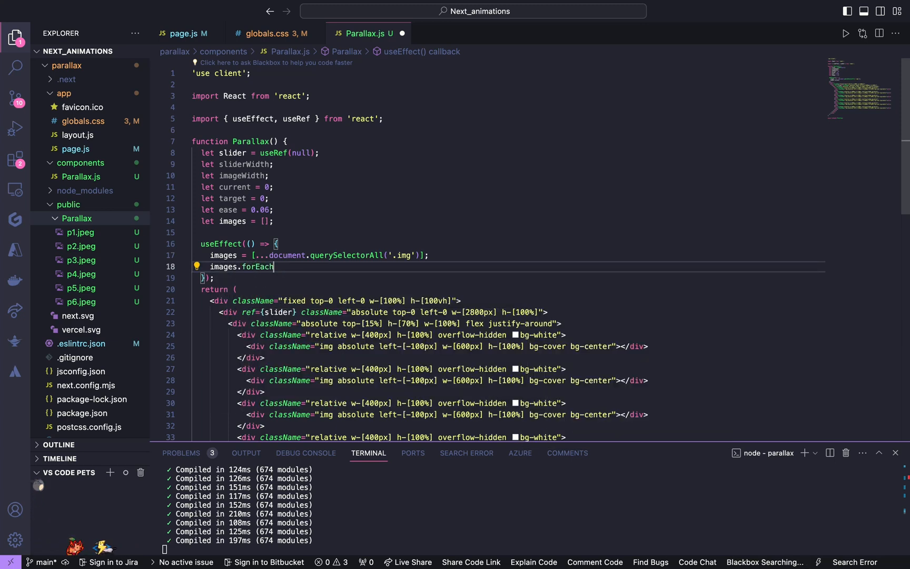
text((im)))
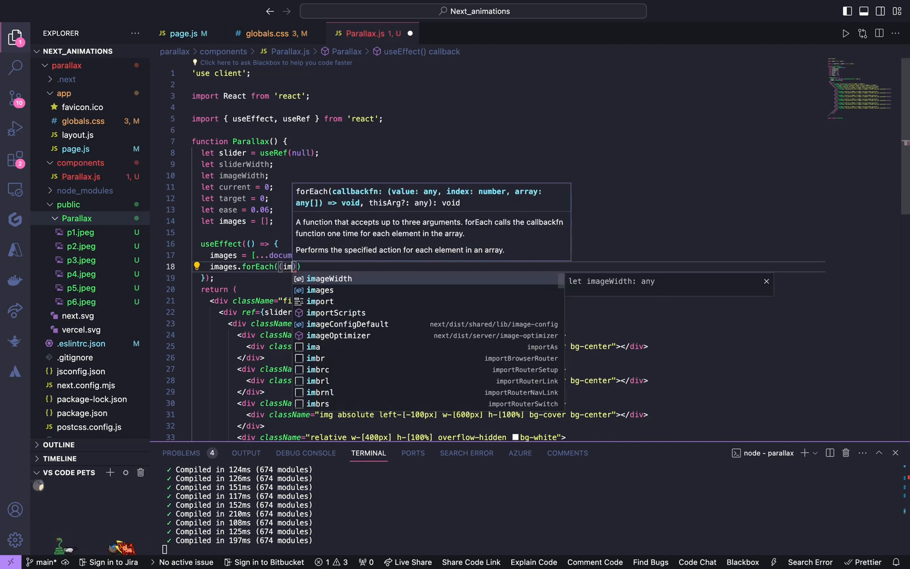
text(age)
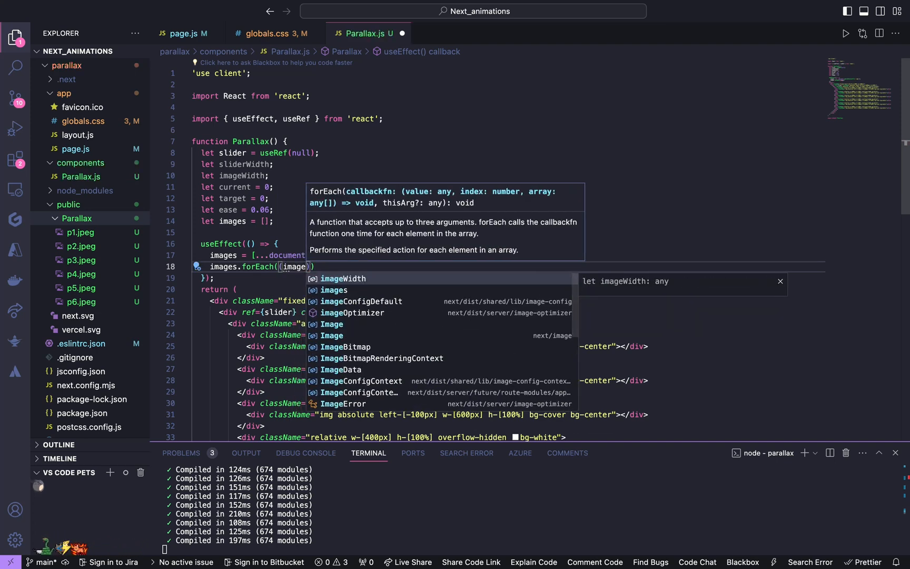
text(, idx)
text(image.s)
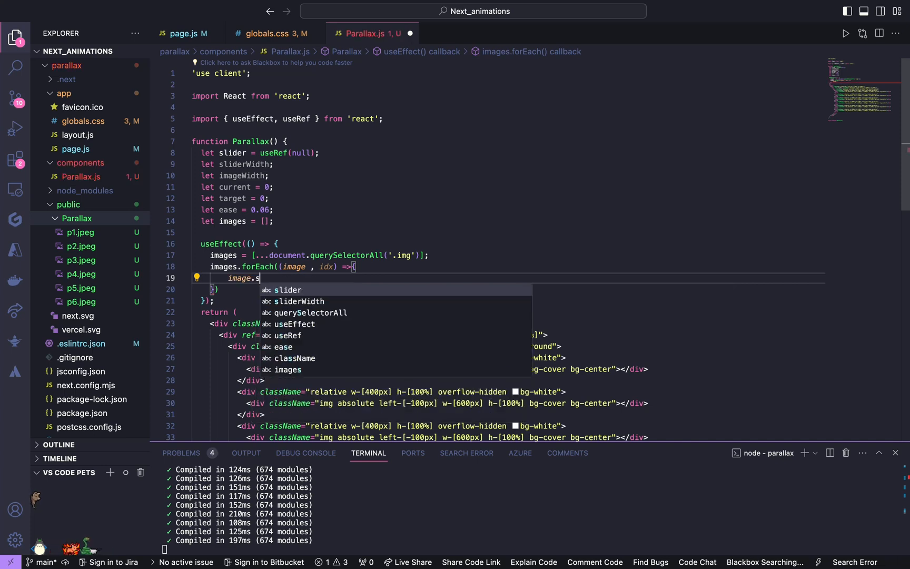
text(tyle.)
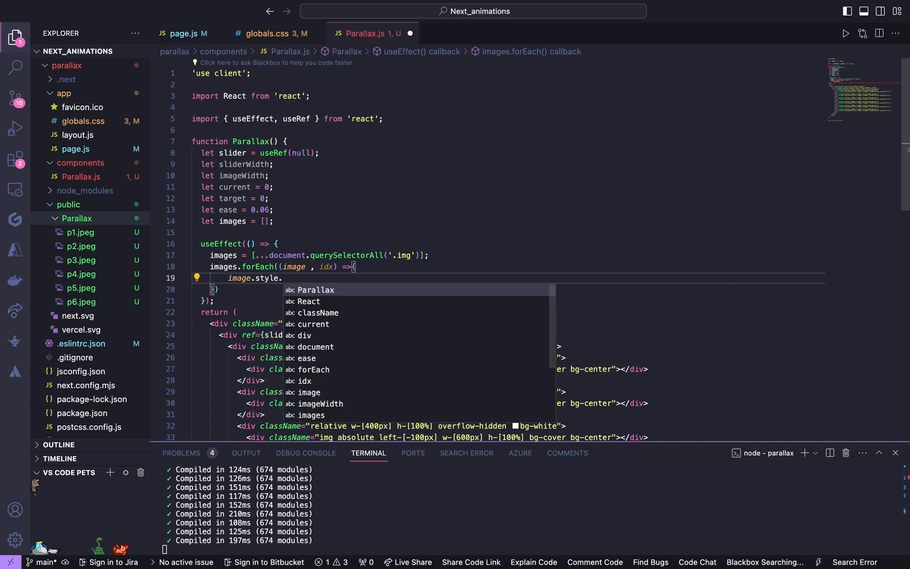
text(b)
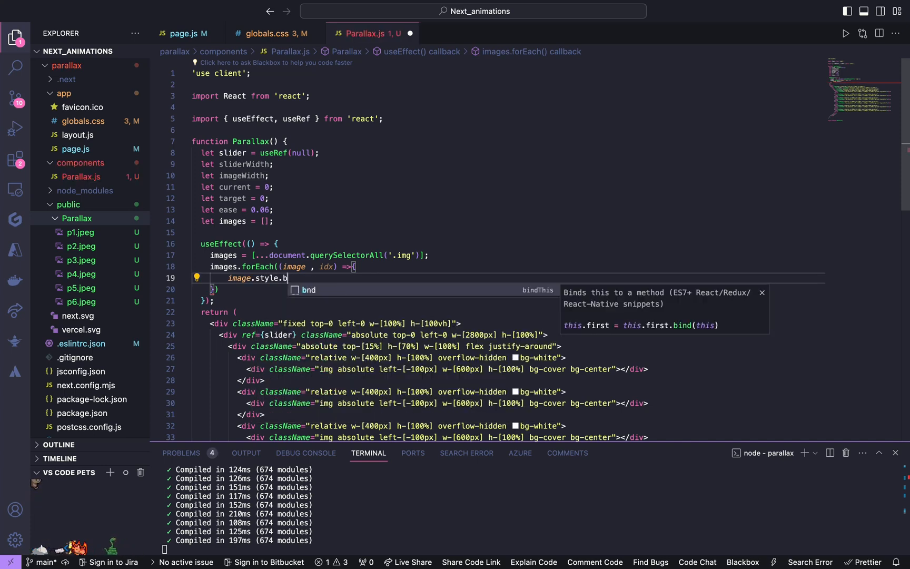
text(ack)
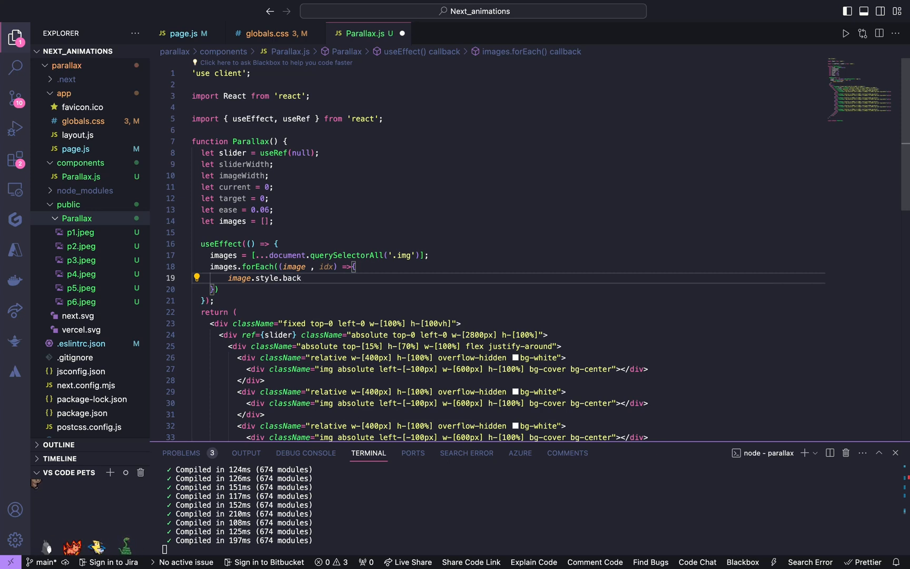
text(ground)
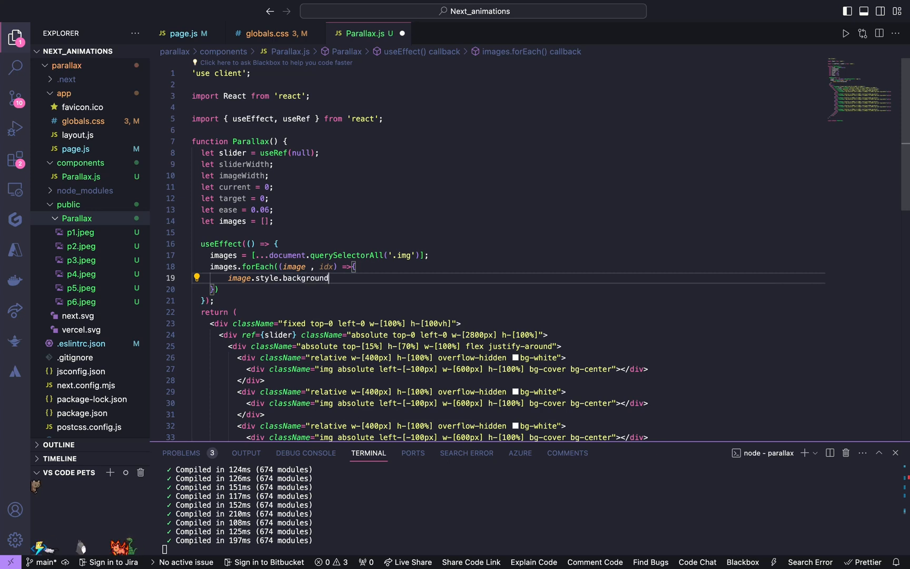
text(Ima)
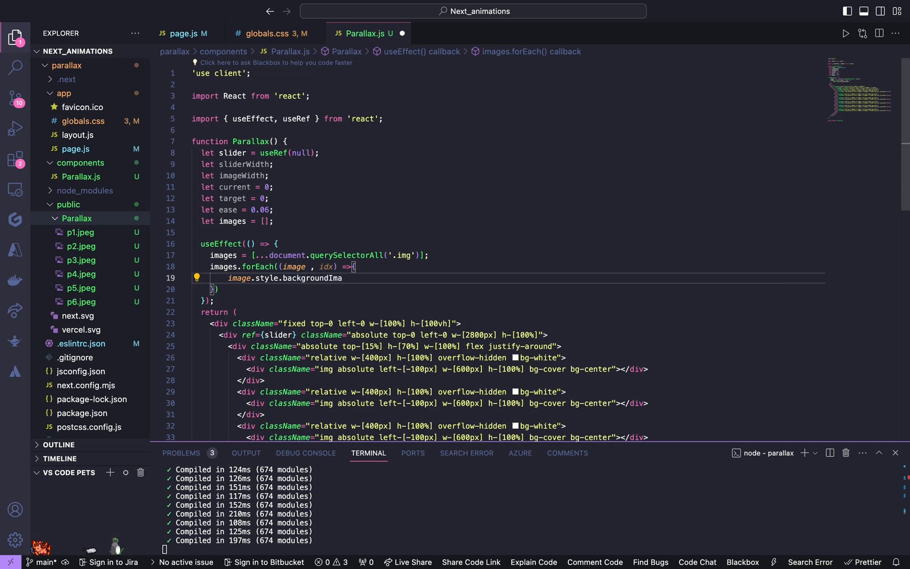
text(ge =)
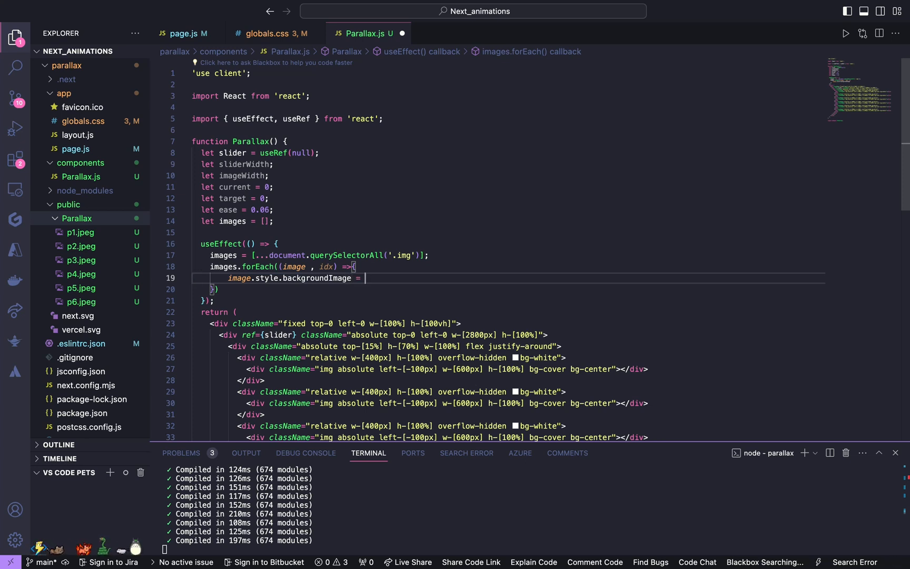
Set the background to the template url `url(./Parallax/p${idx + 1}.jpeg)` and save
text(`)
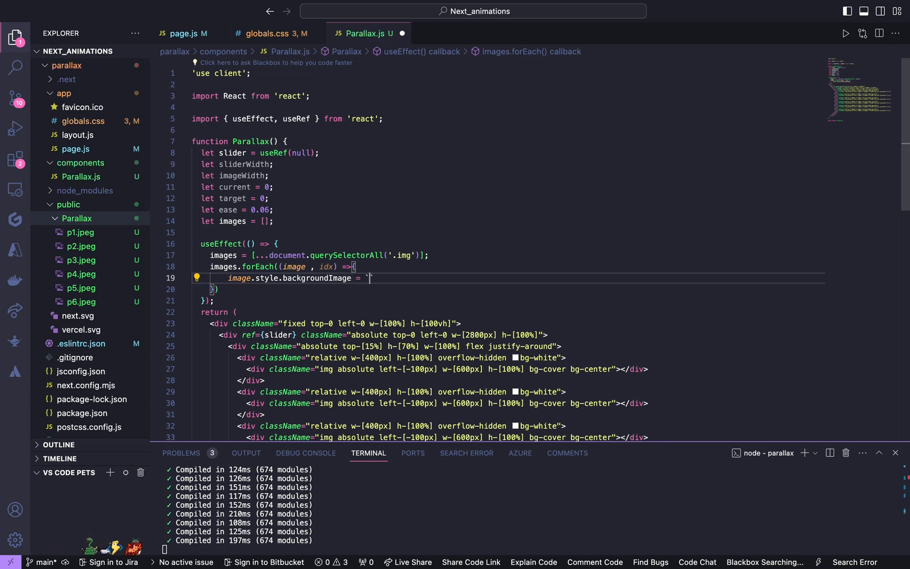
text(url())
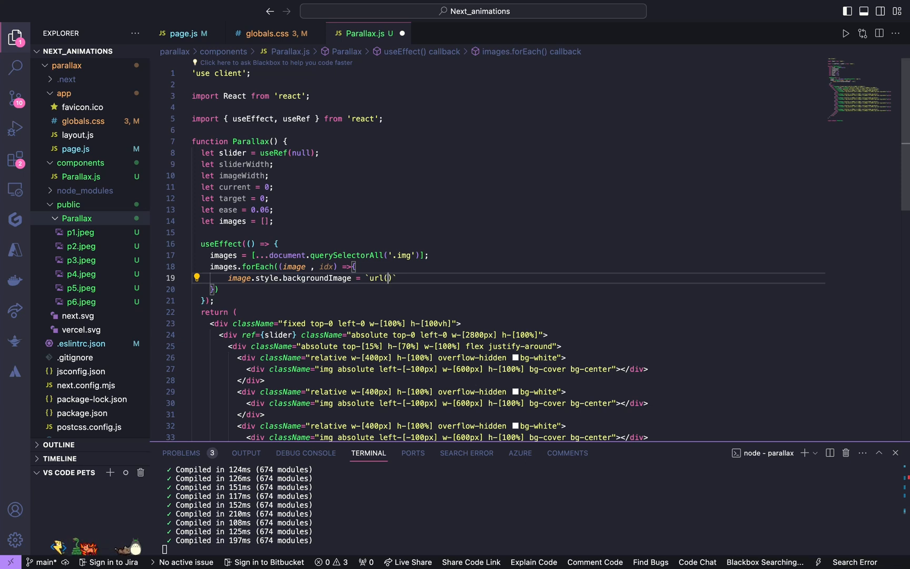
text(./)
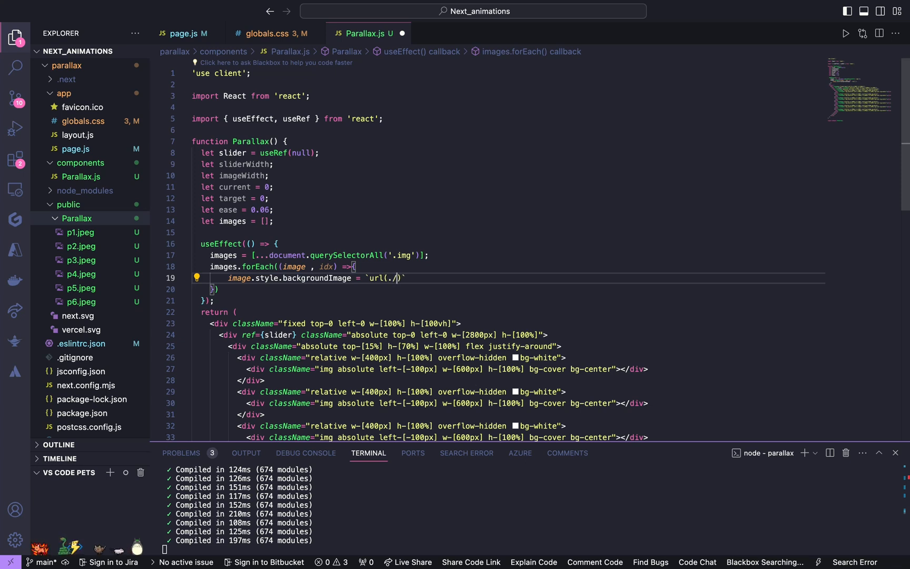
text(Parallax)
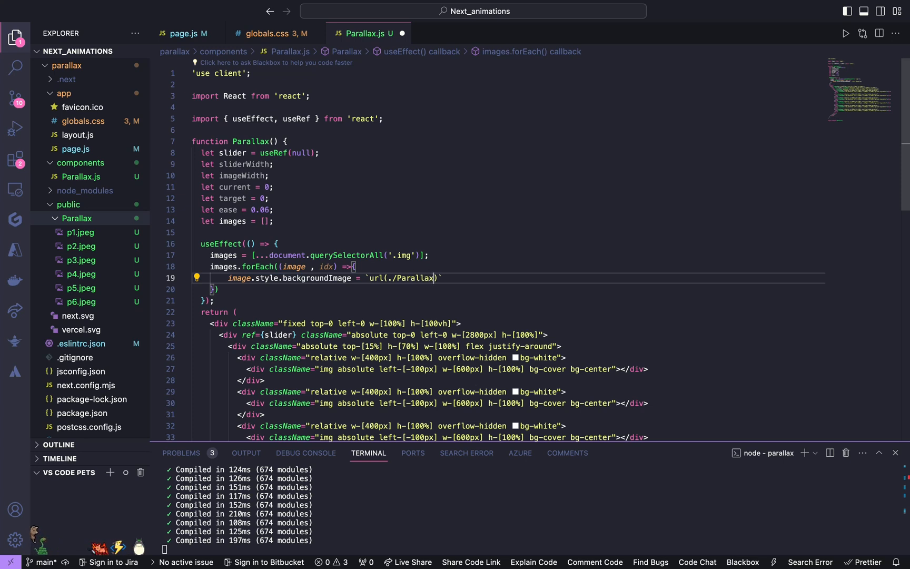
text(/)
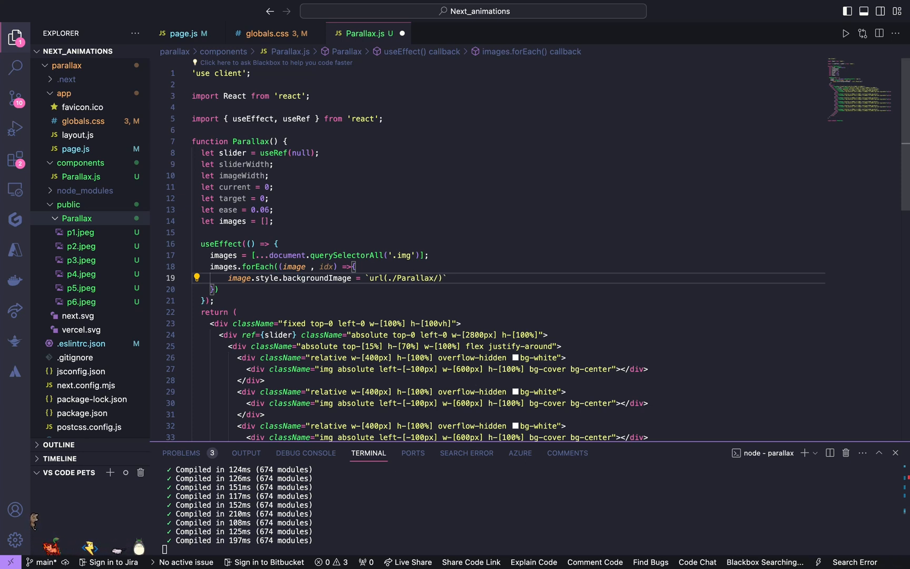
text(p)
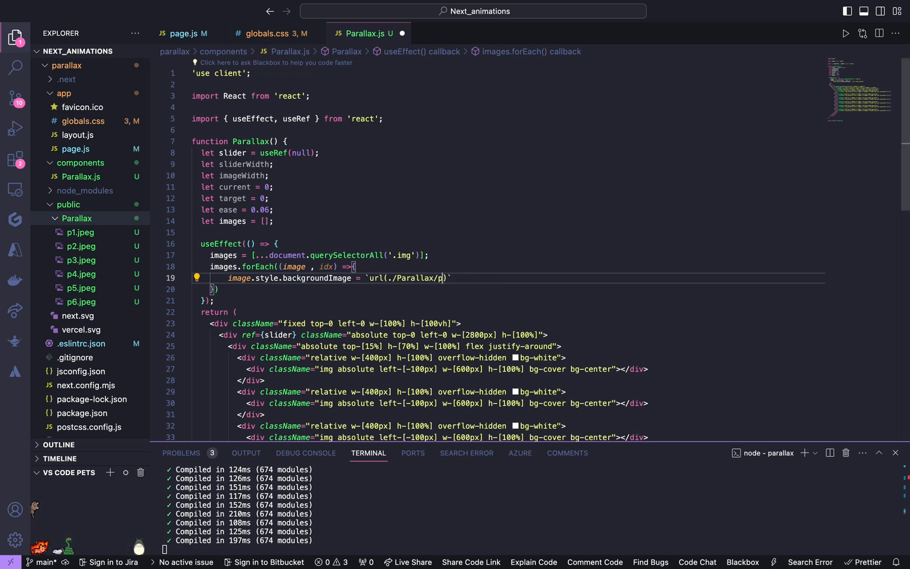
text(${})
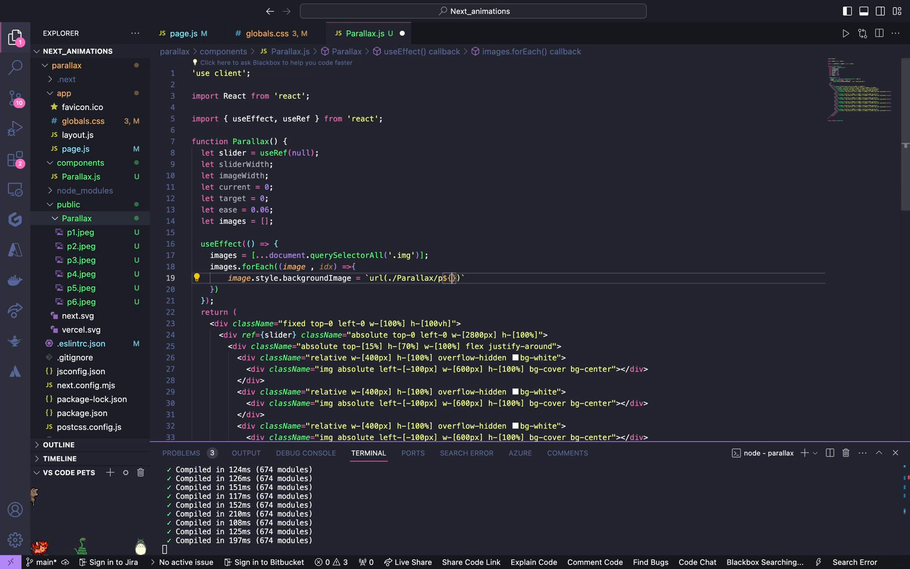
text(idx)
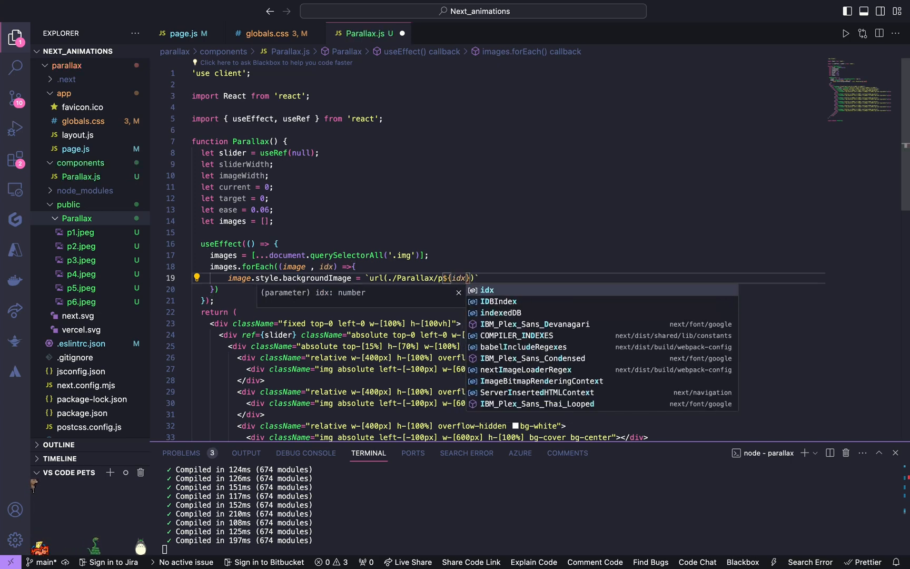
text(+1)
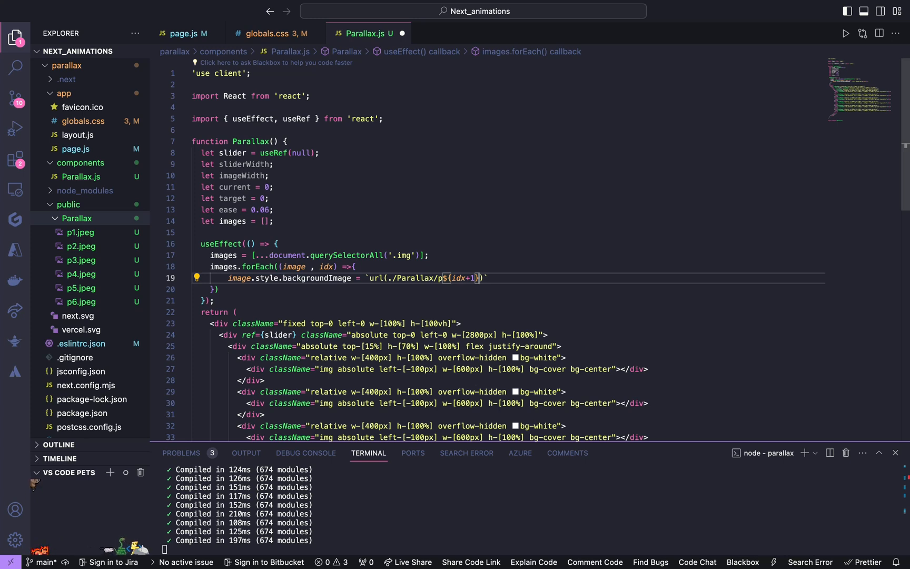
text(.)
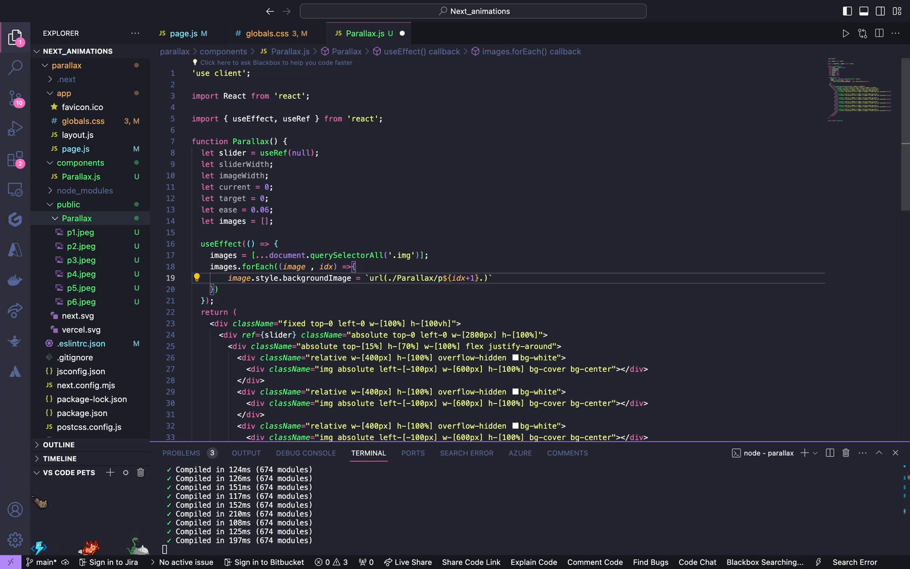
text(.jpeg)
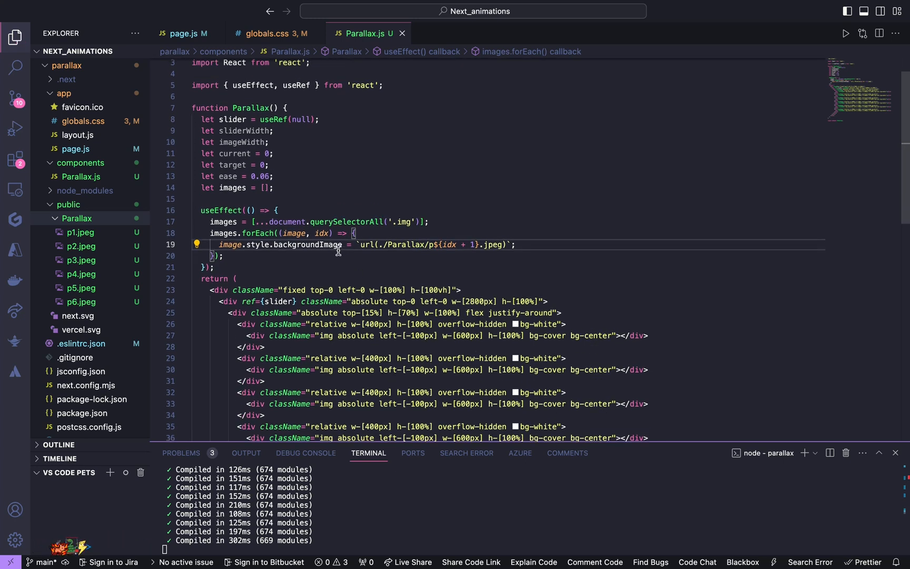
click(328, 335)
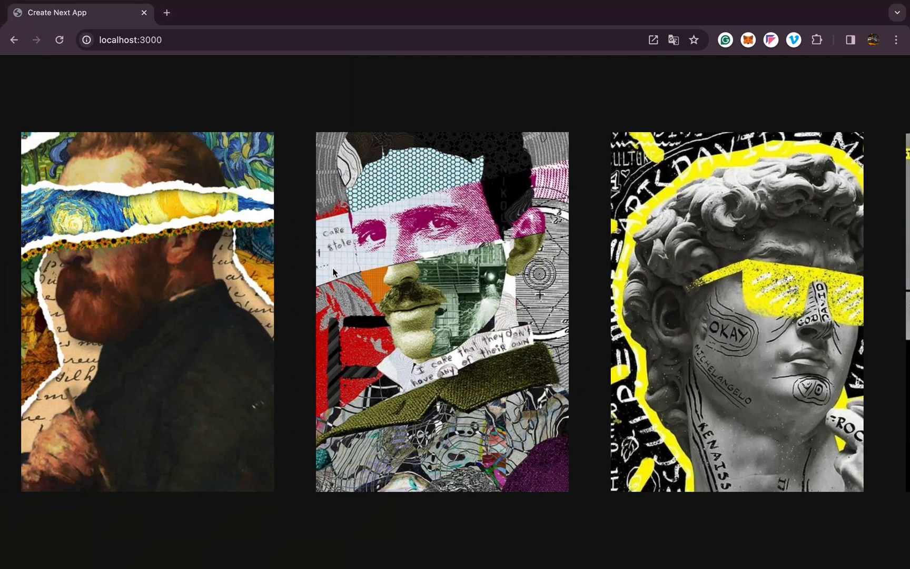
mouse_move(324, 305)
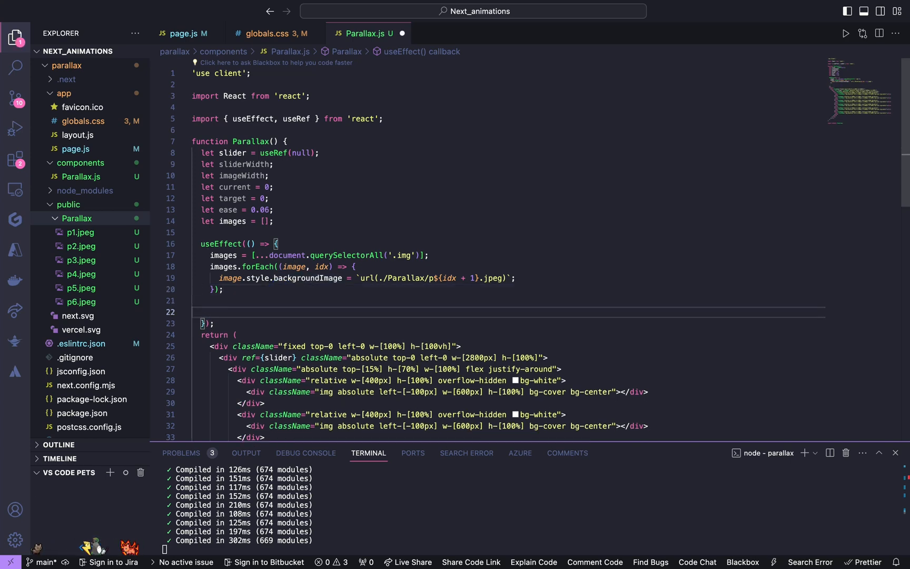
Define const lerp = (start, end, t) => { } inside the effect
text(const)
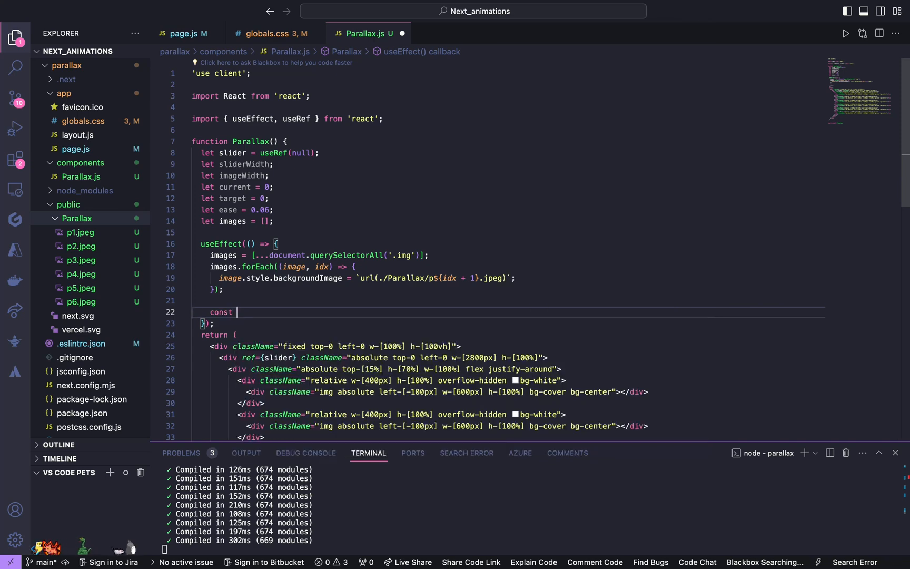
text(handleResize = () => {)
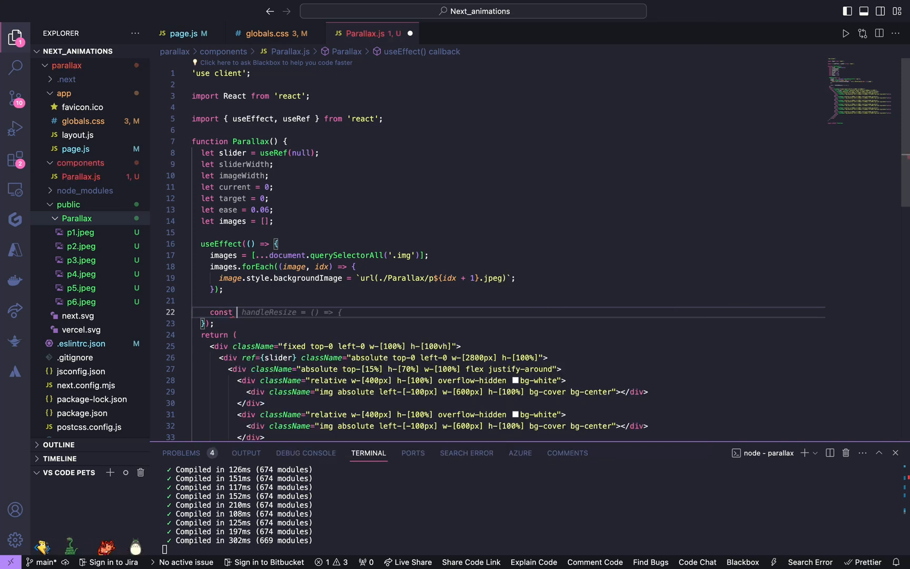
text(lerp)
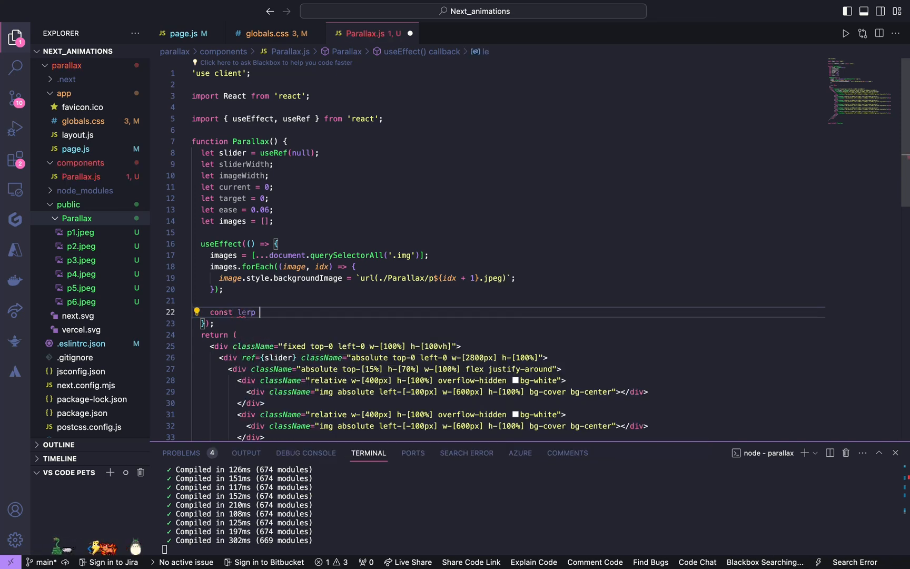
text(= () =>)
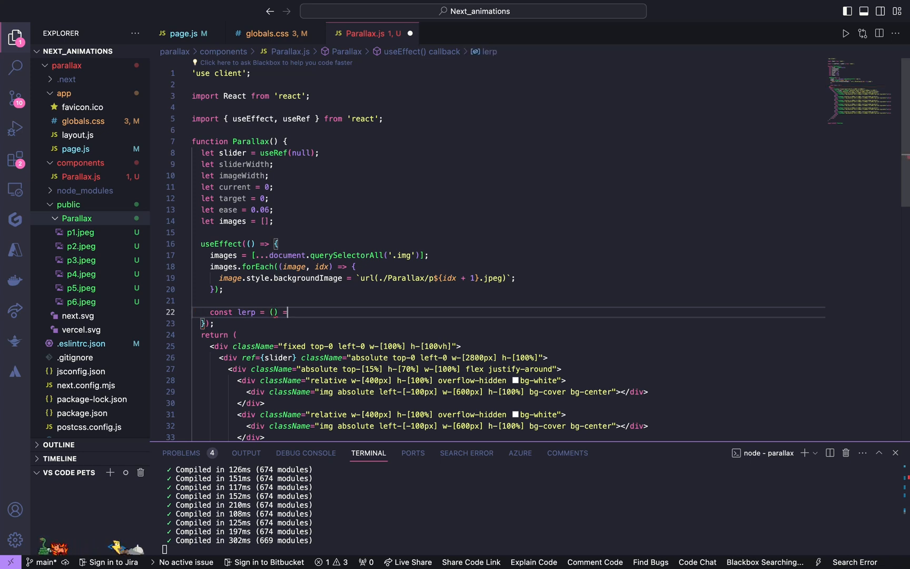
text(>{)
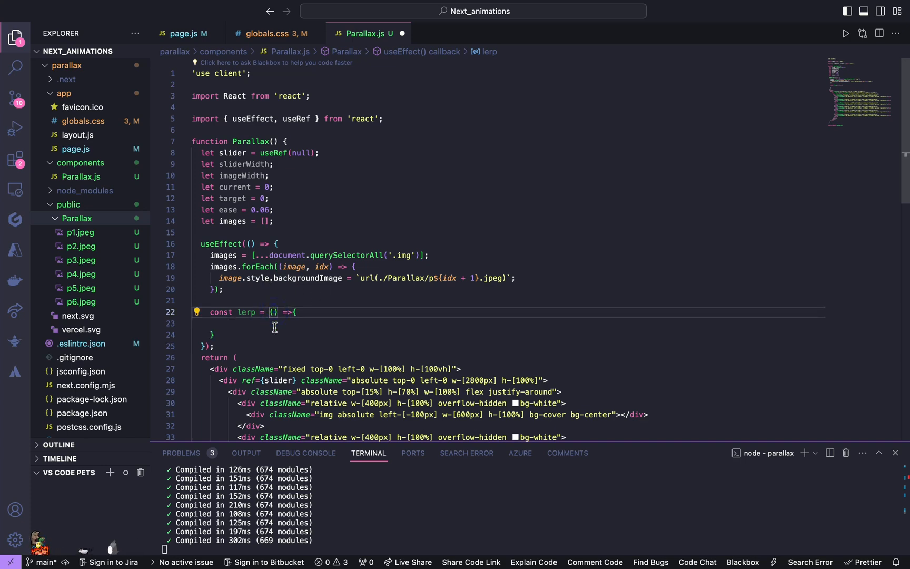
text(start)
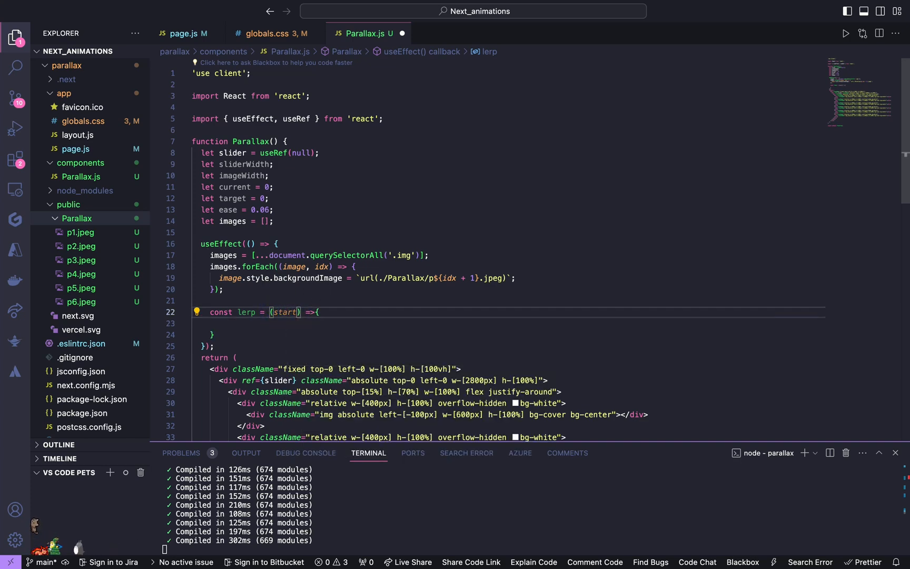
text(,end,t)
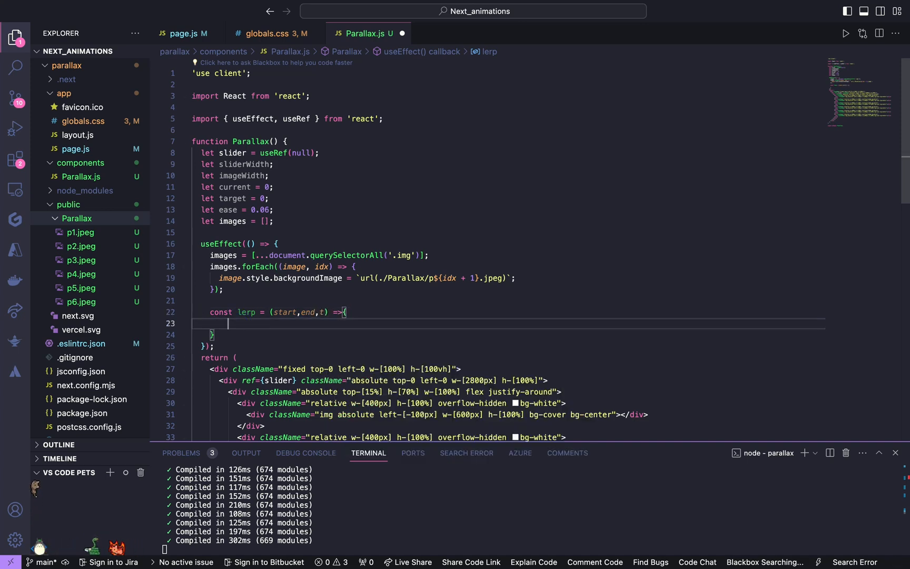
Make lerp return start * (1 - t) + end * t
text(return start+(end-start)*t;)
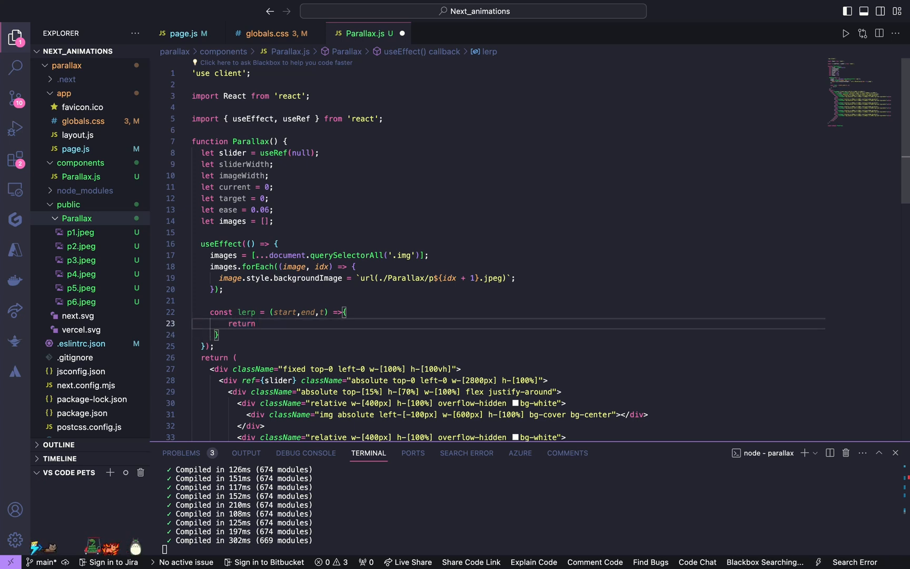
text(start*)
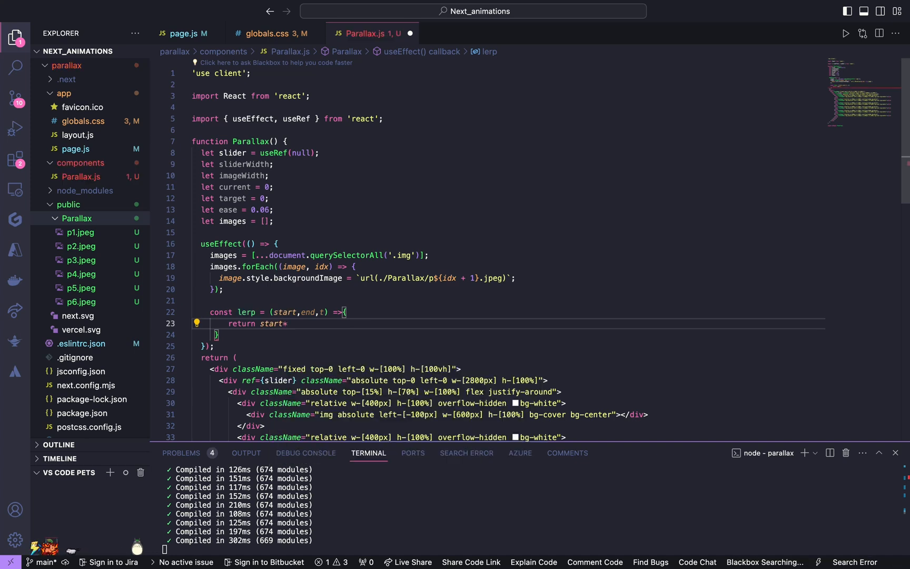
text((1-t) + end * t;)
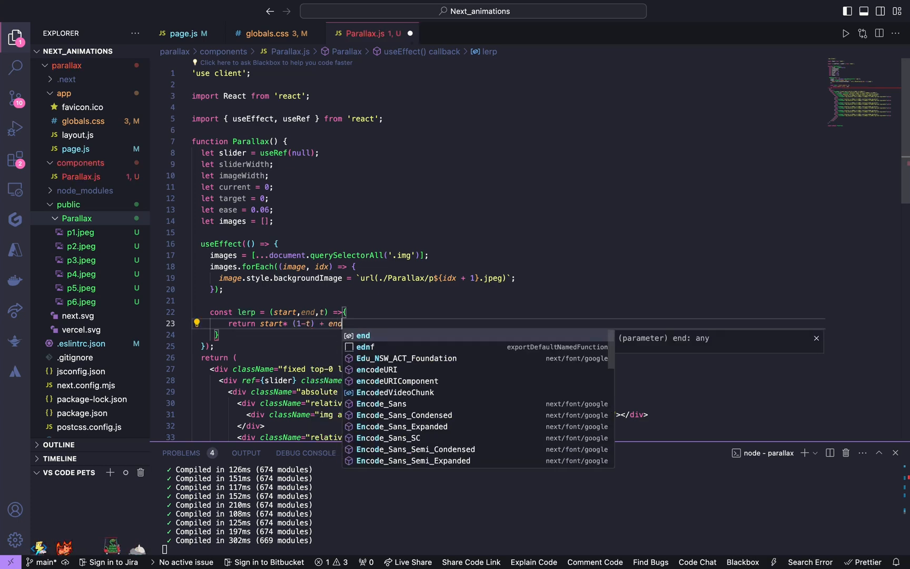
text(*)
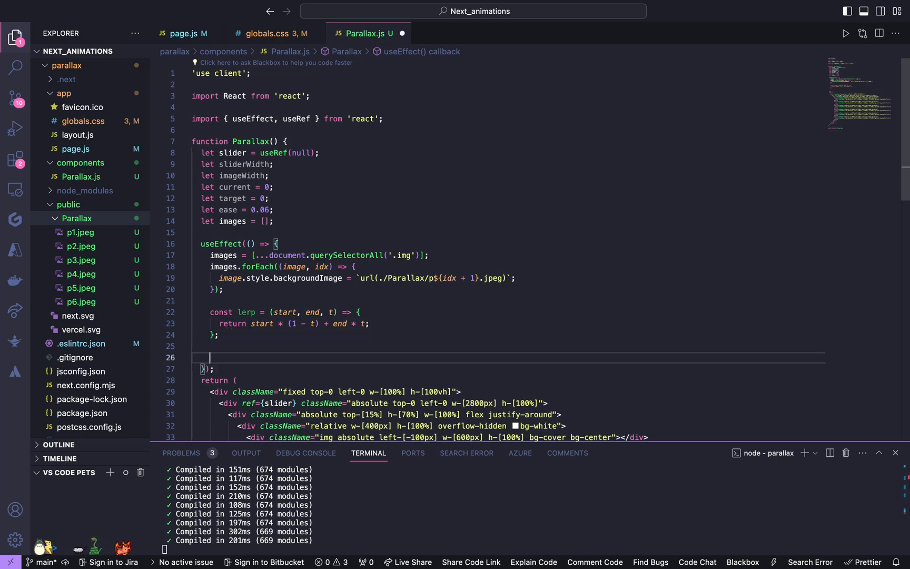
Define const setTransform = (el, transform) => { } below lerp
text(const s)
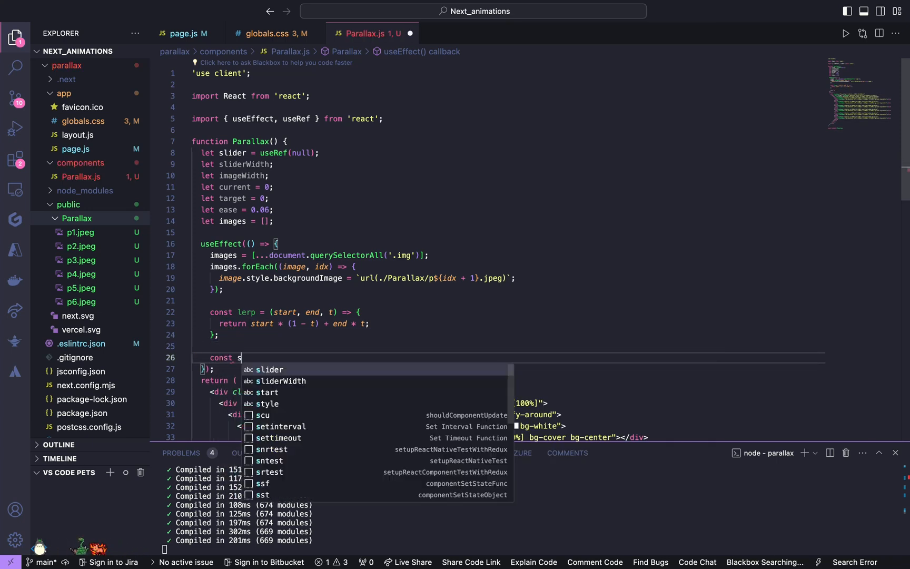
text(etTran)
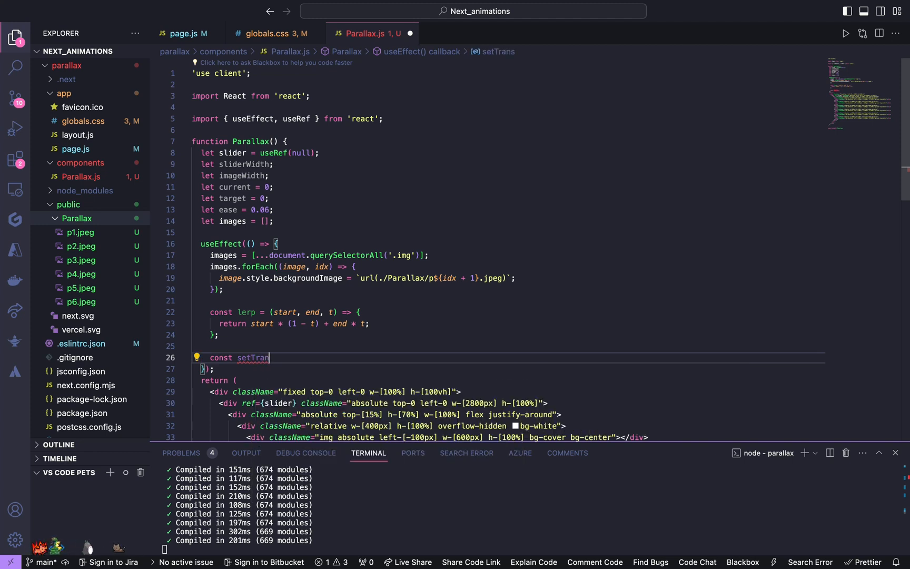
text(sfr)
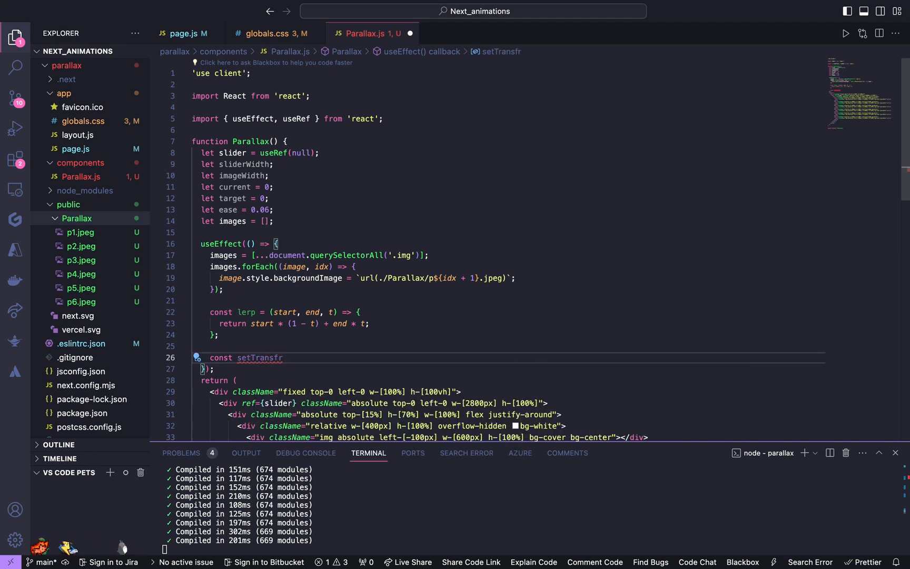
text(om)
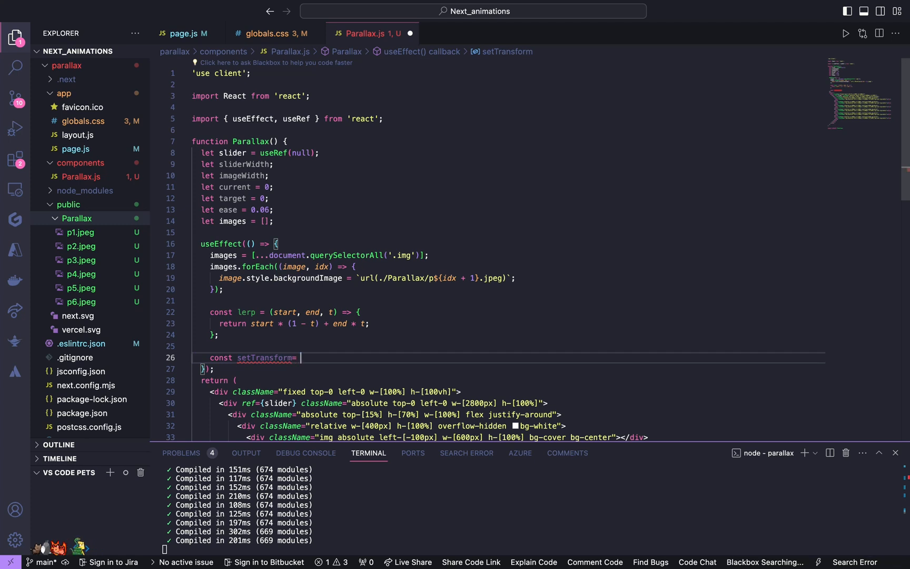
text(() =>)
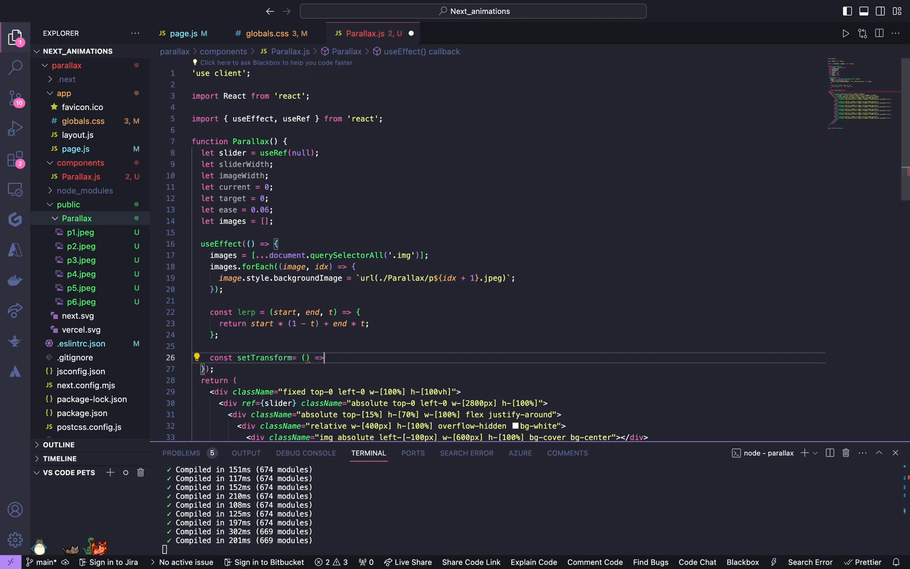
text({)
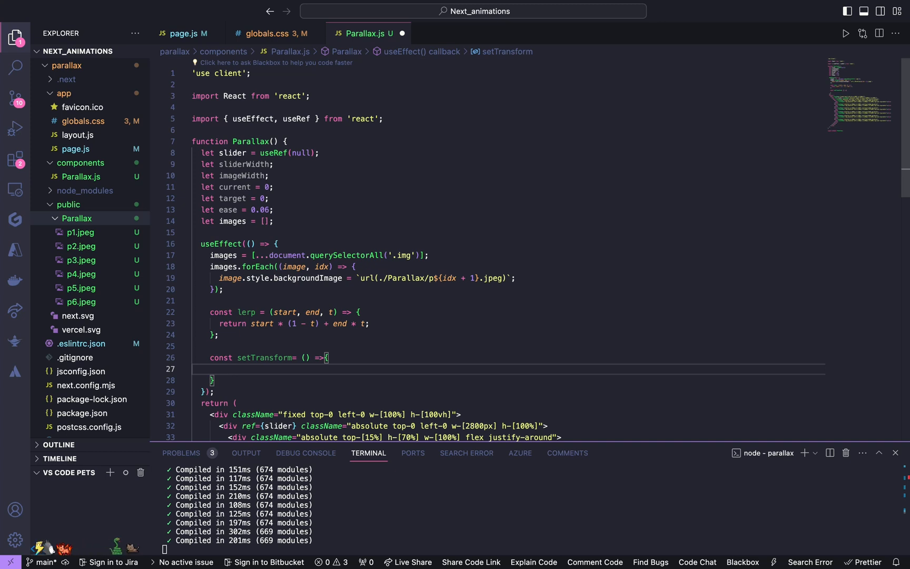
text(e)
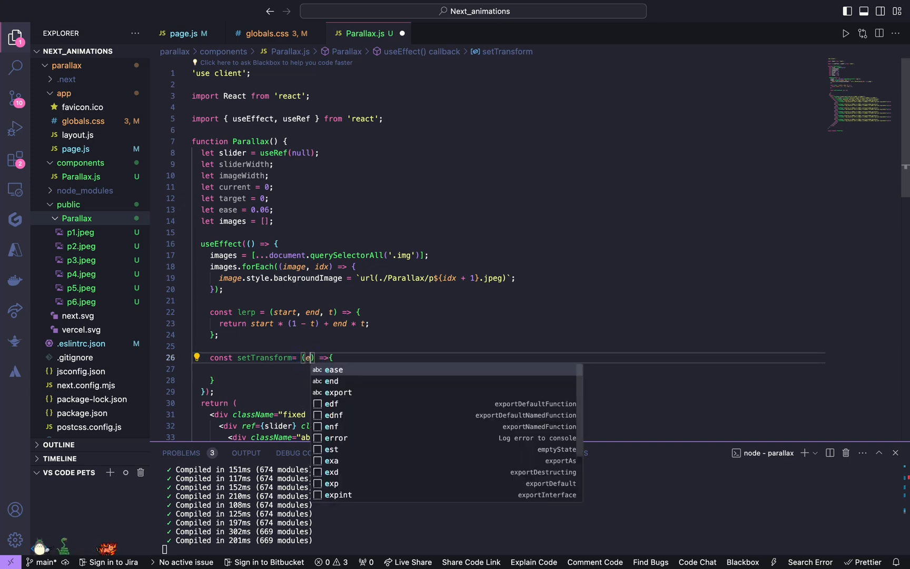
text(l,)
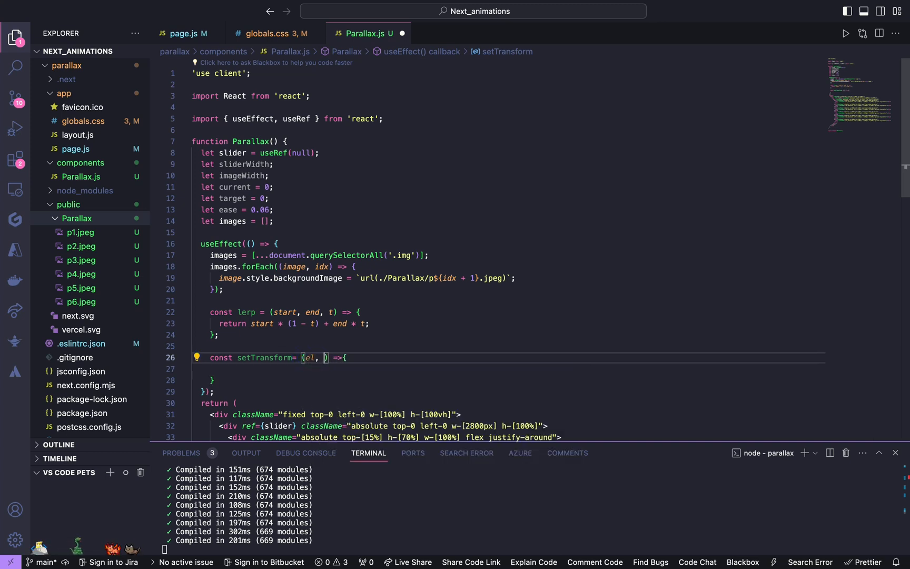
text(trans)
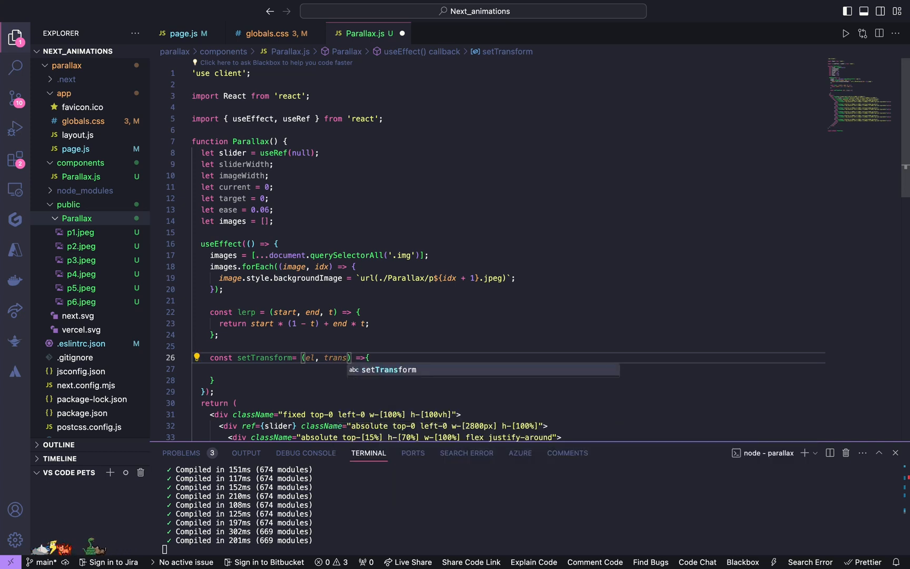
text(form)
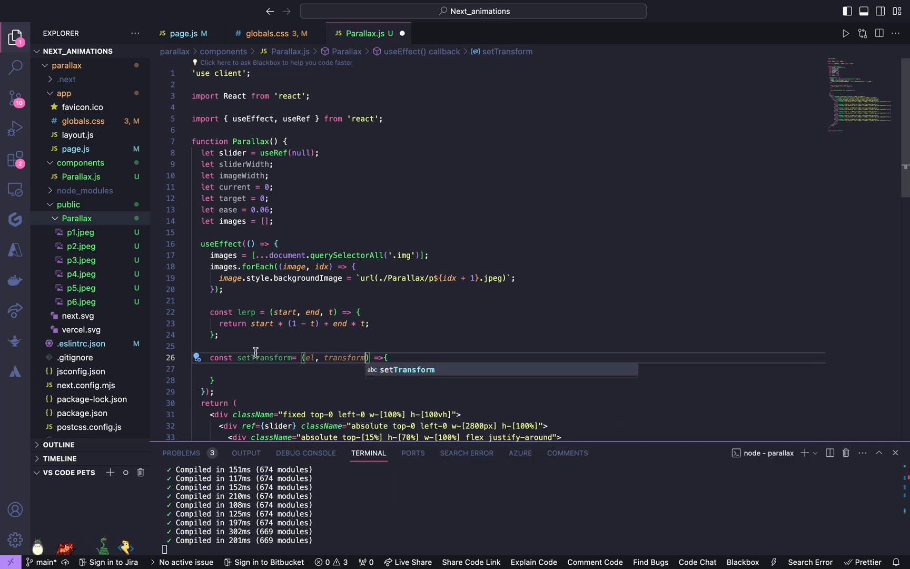
Make setTransform assign el.style.transform = transform
key(Enter)
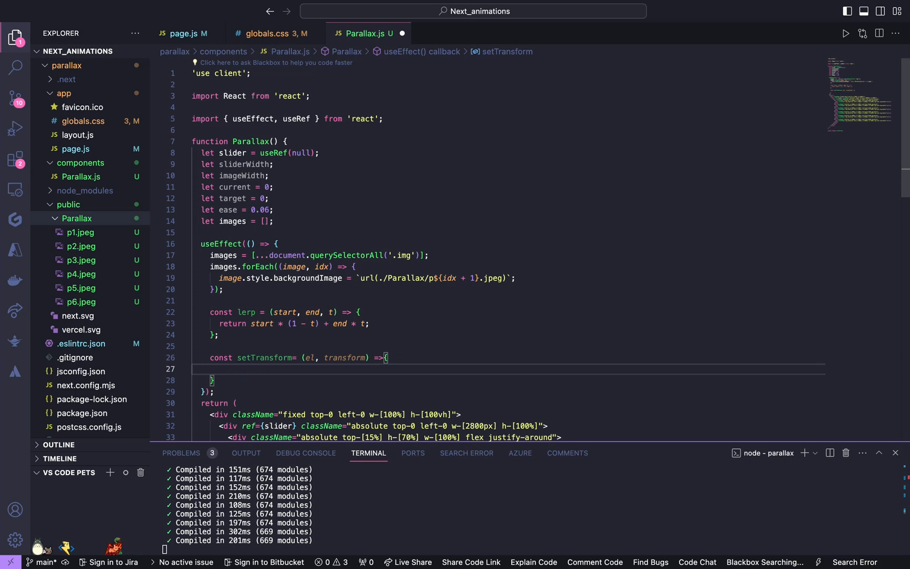
text(el.style.transform = el.style)
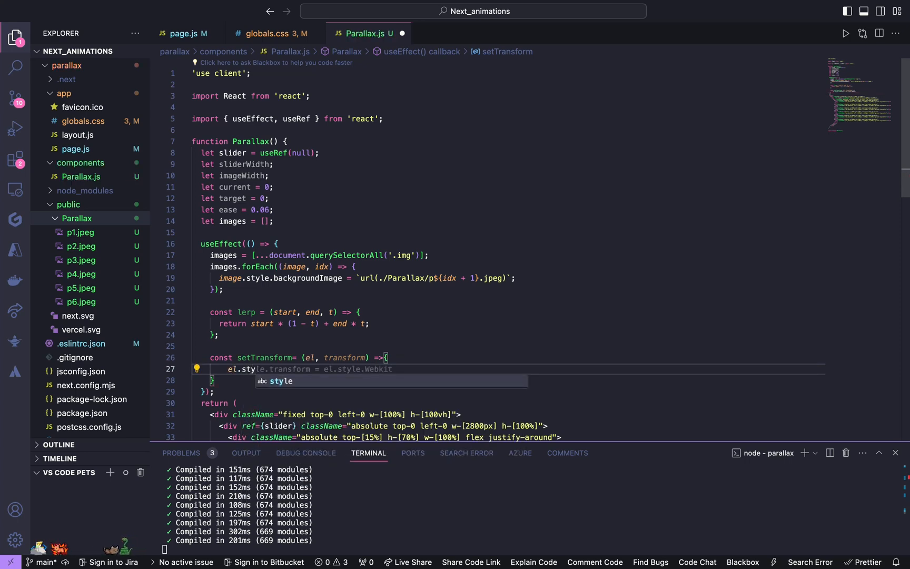
text(.)
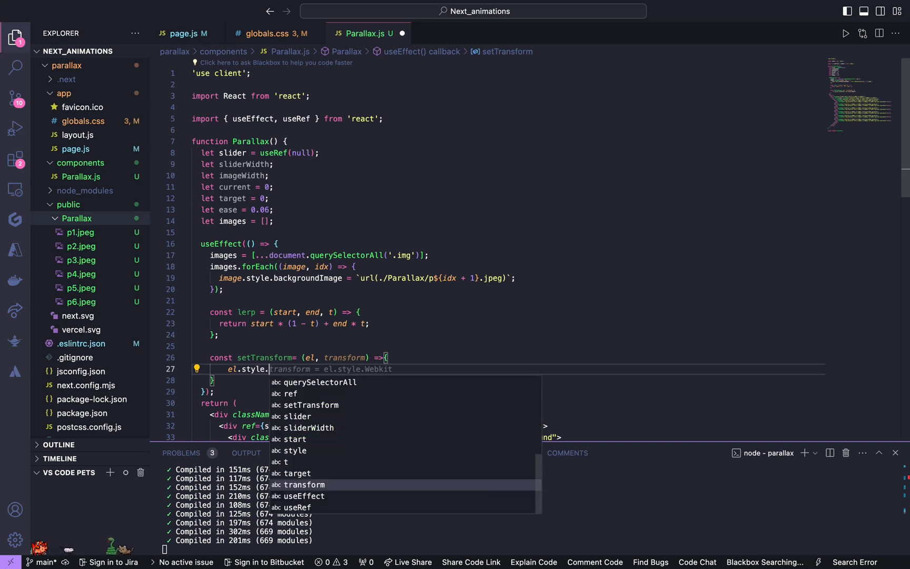
text(transform = transform;)
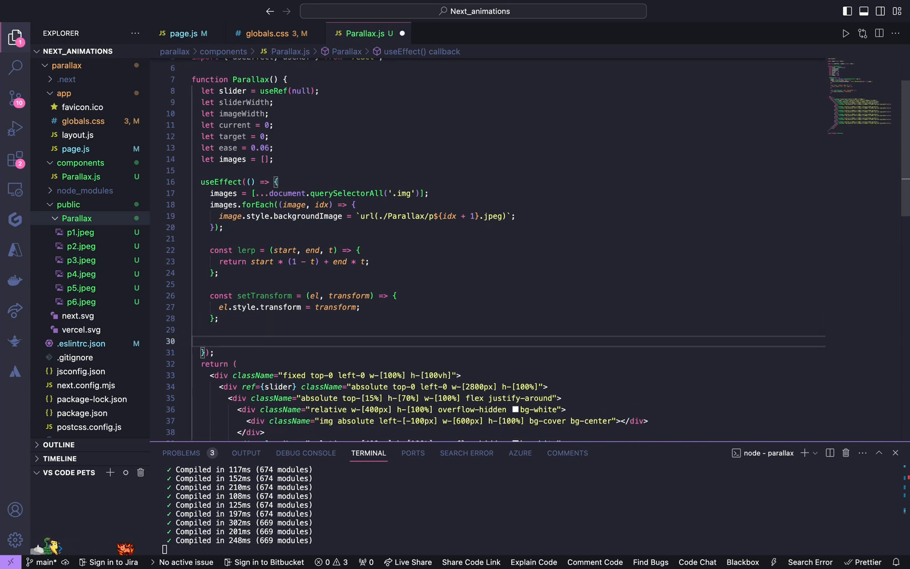
Define init and set sliderWidth from slider.current.getBoundingClientRect().width
text(const i)
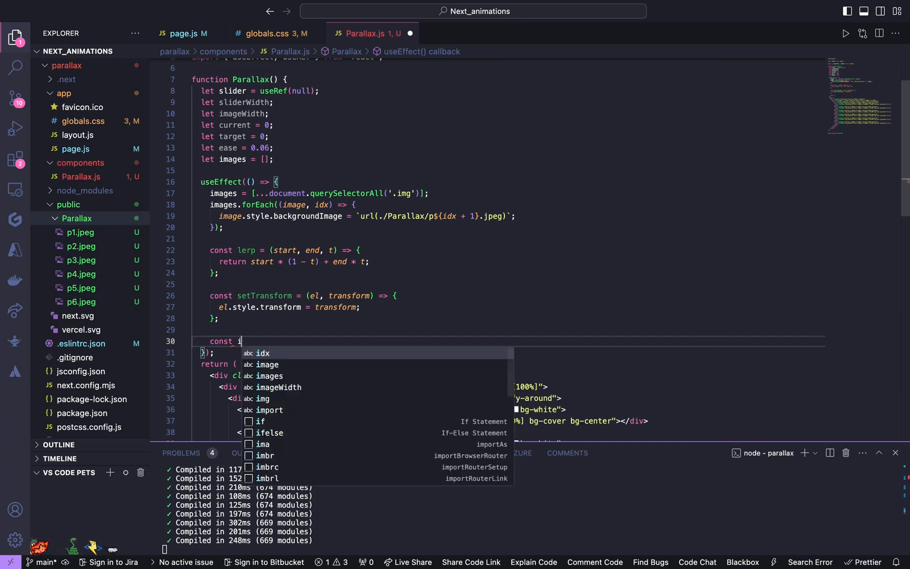
text(nit =)
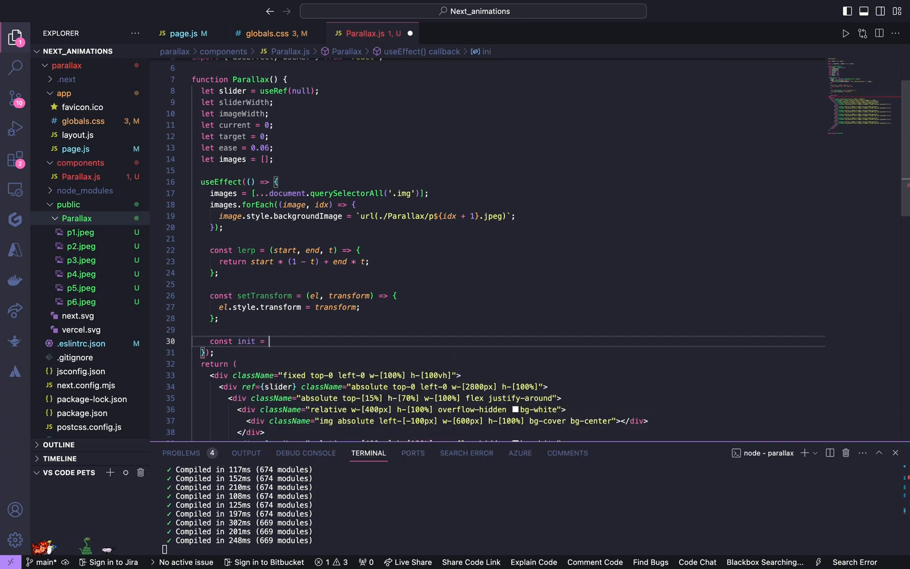
text(() =>)
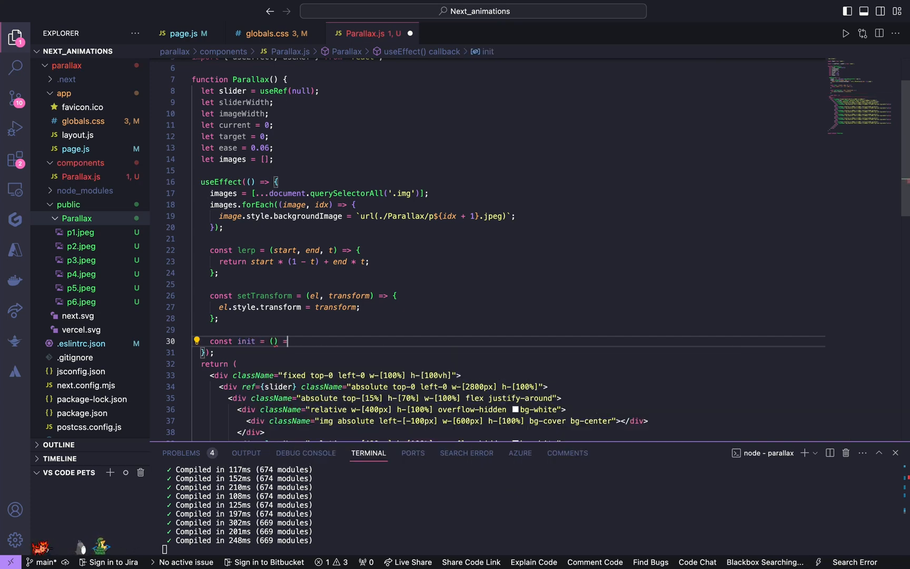
text({)
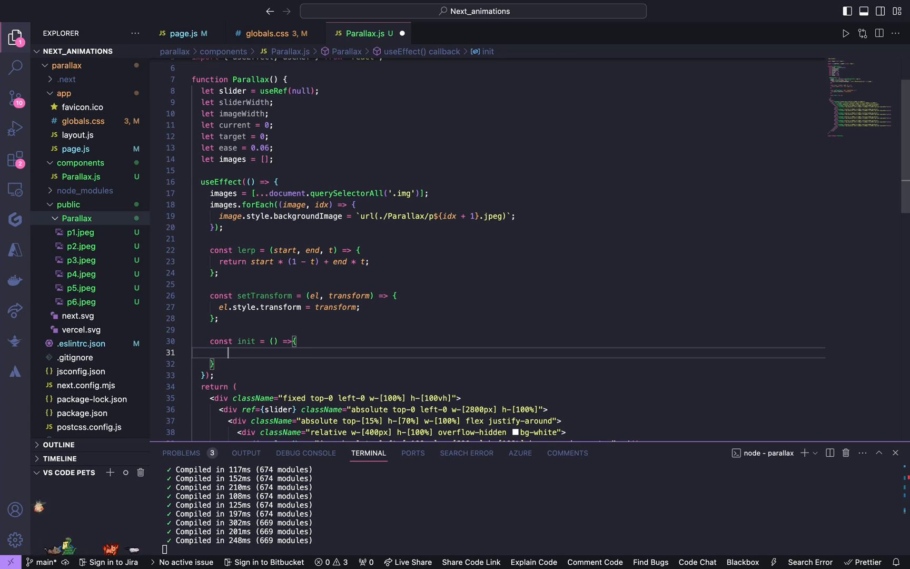
text(sliderWidth = s)
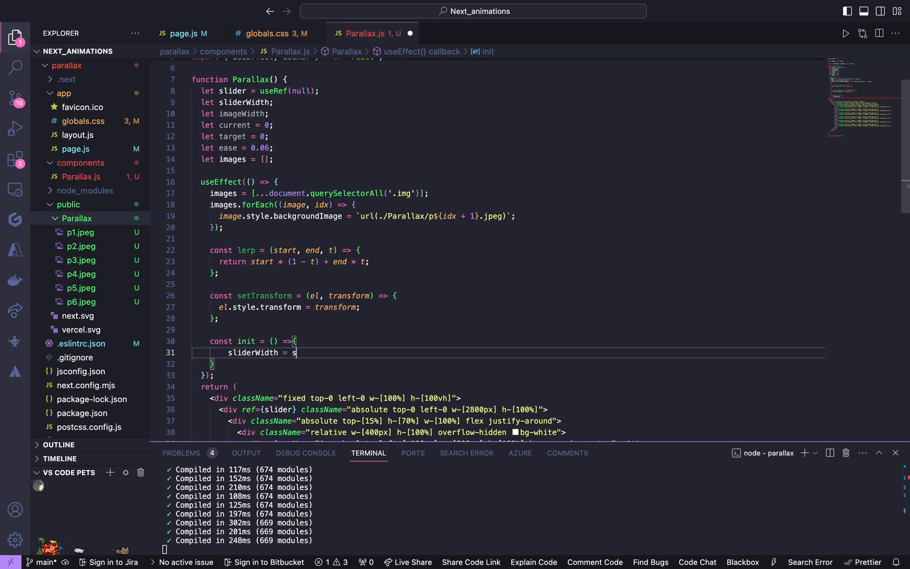
text(lideer.current)
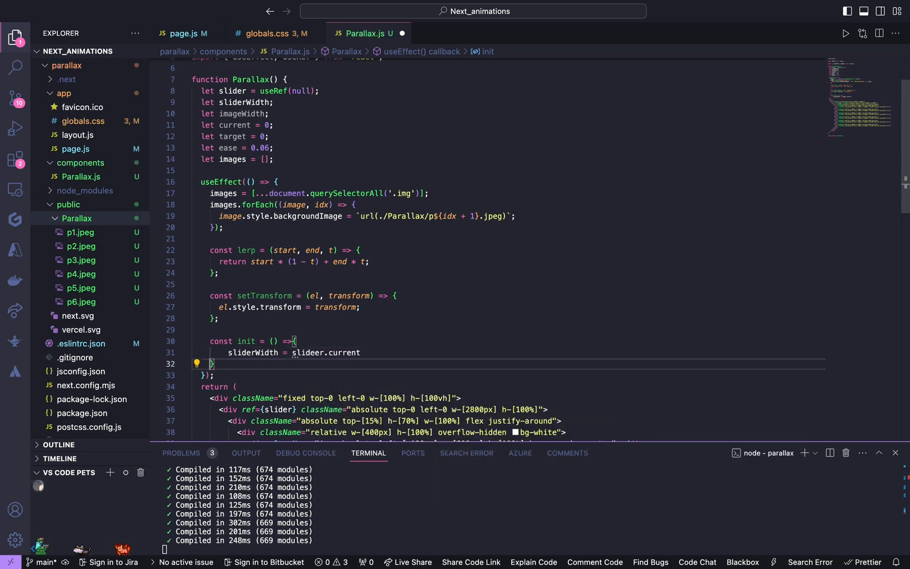
click(323, 352)
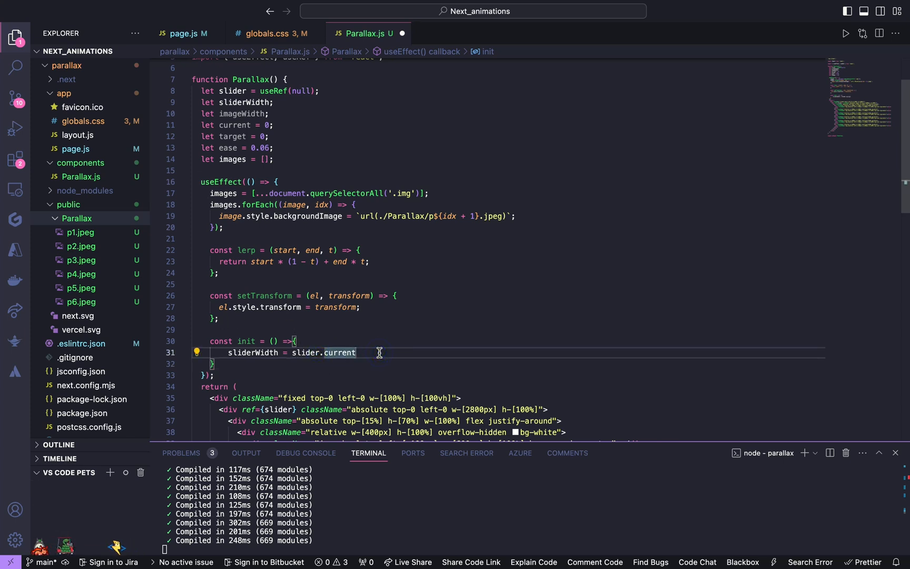
text(.get)
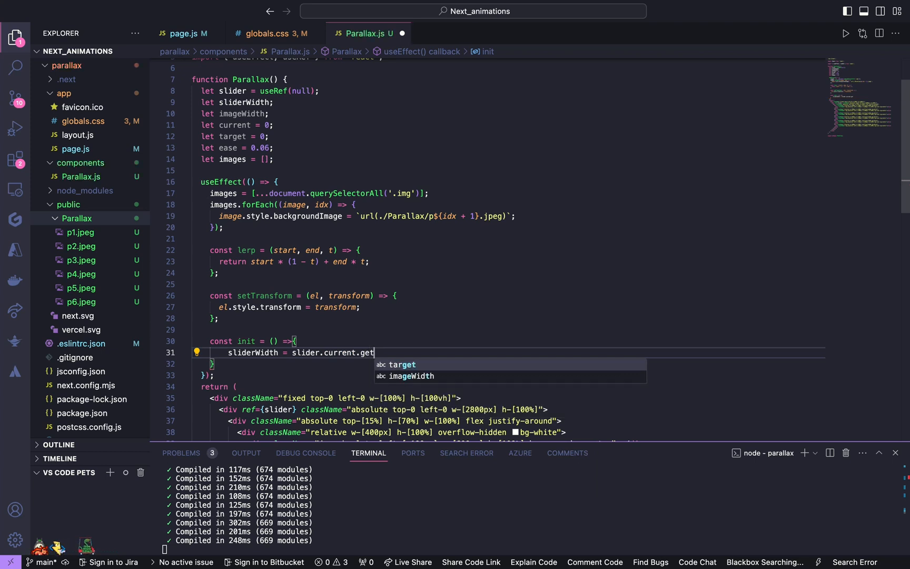
text(B)
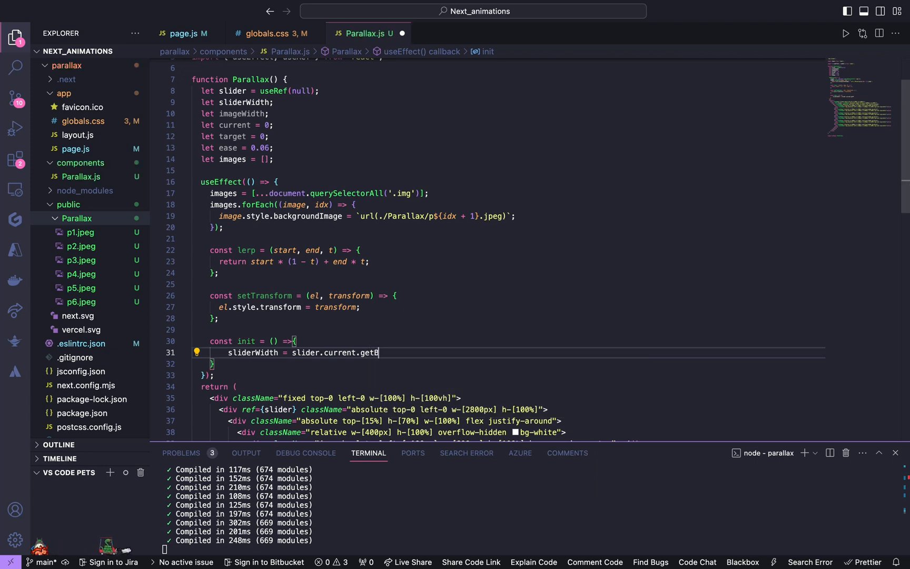
text(ounding)
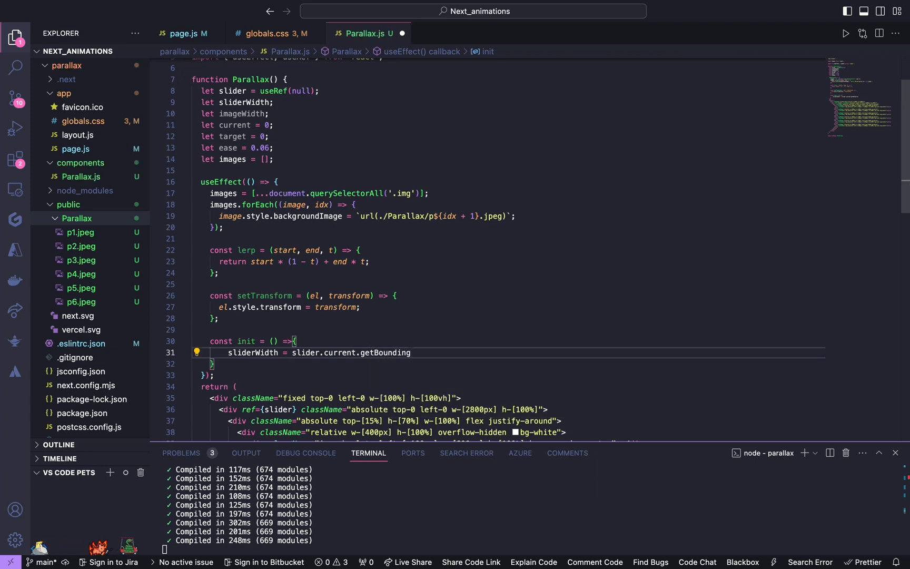
text(Clinet)
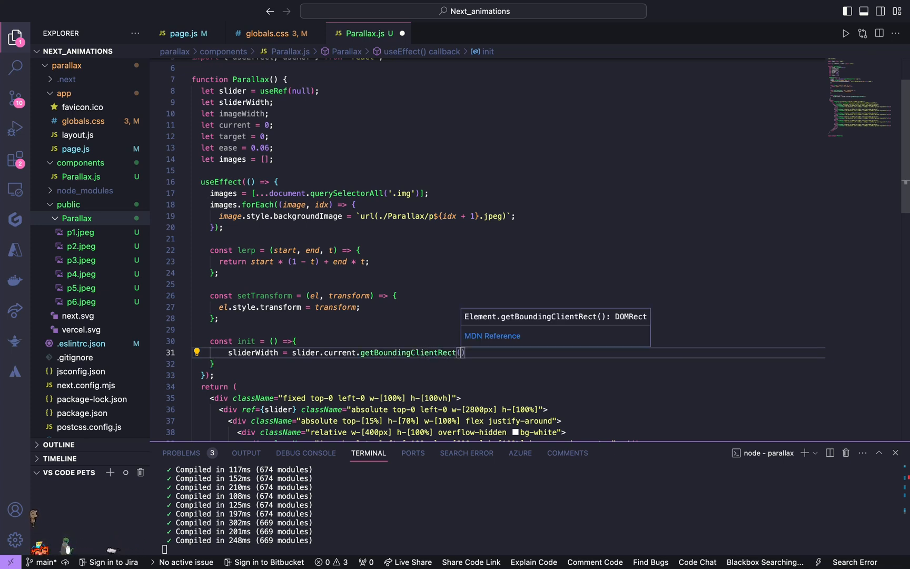
text(.)
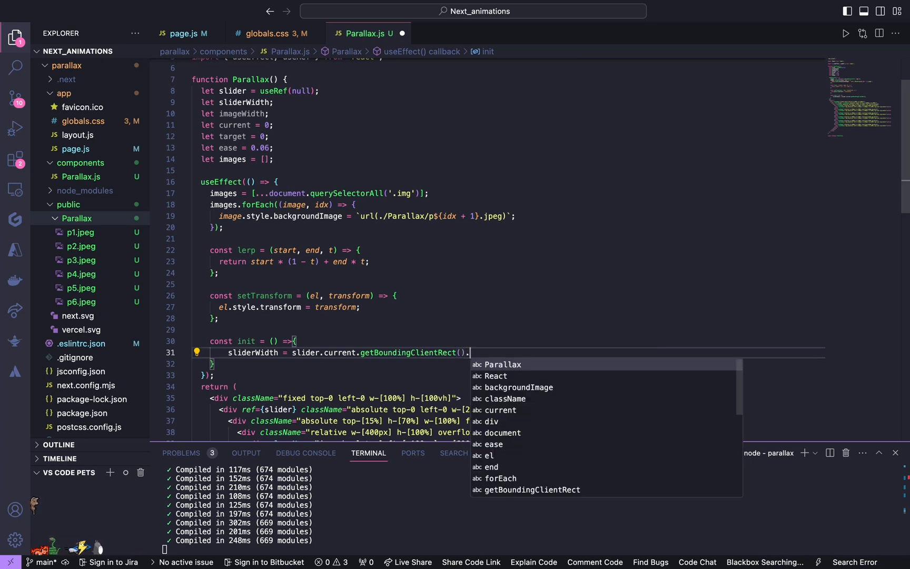
text(width;)
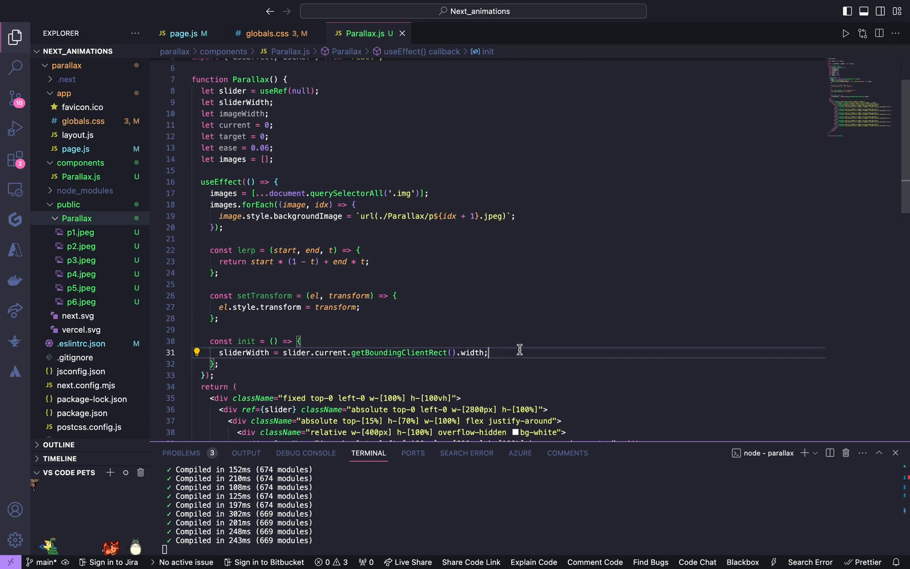
Set imageWidth to sliderWidth divided by images.length
text(imageWidth = images[0].getB)
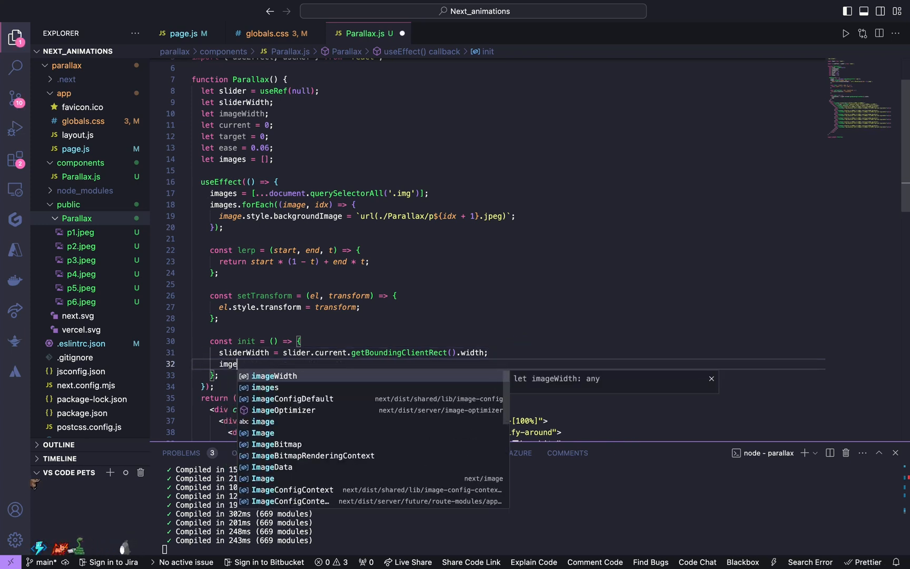
text(Wi)
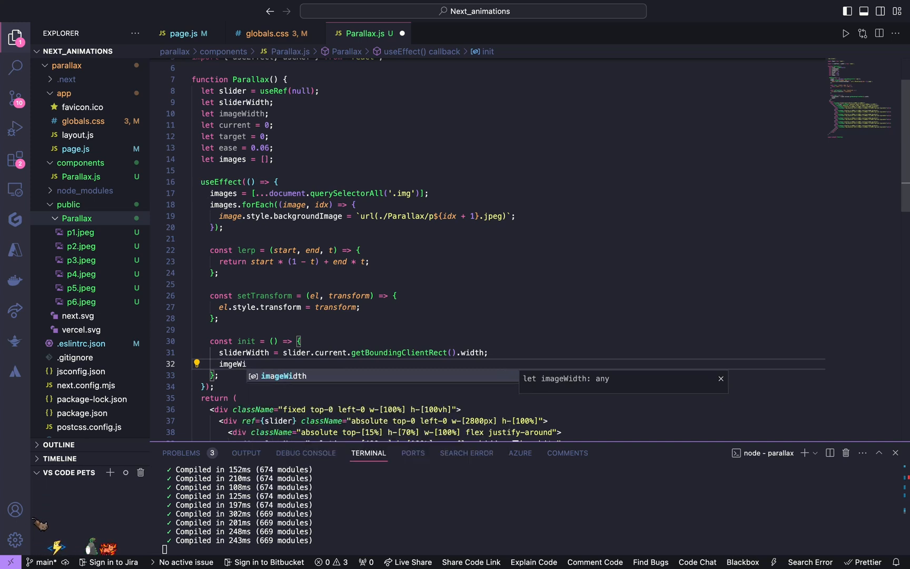
text(dth = sliderWidth)
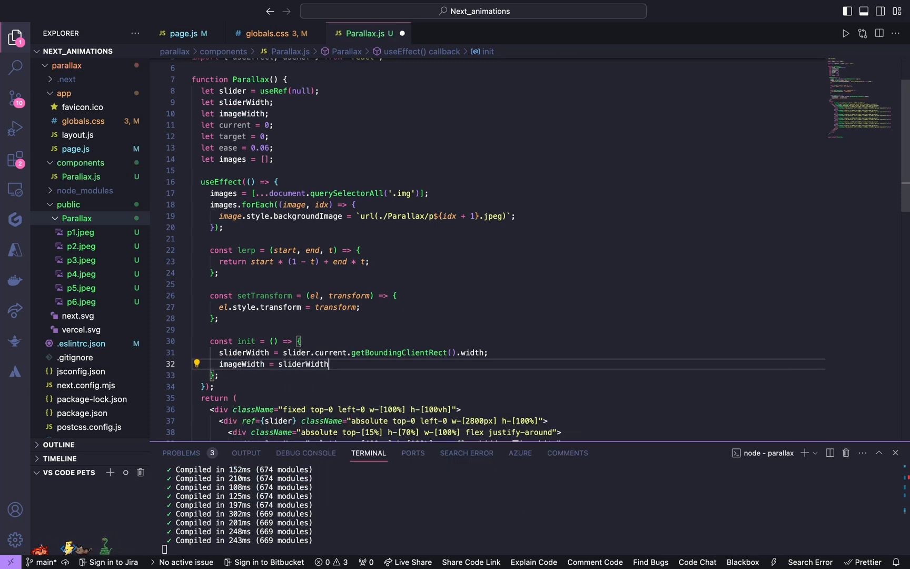
text(/ imag)
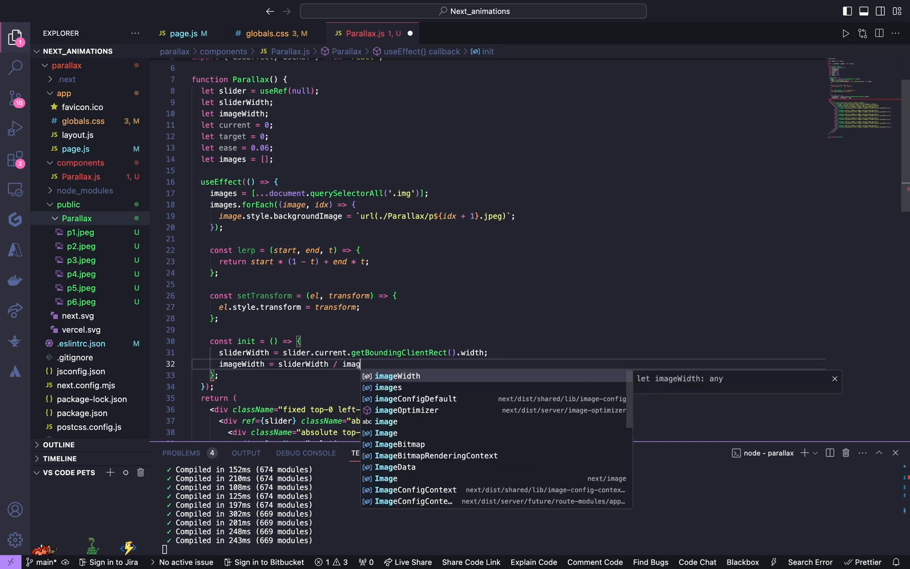
text(es.leng)
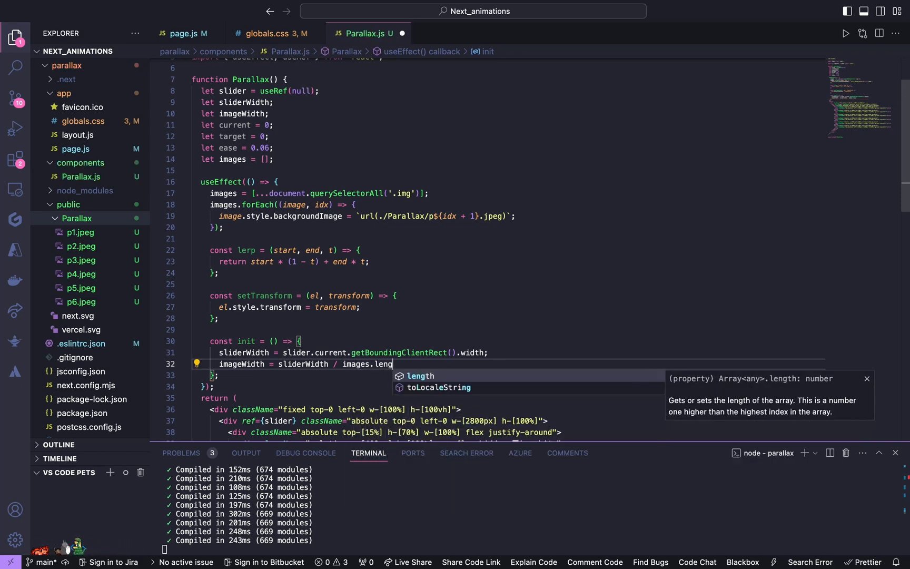
key(Enter)
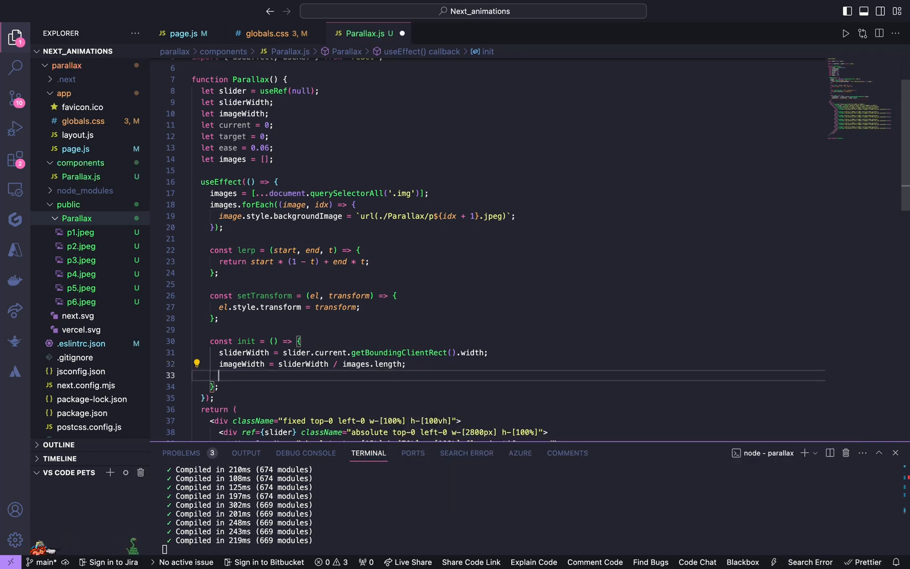
Assign document.body.style.height a template-literal pixel value inside init
text(d)
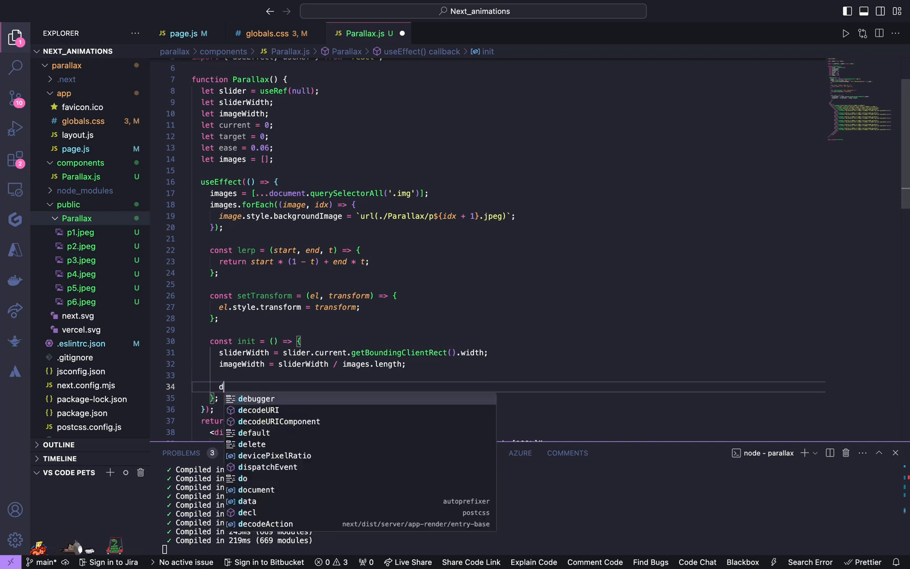
text(ocumen)
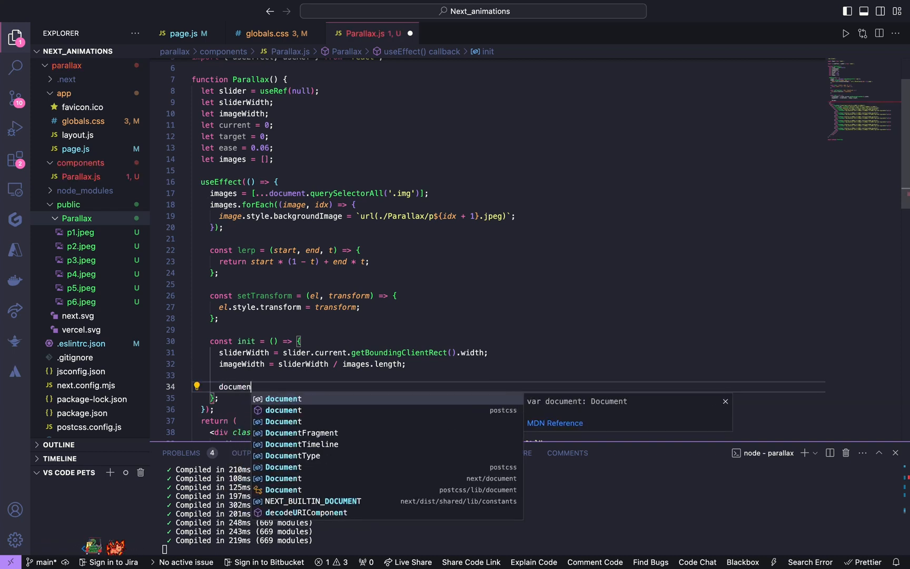
text(.)
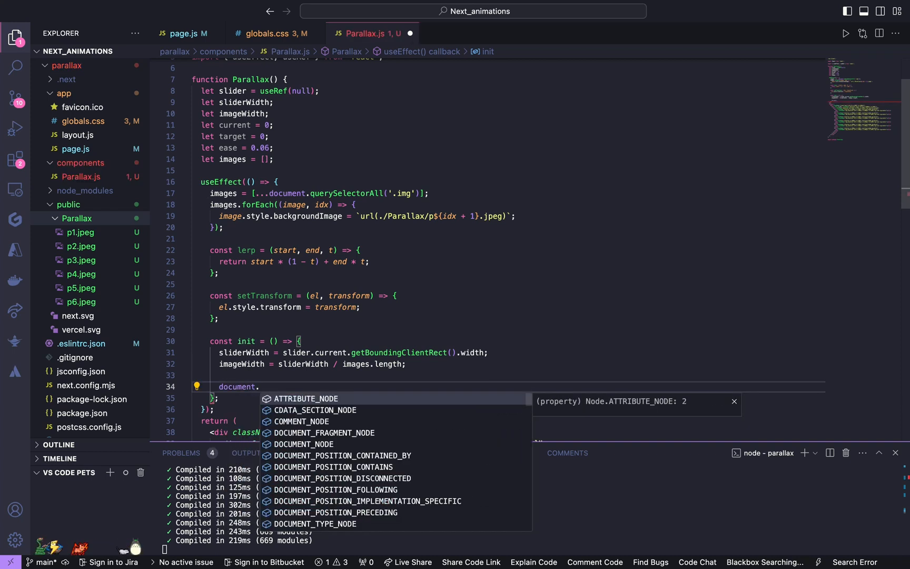
text(body)
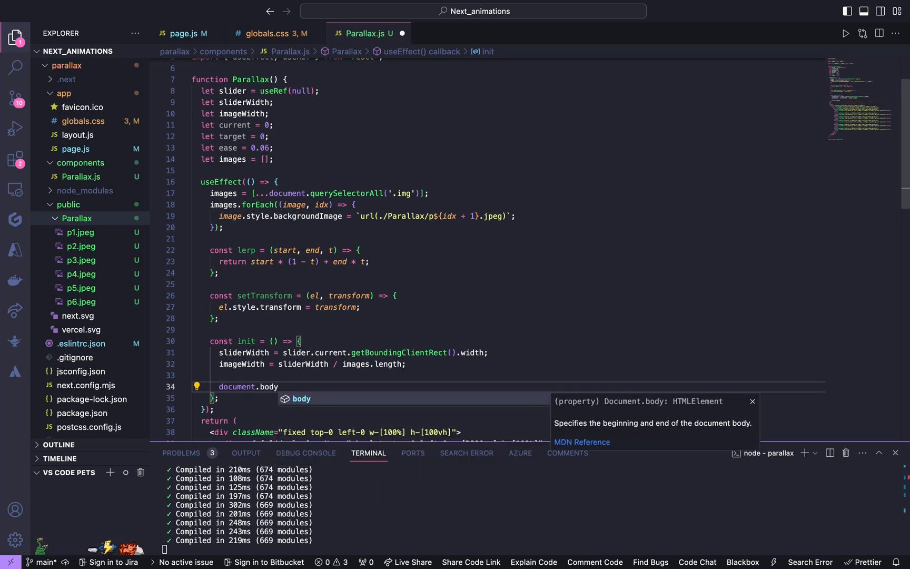
text(.styl)
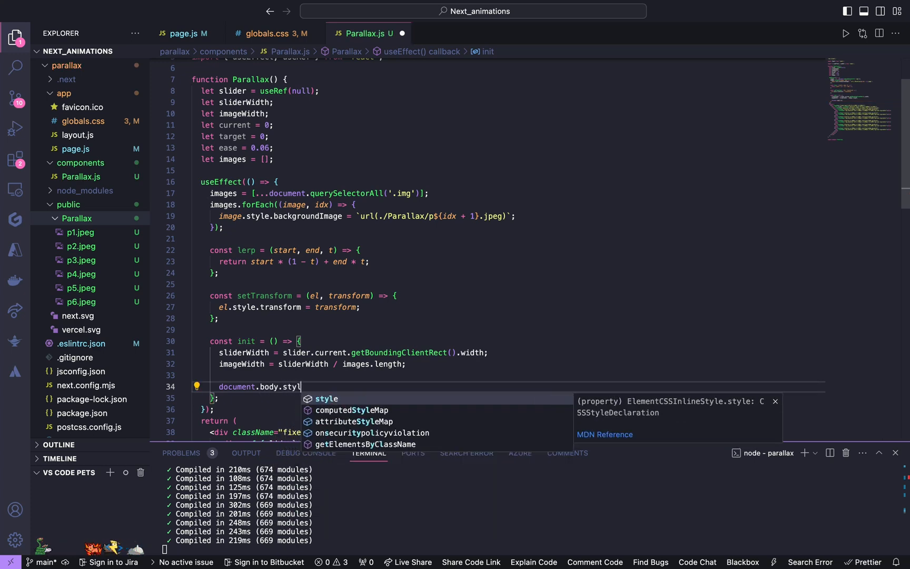
text(.)
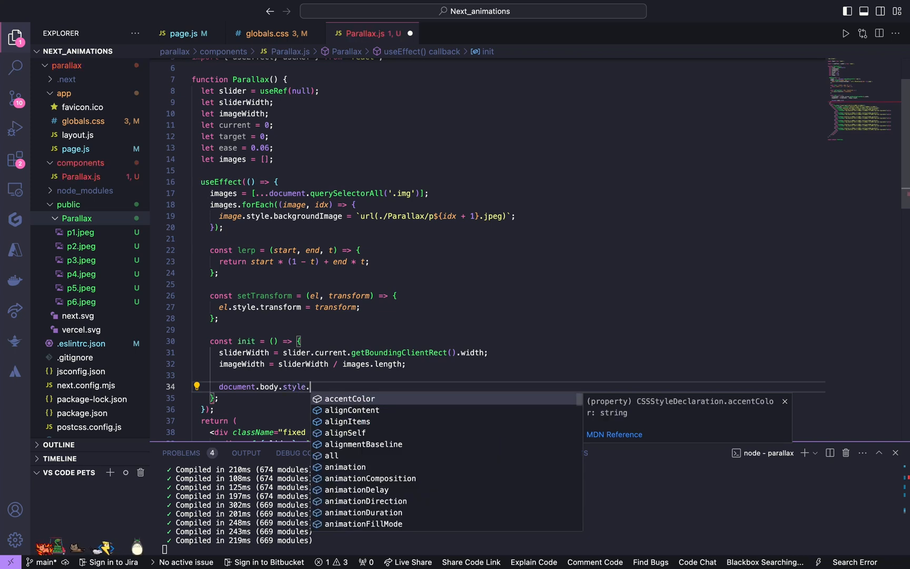
text(height)
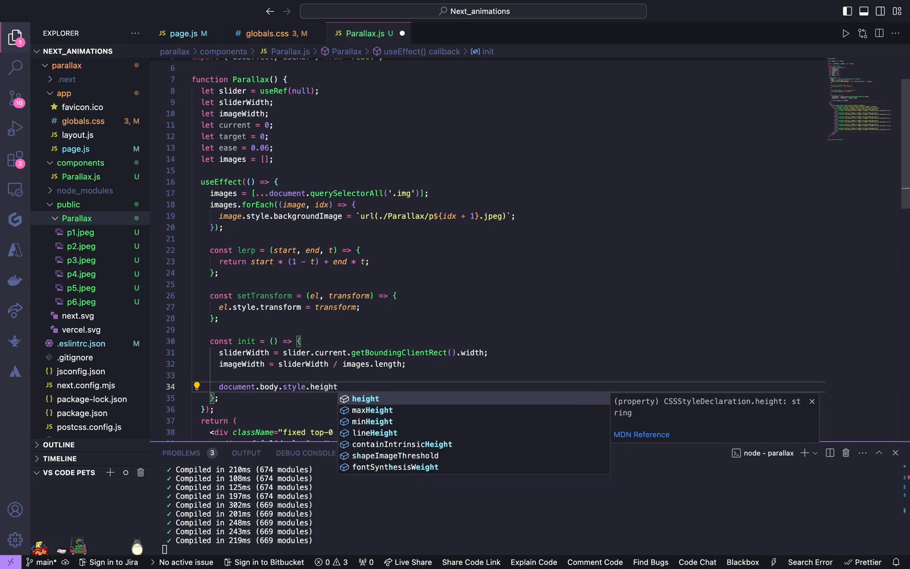
text(=)
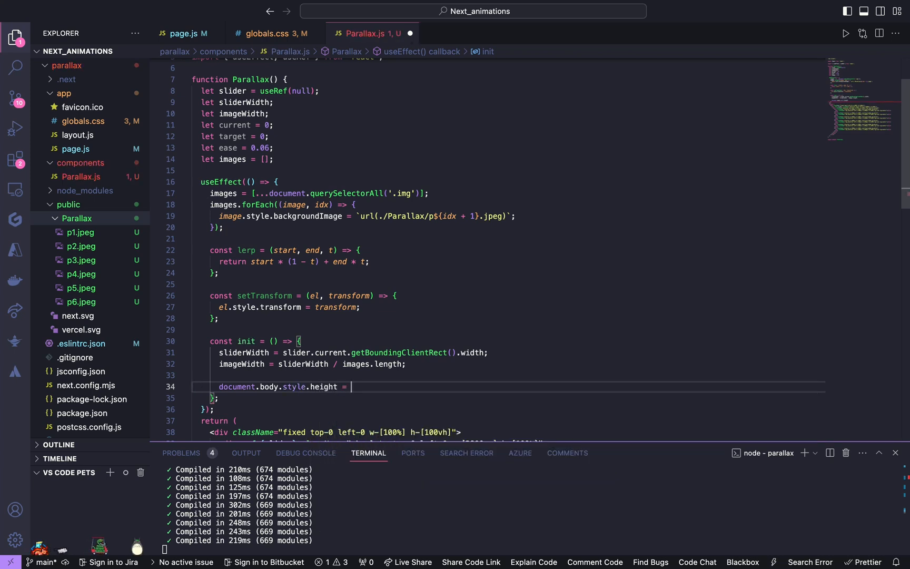
text(`${}`)
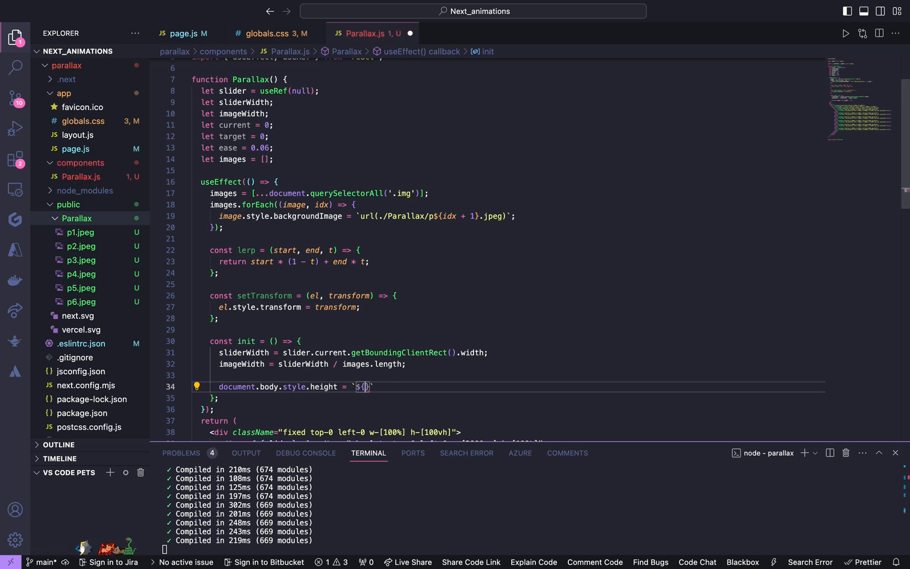
Fill the height as sliderWidth - (window.innerWidth - window.innerHeight) in px
text(sliderWidth)
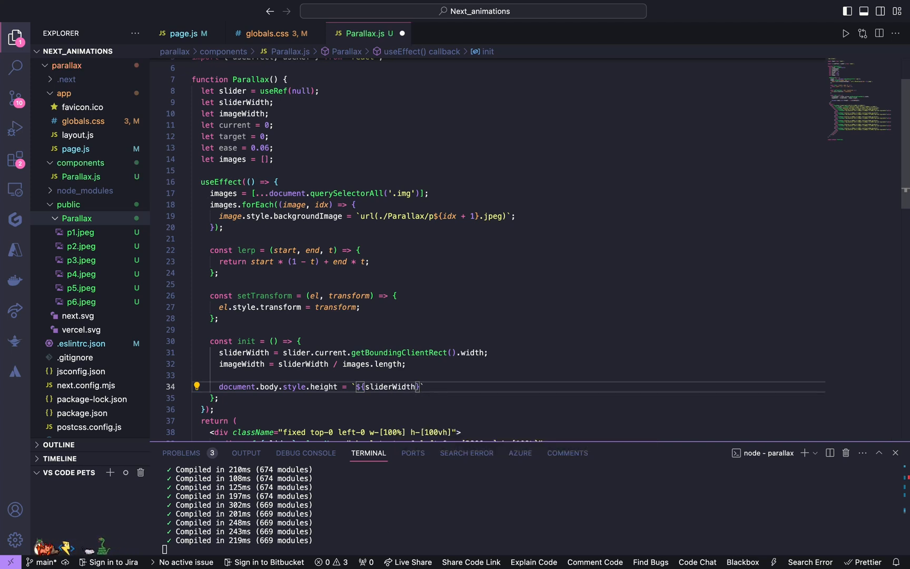
text(- ()
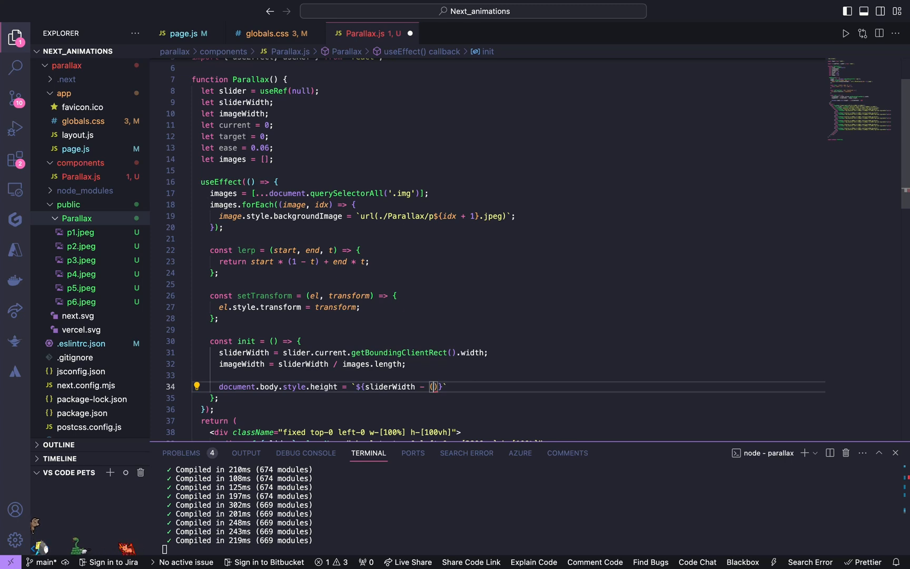
text(window)
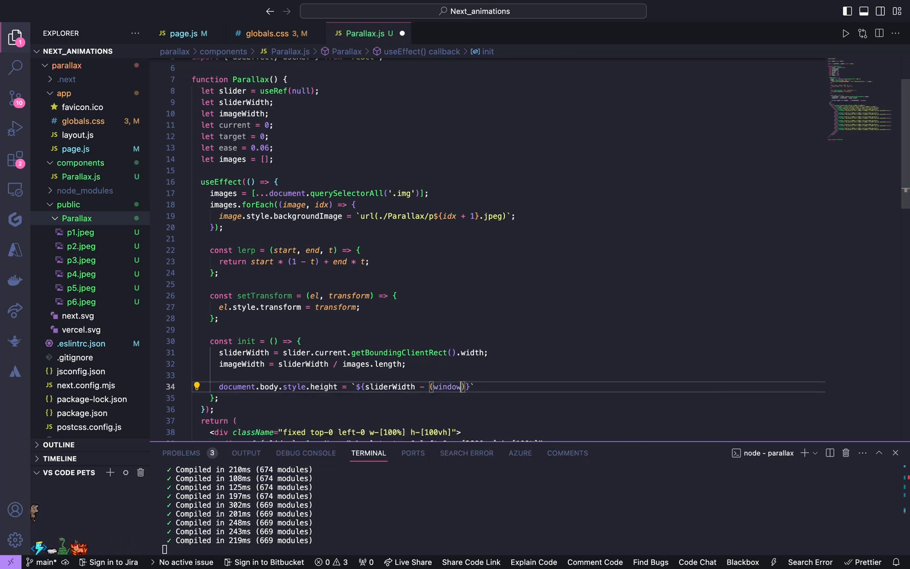
text(innerWidth -)
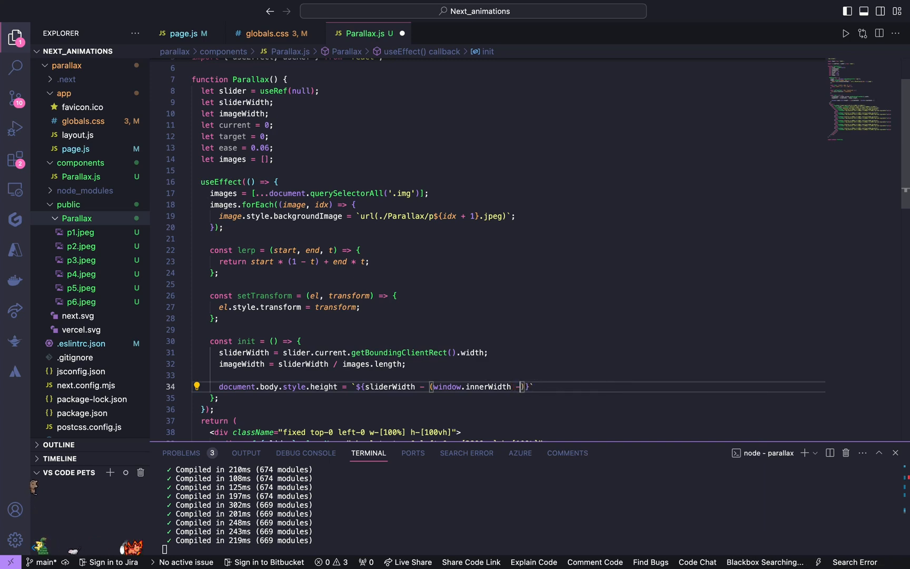
text(window.innerHeight)
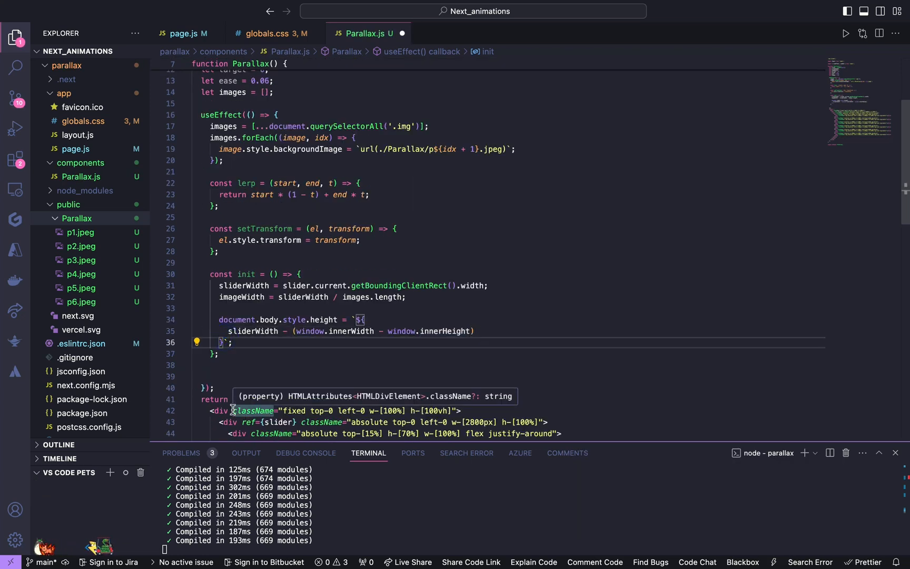
text(px)
click(508, 376)
text(c)
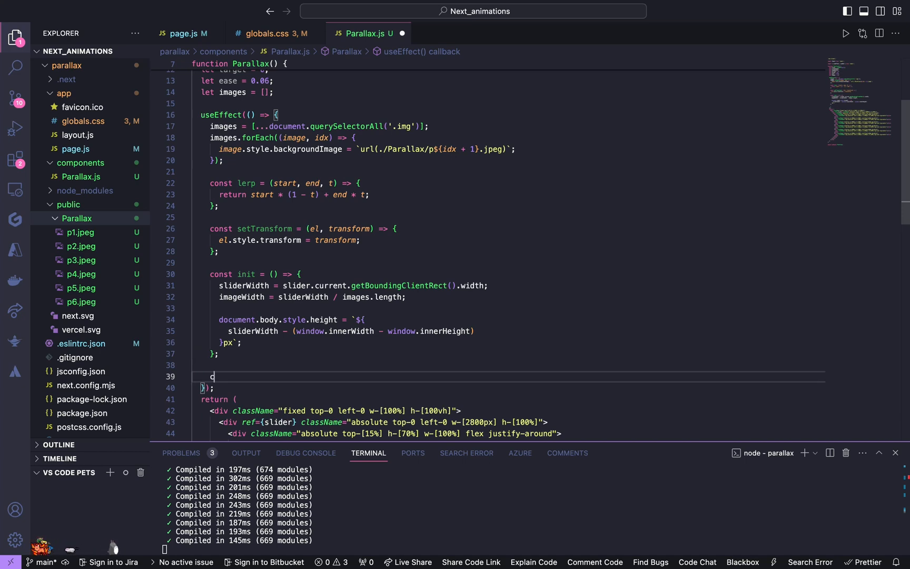
Define animateImages with let ratio = current / imageWidth
text(onst)
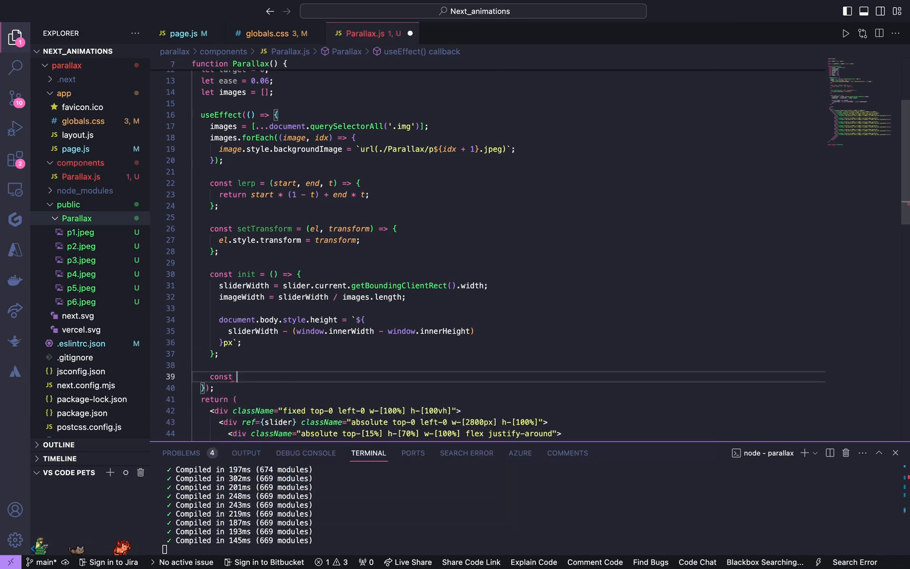
text(anima)
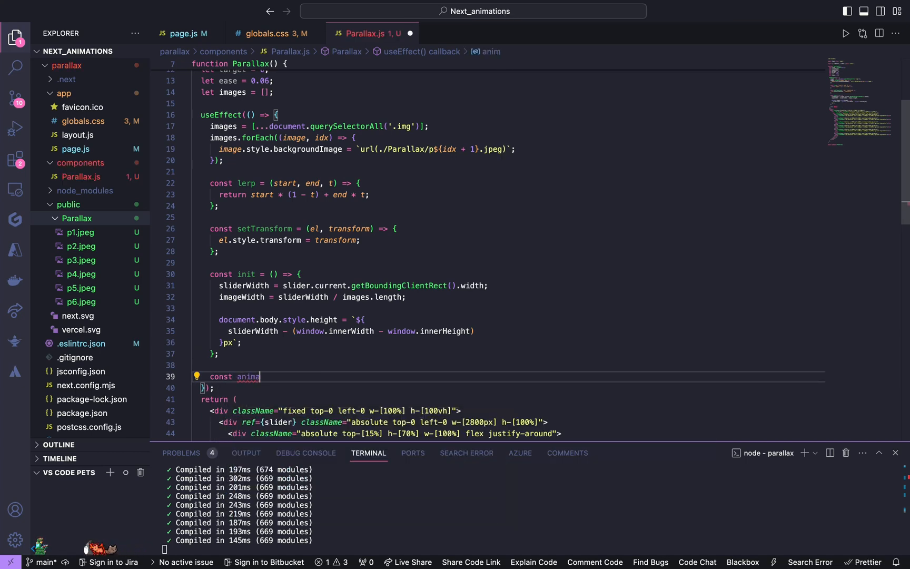
text(teImages =)
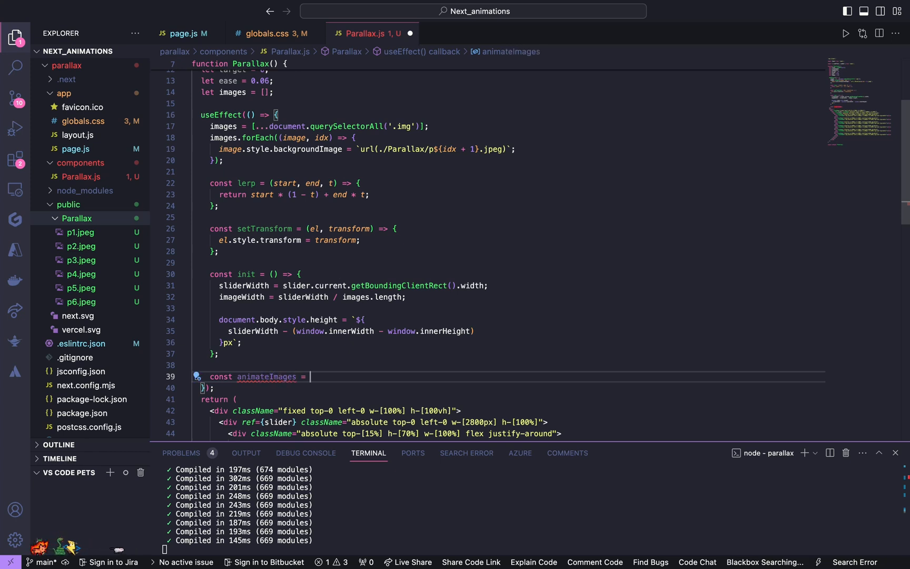
text(() =>{)
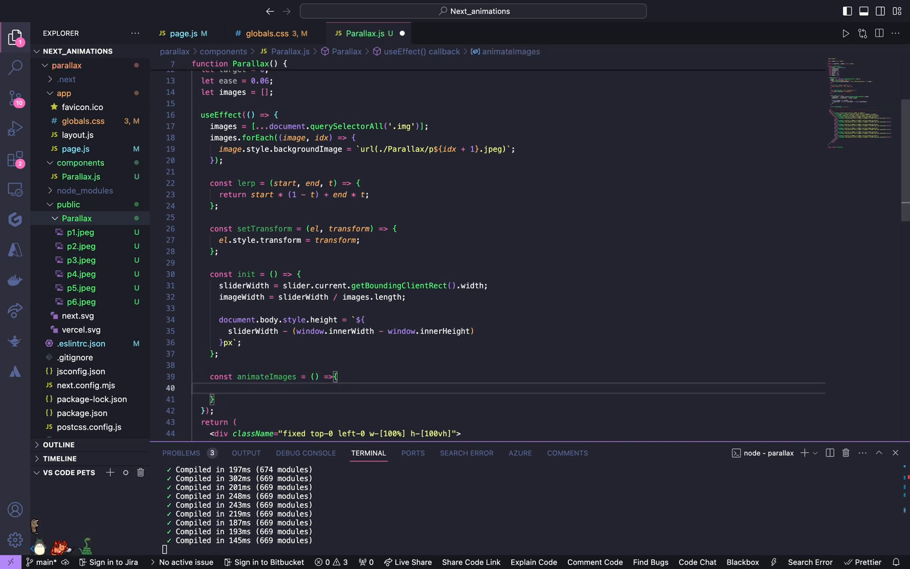
text(let rat)
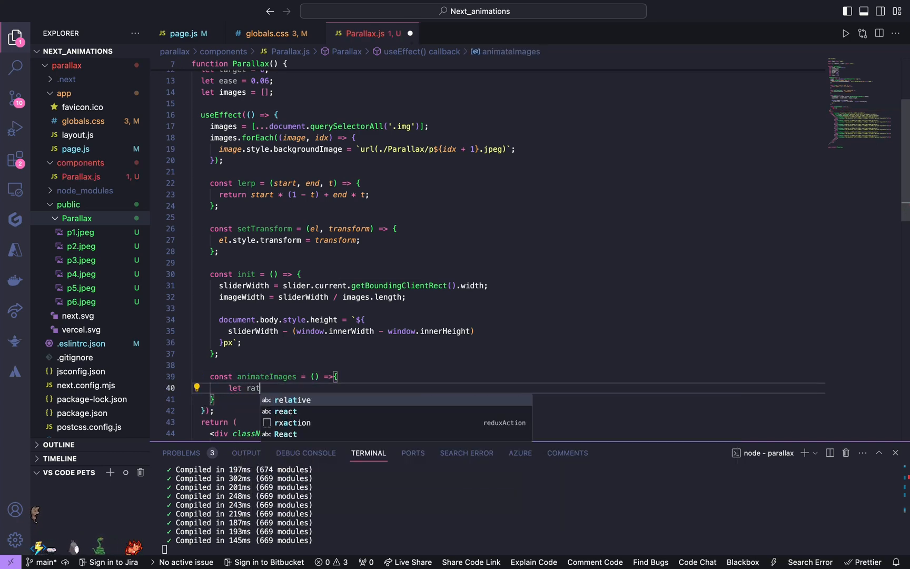
text(io =)
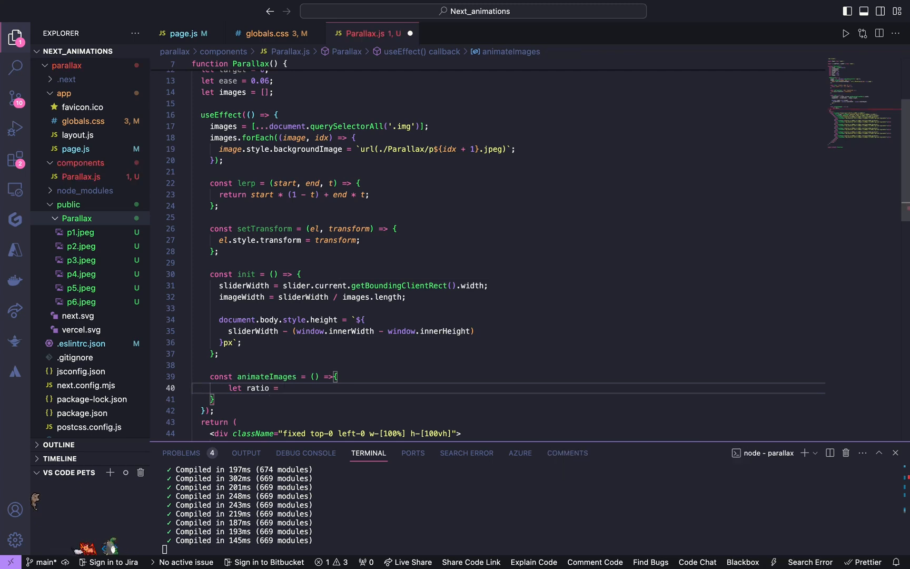
text(current /)
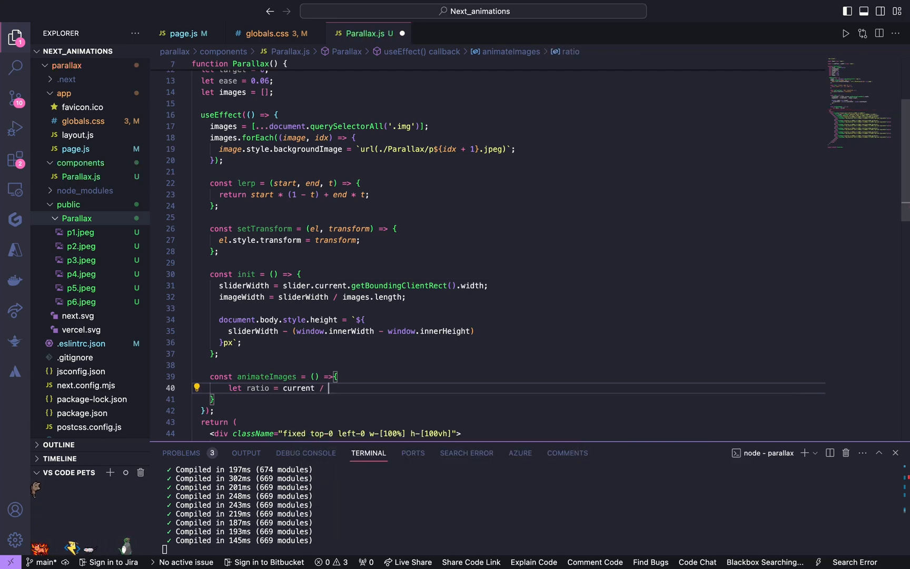
text(imageWidth;)
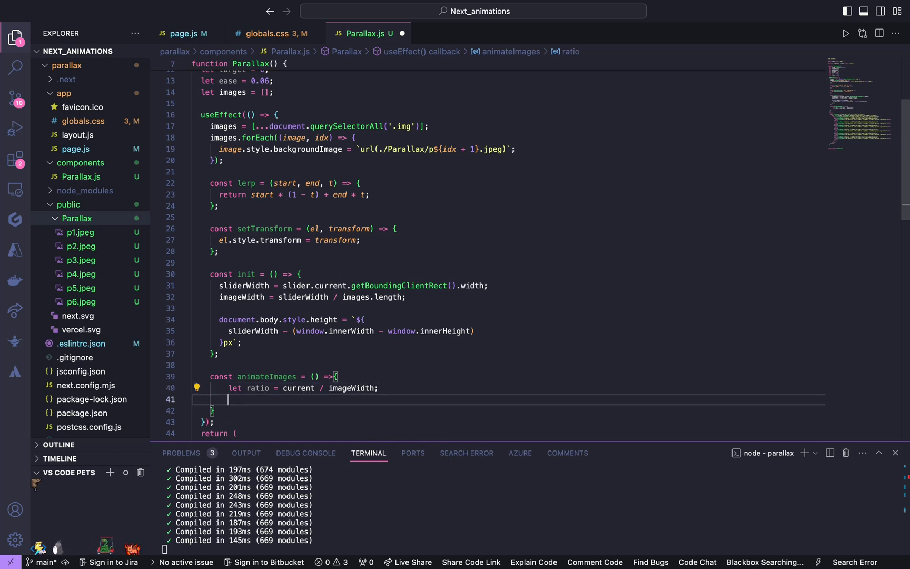
Declare let intersectionRatio and begin referencing images
text(le)
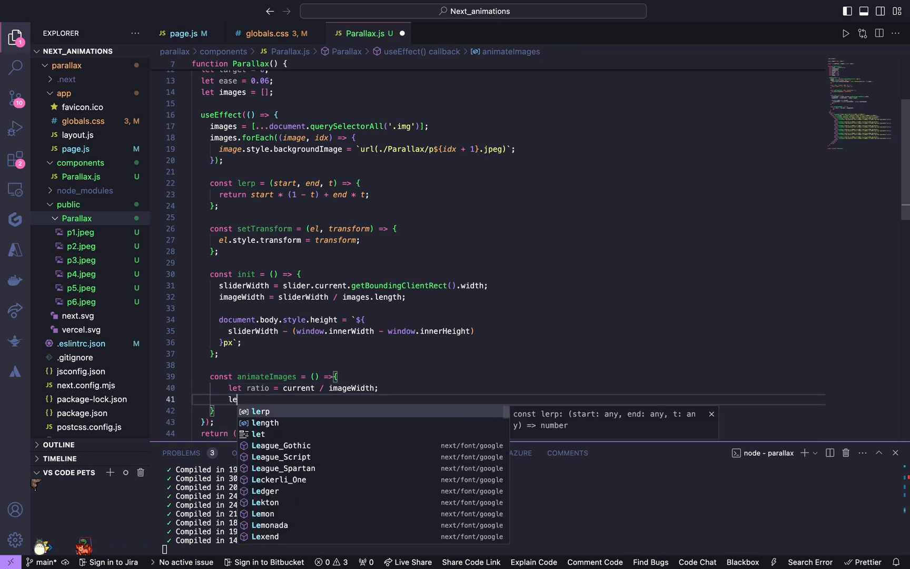
text(in)
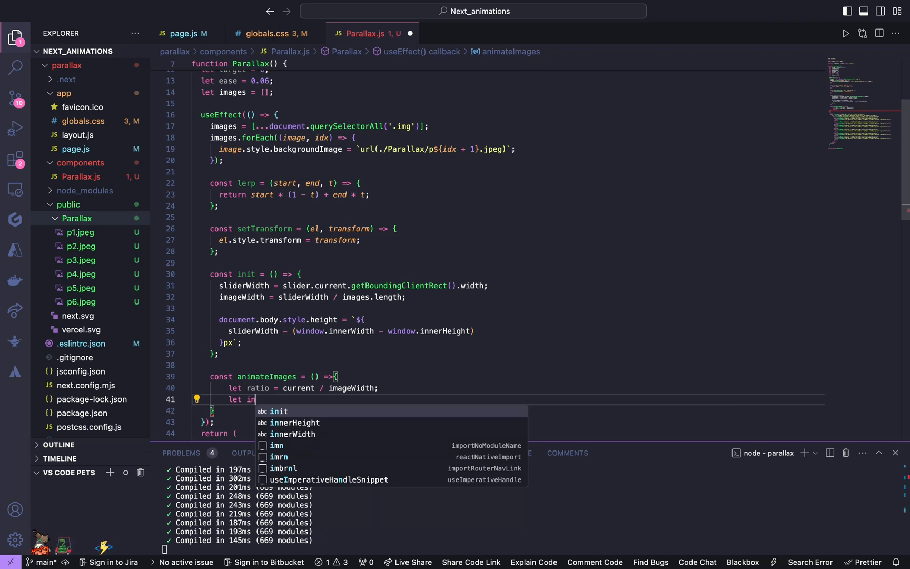
text(tersectionRatio;)
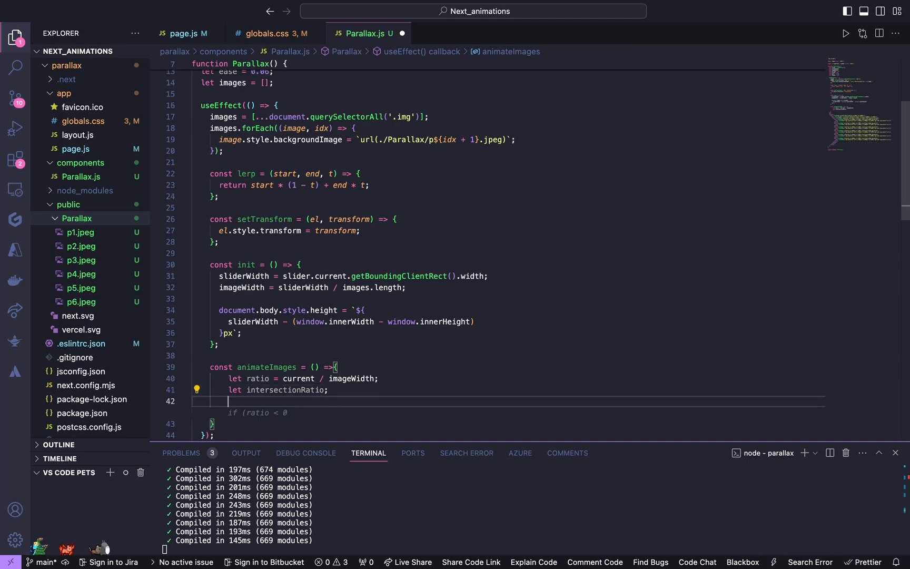
text(images)
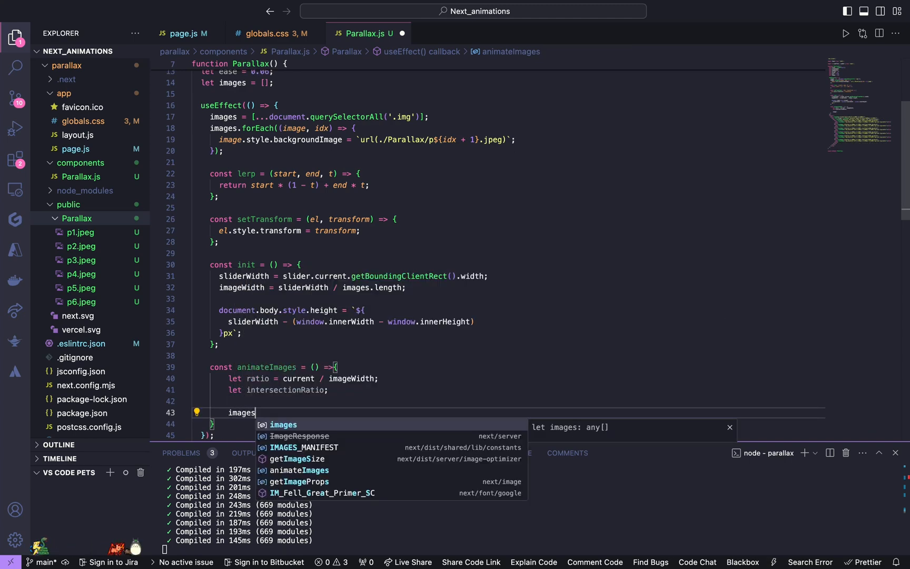
Loop images.forEach((image, idx)) setting intersectionRatio = ratio - idx * 0.7
text(.forEach((i)
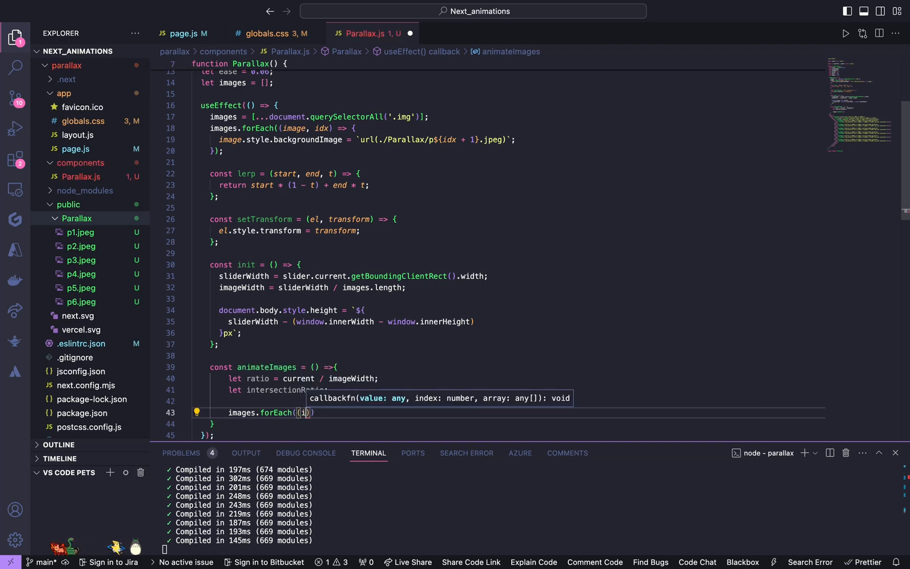
text(mage)
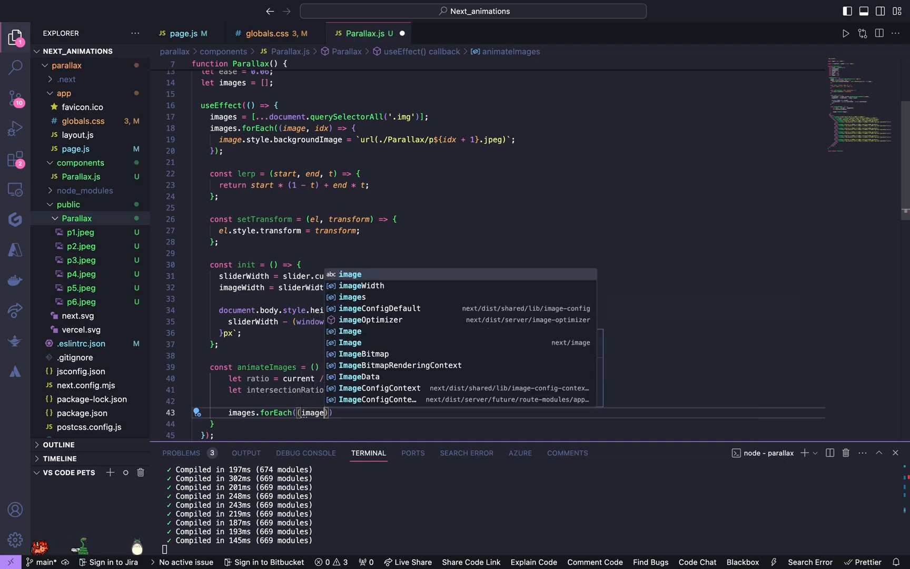
text(,idx)
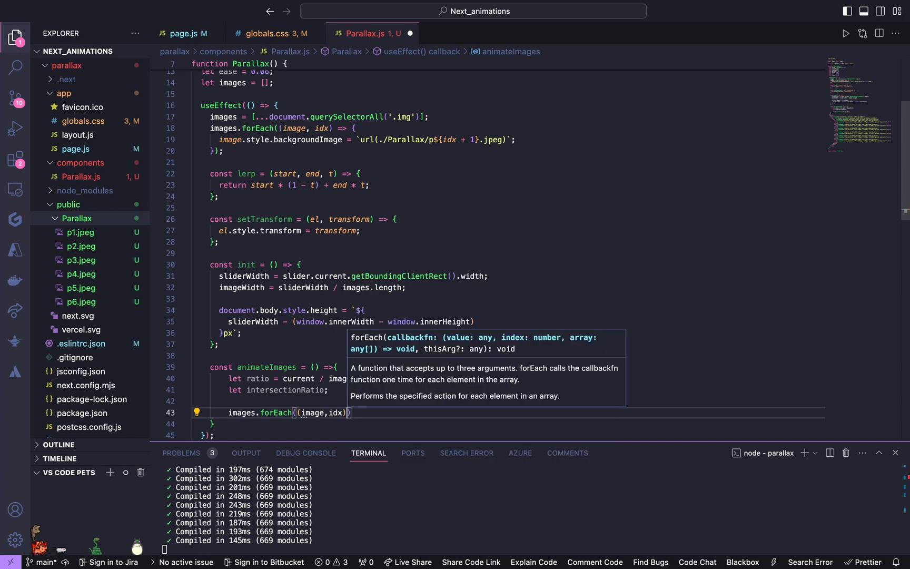
text(=>{})
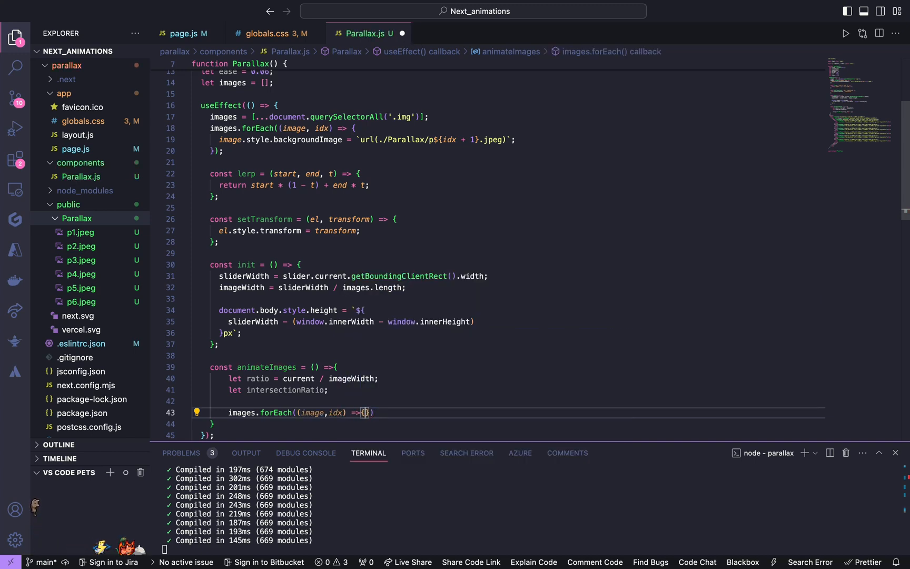
text(if(idx < current / imageWidth){)
text(intersectionRatio =)
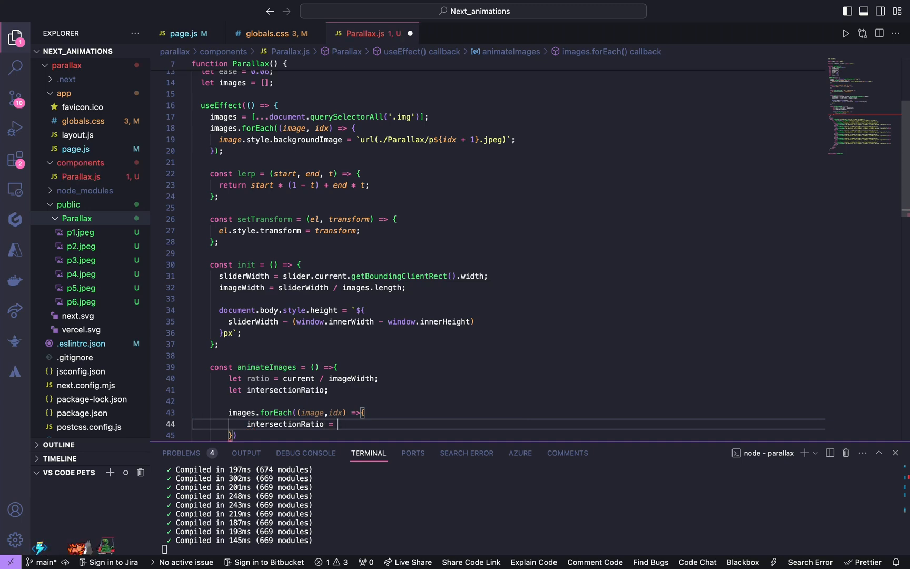
text(ration)
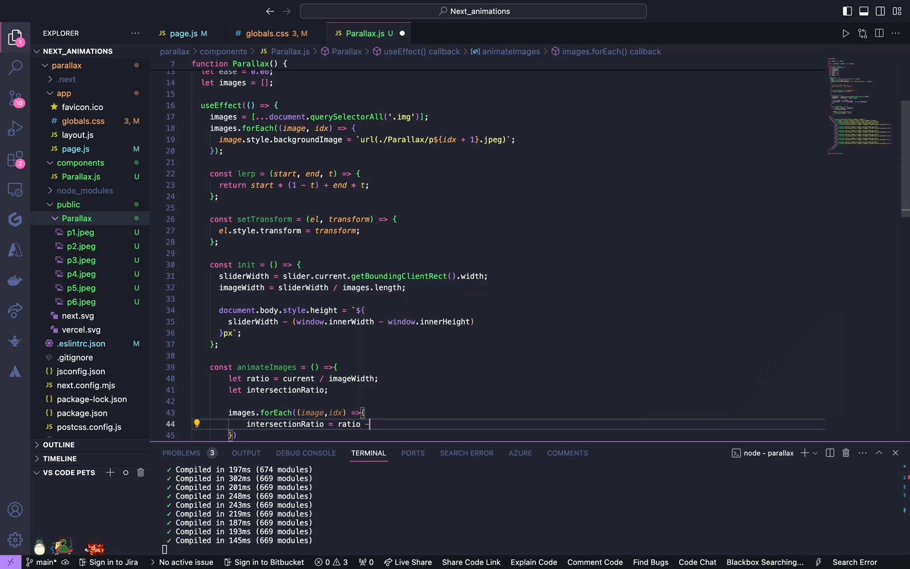
text(idx * 0.7;)
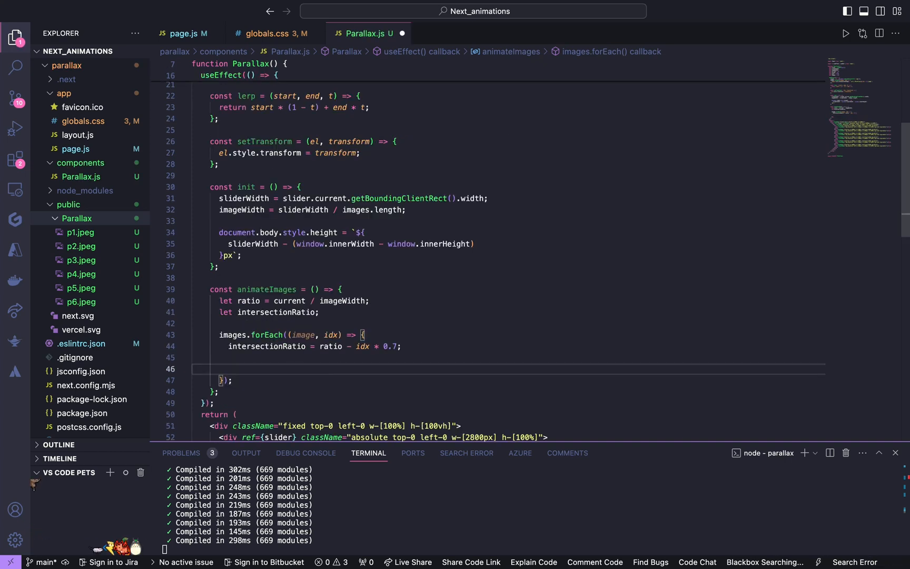
Call setTransform(image, `translateX(${intersectionRatio * 70}px)`) for each image
text(set)
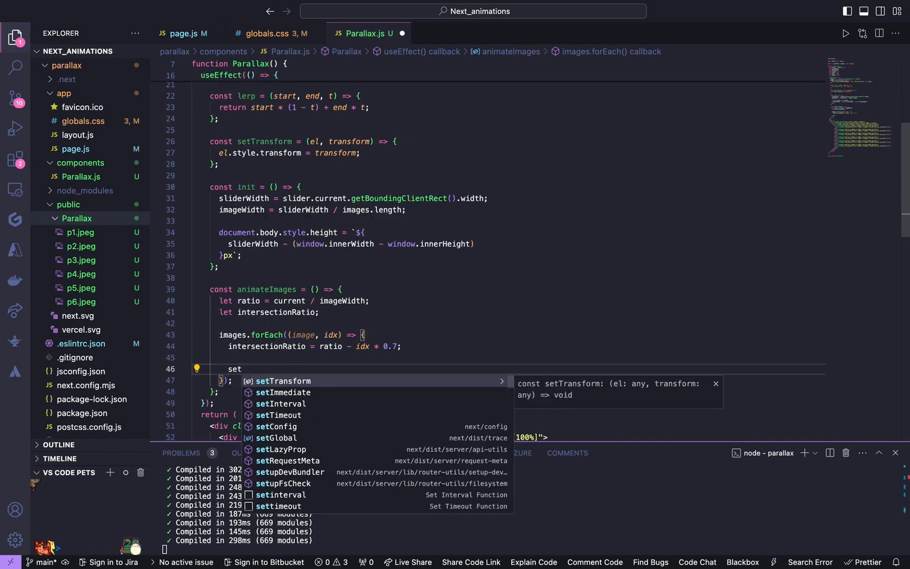
text(Transform(image,)
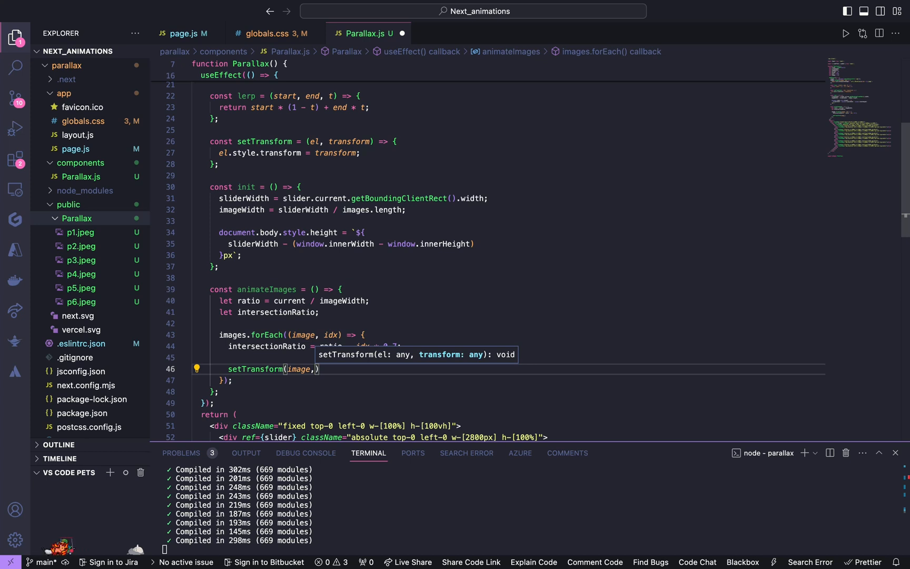
text(`)
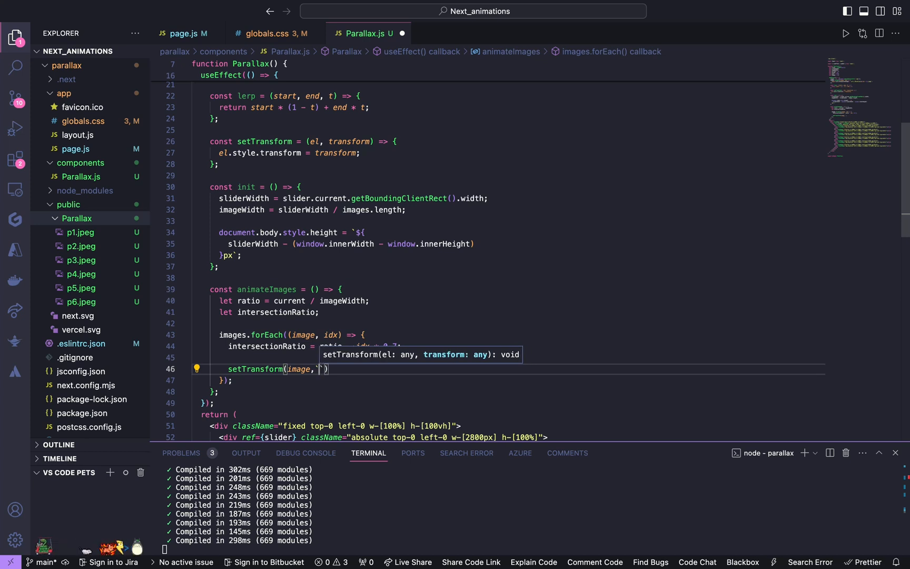
text(translate)
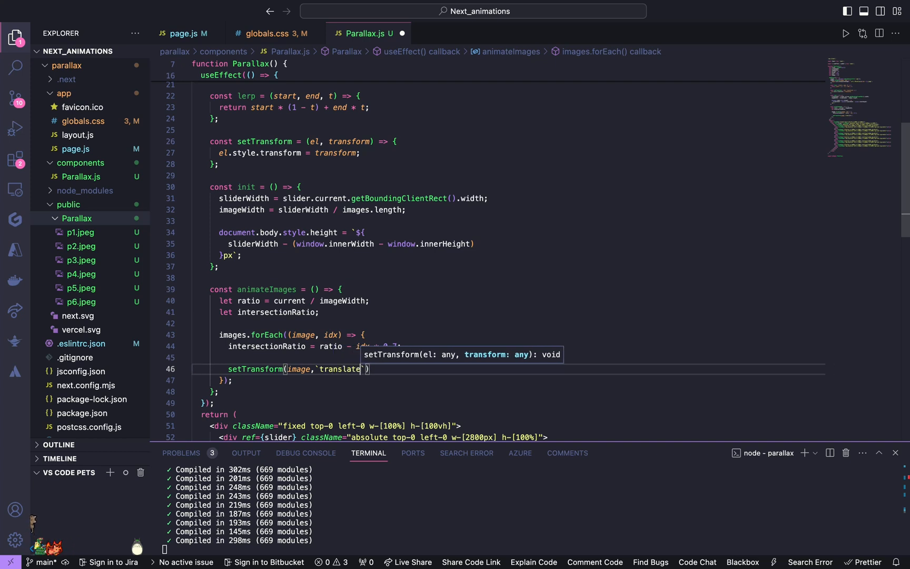
text(X)
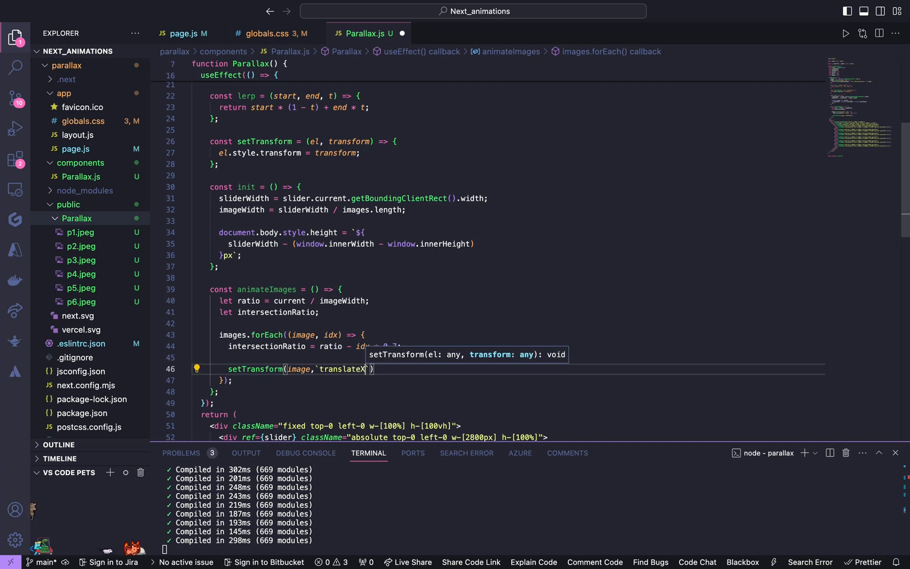
text(())
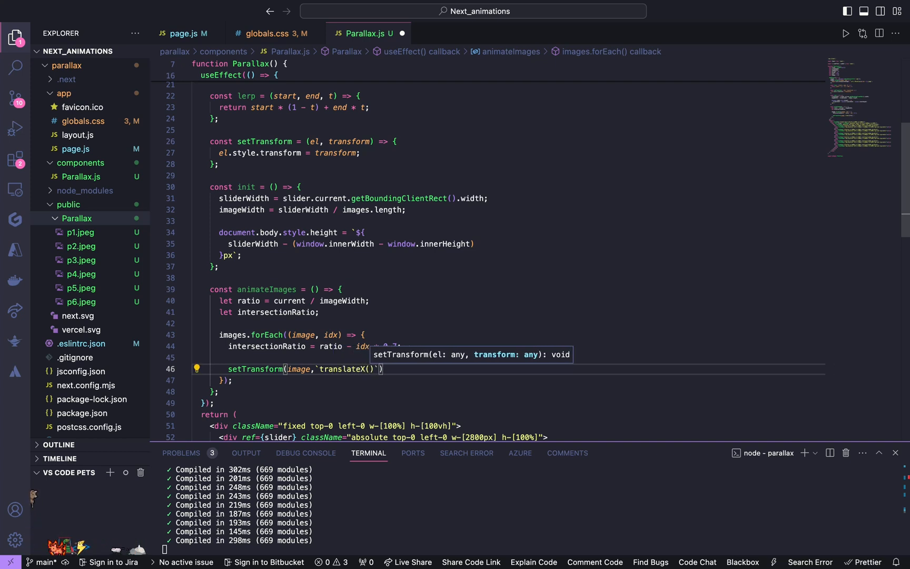
text(${-ratio * imageWidth}px)
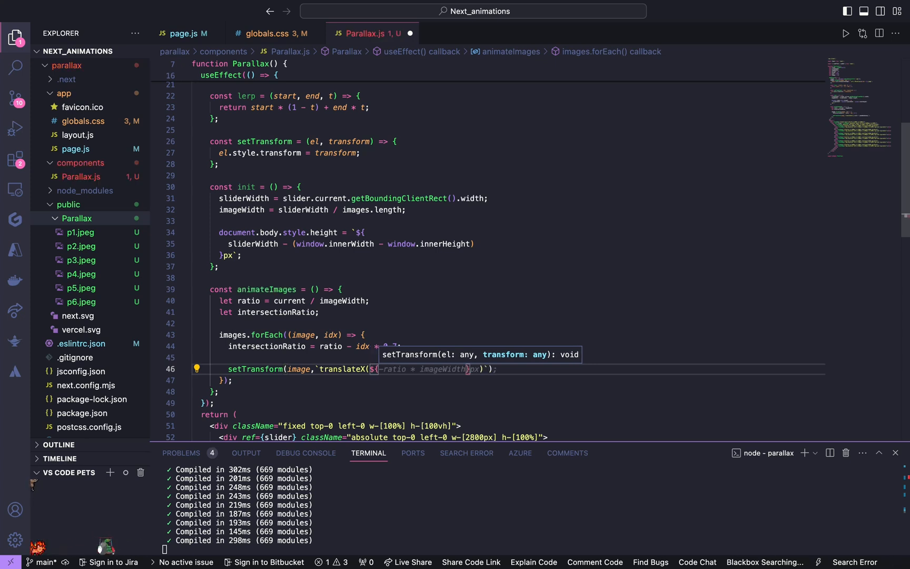
text(in)
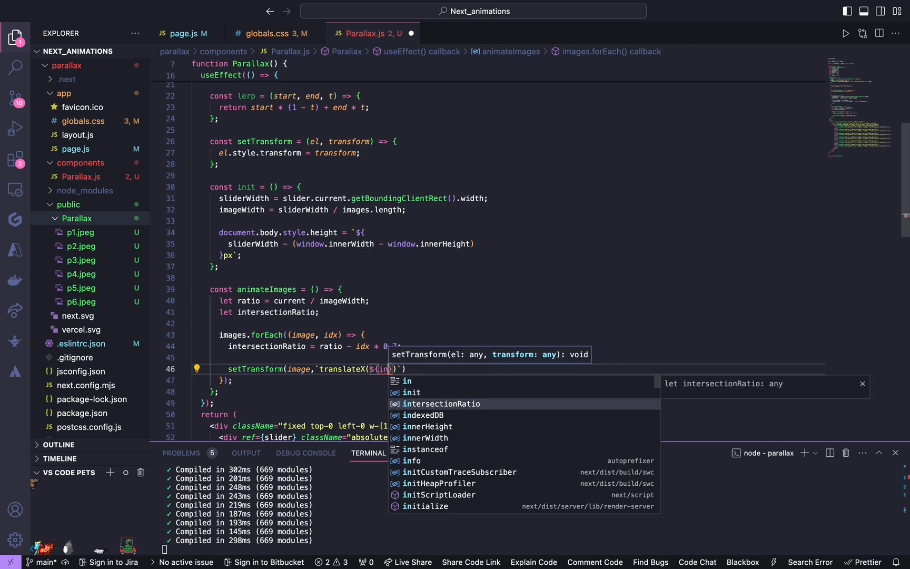
key(Tab)
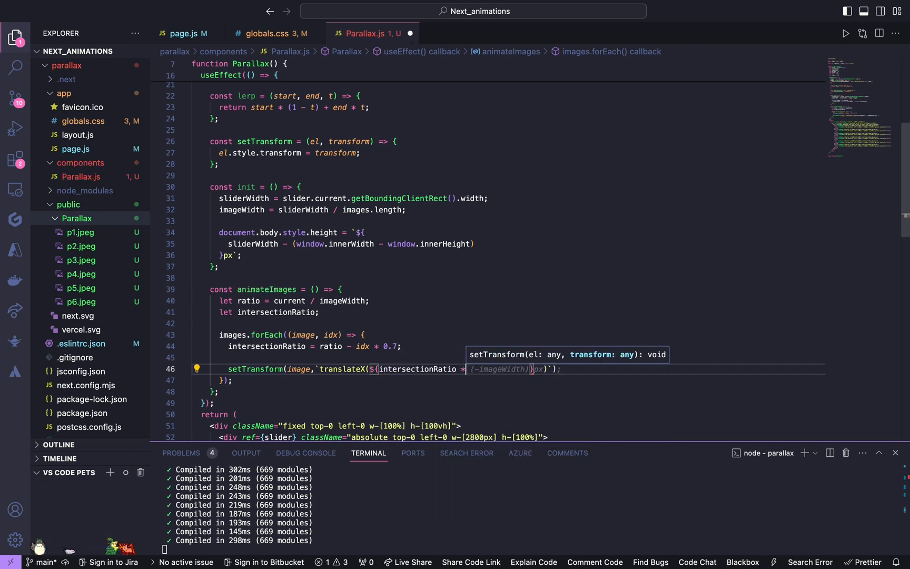
text(70)
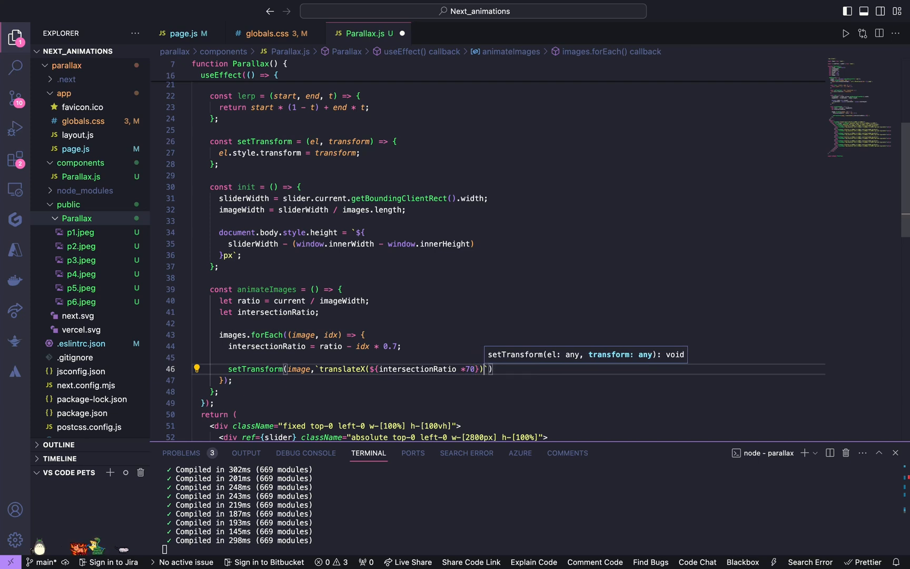
text(px)
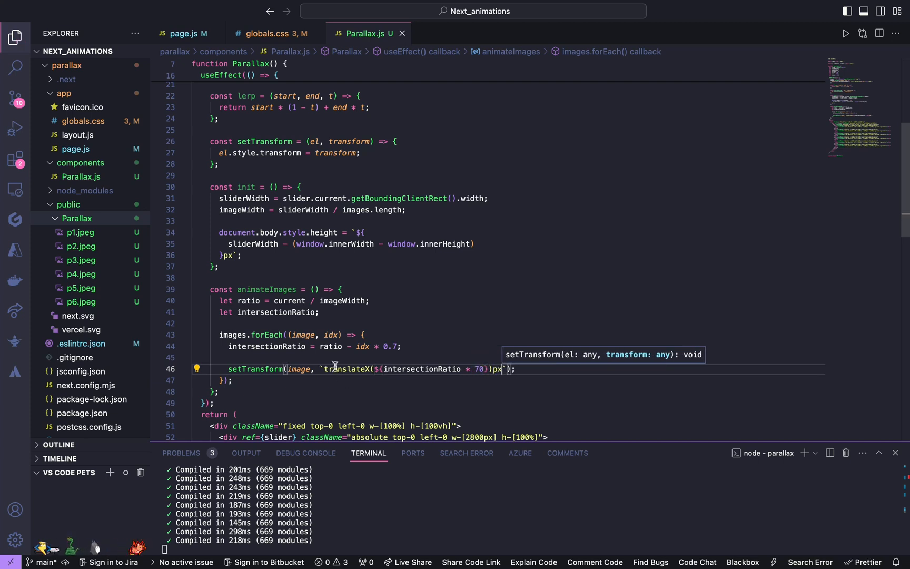
scroll(down, 3)
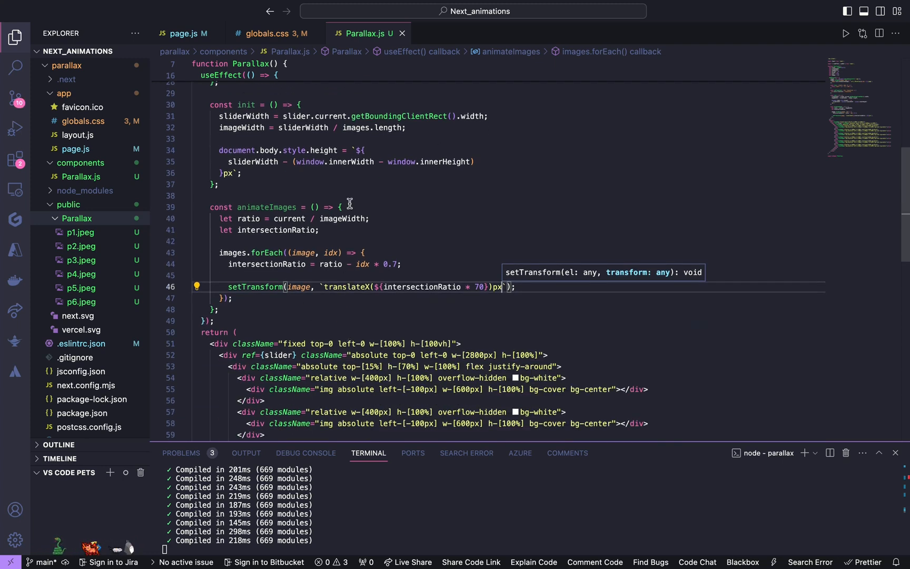
click(232, 309)
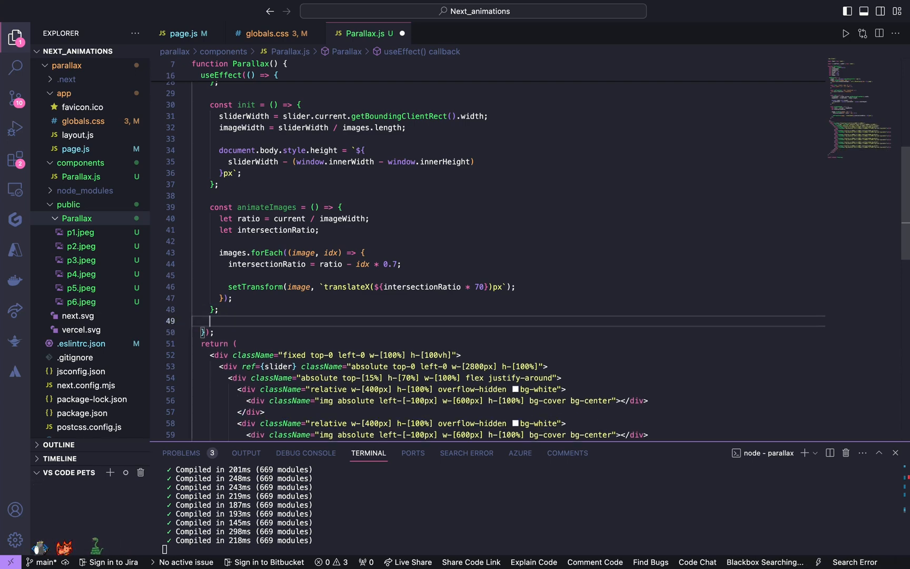
Define animate setting current = parseFloat(lerp(current, target, ease).toFixed(2))
text(cosn)
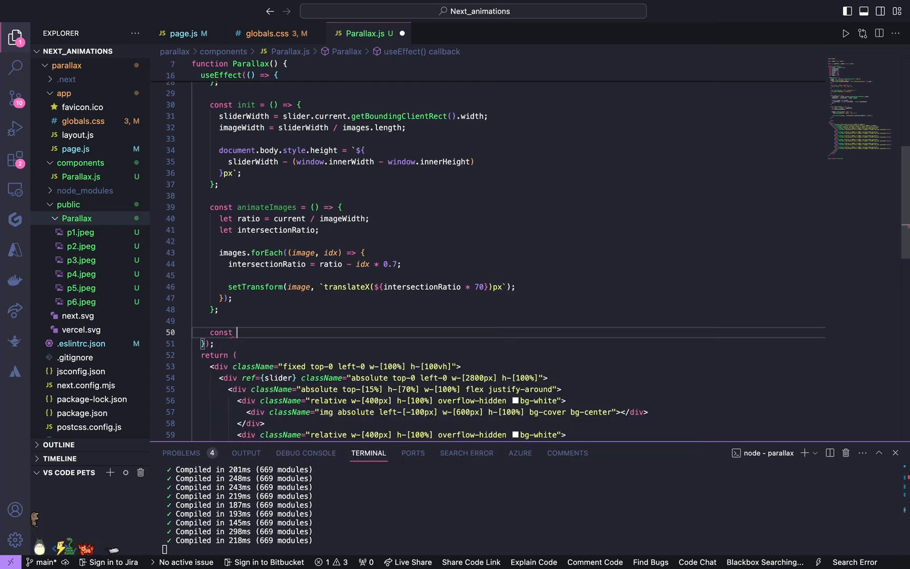
text(animat)
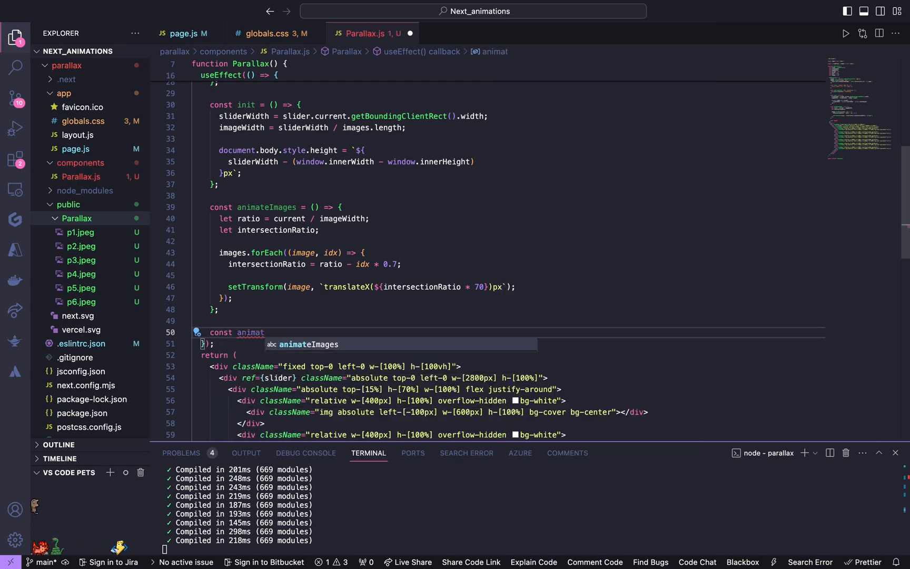
text(e=())
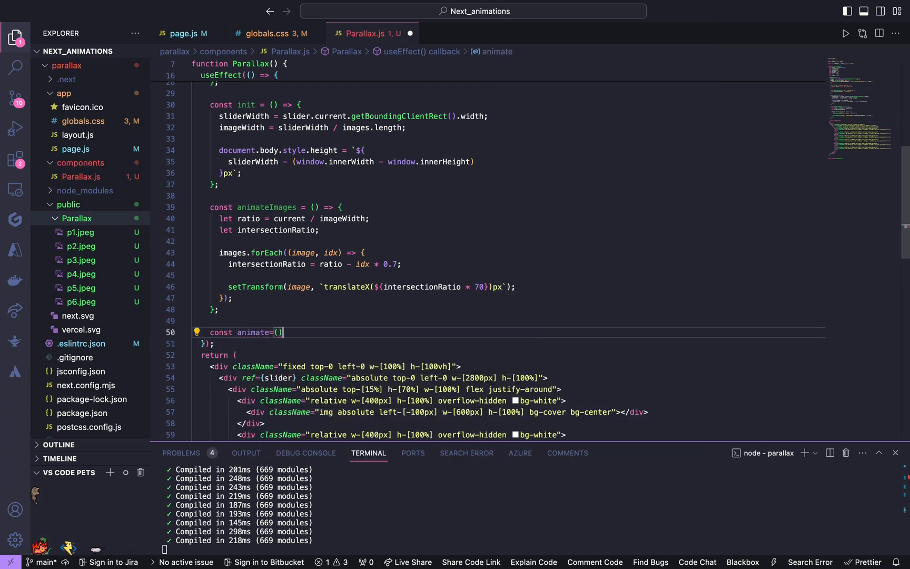
text(=>{)
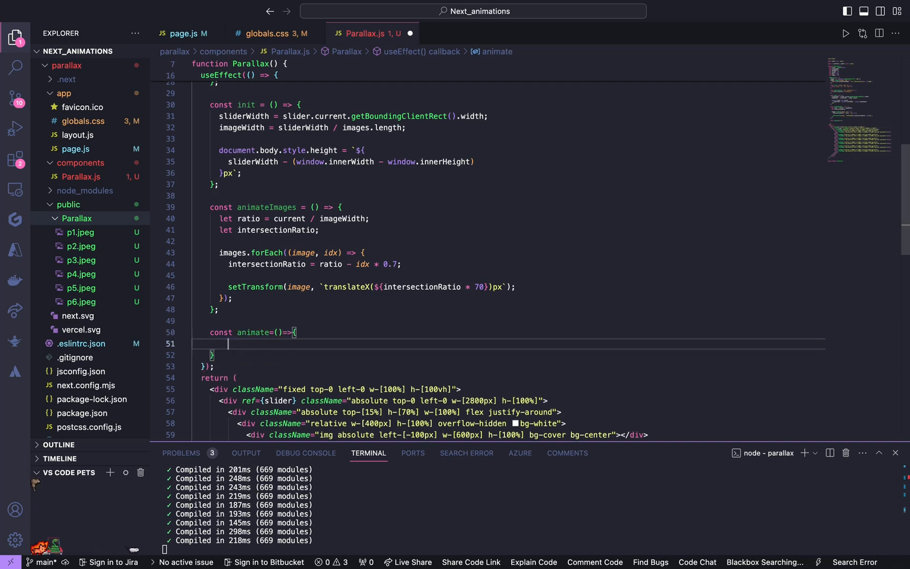
text(c)
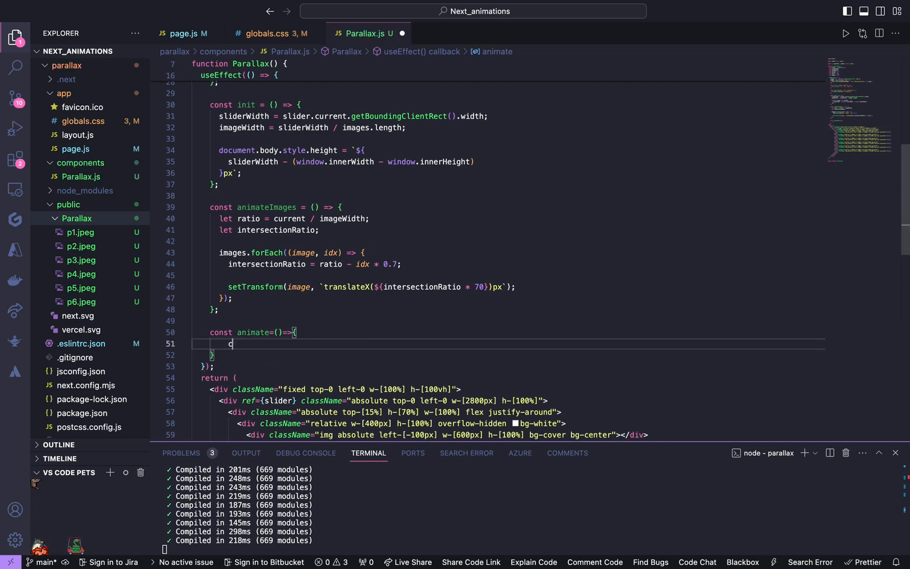
text(current =)
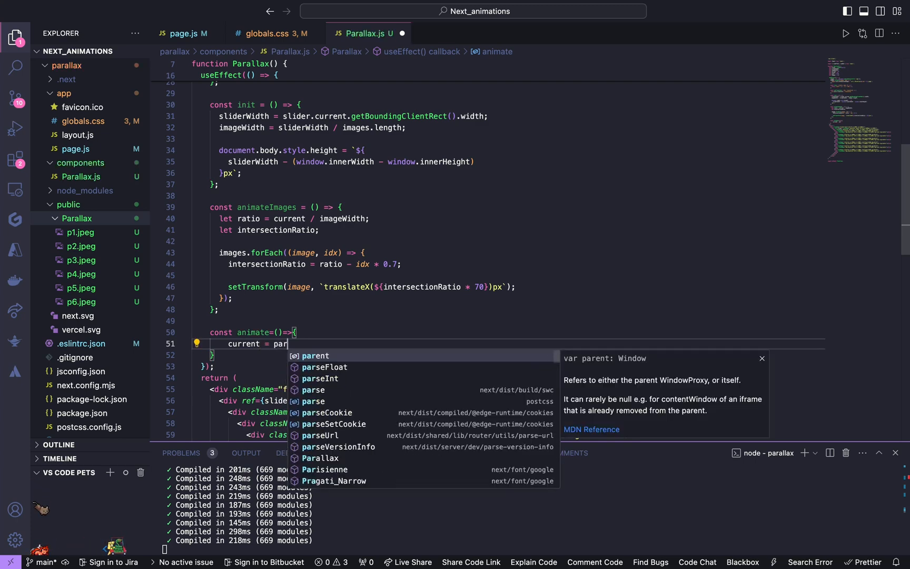
text(parseFloat()
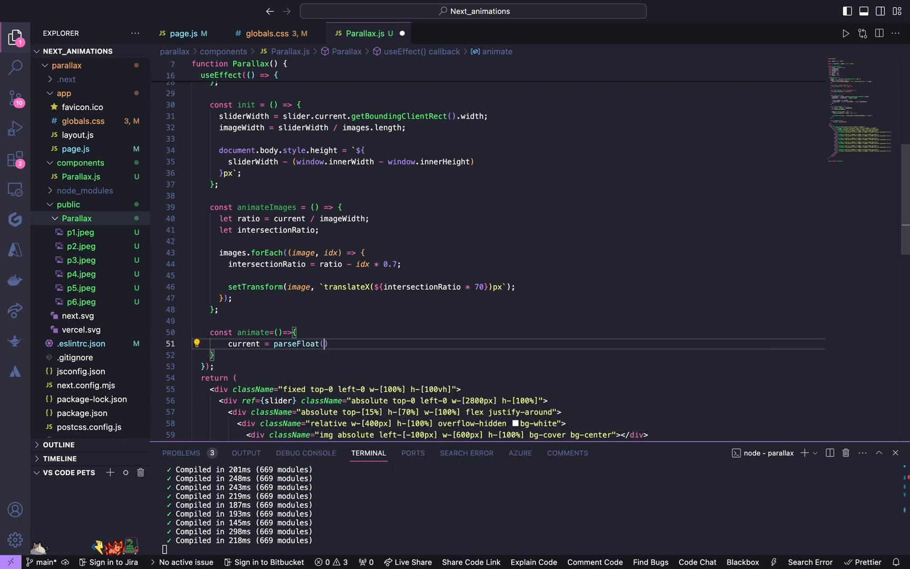
text(lerp(current,t)
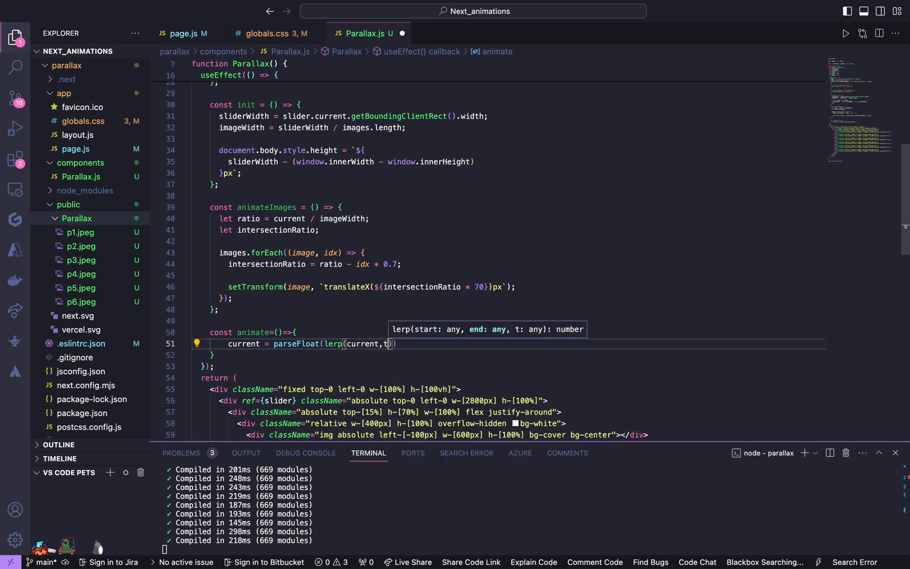
text(arget)
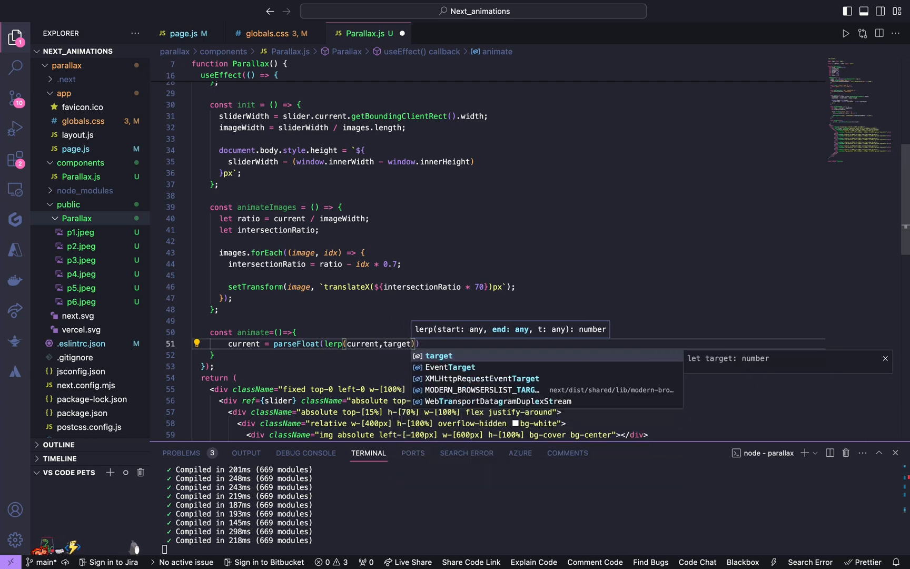
text(,ease).toFixed(2));)
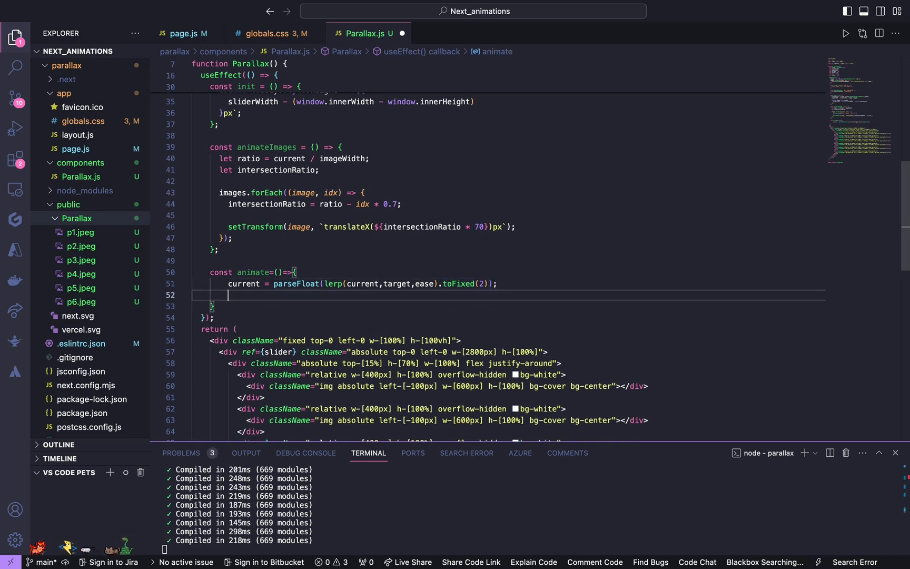
Set target = window.scrollY inside animate
text(if (Math.abs(target-current)
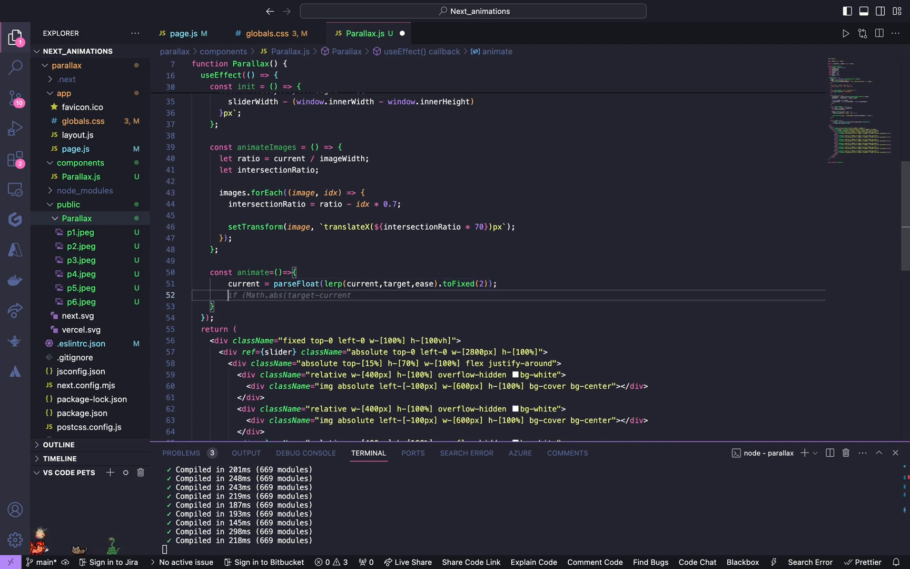
text(target)
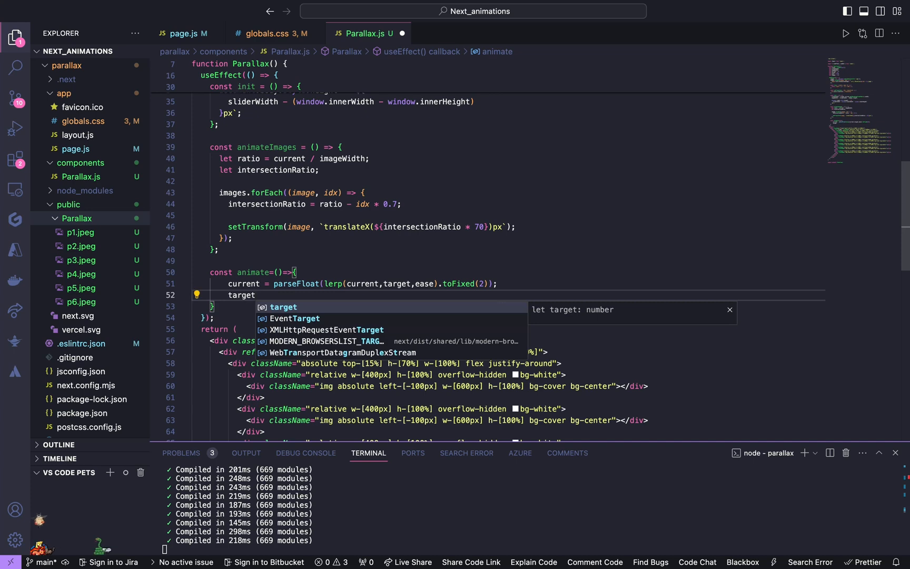
text(= win)
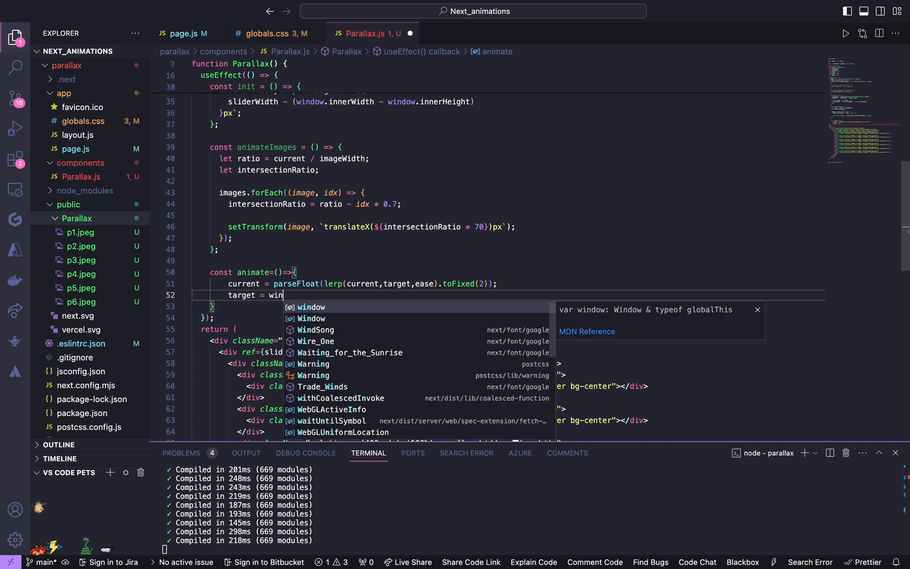
text(dow.)
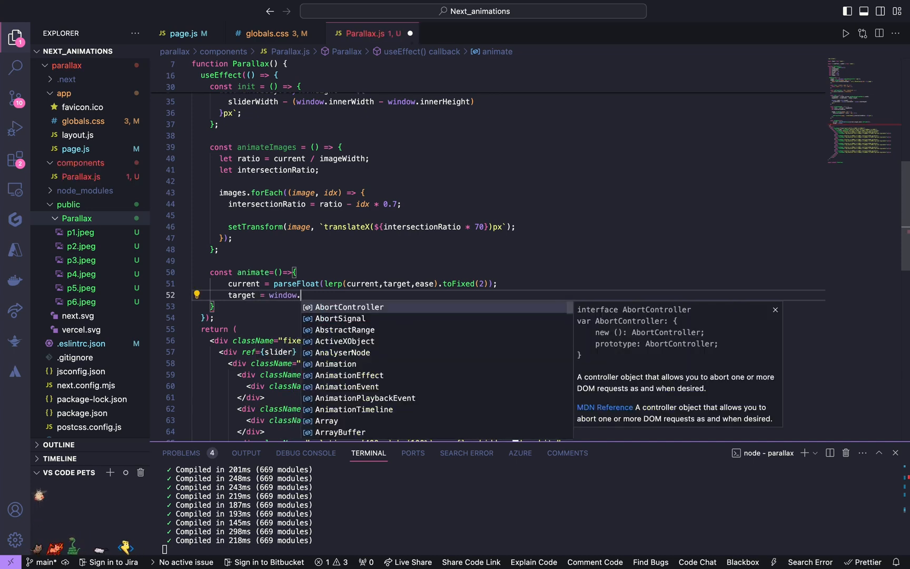
text(scroll)
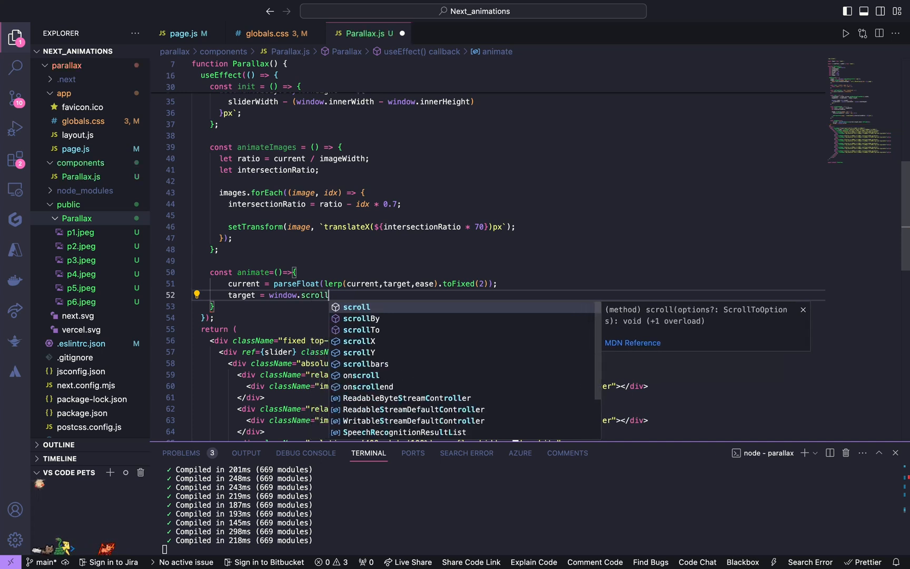
text(Y)
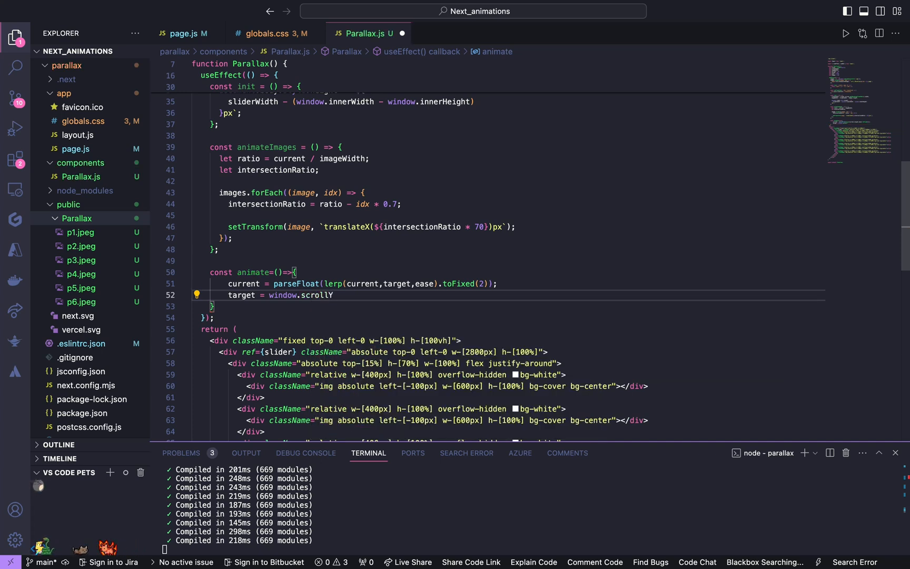
text(if(Math.abs(target)
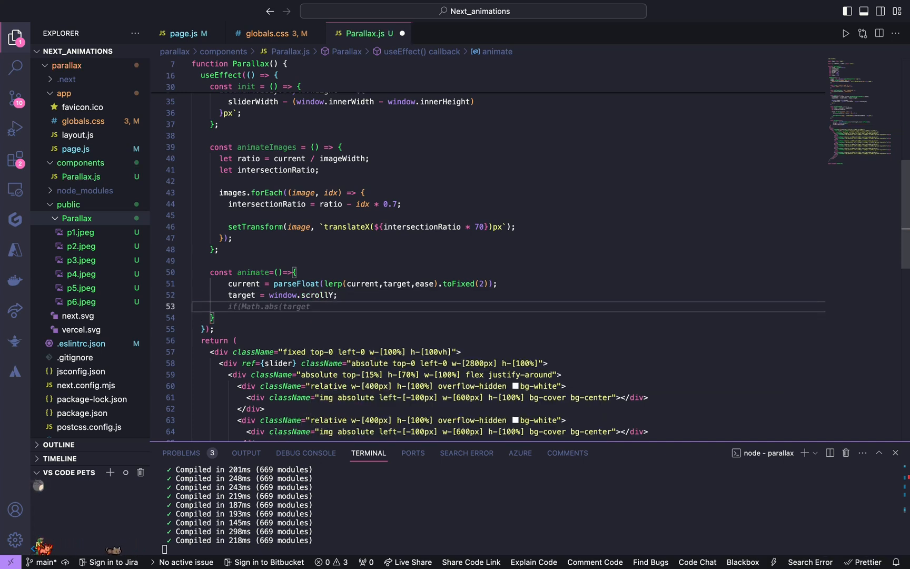
Shift the slider with setTransform(slider.current, `translateX(${-current}px)`)
text(setTransform()
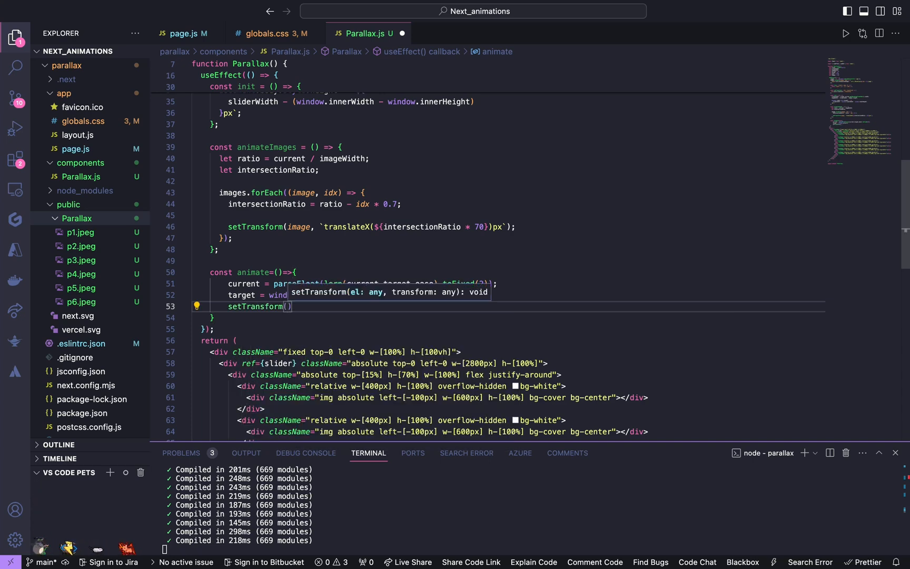
text(slider)
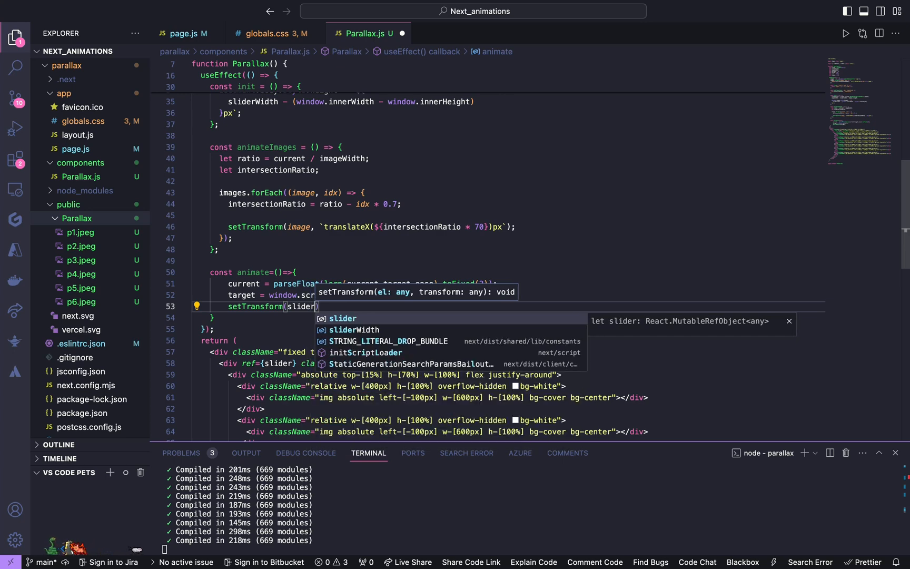
text(.current)
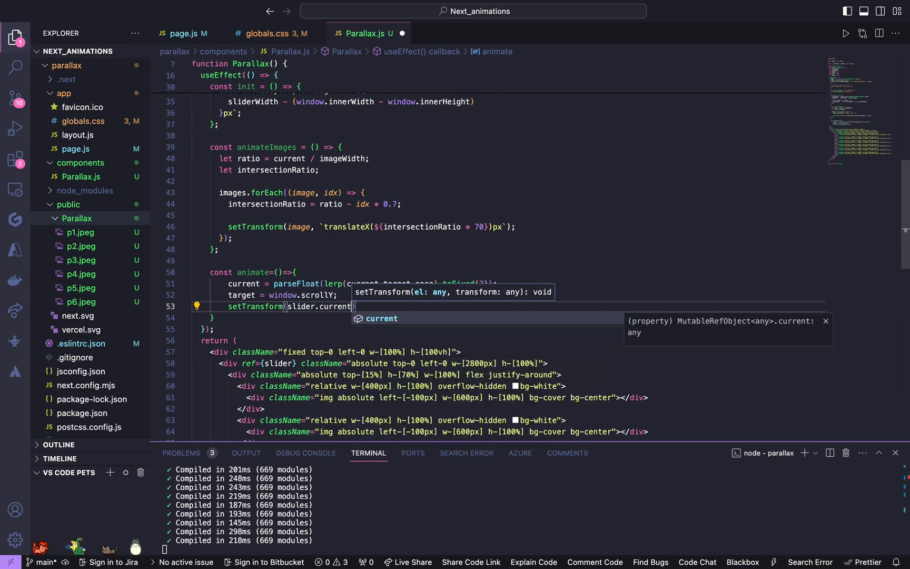
text(, `tr`)
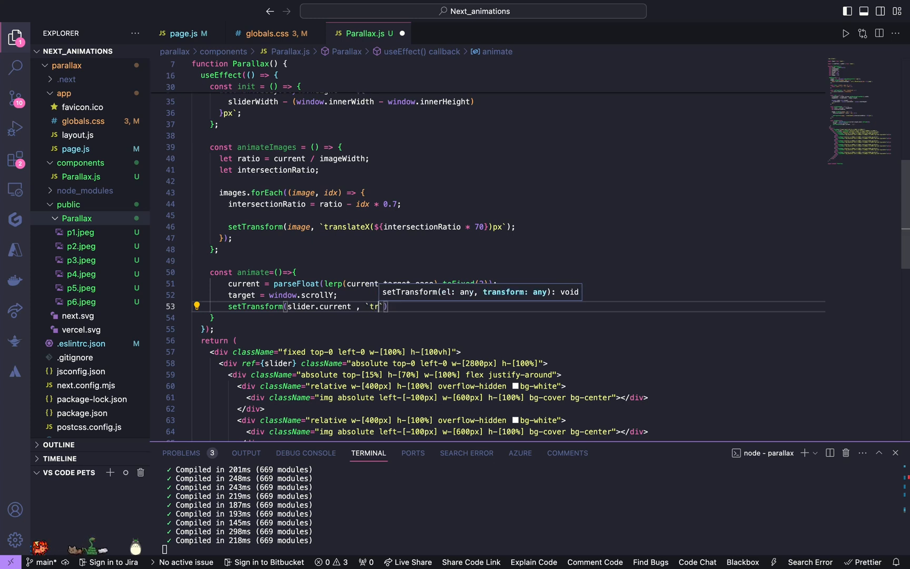
text(anslate)
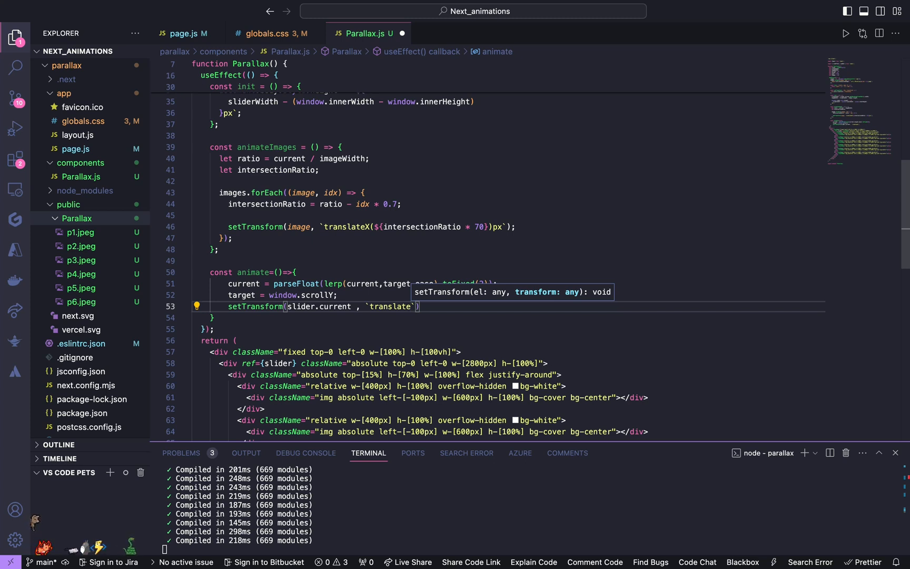
text(X()
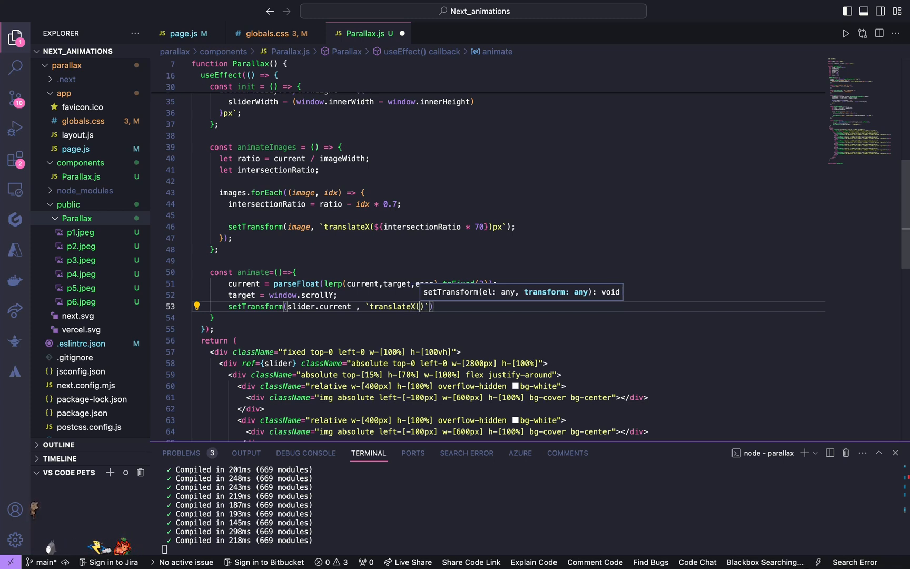
text(${)
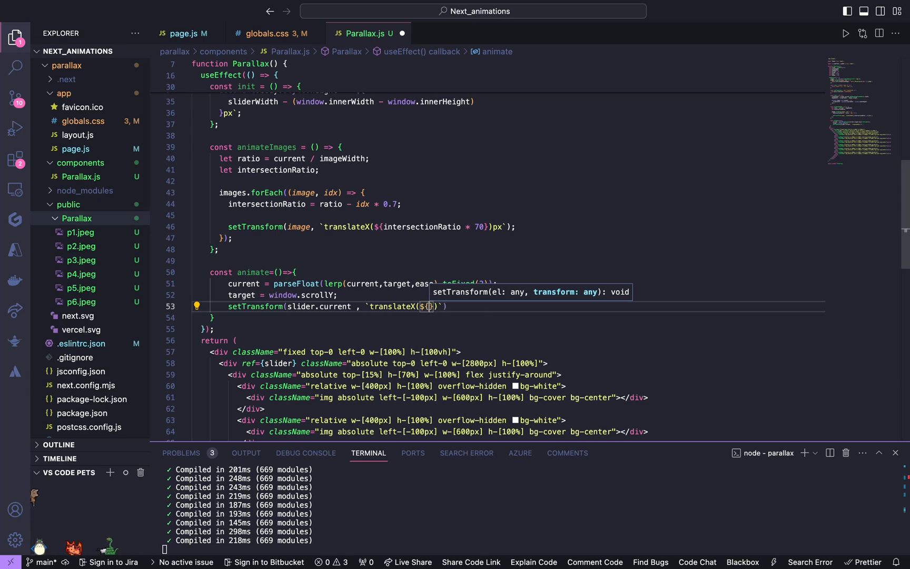
text(c)
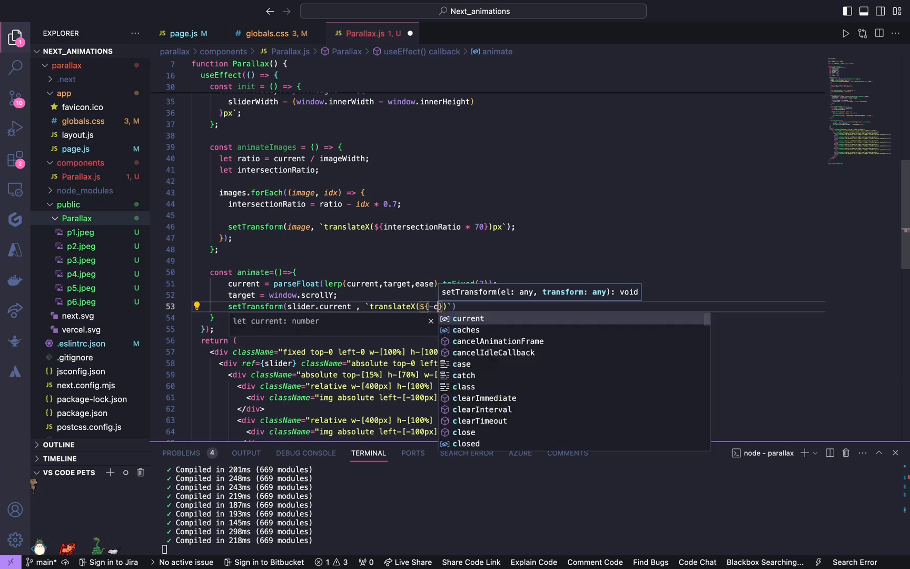
text(urrent)
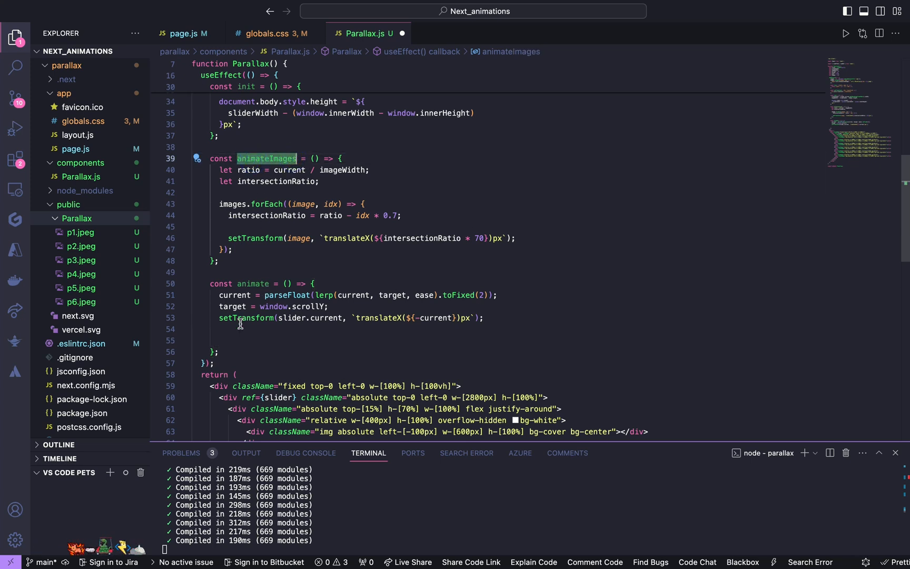
Call animateImages() then requestAnimationFrame(animate) at the end of animate
text(animateImages)
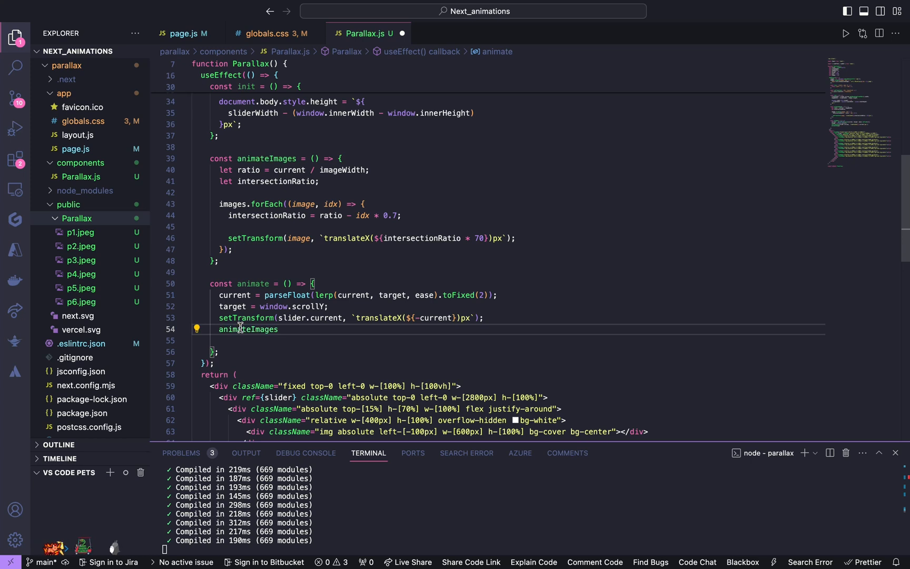
text(();)
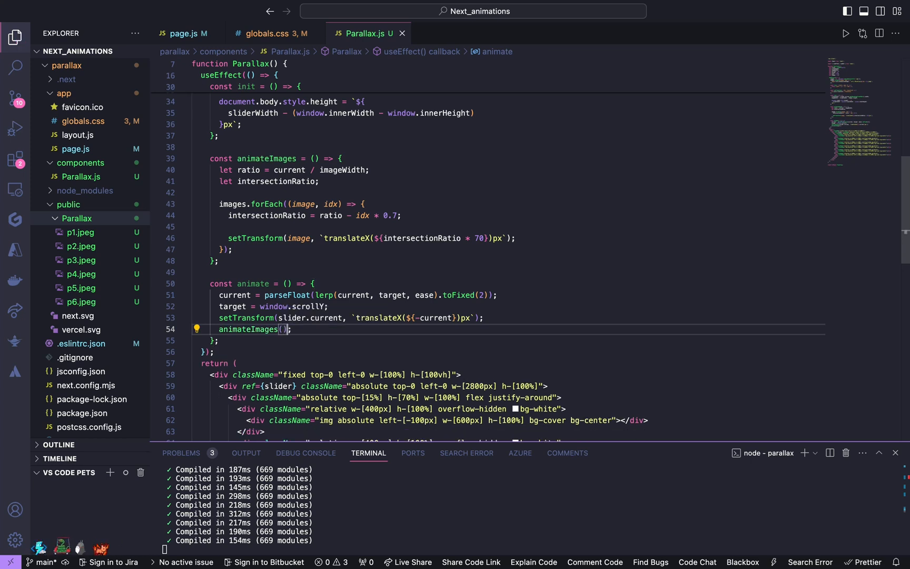
text(requestAnimationFrame)
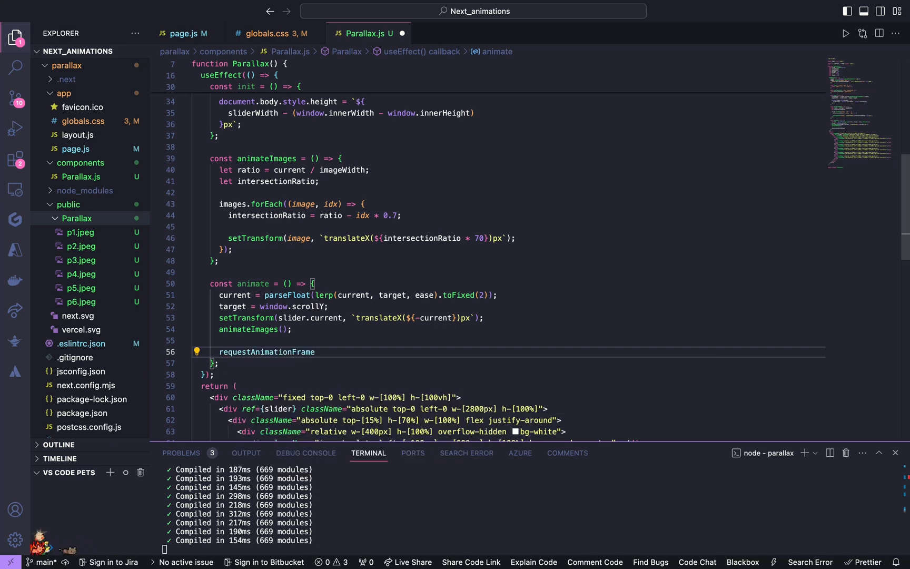
text((animate);)
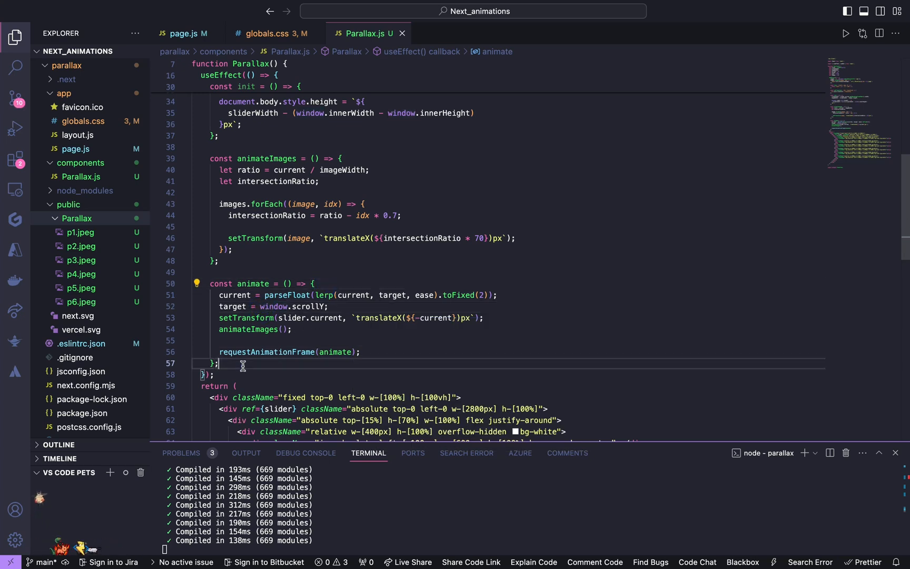
key(enter)
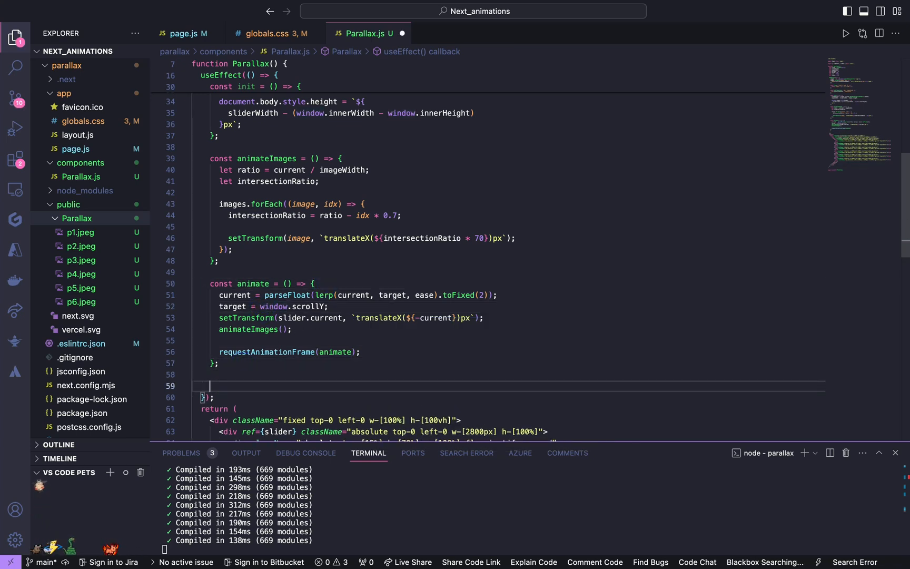
Call init() and animate() inside useEffect after the function definitions
text(init();)
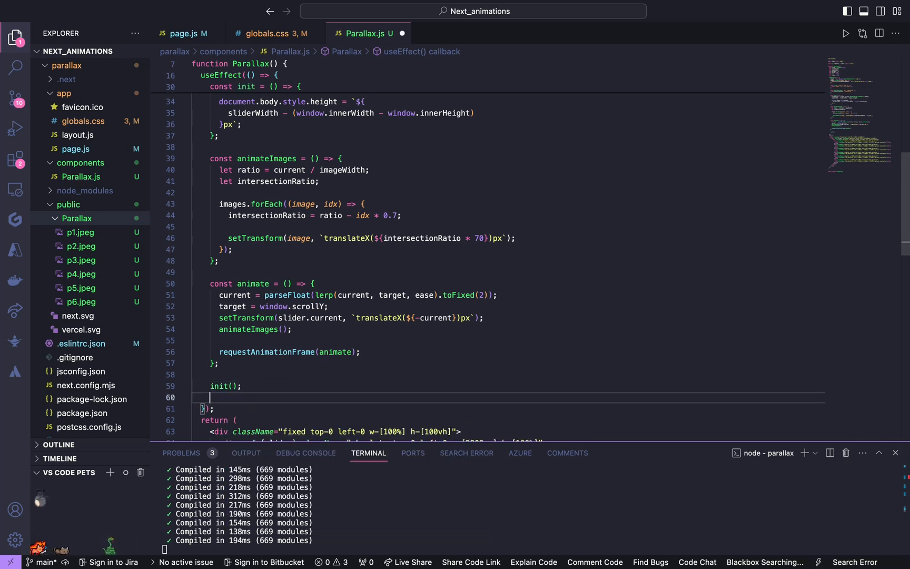
text(a)
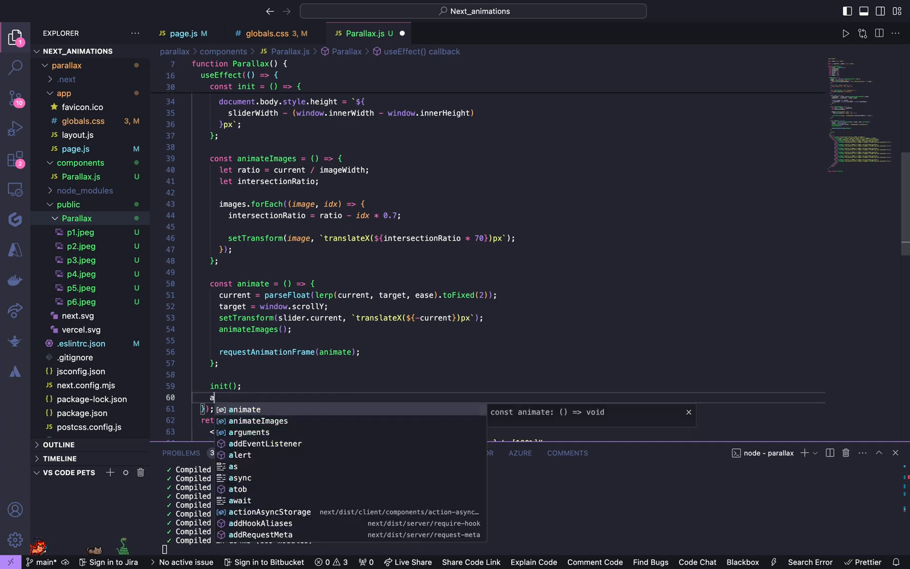
text(nimate())
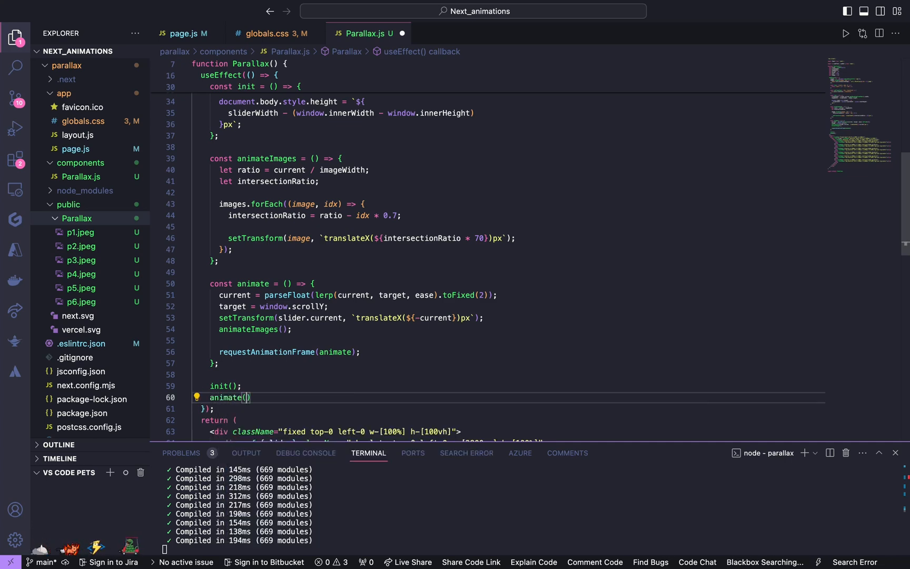